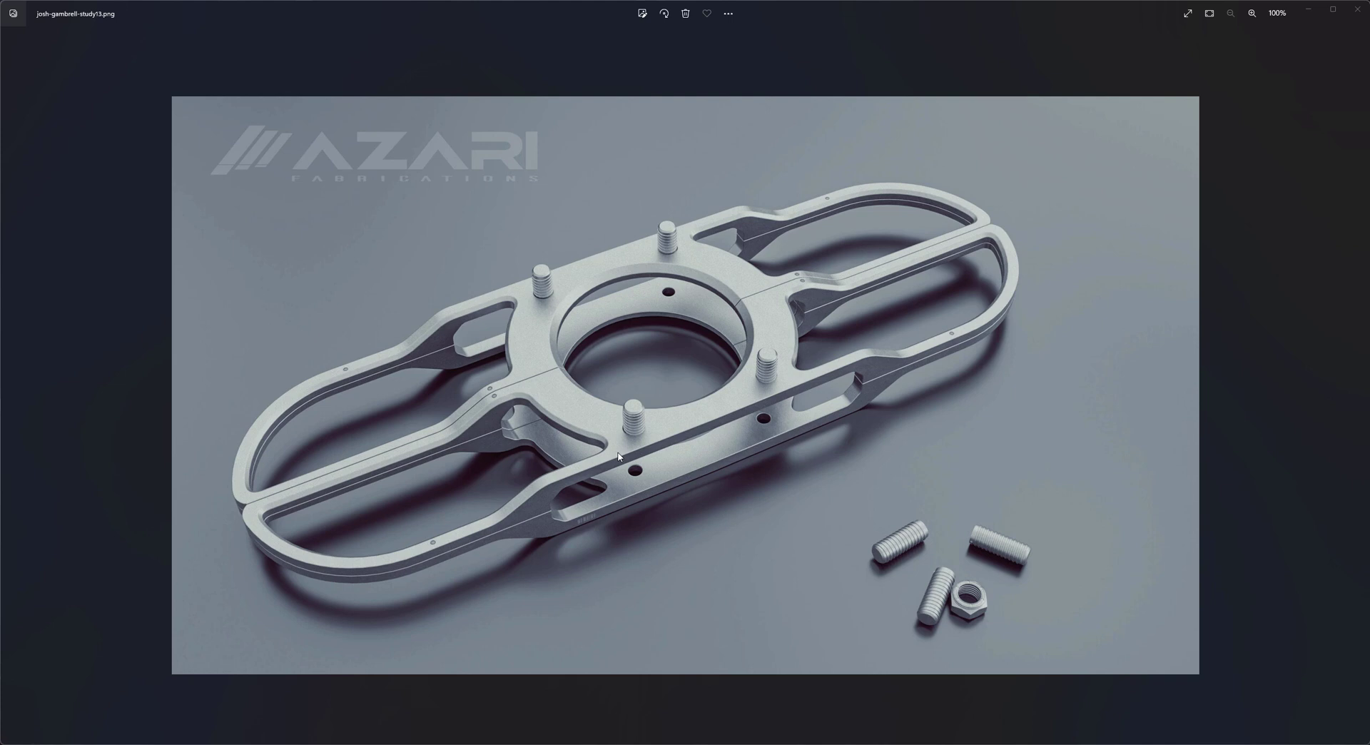
pyautogui.moveTo(776, 298)
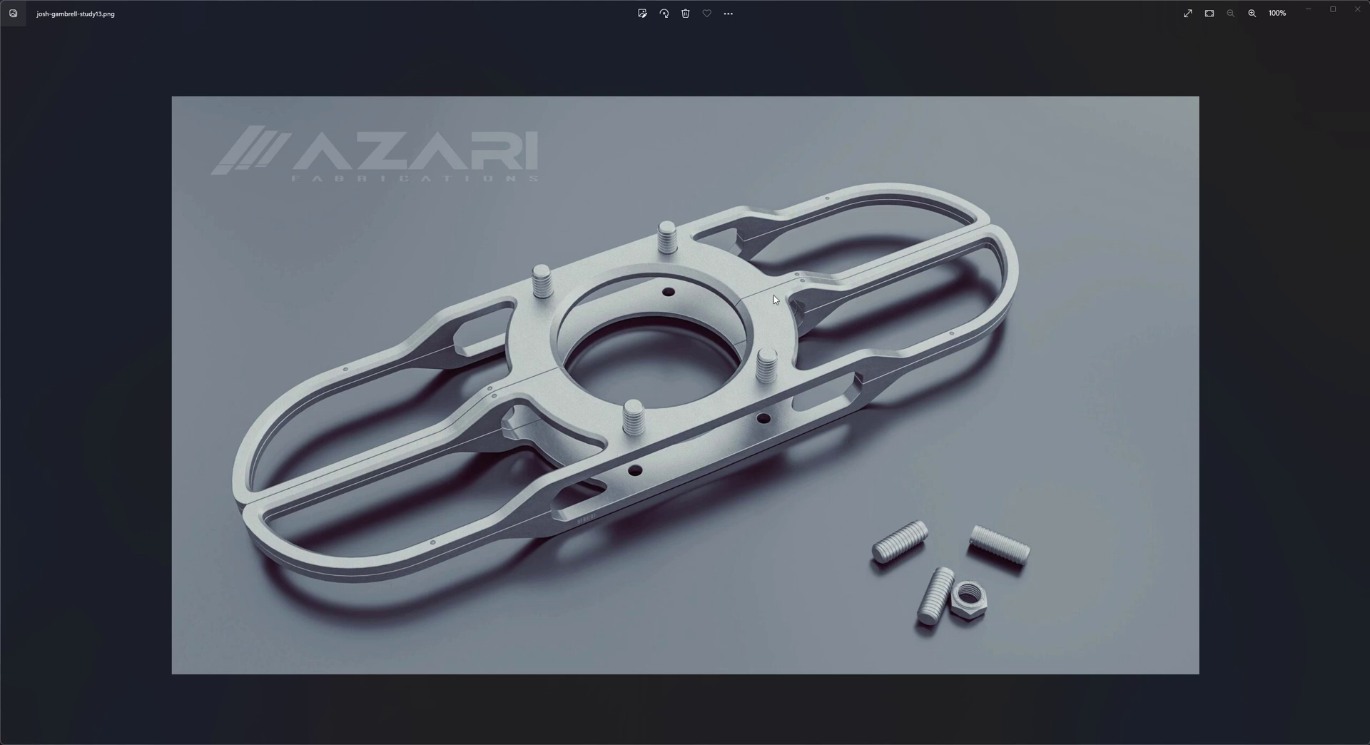
pyautogui.moveTo(808, 243)
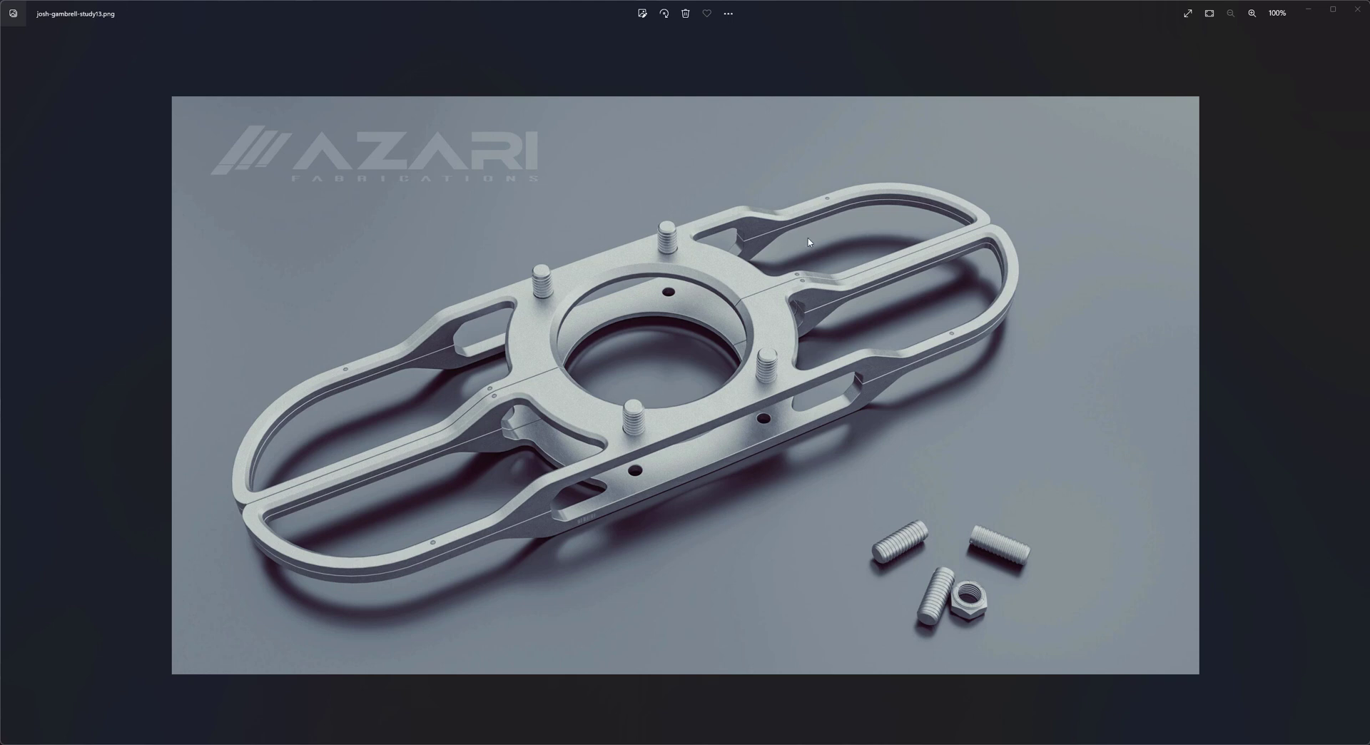
pyautogui.moveTo(558, 358)
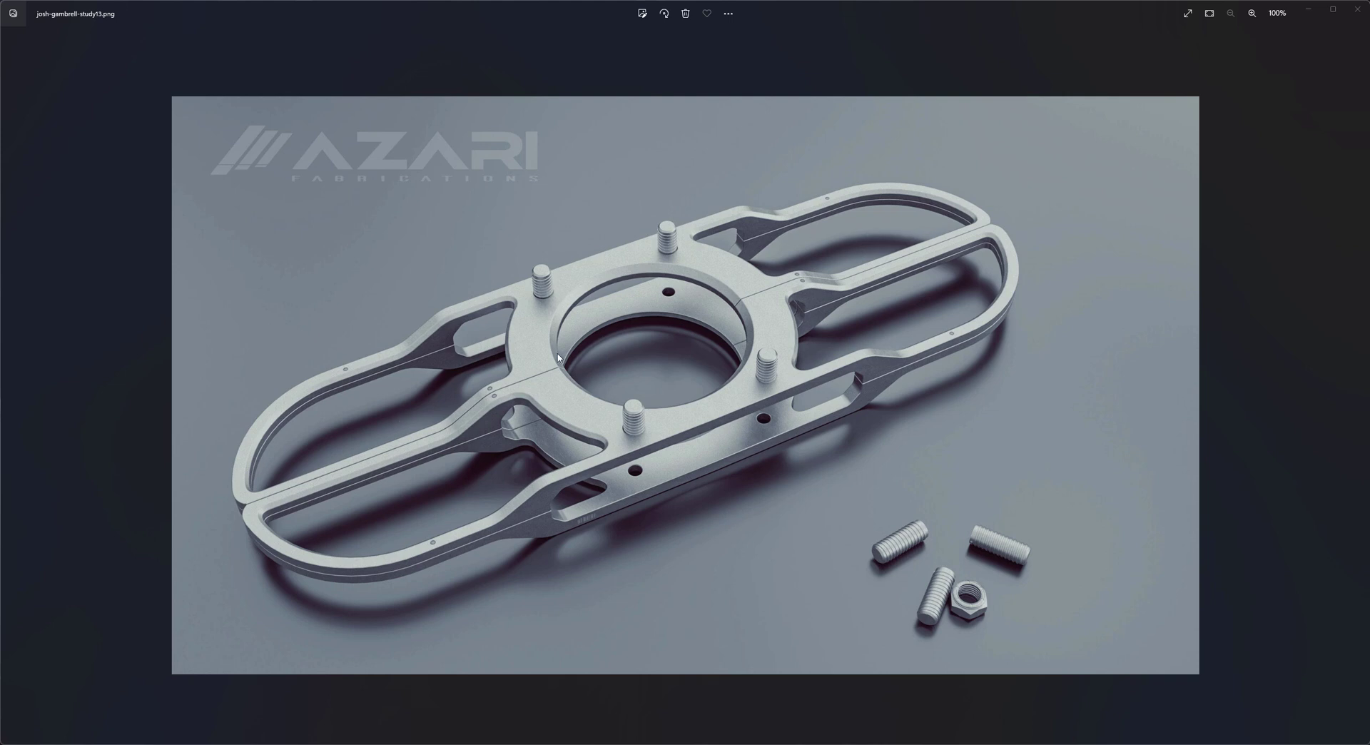
pyautogui.moveTo(793, 376)
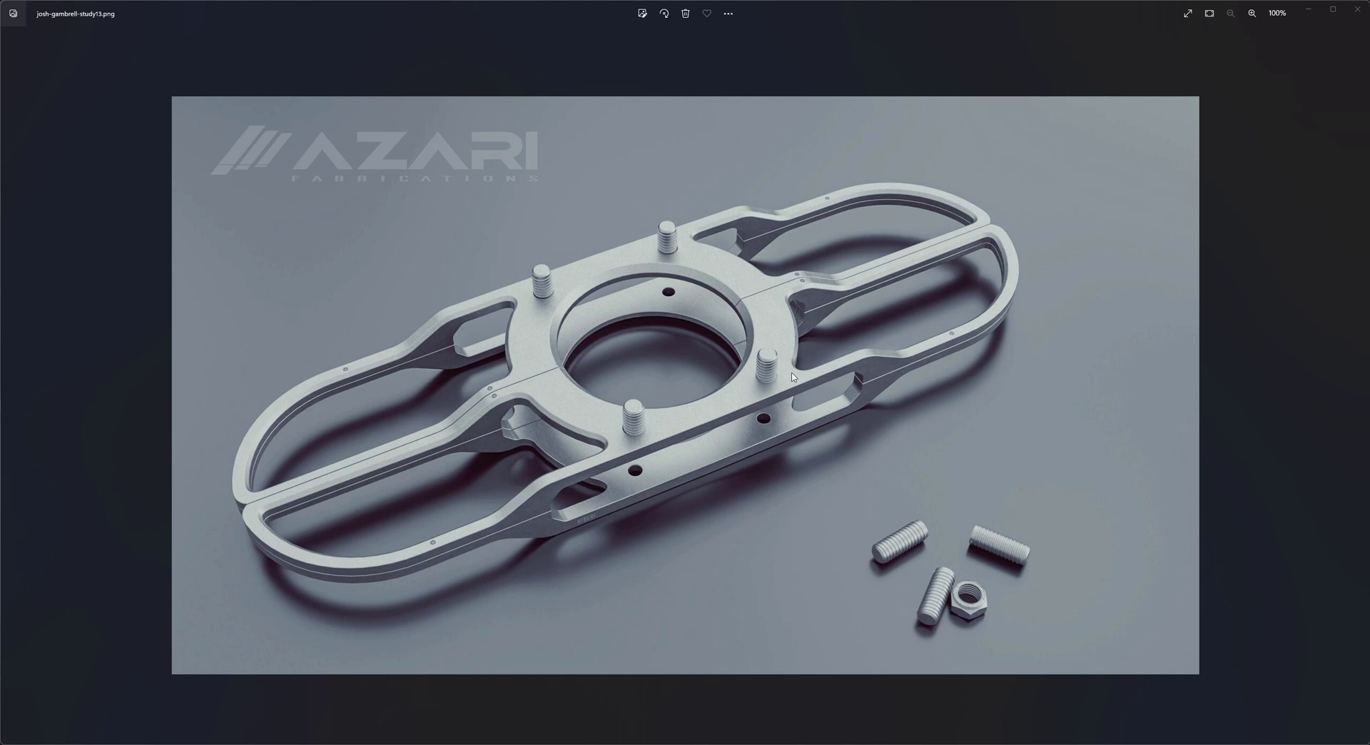
pyautogui.moveTo(645, 387)
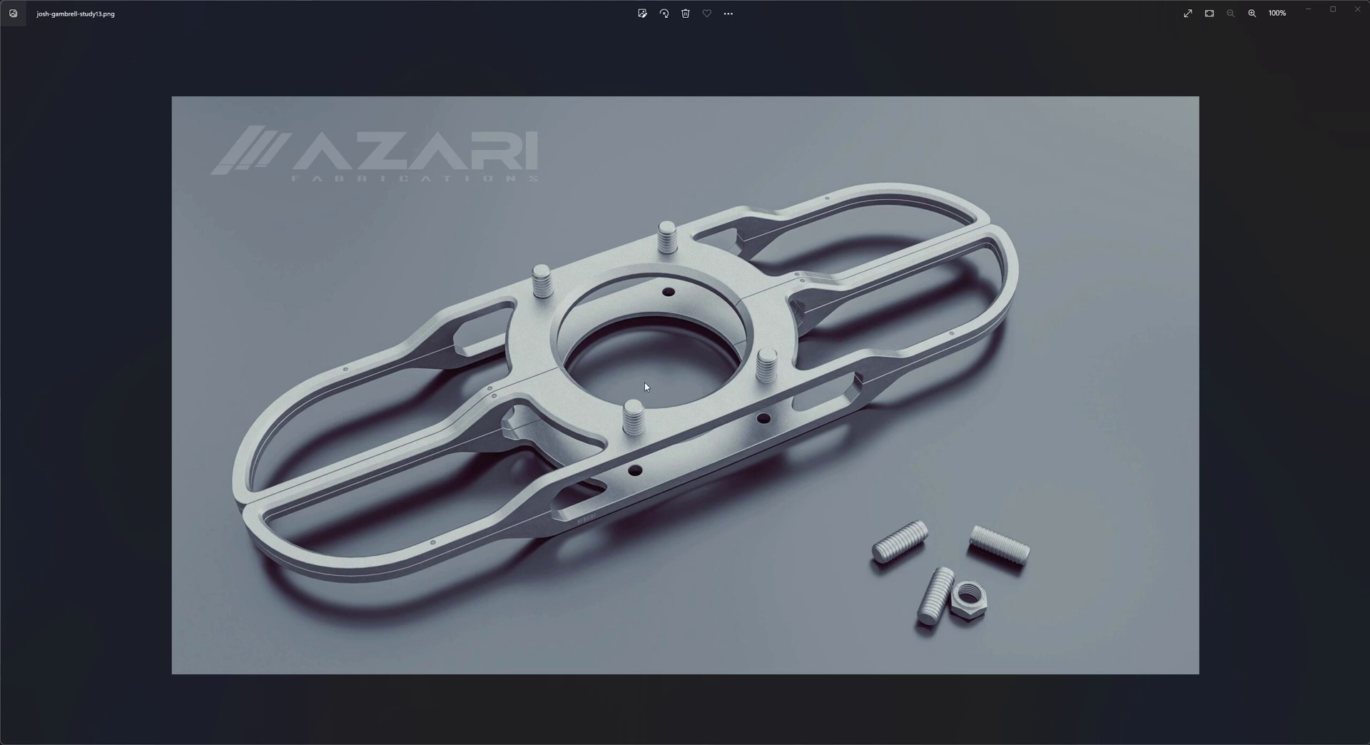
pyautogui.moveTo(645, 370)
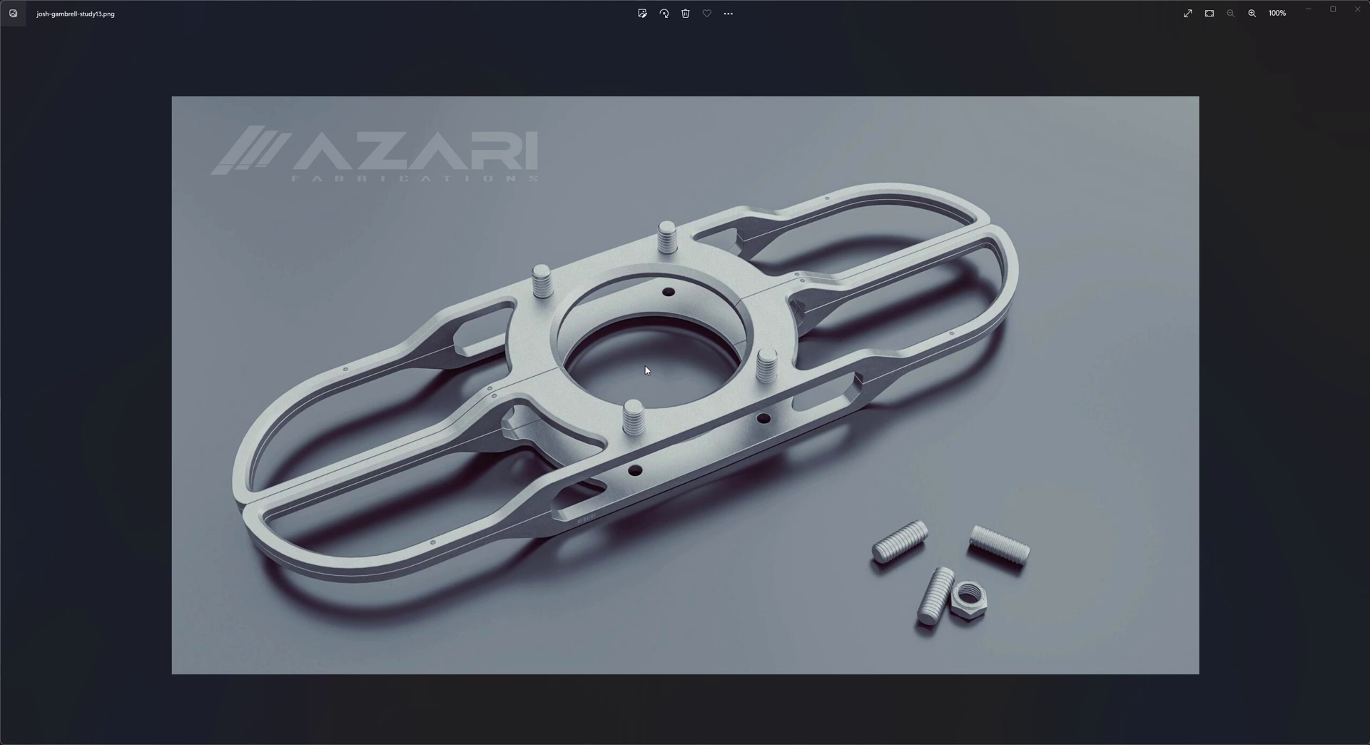
pyautogui.moveTo(680, 336)
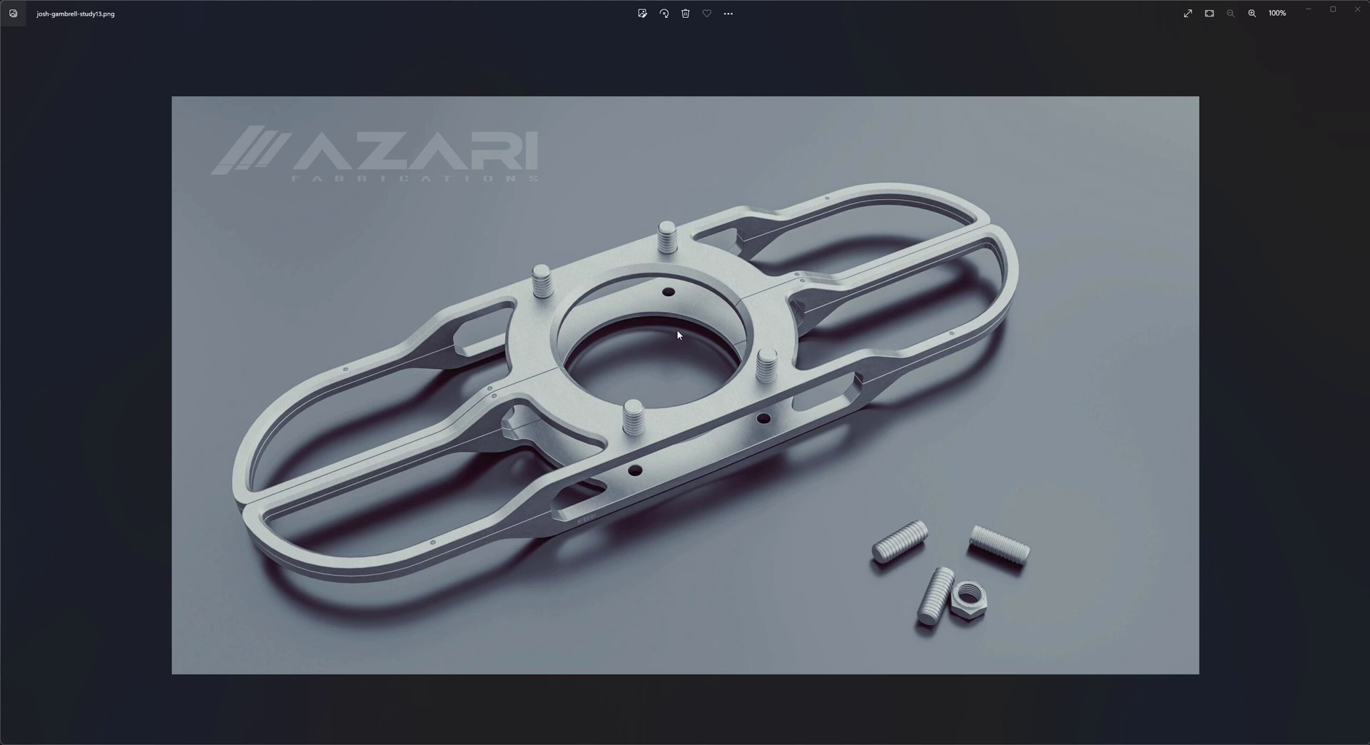
pyautogui.moveTo(657, 458)
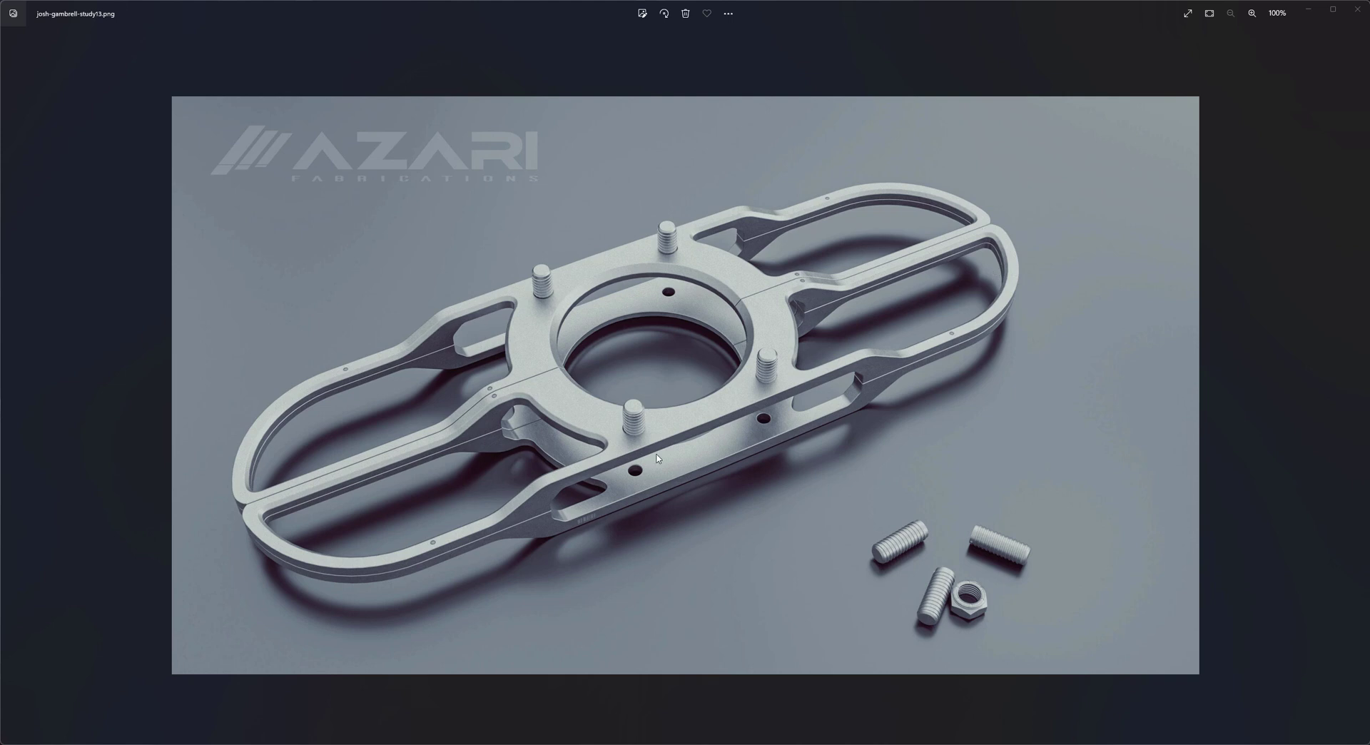
pyautogui.moveTo(730, 492)
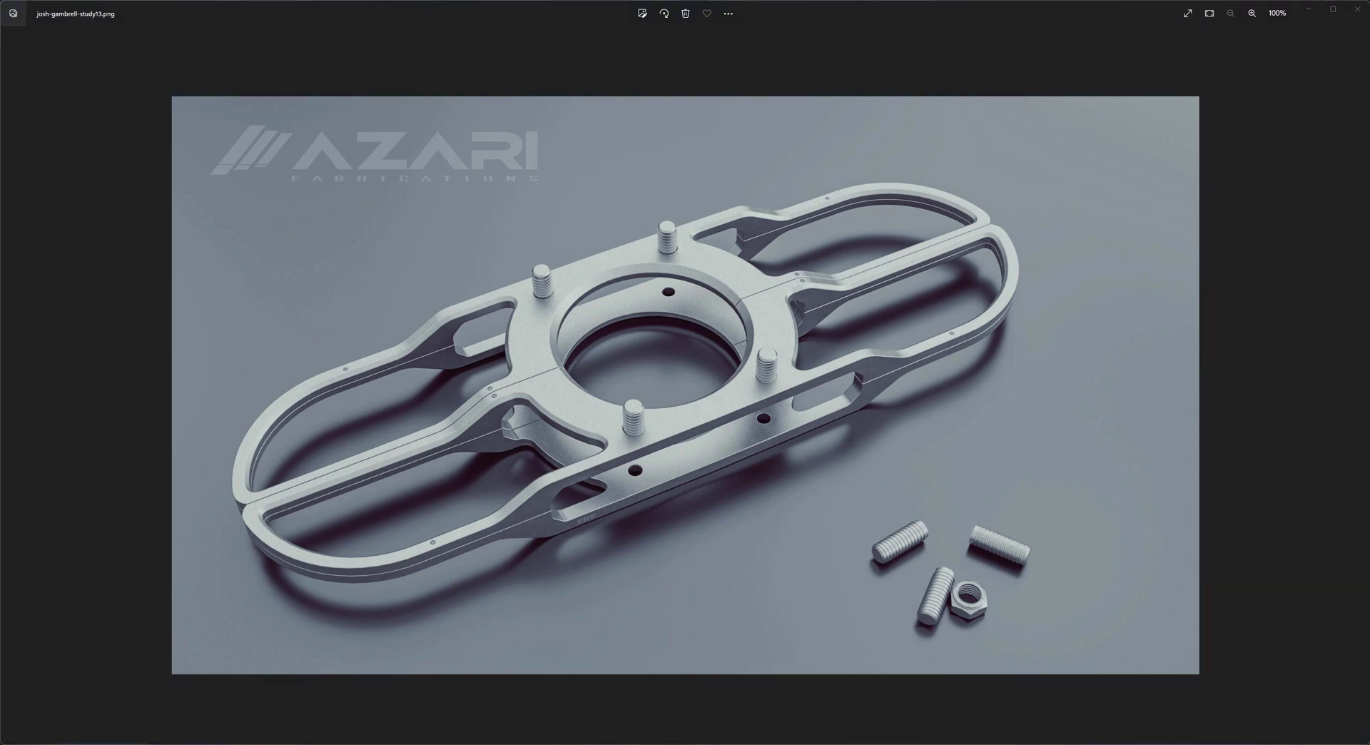
pyautogui.moveTo(545, 727)
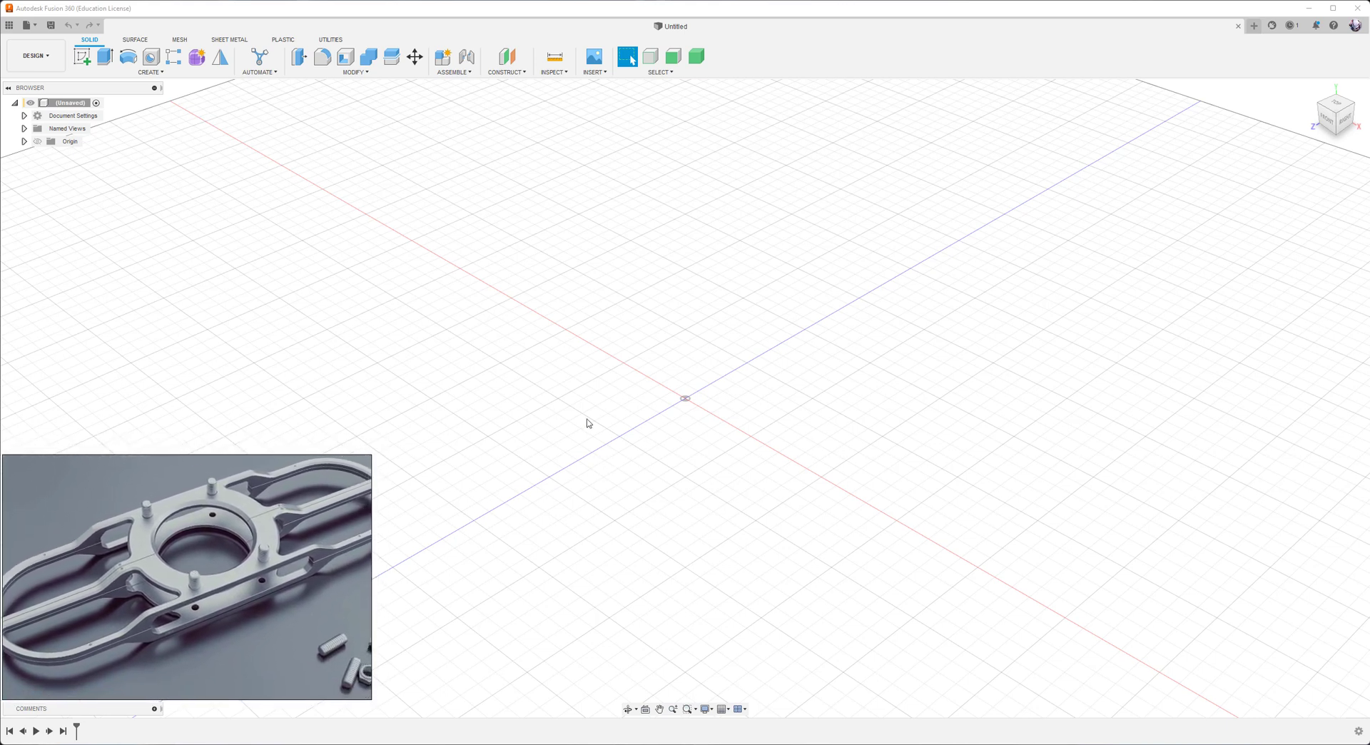
pyautogui.moveTo(596, 403)
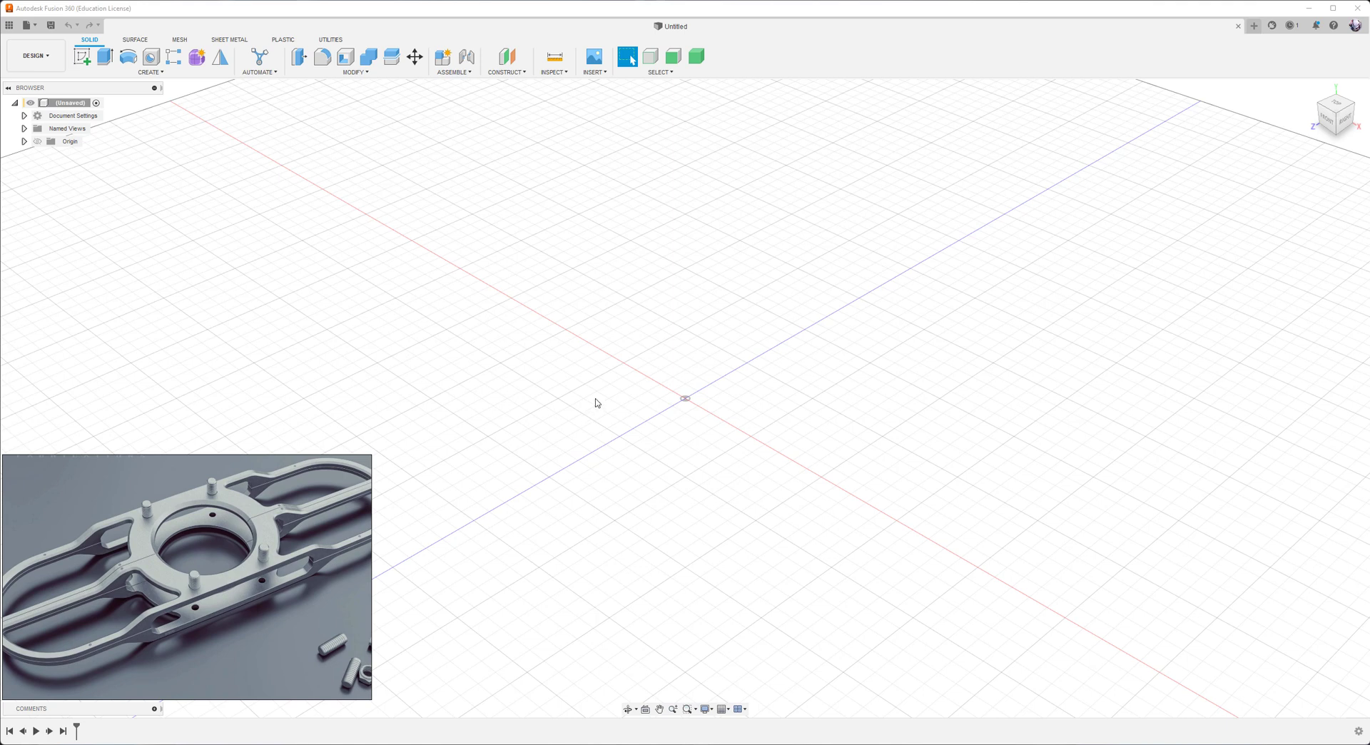
pyautogui.moveTo(473, 334)
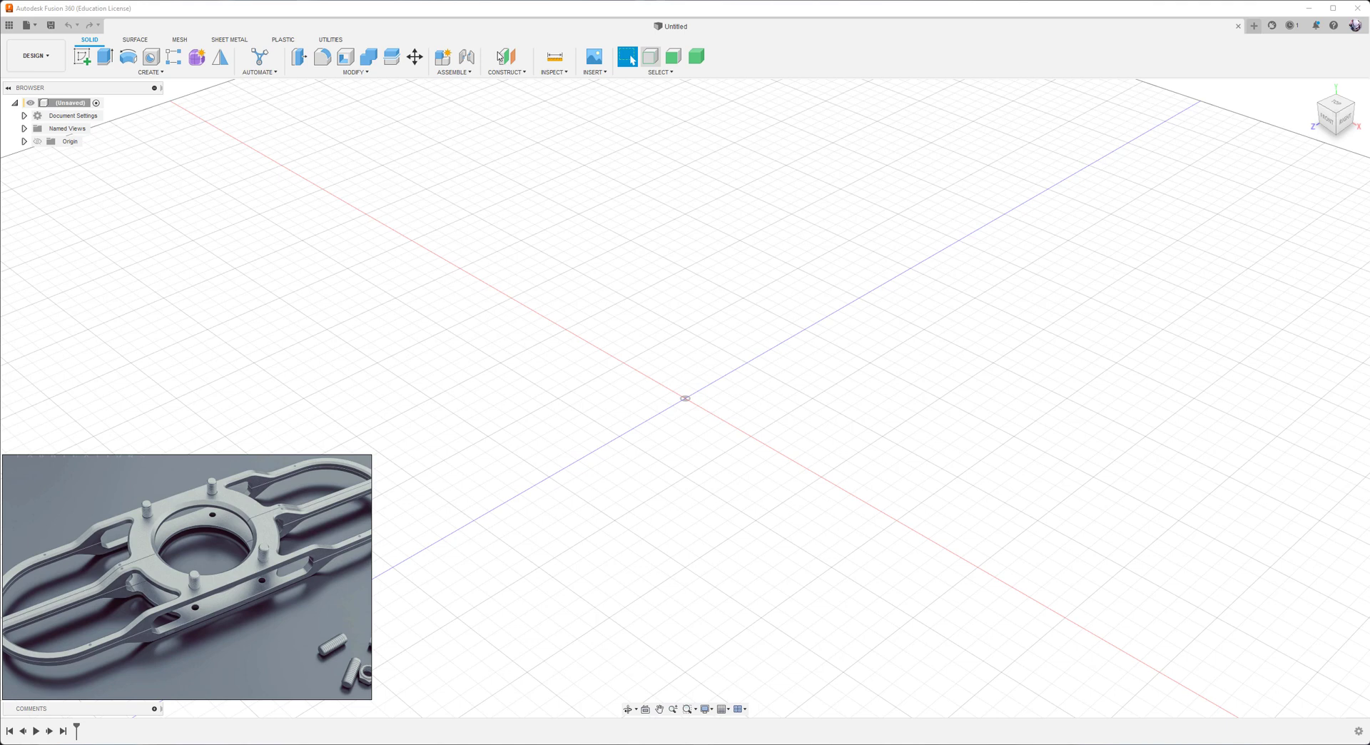
pyautogui.moveTo(608, 392)
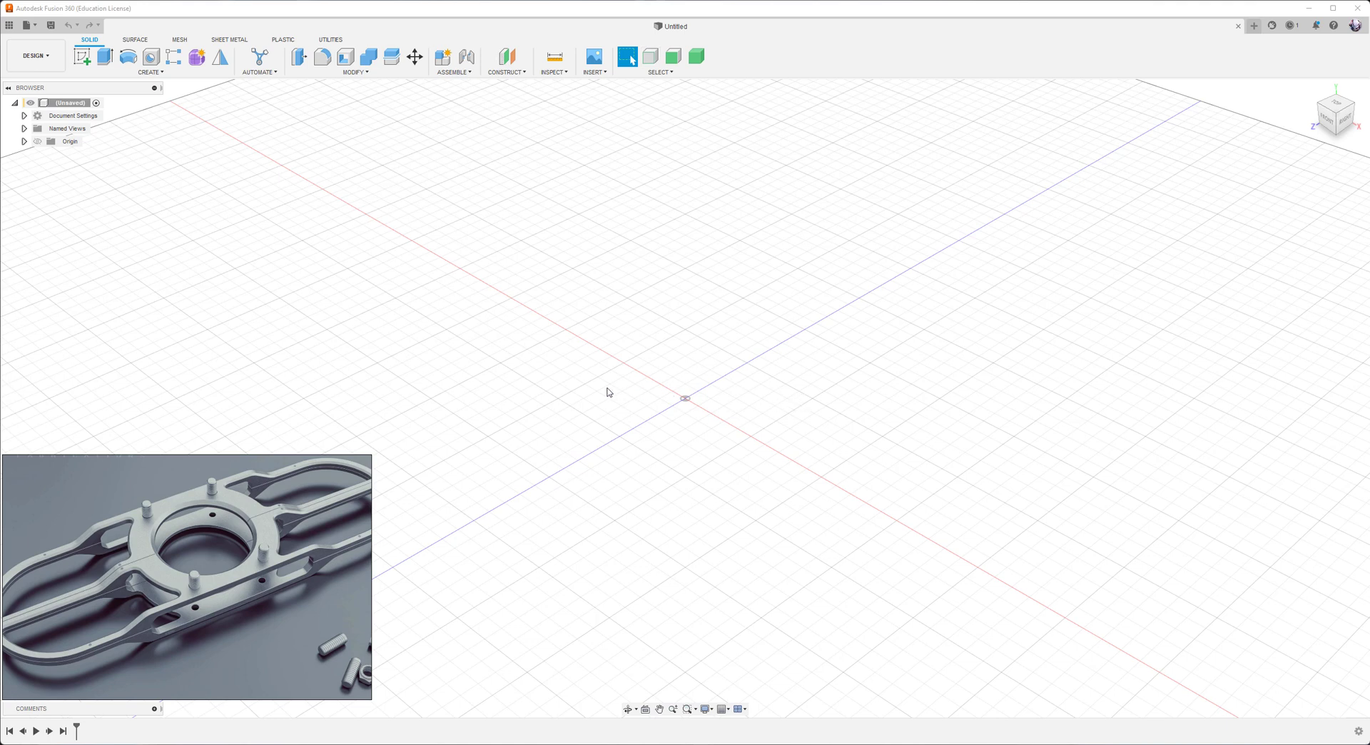
pyautogui.moveTo(465, 336)
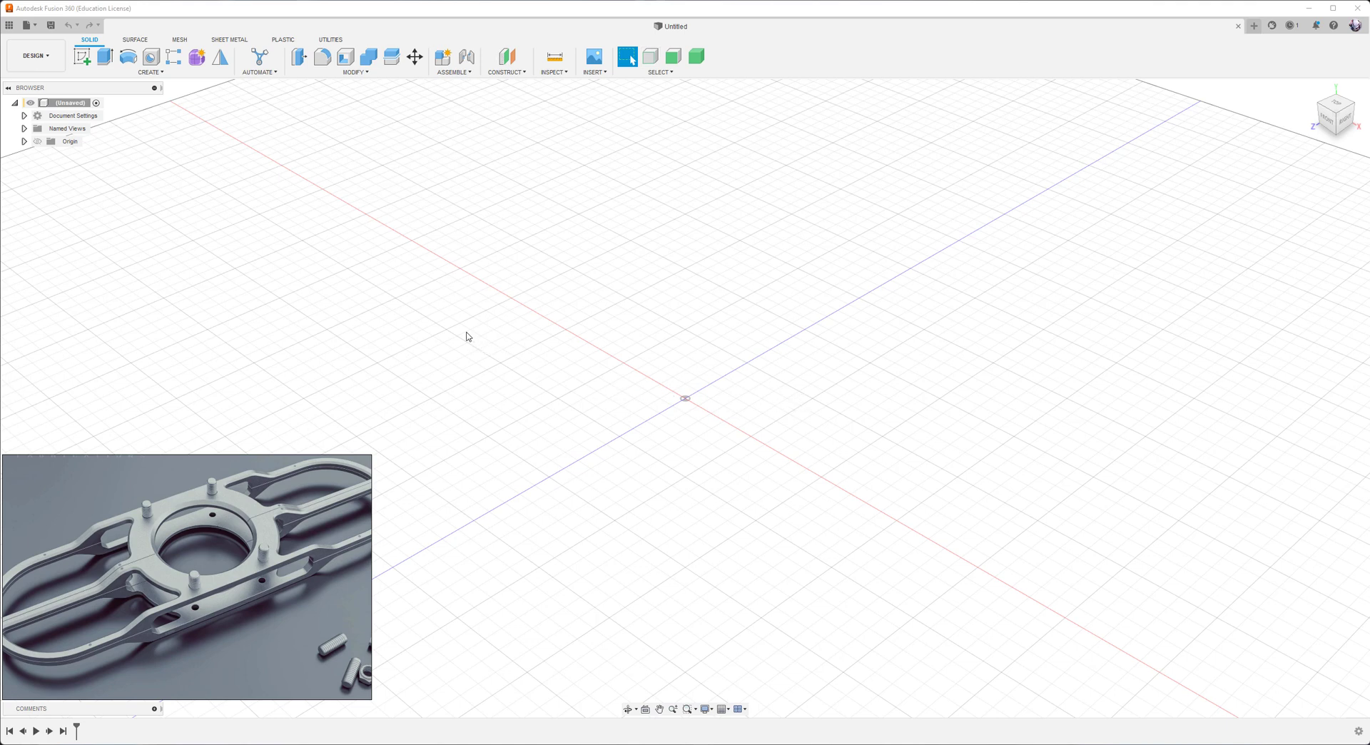
pyautogui.moveTo(145, 181)
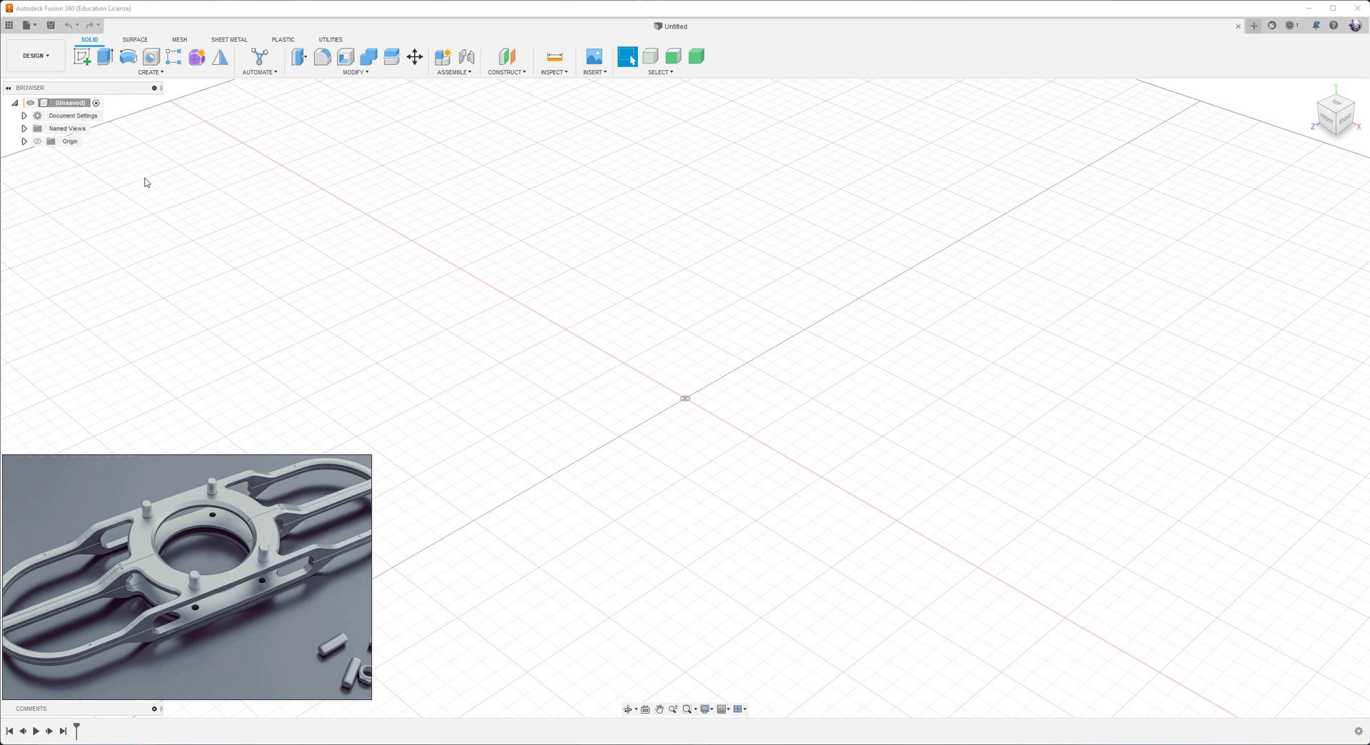
pyautogui.moveTo(83, 57)
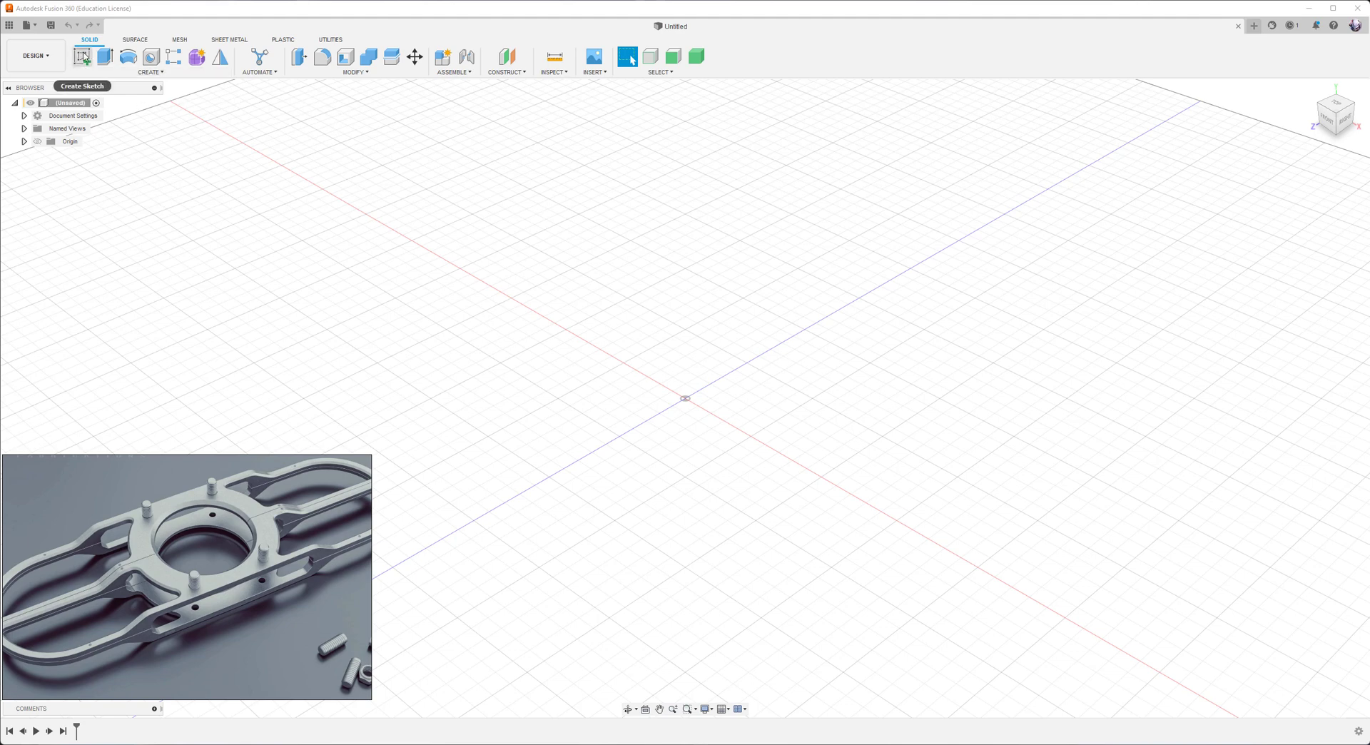
# - Draw a centre rectangle about 240 by 80 mm around the origin on the ground plane
pyautogui.click(81, 55)
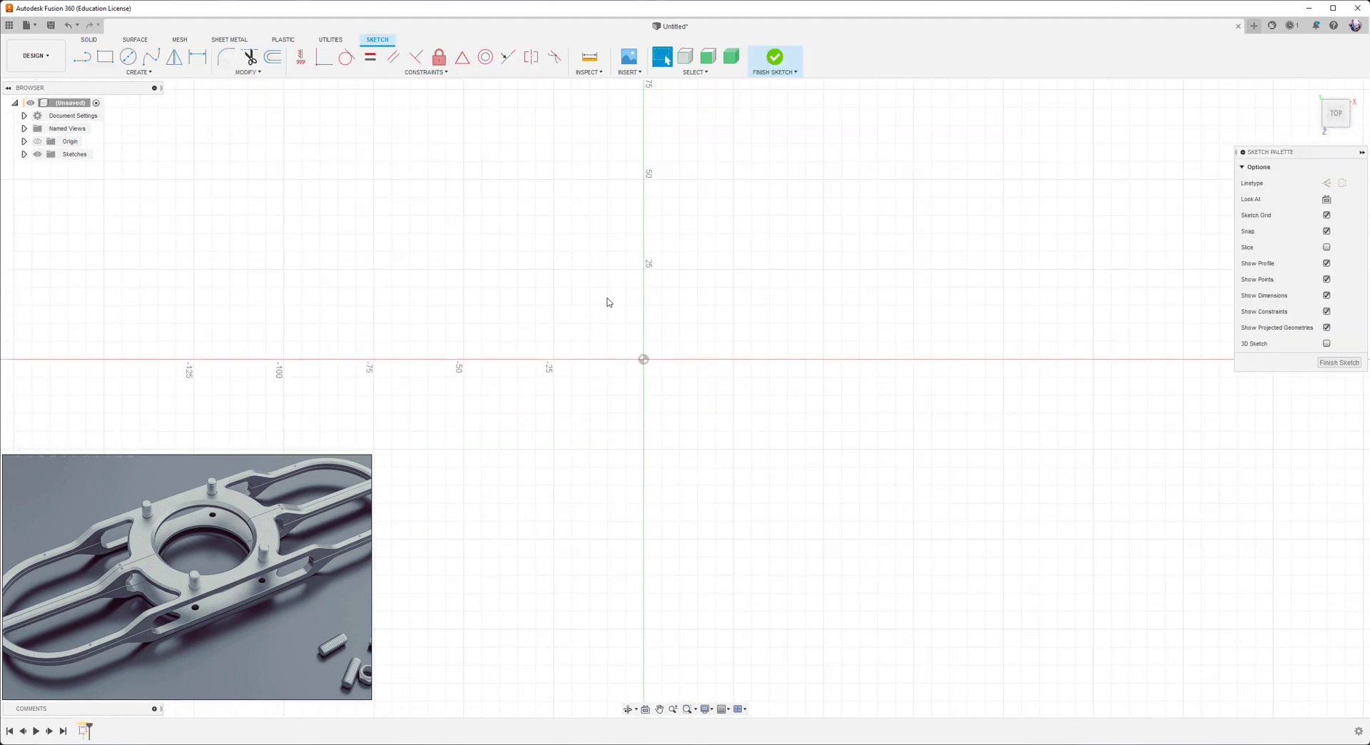
pyautogui.moveTo(120, 93)
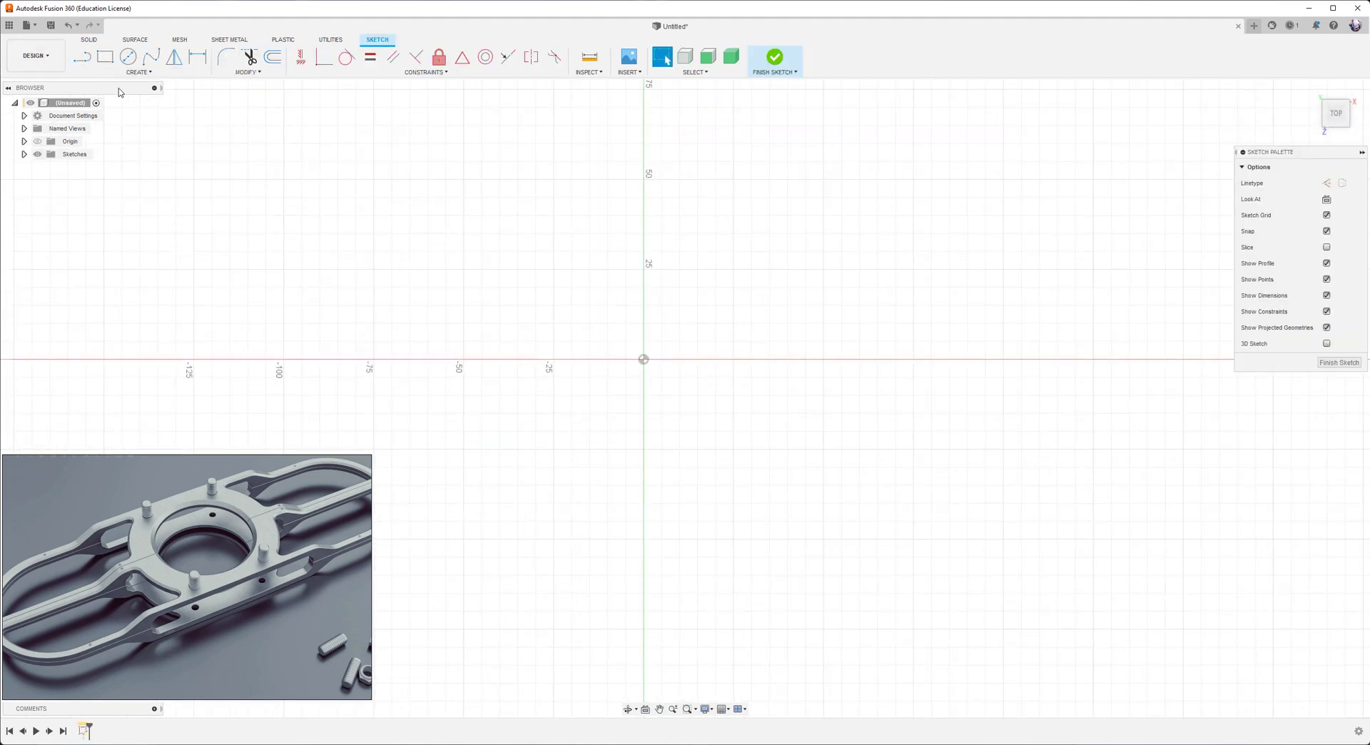
pyautogui.click(105, 56)
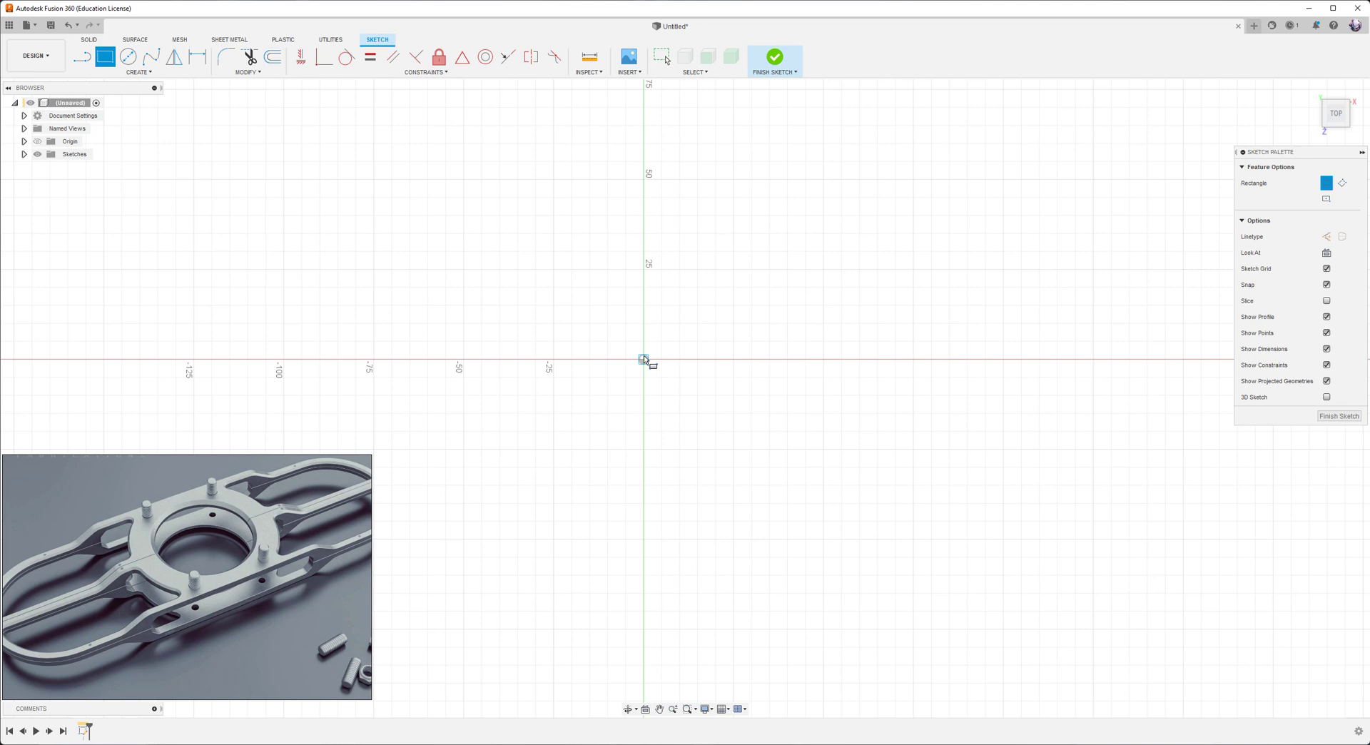
pyautogui.moveTo(645, 371)
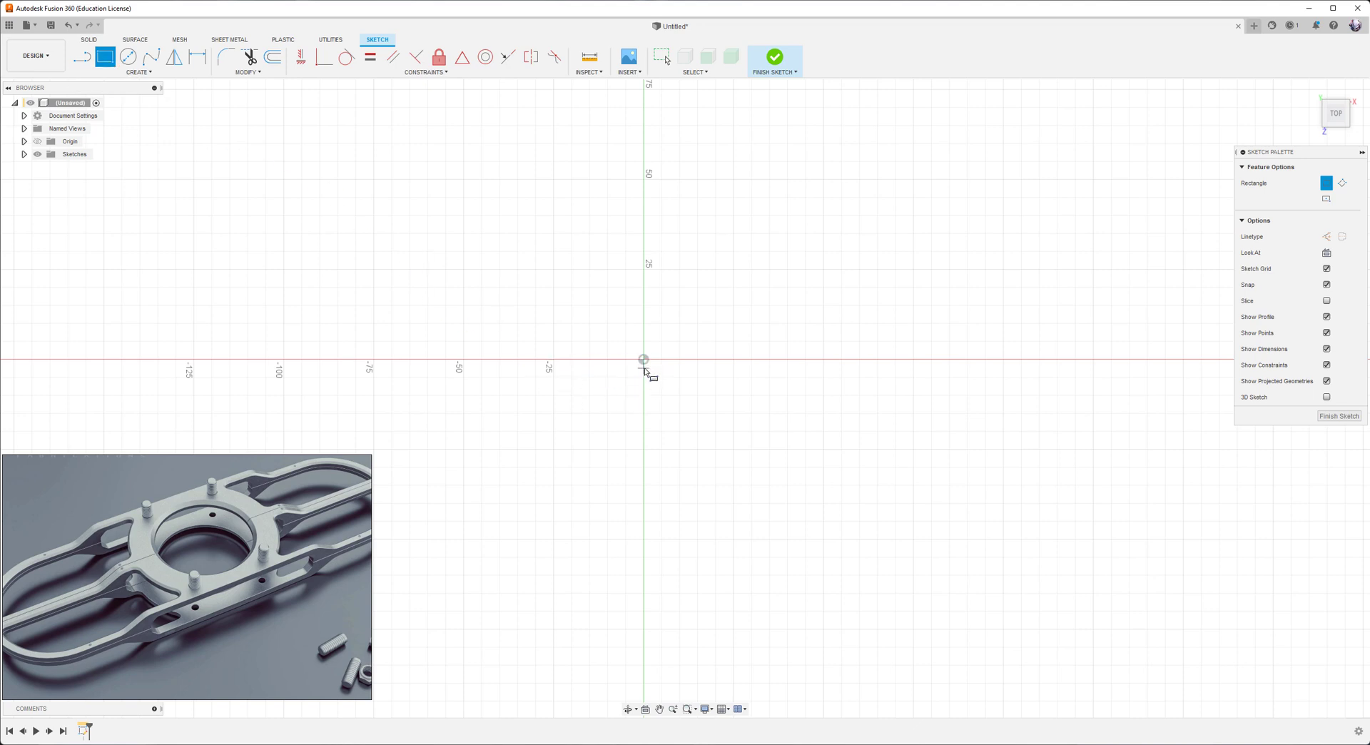
pyautogui.moveTo(1326, 200)
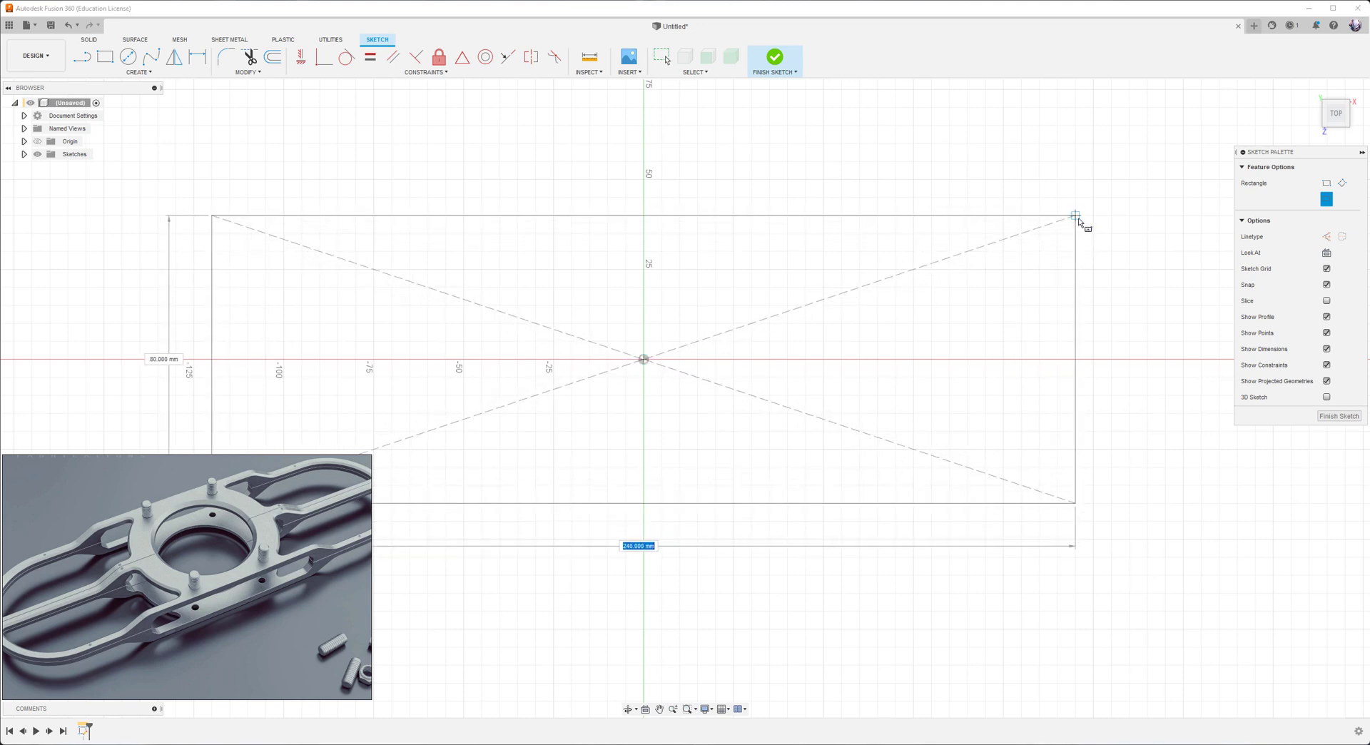
pyautogui.click(1075, 214)
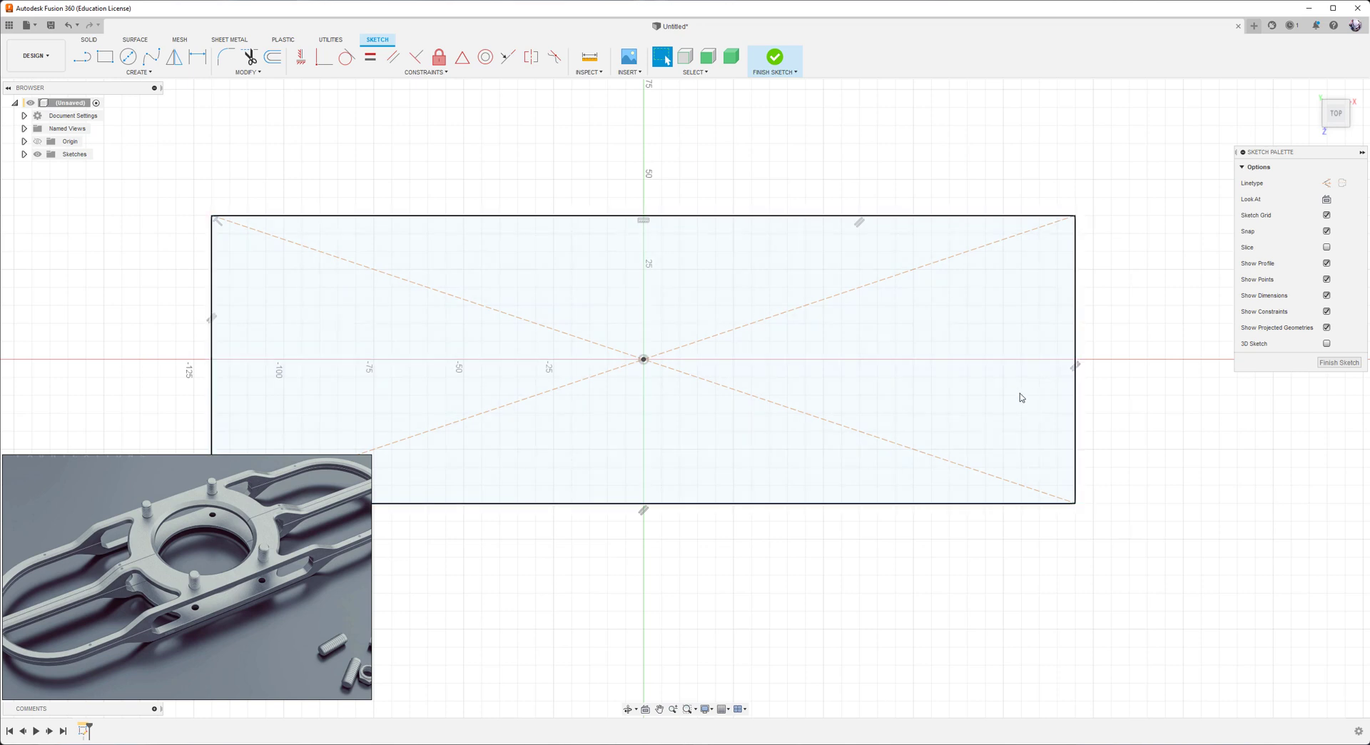
pyautogui.moveTo(1043, 488)
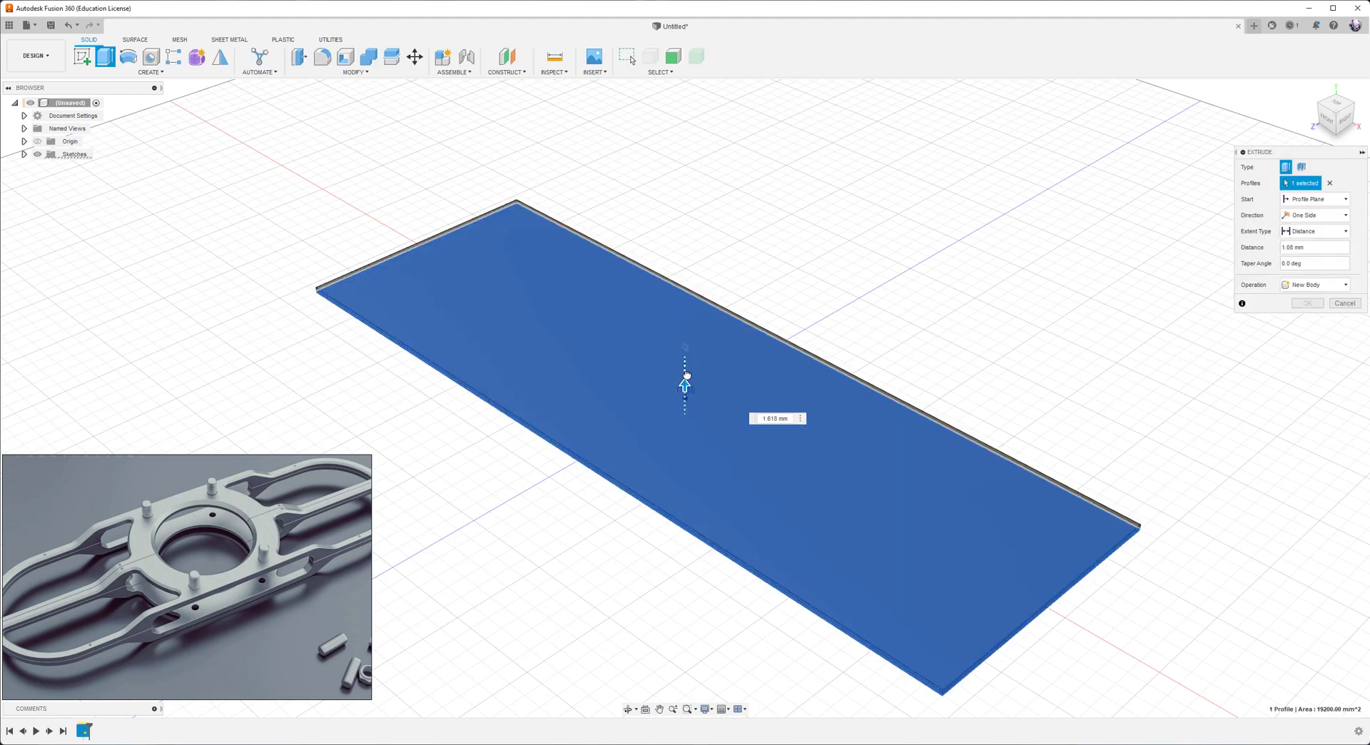
# - Extrude the rectangle into a solid block and begin a fillet on its corner edges
pyautogui.click(1308, 302)
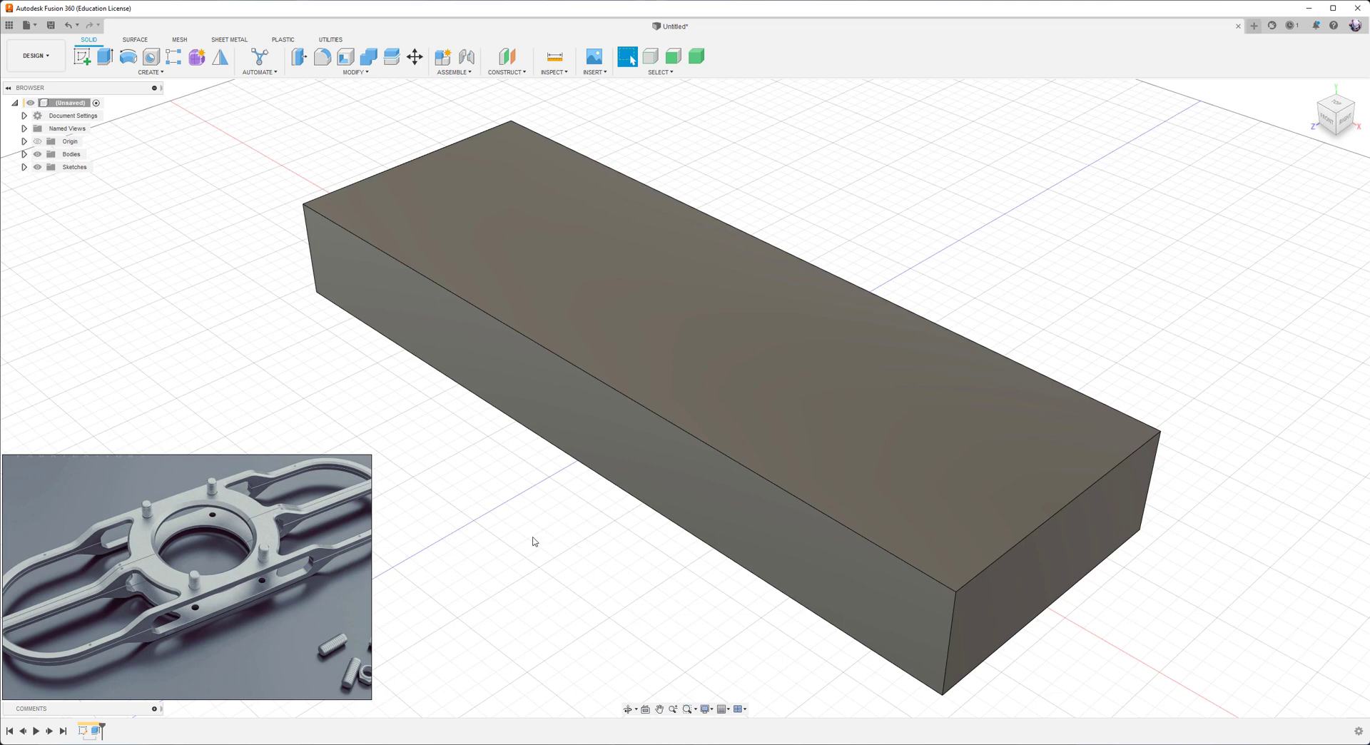
pyautogui.click(299, 55)
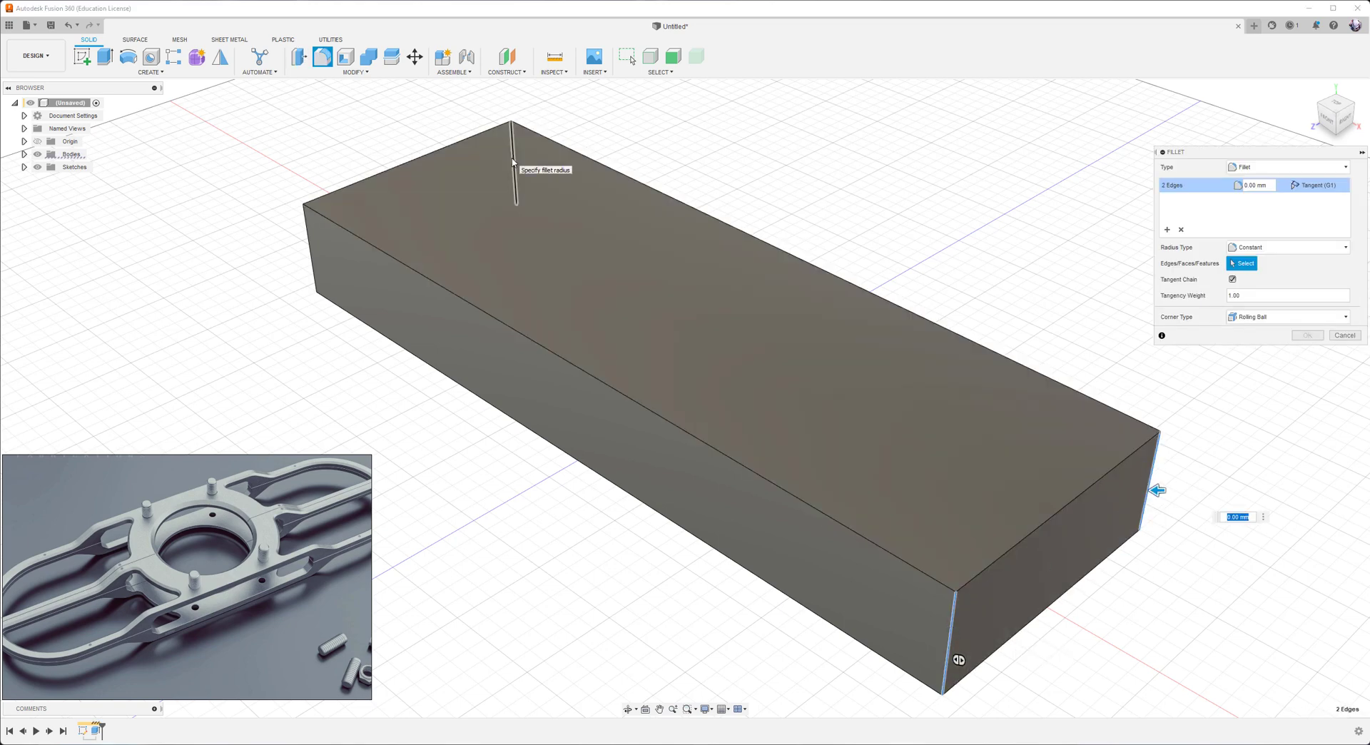
# - Fillet all four vertical corner edges at about 39 mm so both ends are fully rounded
pyautogui.click(317, 286)
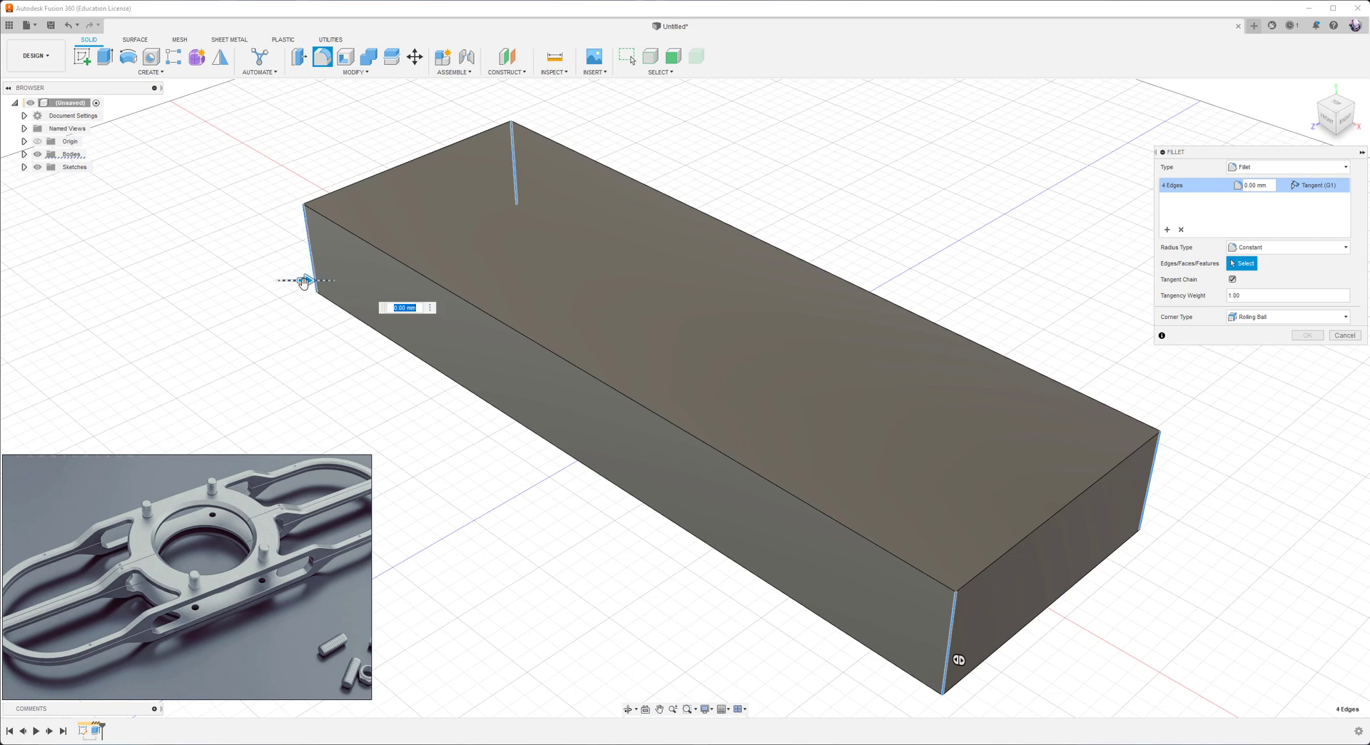
pyautogui.moveTo(301, 280); pyautogui.dragTo(359, 280)
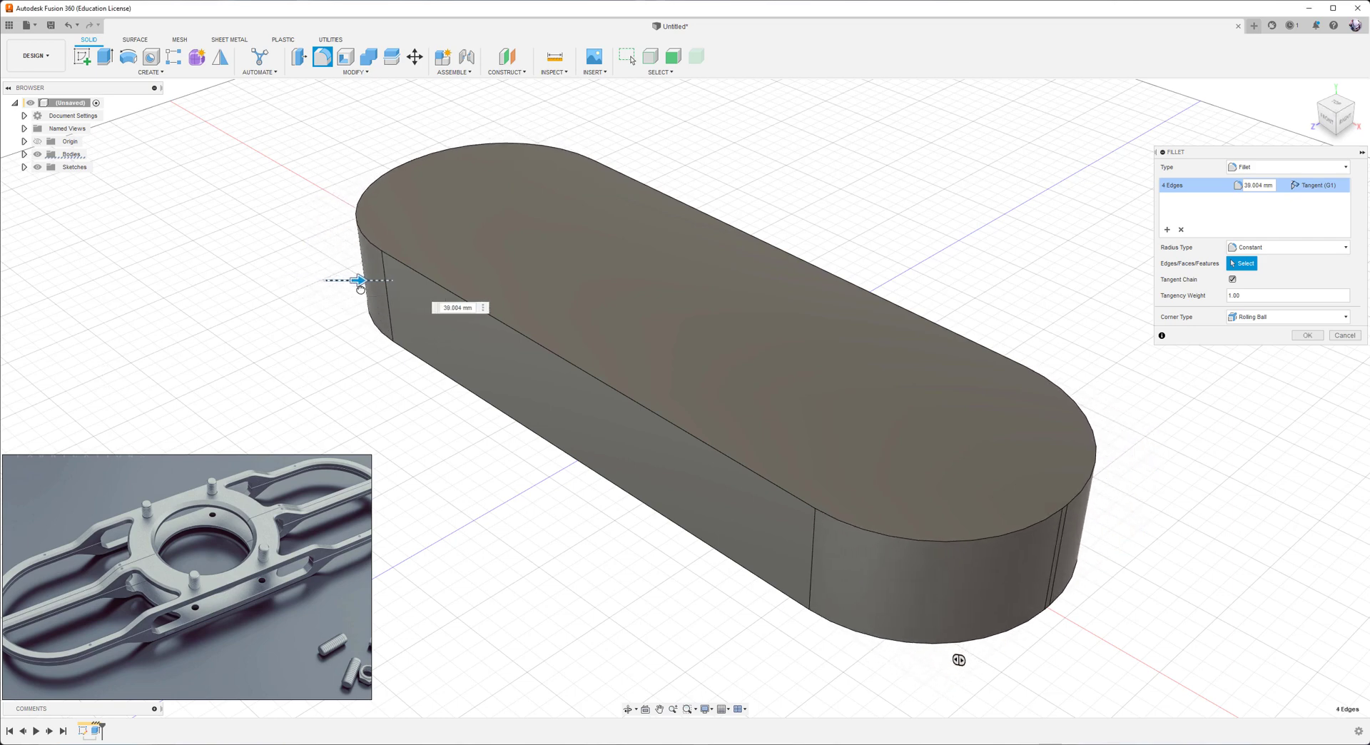
pyautogui.click(1306, 334)
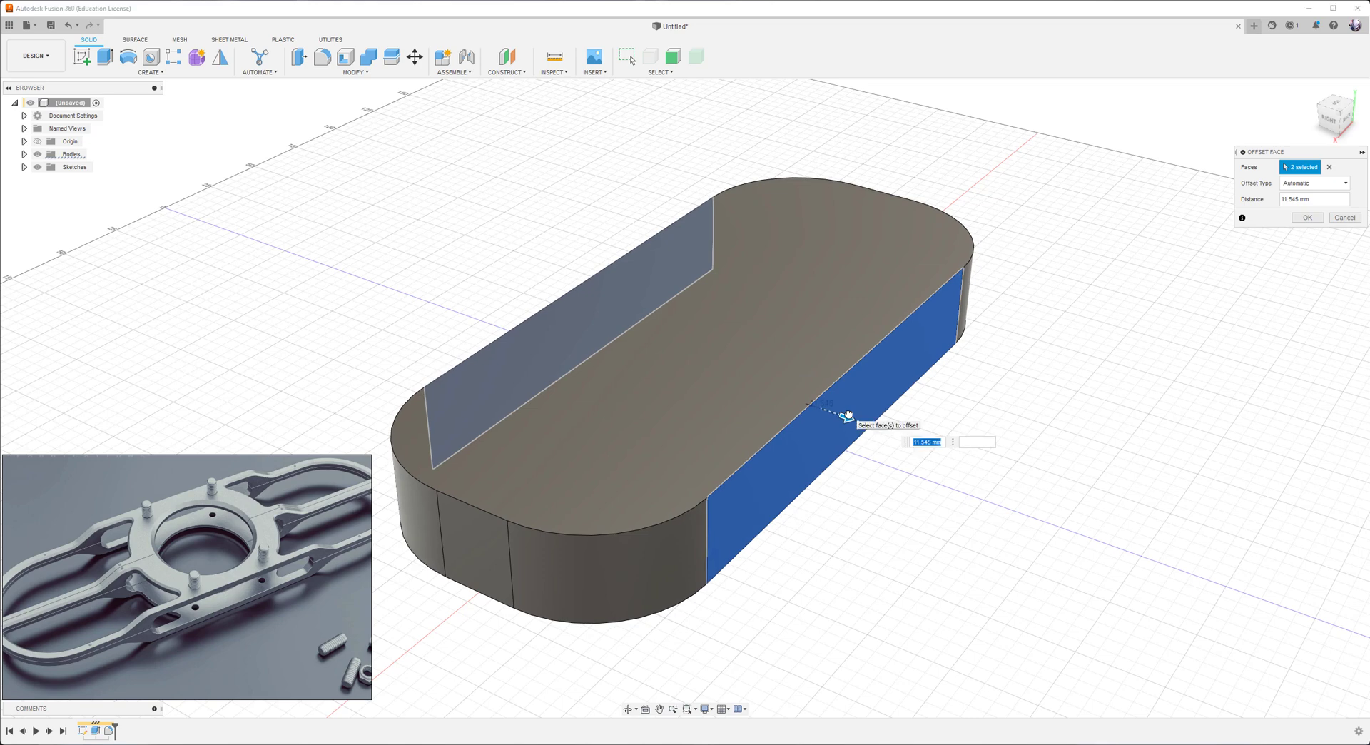
pyautogui.moveTo(880, 507)
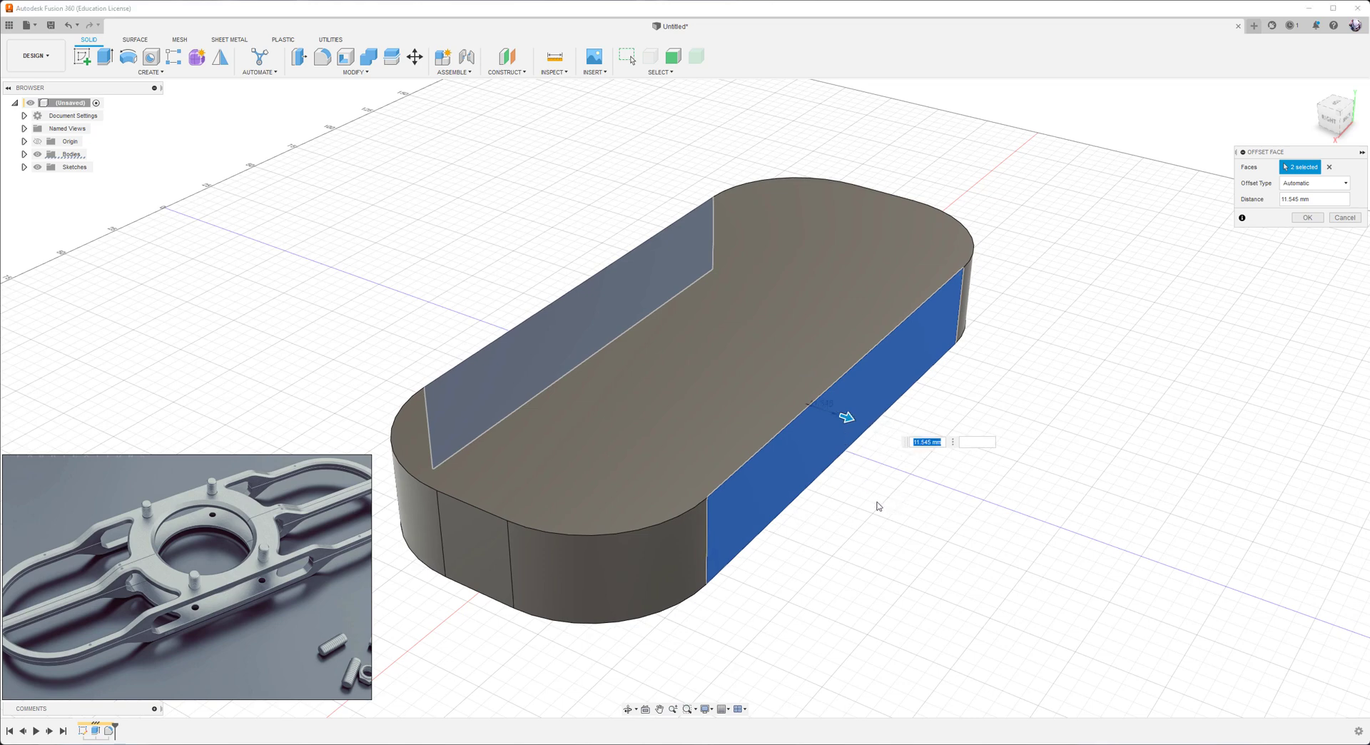
# - Offset both flat side faces inward about 11.5 mm, narrowing the stadium-shaped slab
pyautogui.click(1345, 217)
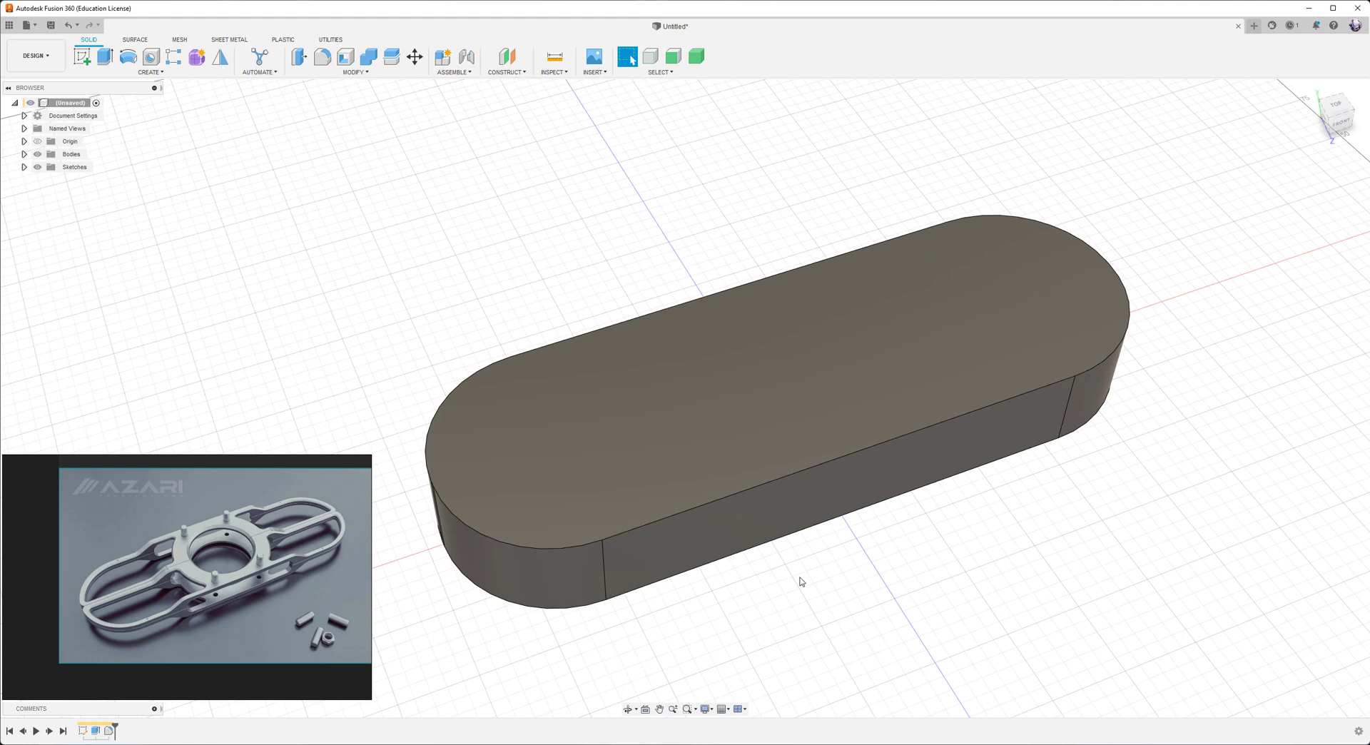
pyautogui.moveTo(963, 539)
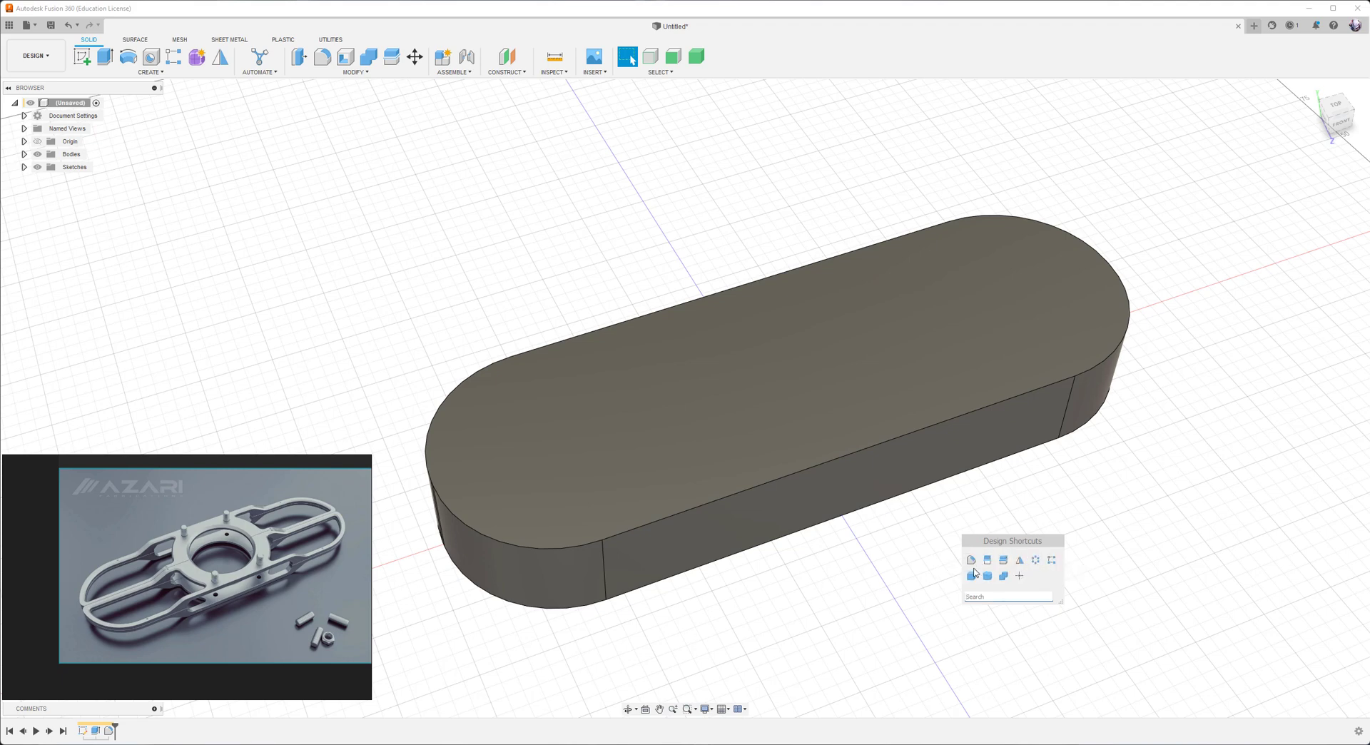
# - Cut an 80 mm diameter cylinder through the centre of the slab as a round hole
pyautogui.click(991, 579)
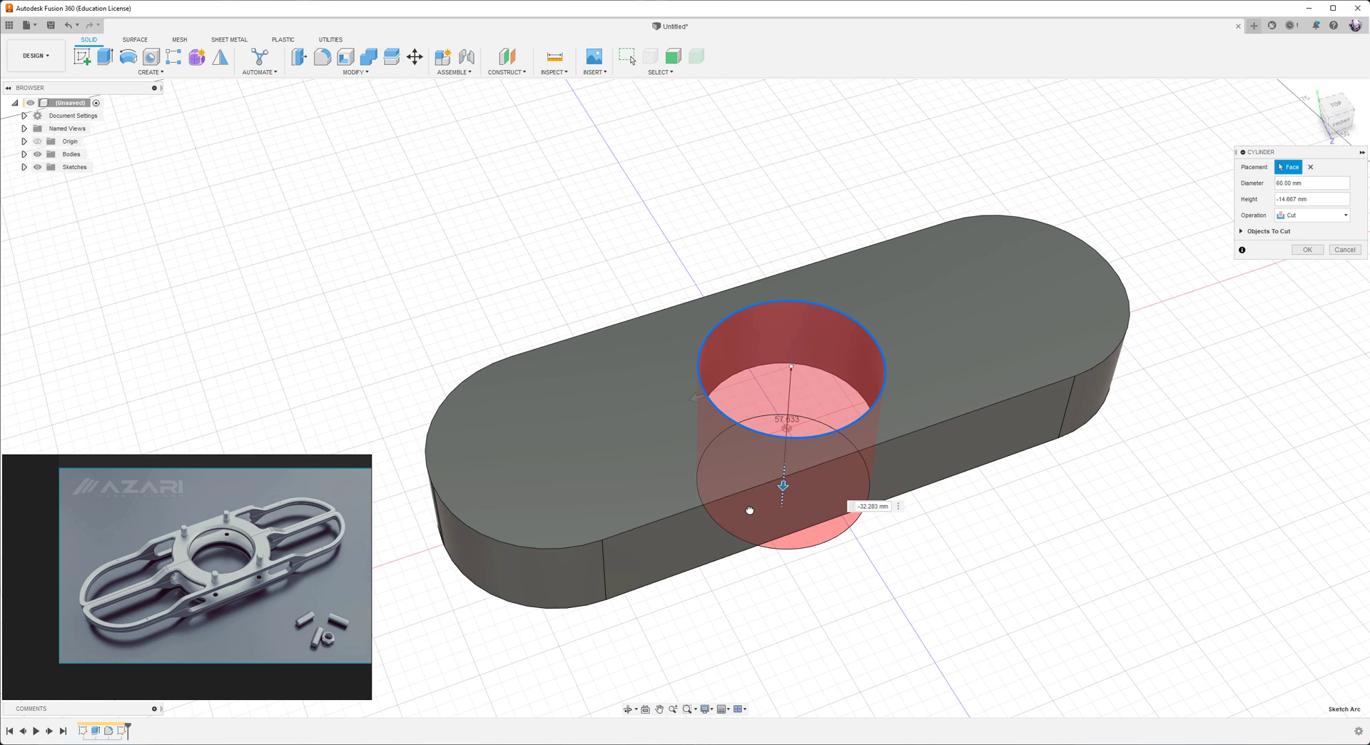
pyautogui.click(1306, 248)
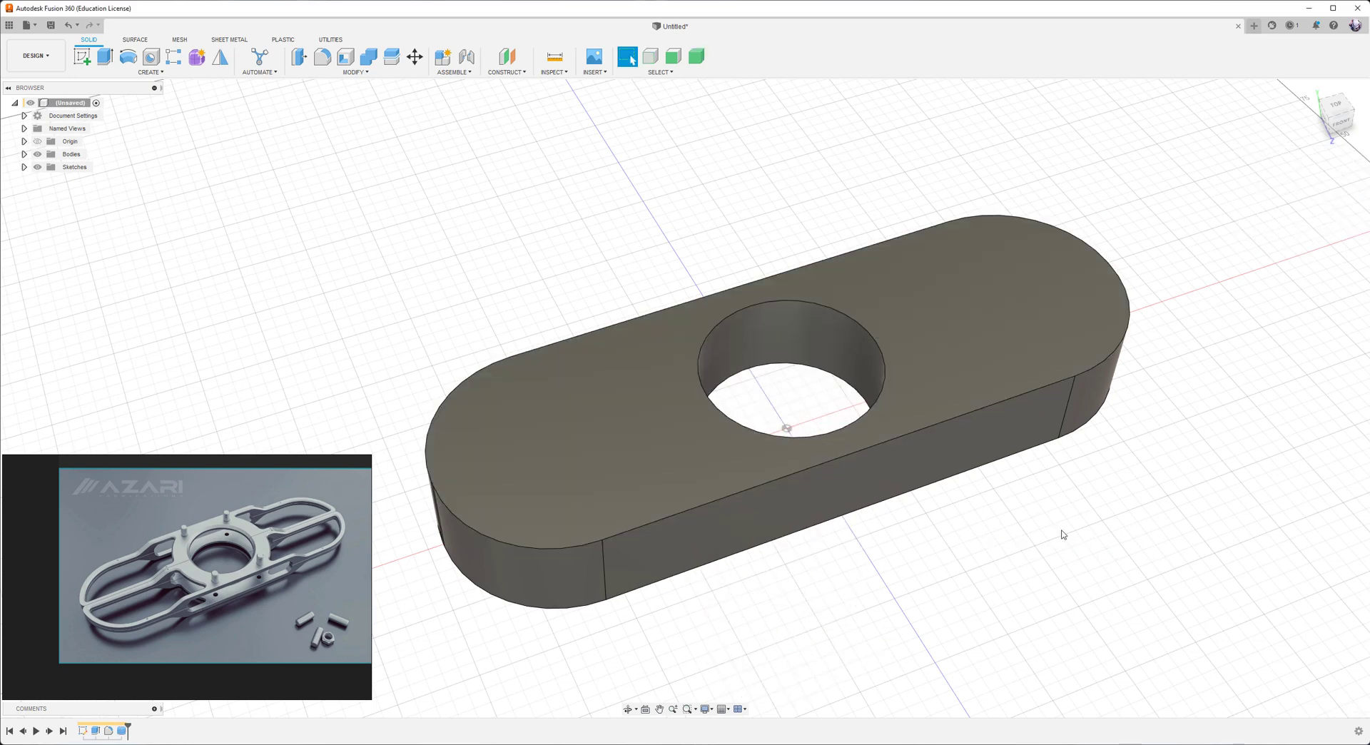
pyautogui.moveTo(1026, 563)
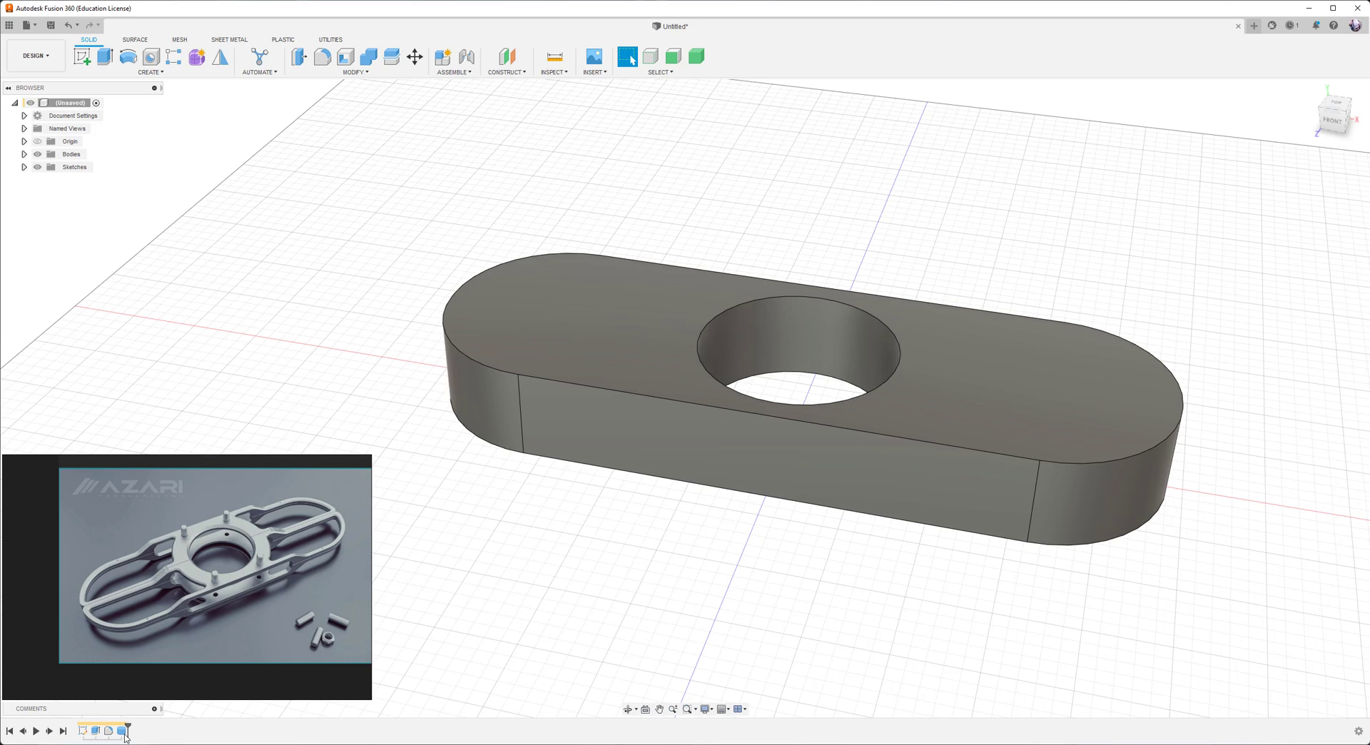
pyautogui.moveTo(787, 349); pyautogui.dragTo(742, 306)
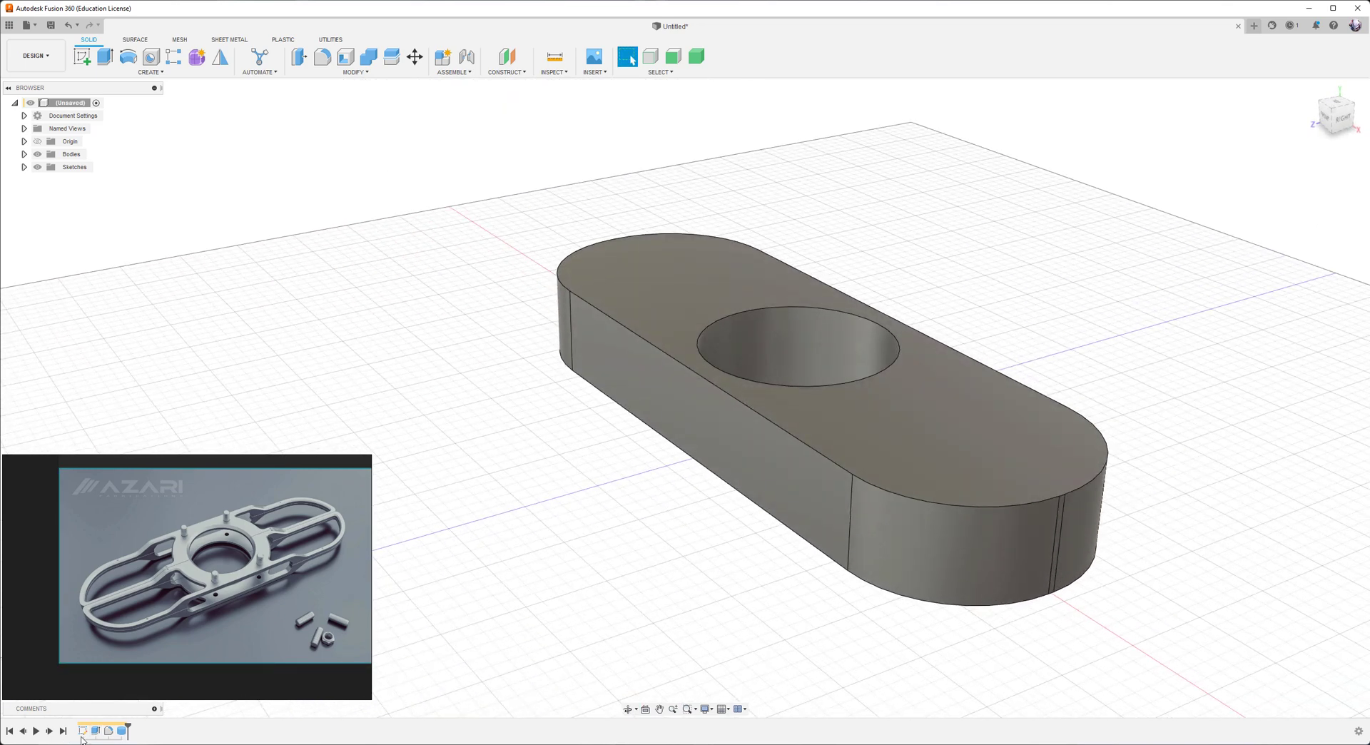
pyautogui.moveTo(585, 647)
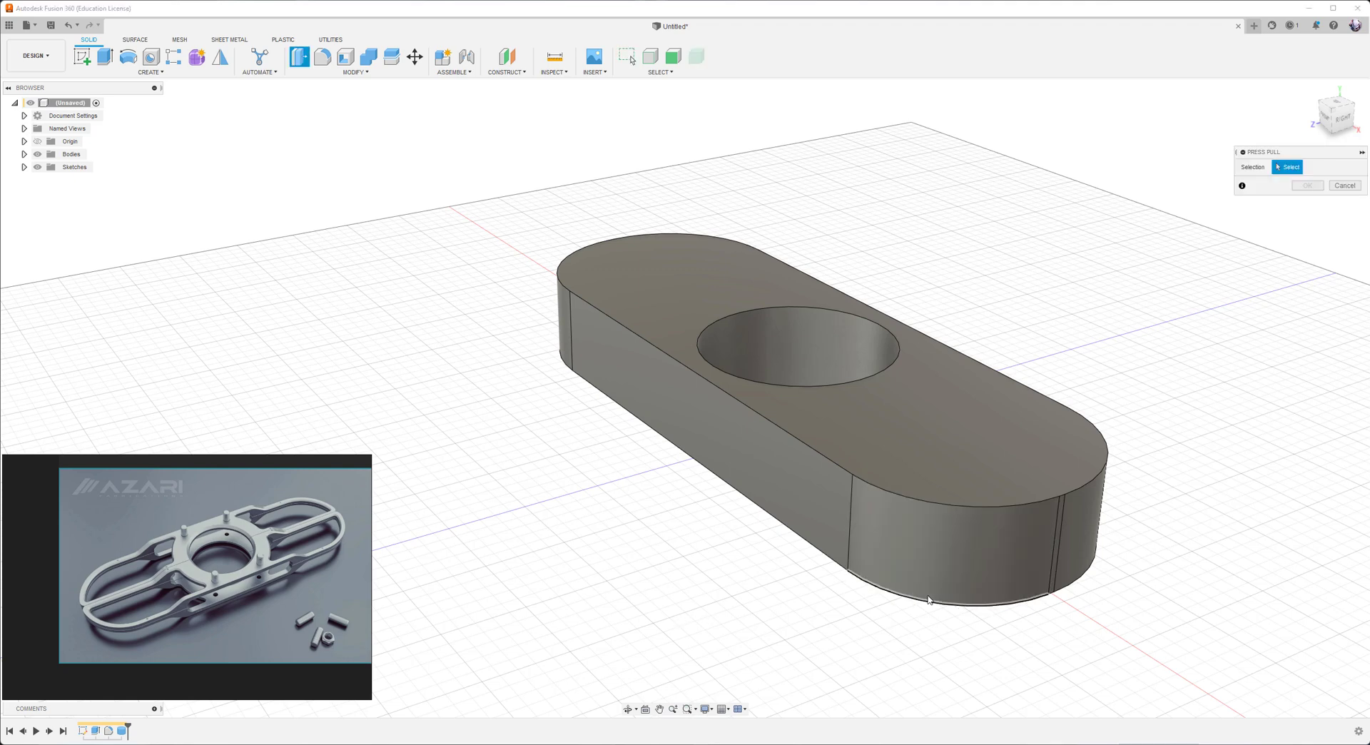
pyautogui.click(944, 569)
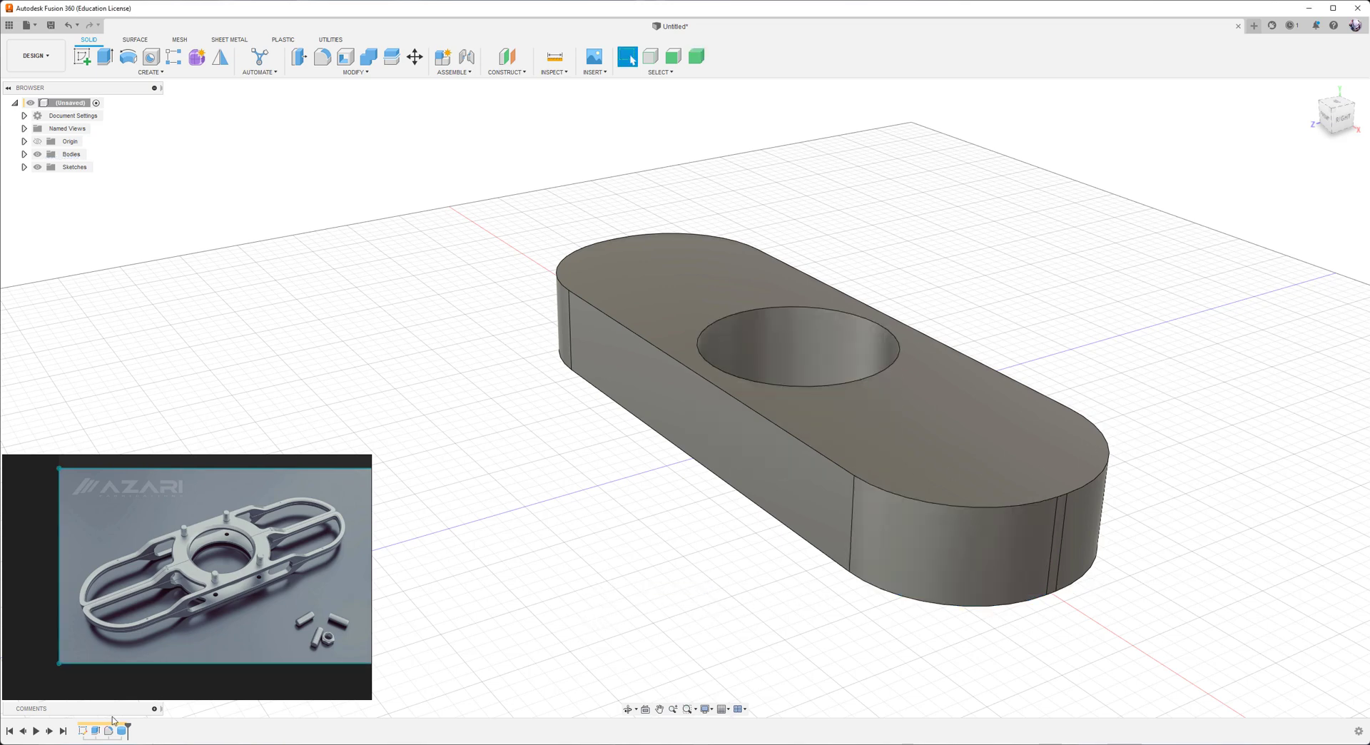
pyautogui.moveTo(499, 626)
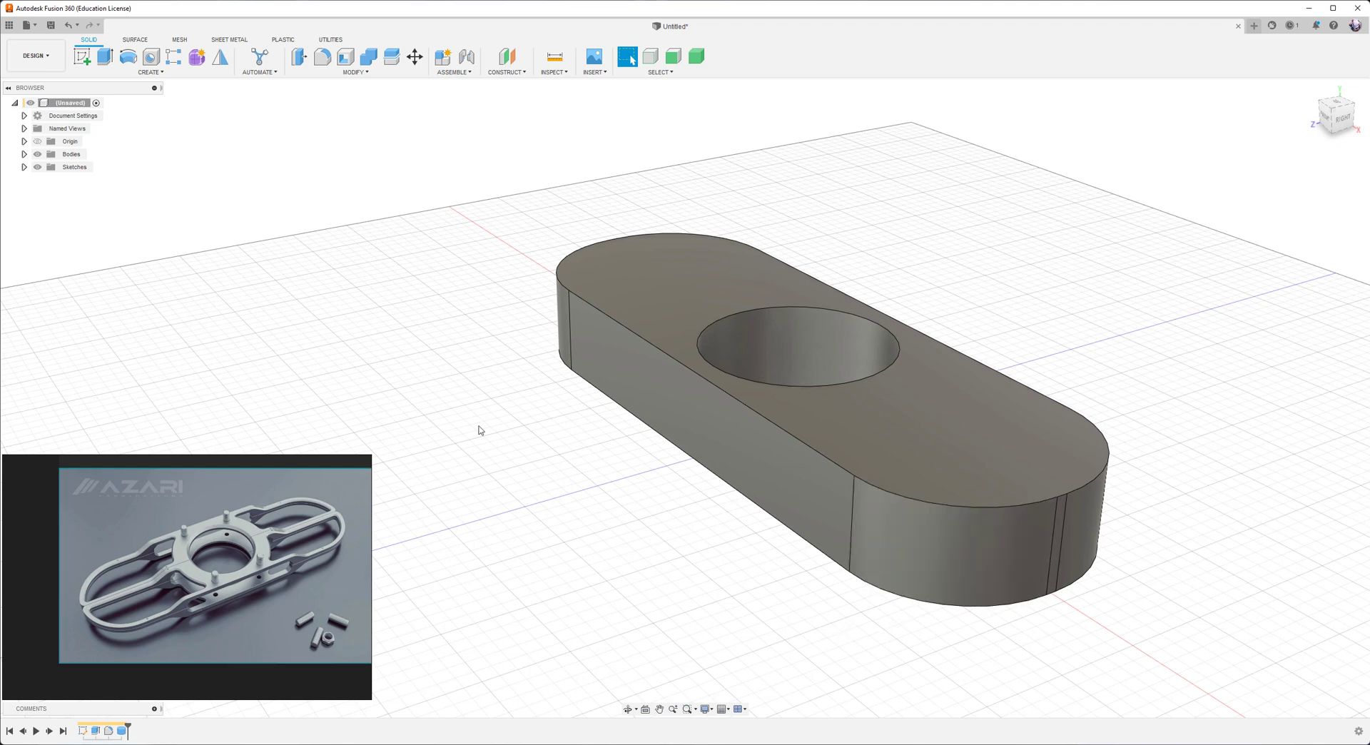
# - Turn off Capture Design History on the root component and accept removing the timeline
pyautogui.rightClick(71, 116)
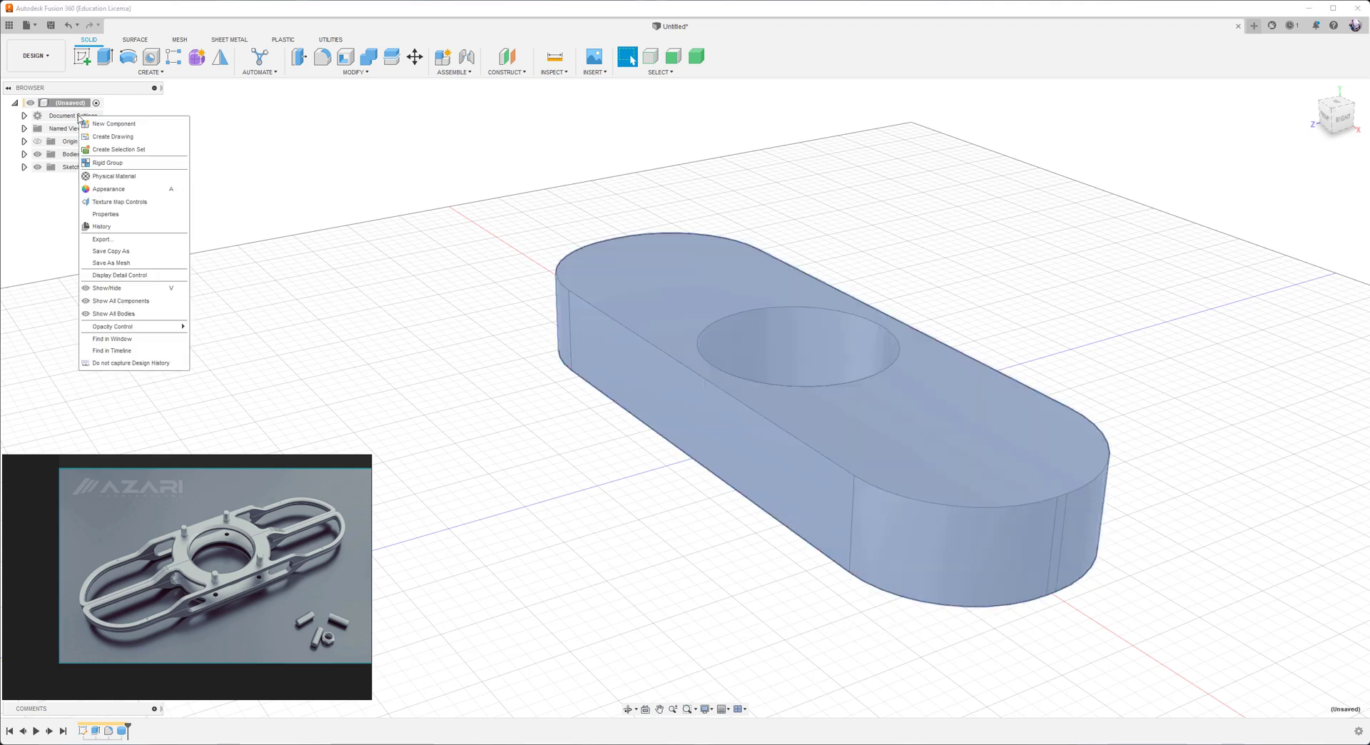
pyautogui.moveTo(130, 363)
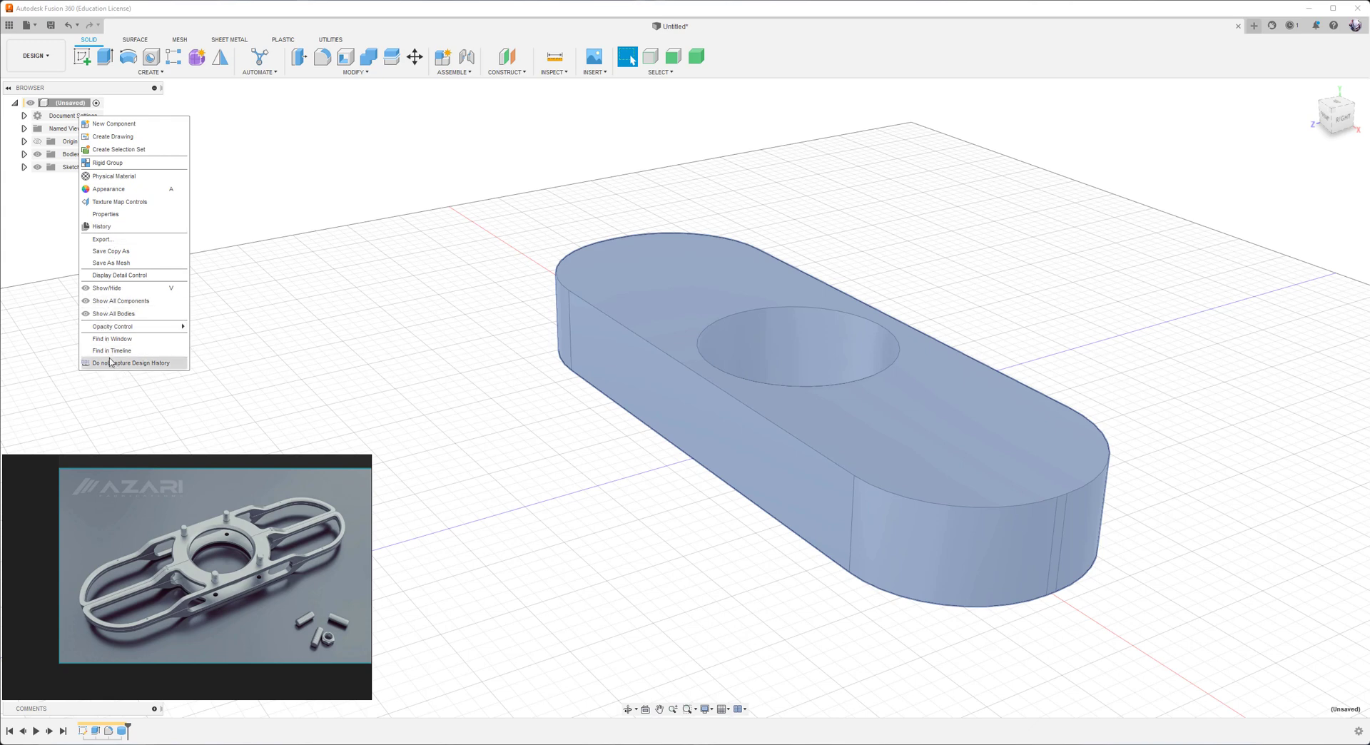
pyautogui.click(130, 363)
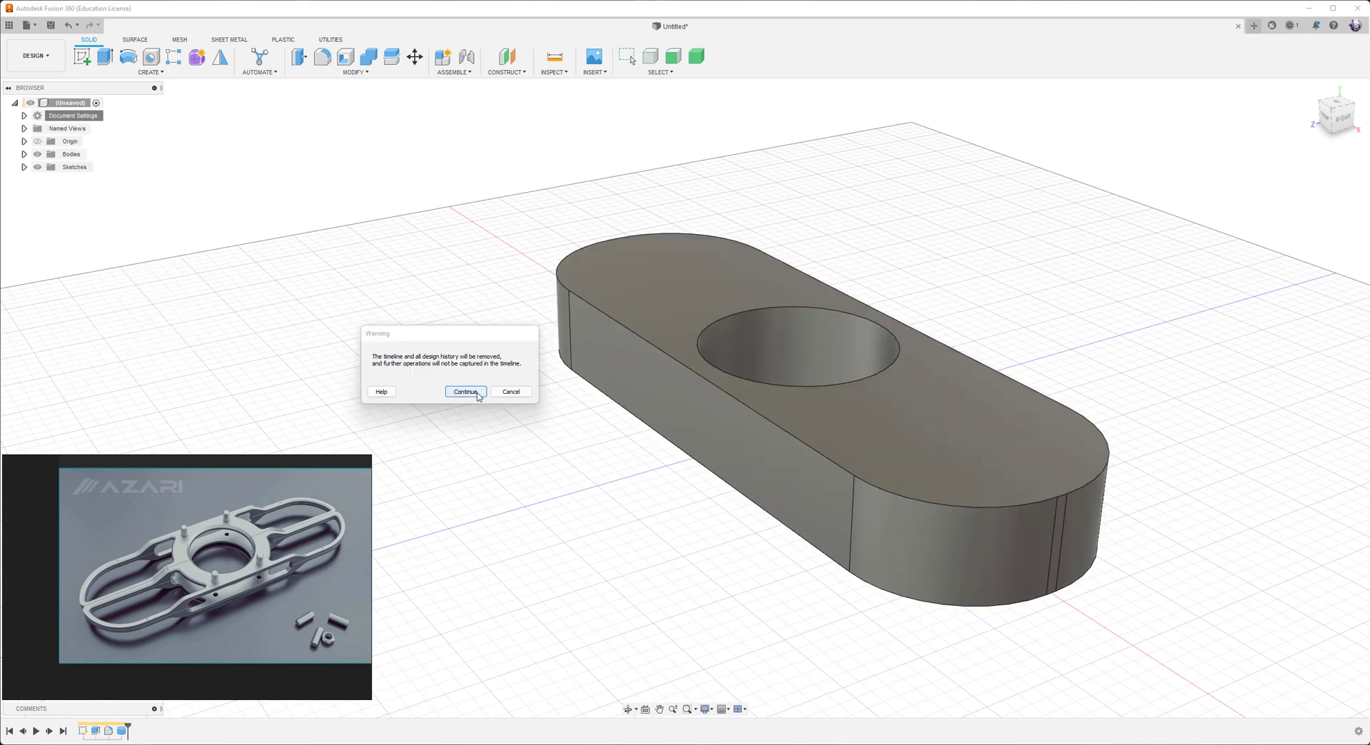
pyautogui.click(464, 392)
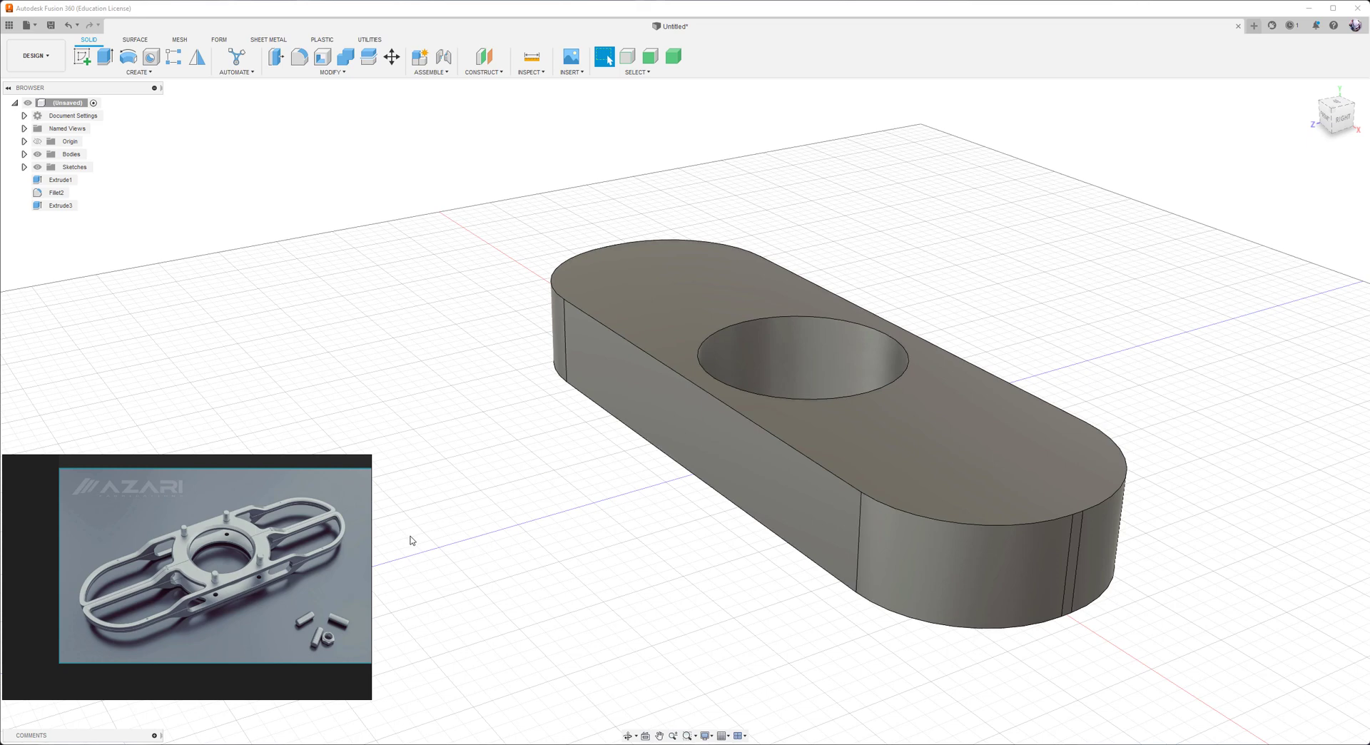
pyautogui.moveTo(563, 544)
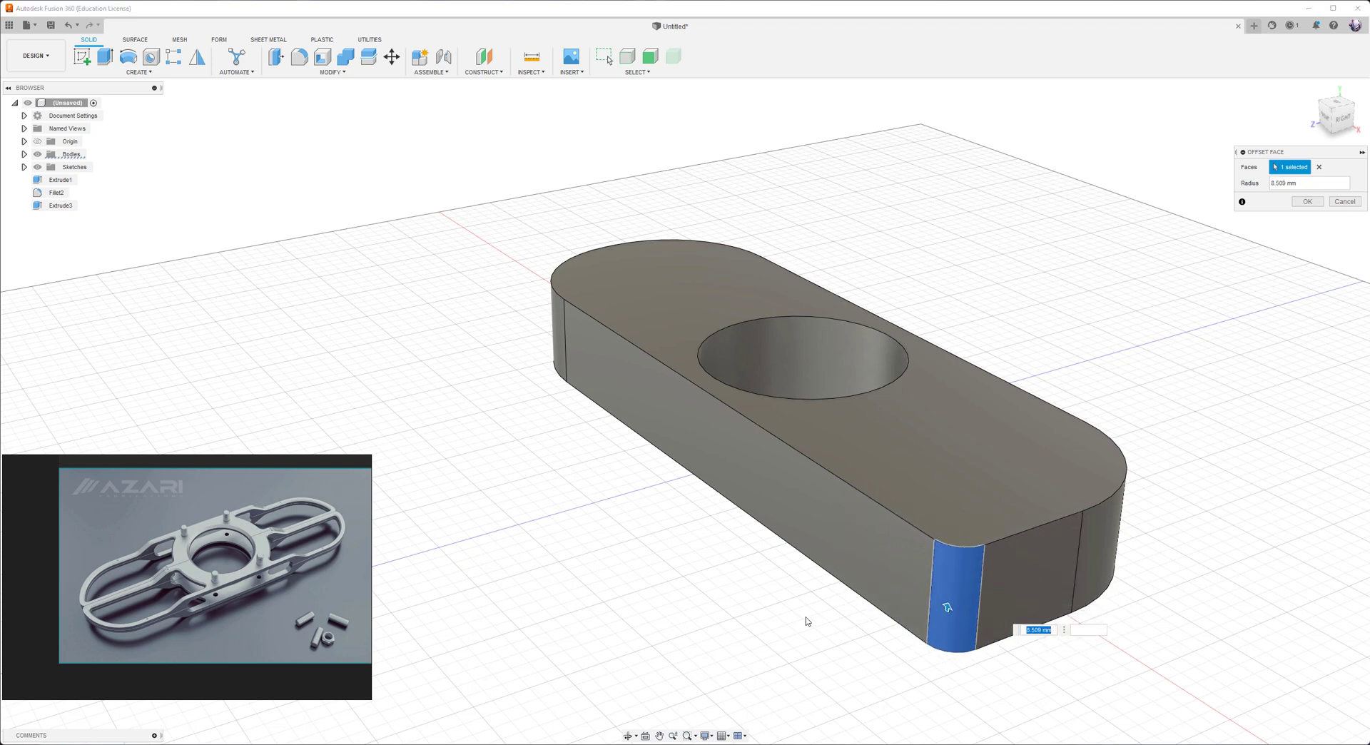
pyautogui.click(1306, 201)
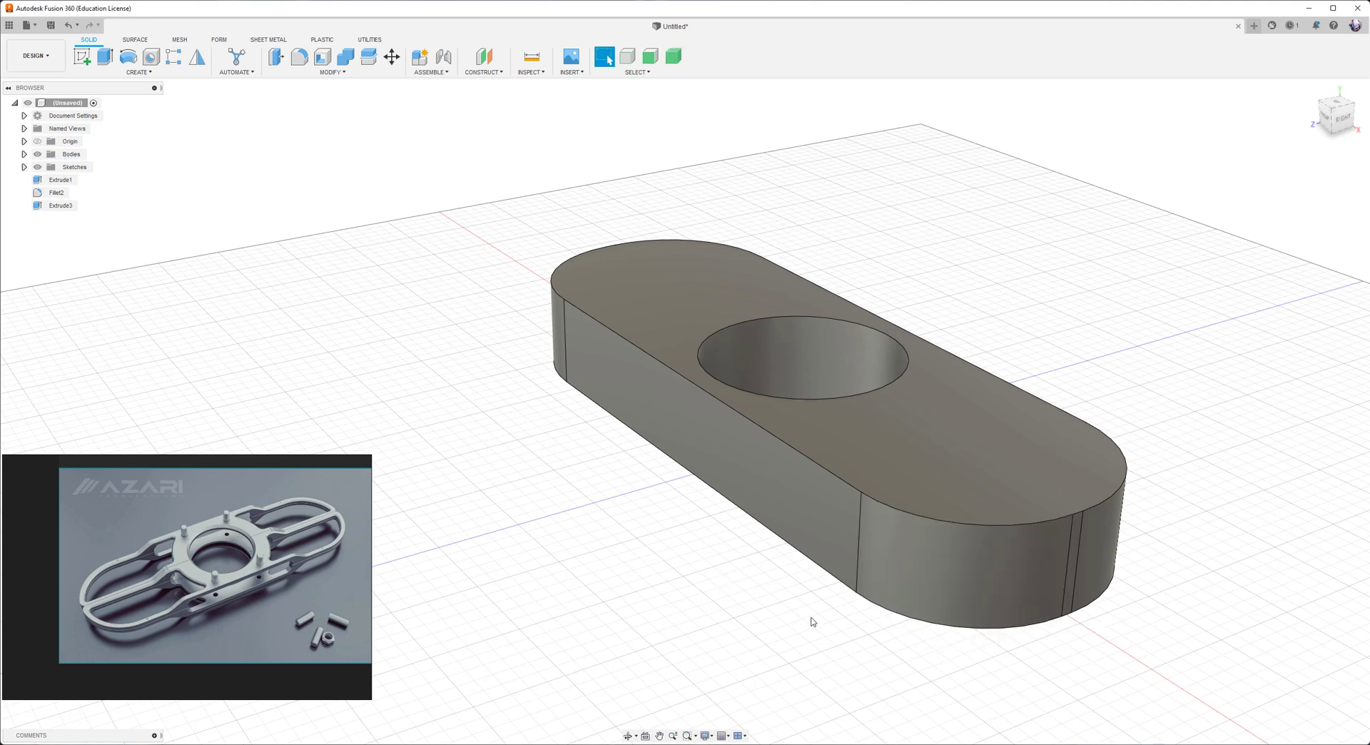
pyautogui.moveTo(527, 676)
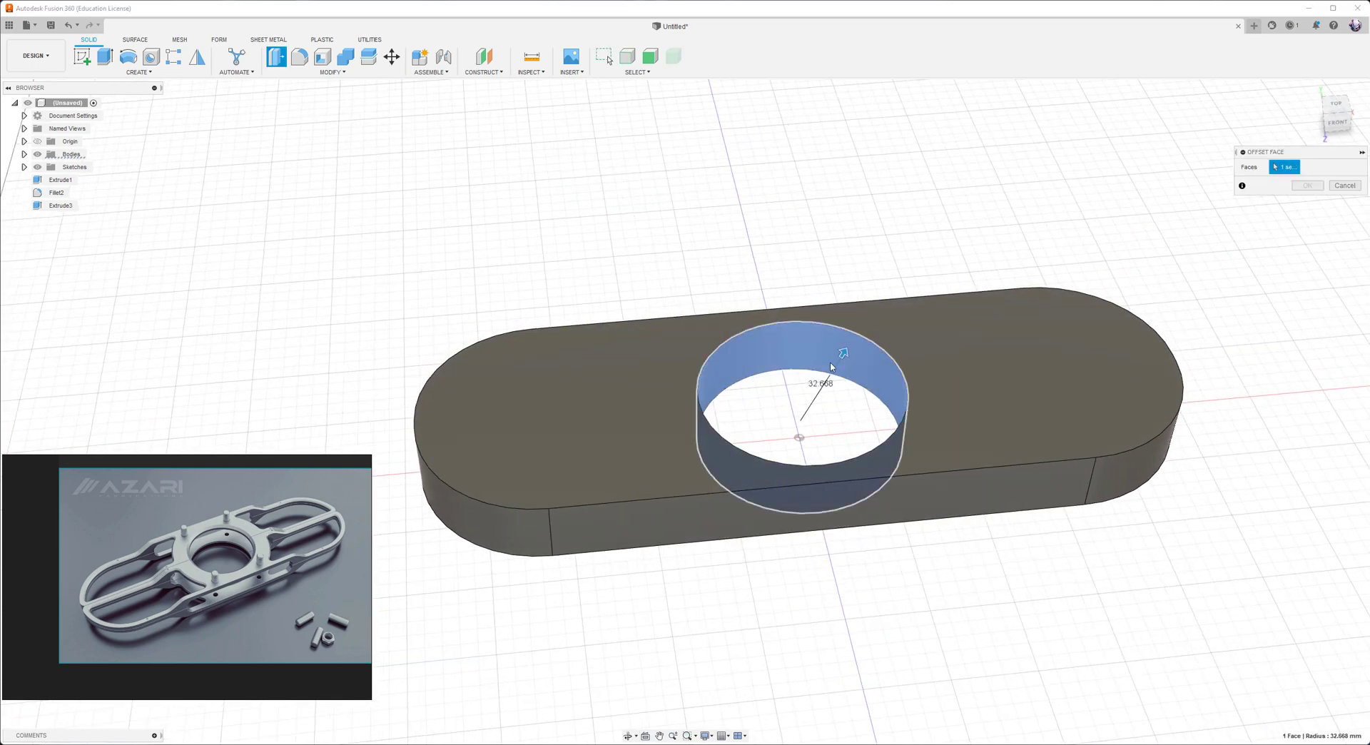
# - Mirror the plate body about its bottom face as a New Body stacked beneath it
pyautogui.click(1345, 185)
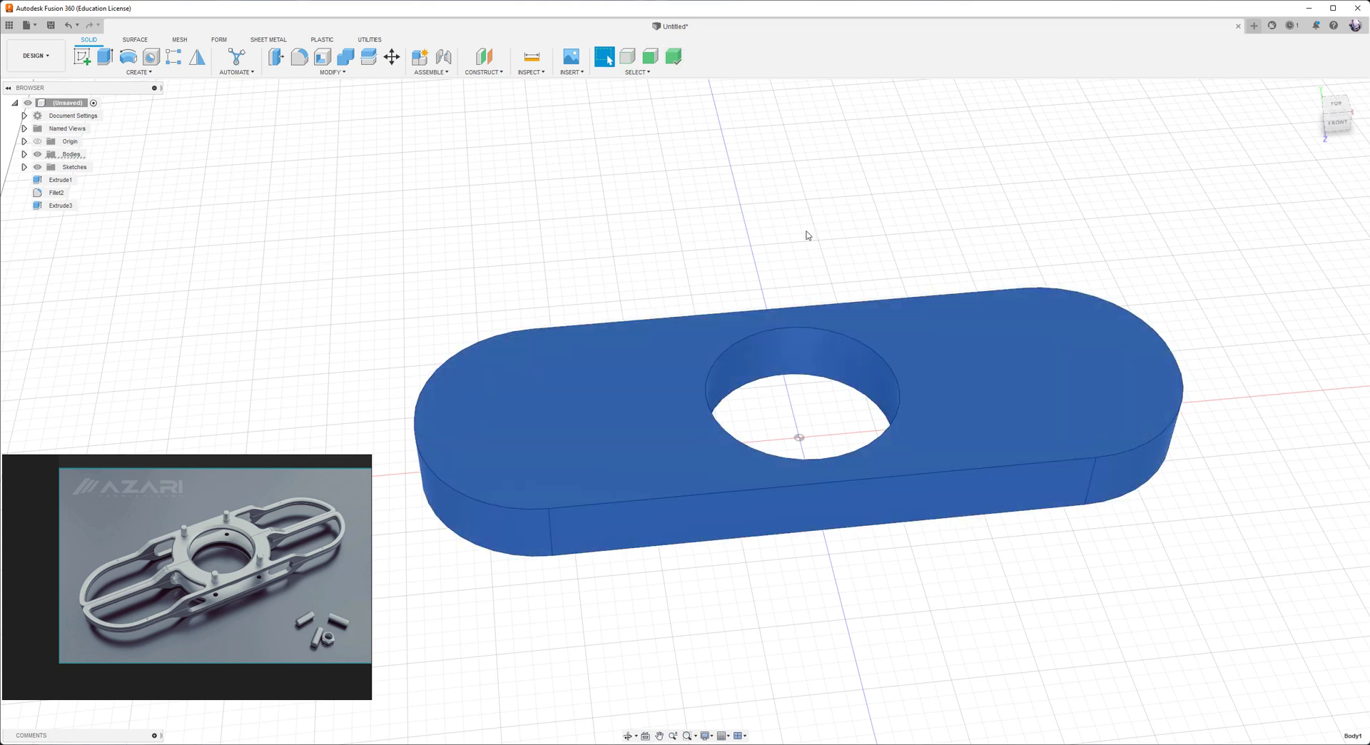
pyautogui.click(198, 57)
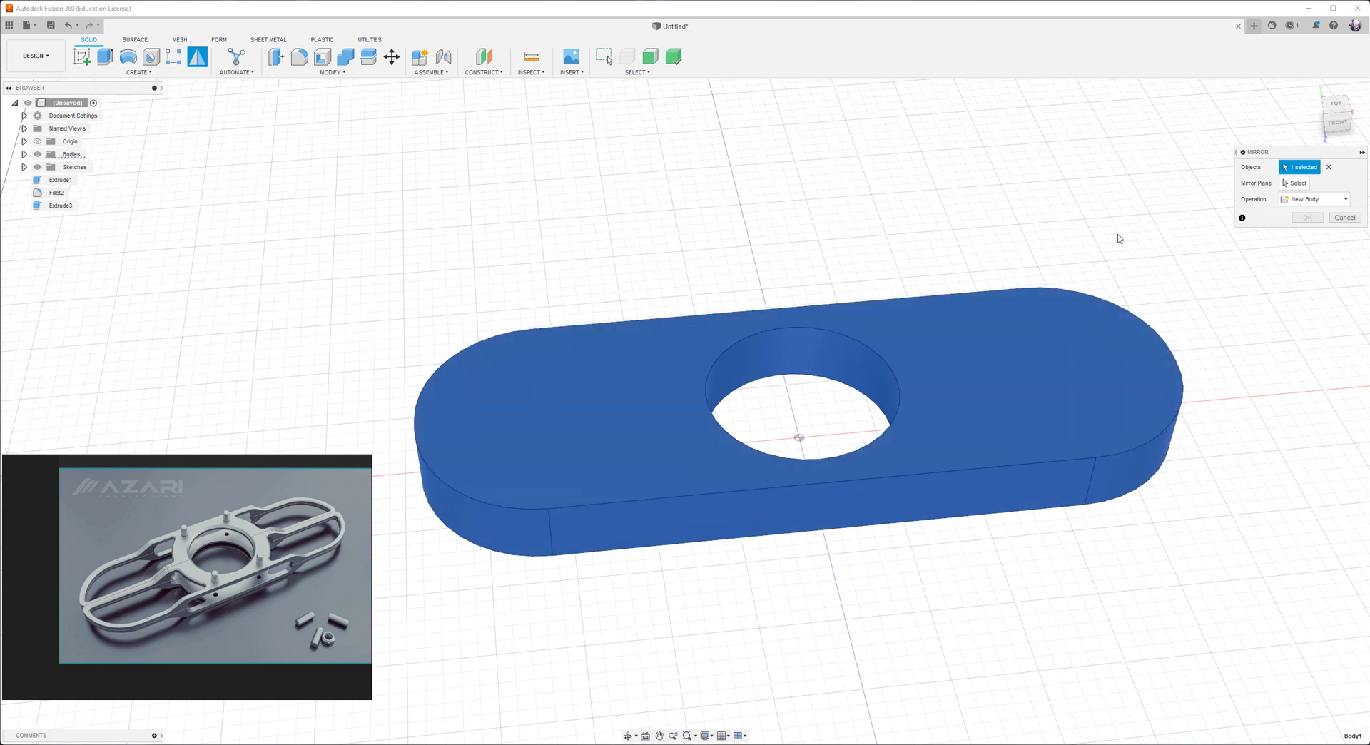
pyautogui.click(1298, 183)
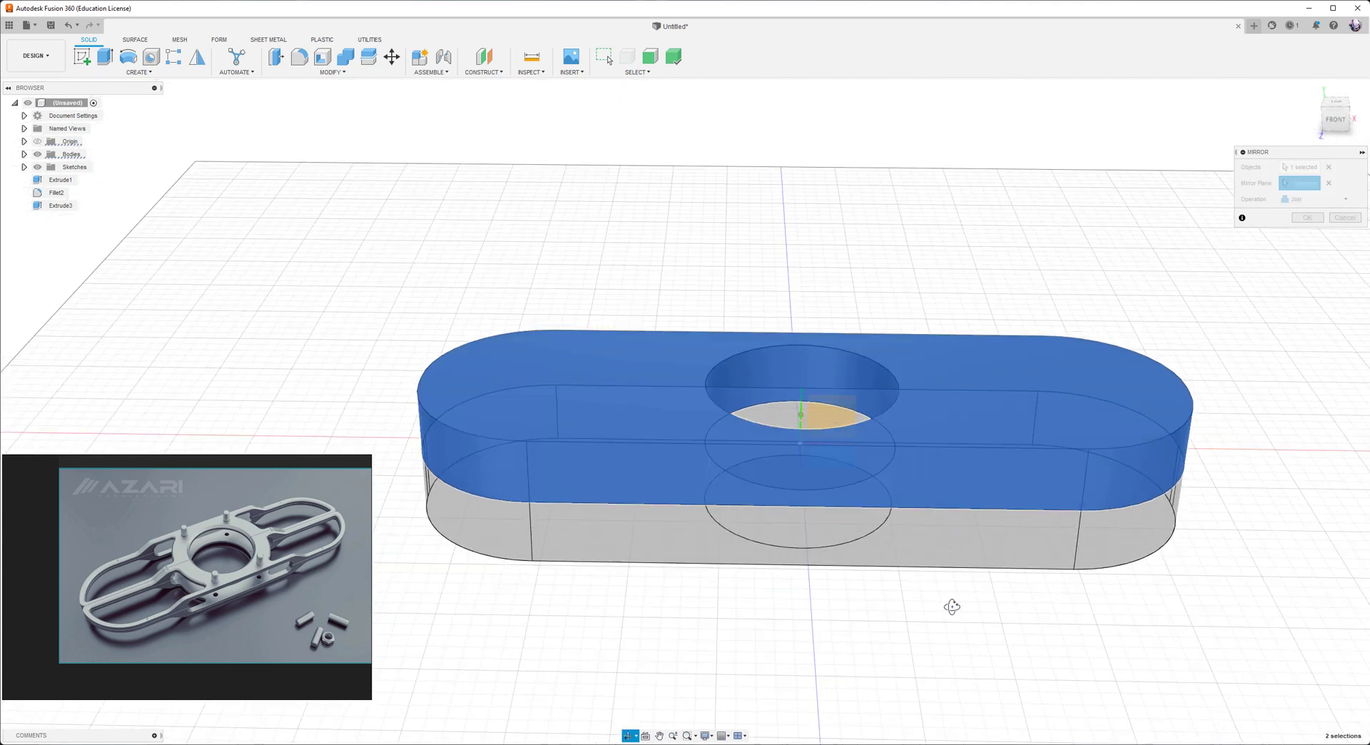
pyautogui.click(1311, 199)
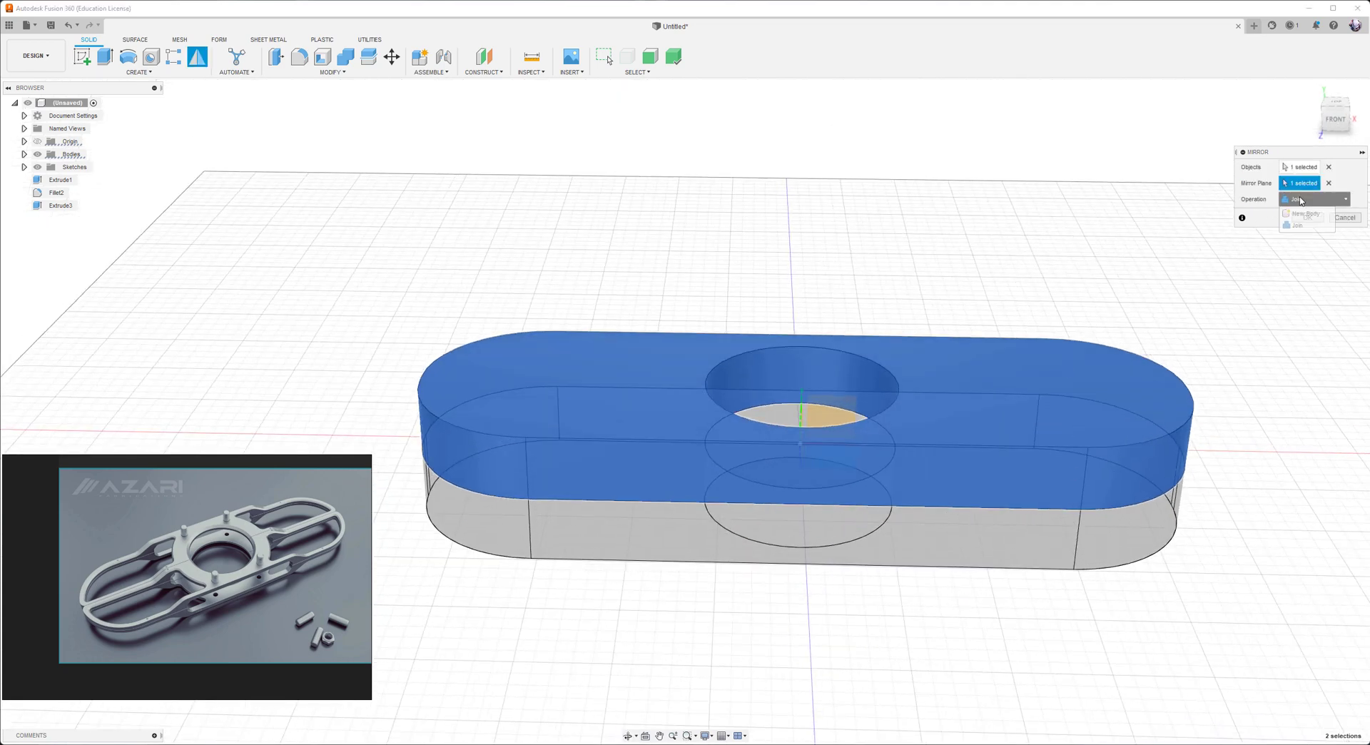
pyautogui.click(1299, 213)
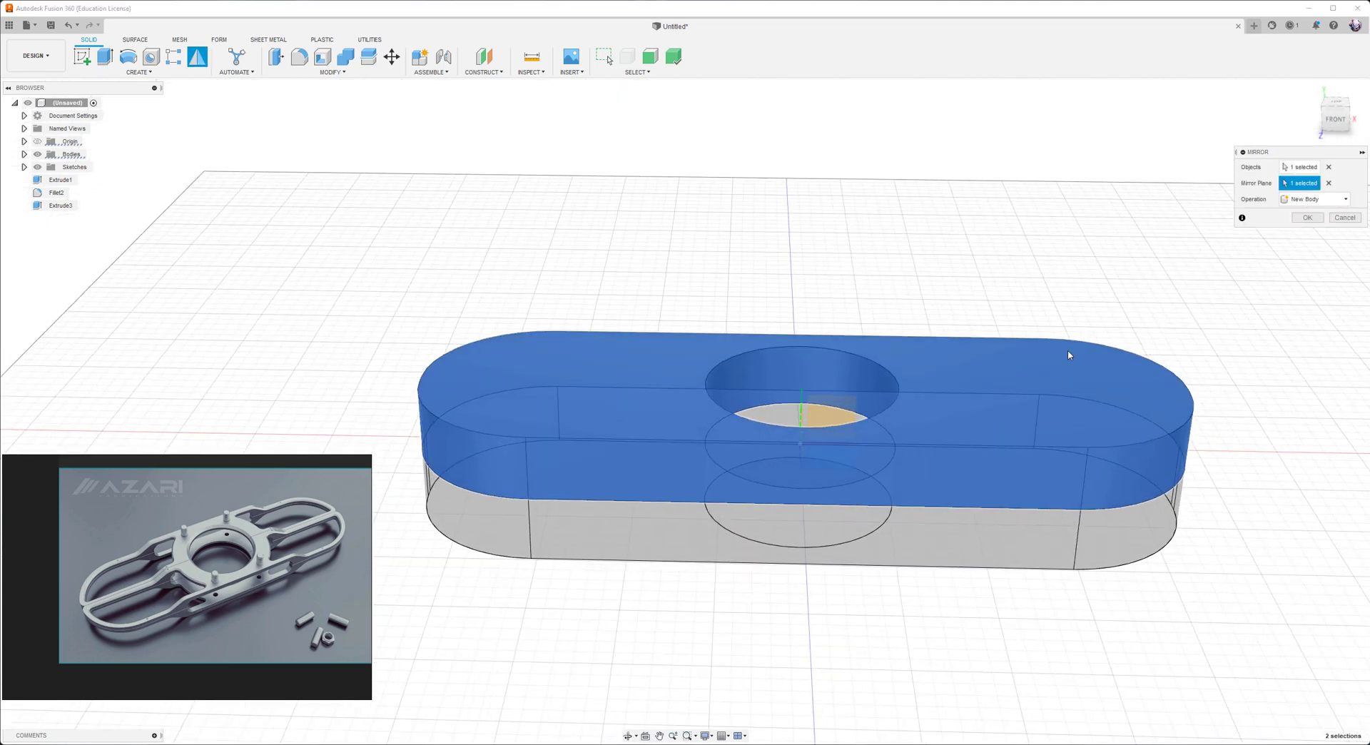
pyautogui.click(1308, 217)
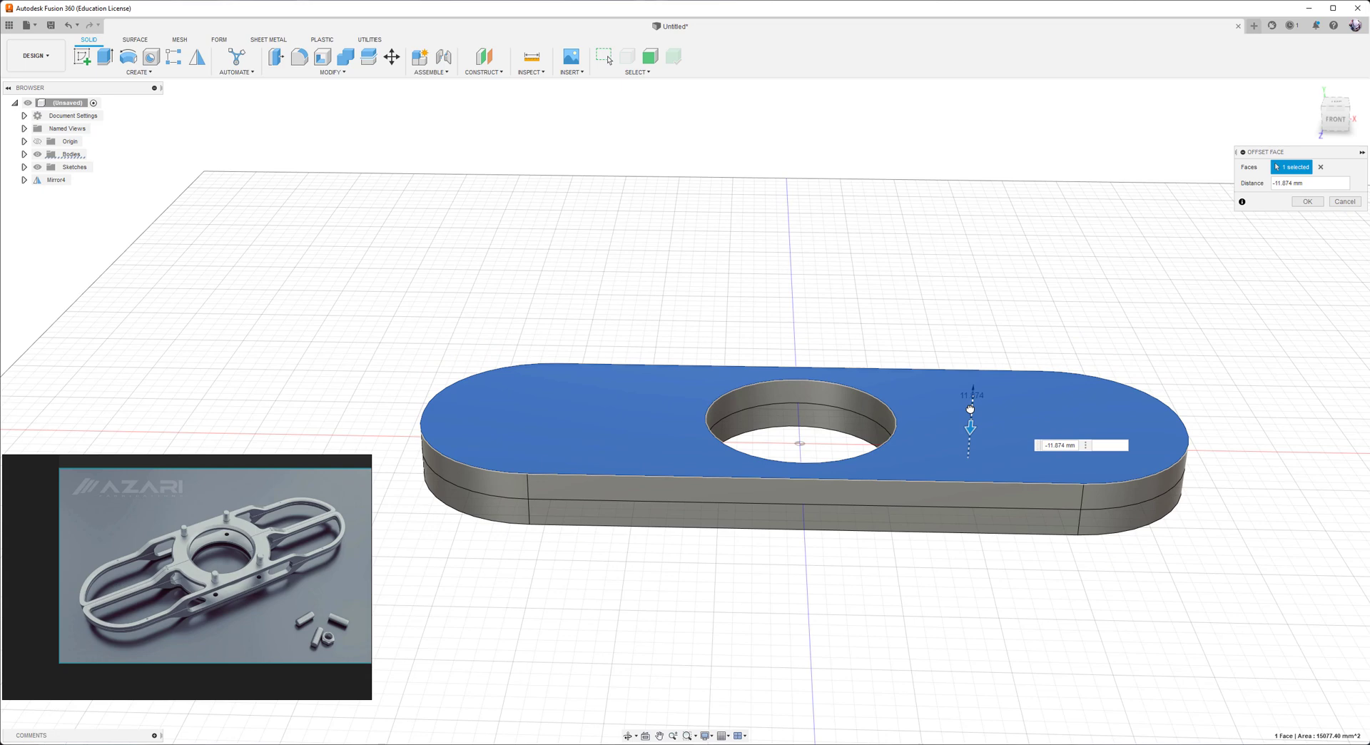
# - Offset the lower plate's top face inward, then cut a centred rectangular slot sideways through the plates
pyautogui.click(1308, 202)
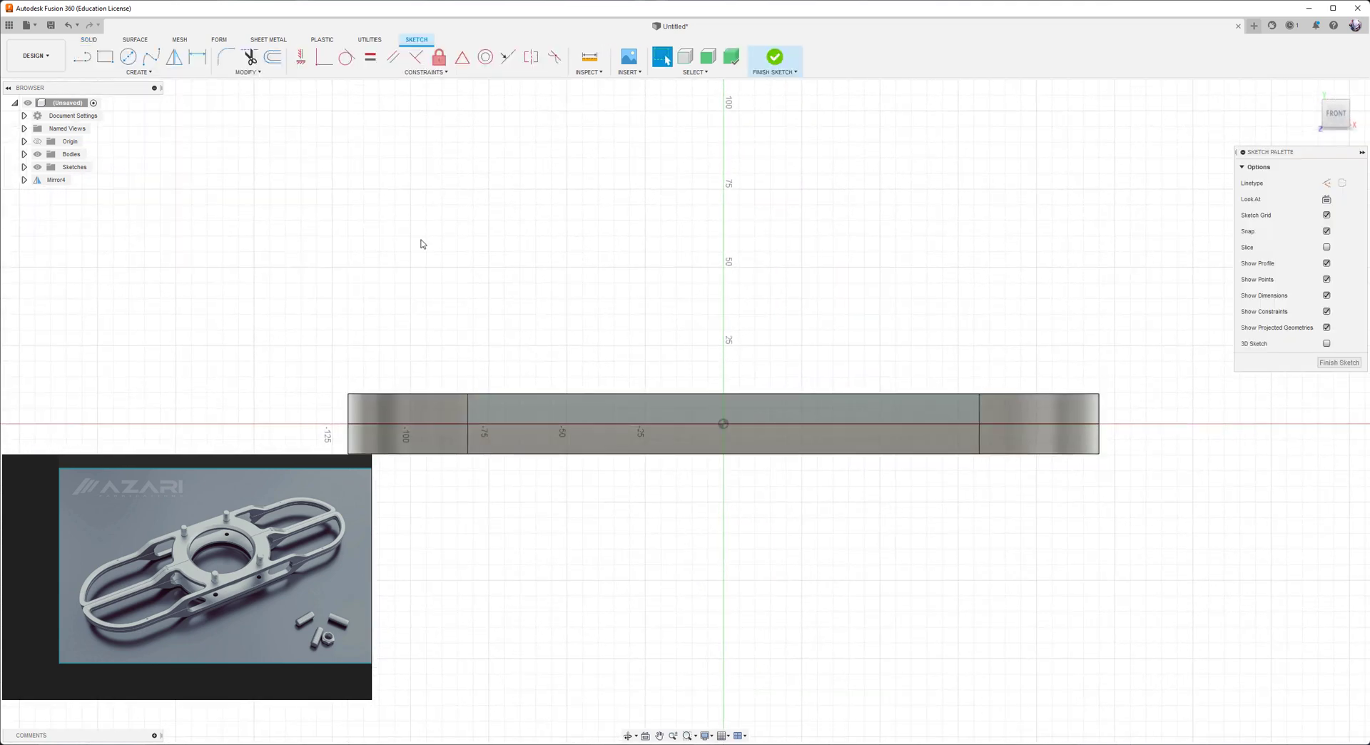
pyautogui.click(104, 56)
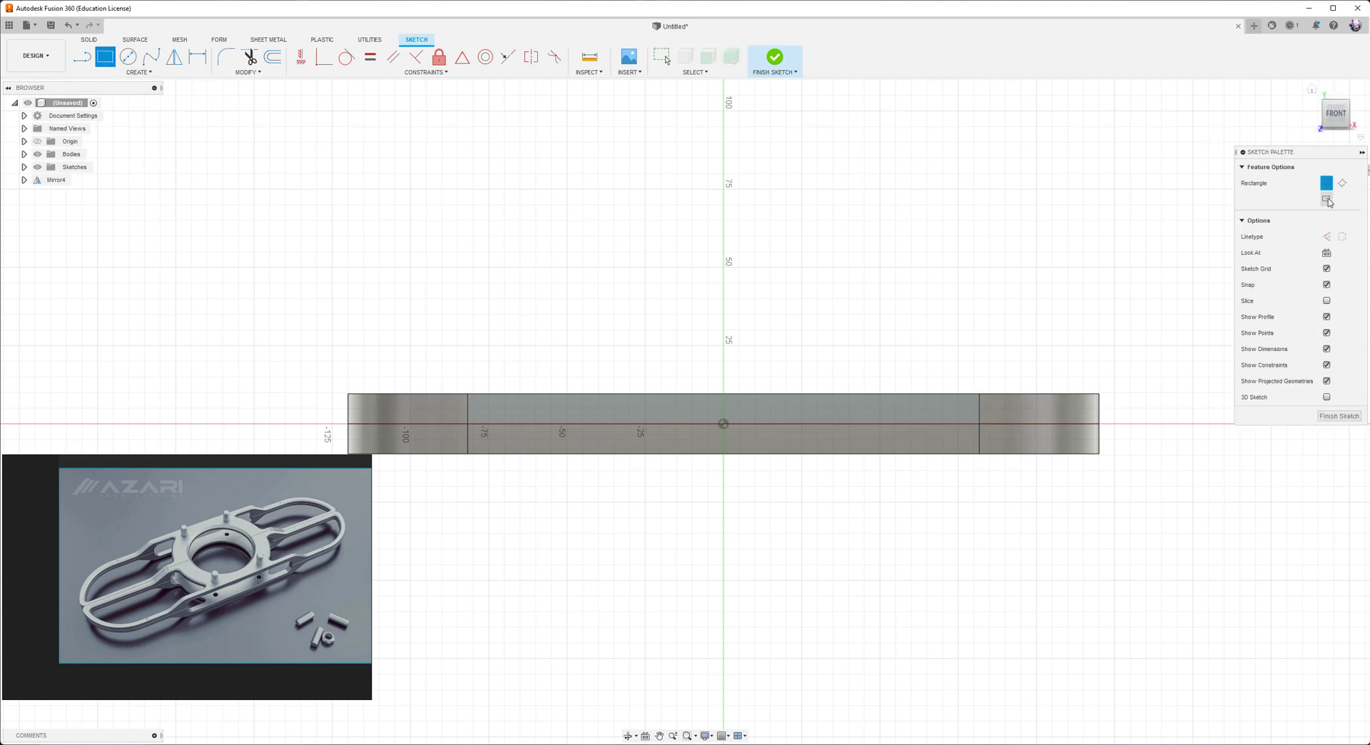
pyautogui.click(1327, 199)
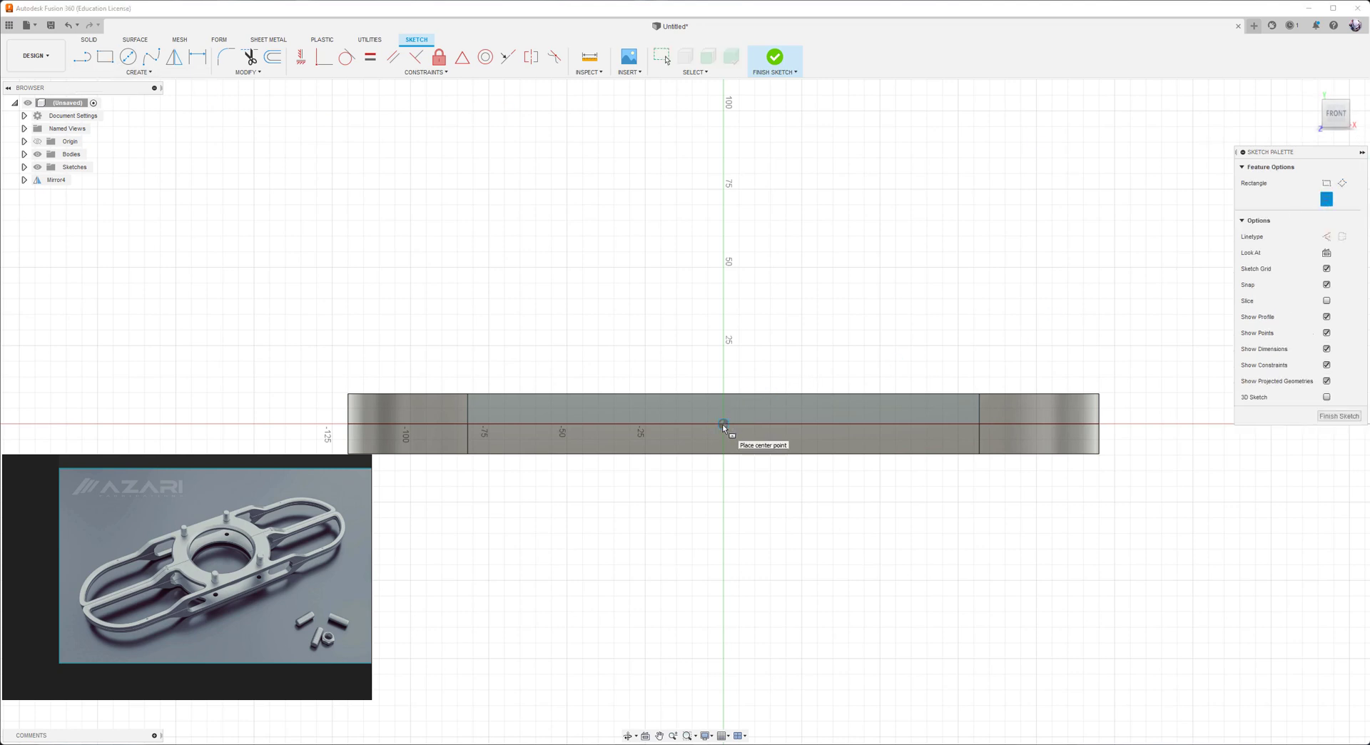
pyautogui.click(722, 424)
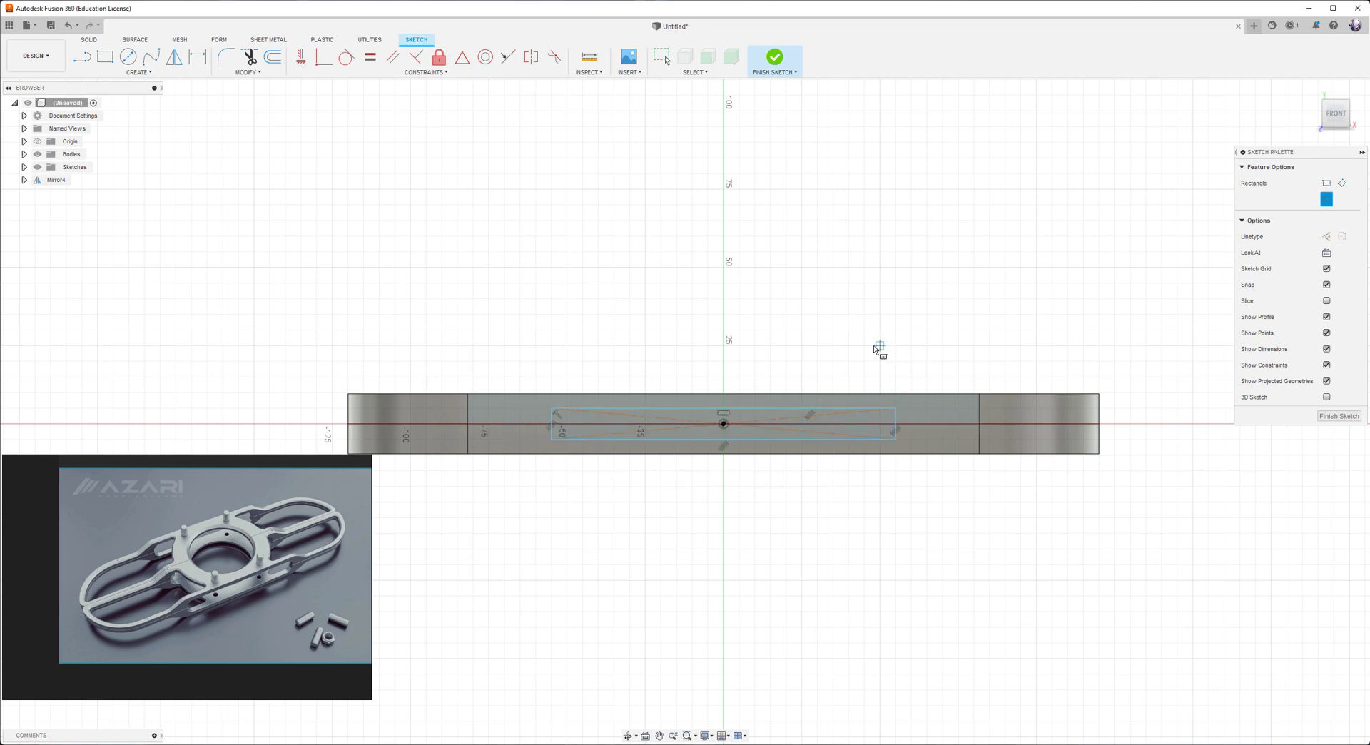
pyautogui.click(772, 56)
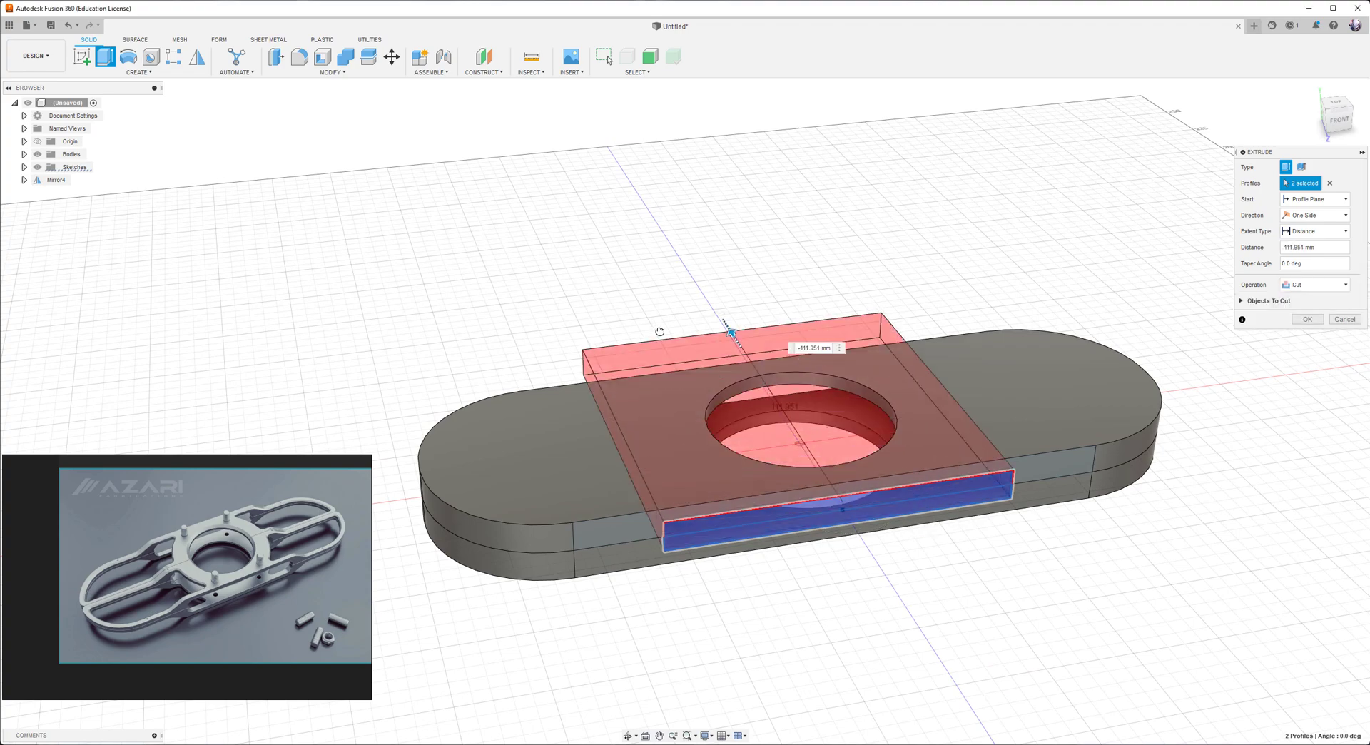
pyautogui.click(1306, 318)
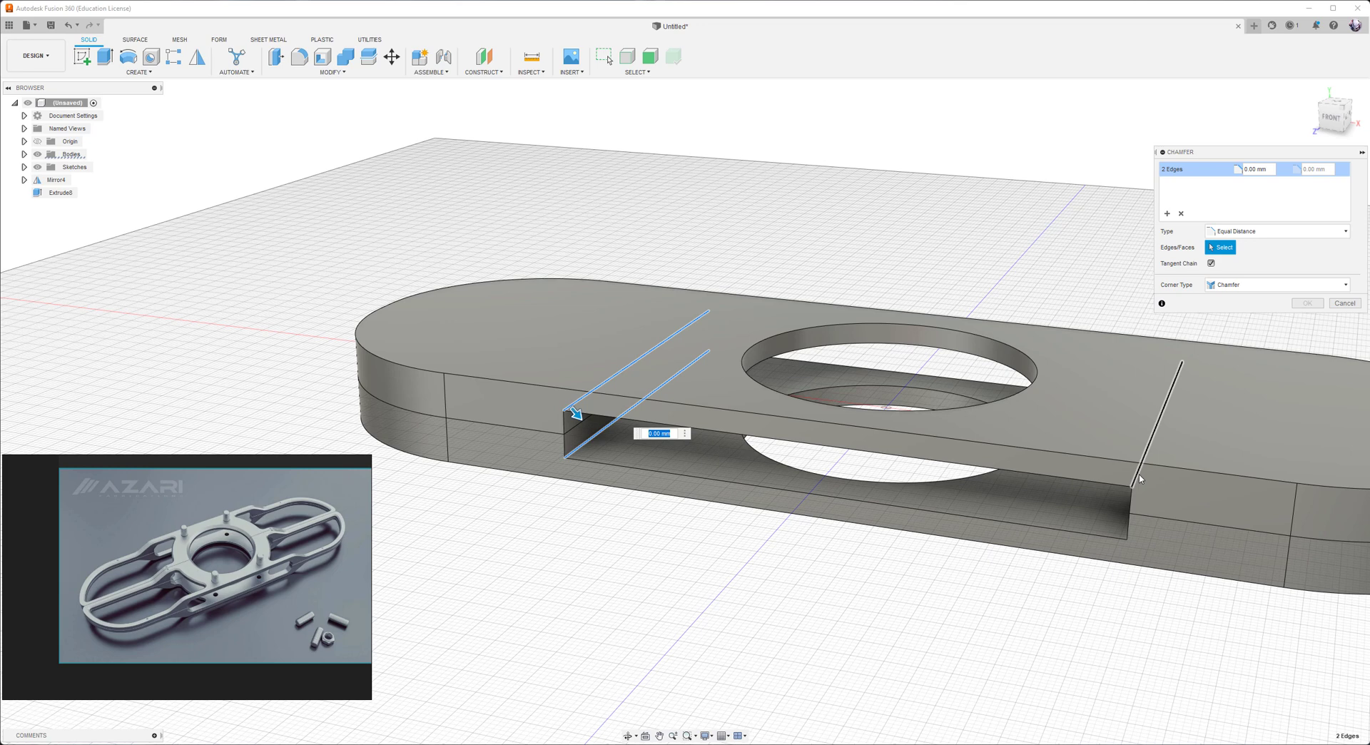
# - Chamfer the slot's four long edges about 2.9 mm and offset its inner face about 2.2 mm
pyautogui.click(1141, 478)
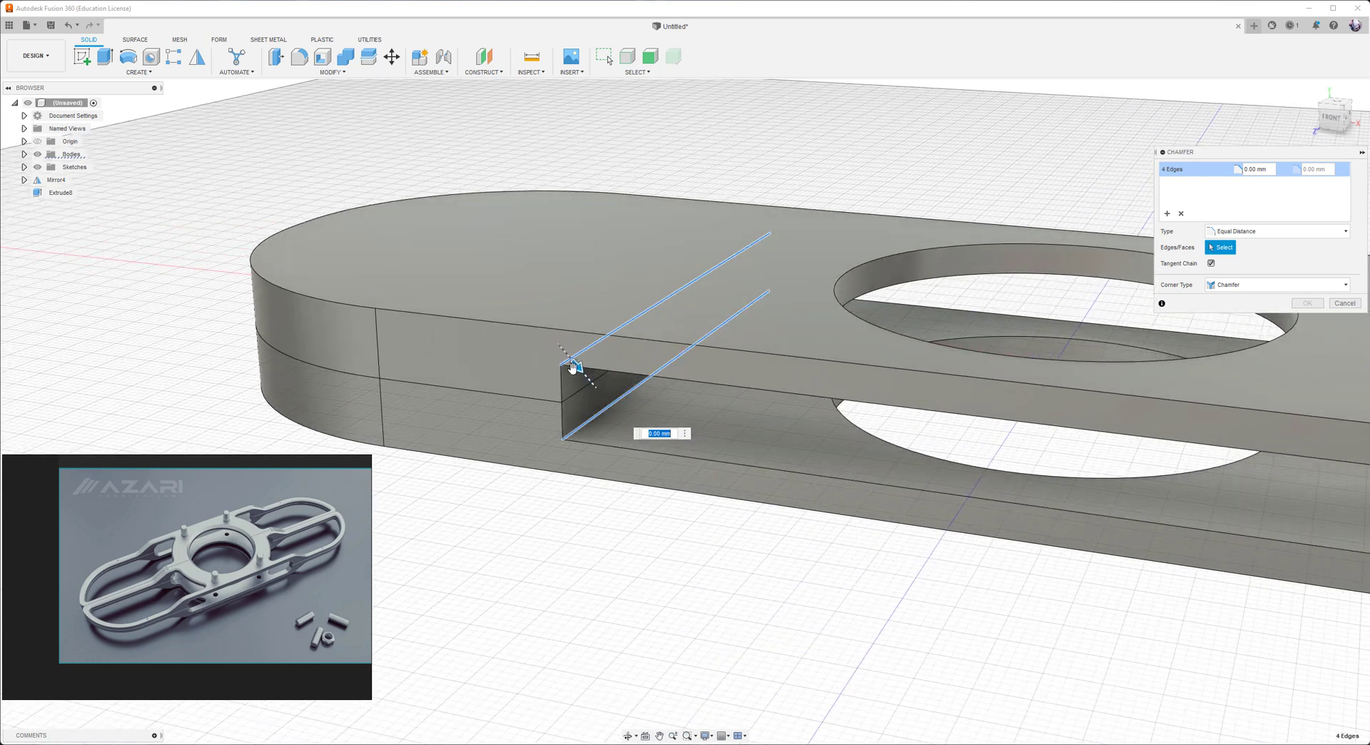
pyautogui.moveTo(572, 366); pyautogui.dragTo(586, 376)
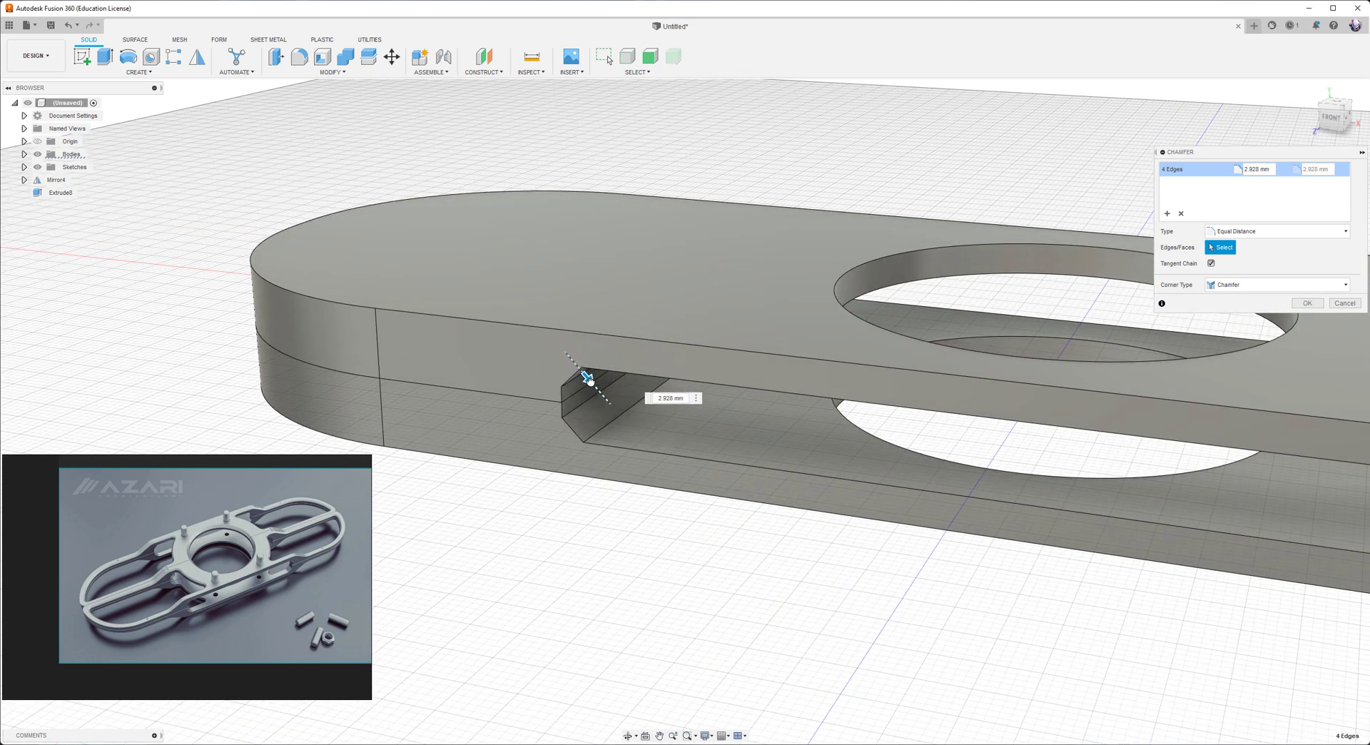
pyautogui.click(1307, 302)
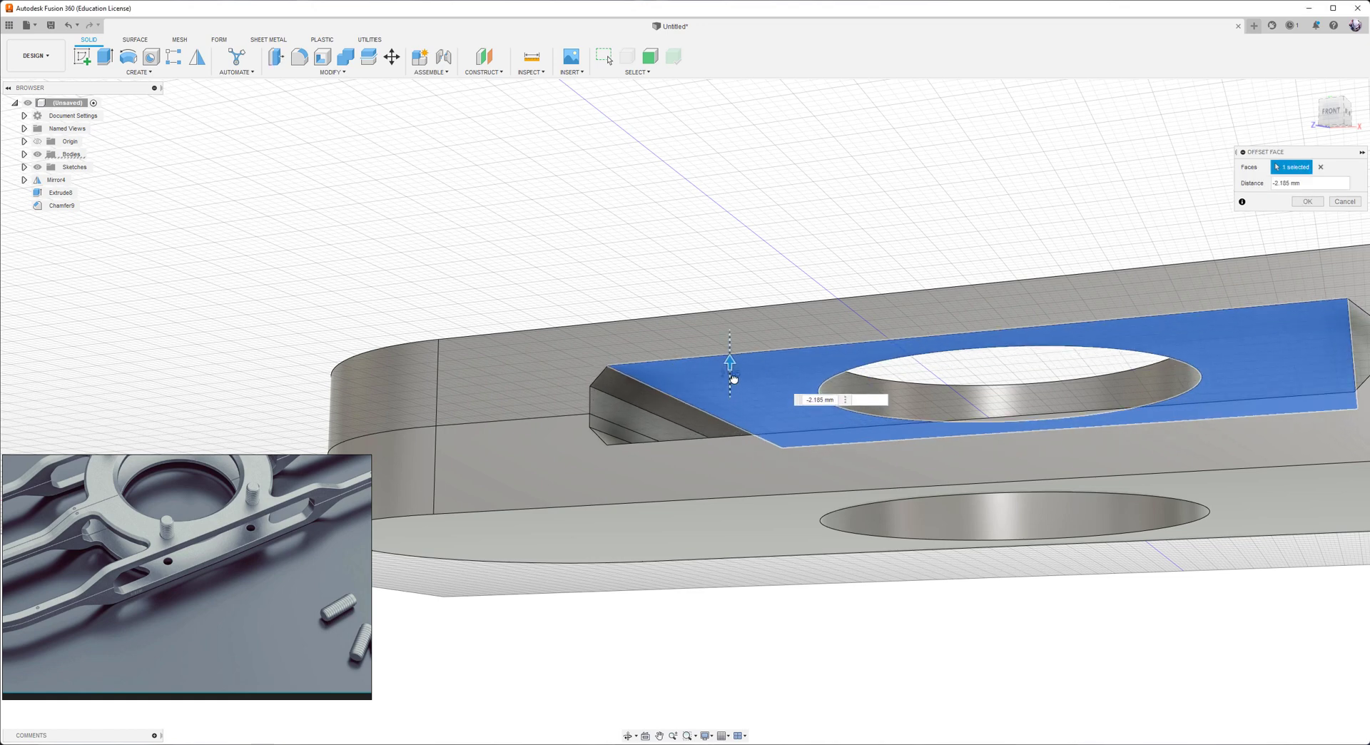
pyautogui.click(1308, 202)
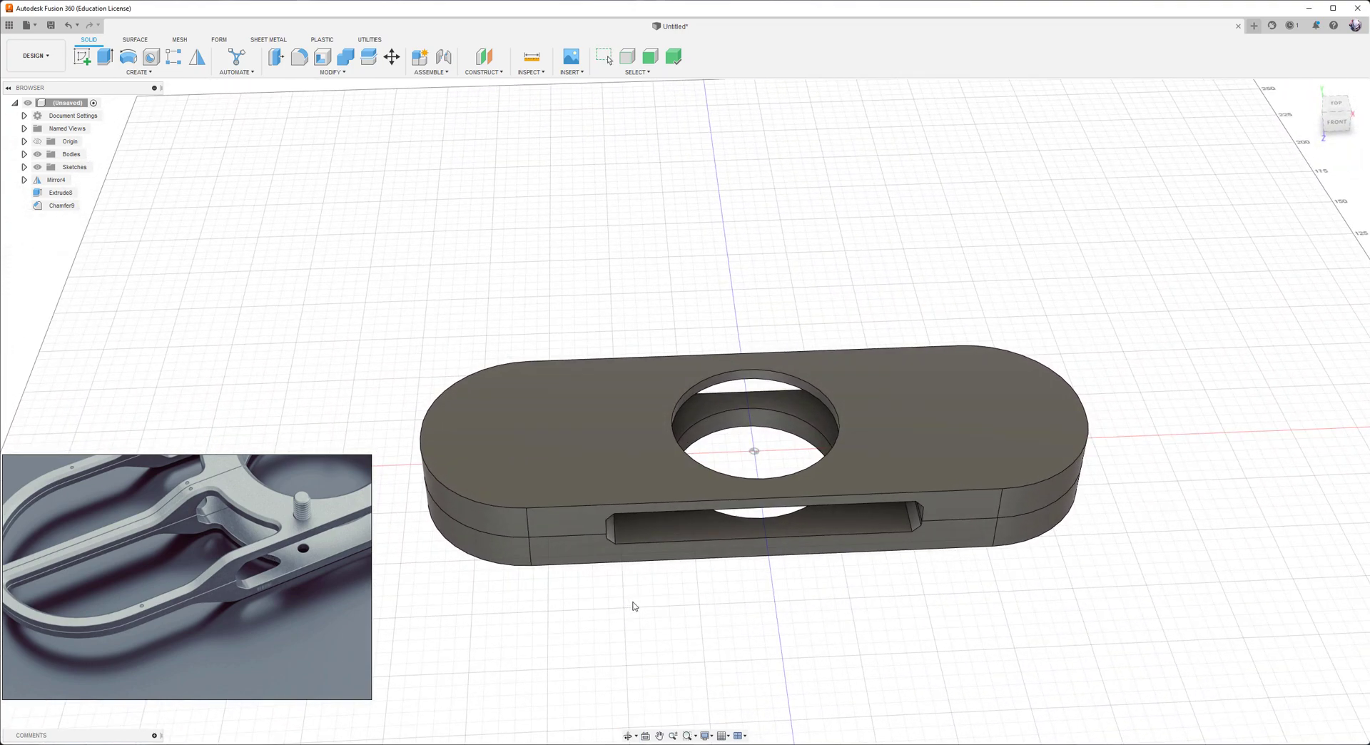
# - On the top face, offset the hole circle 12.909 mm outward and the outer outline 7.392 mm inward, then finish the sketch
pyautogui.click(83, 55)
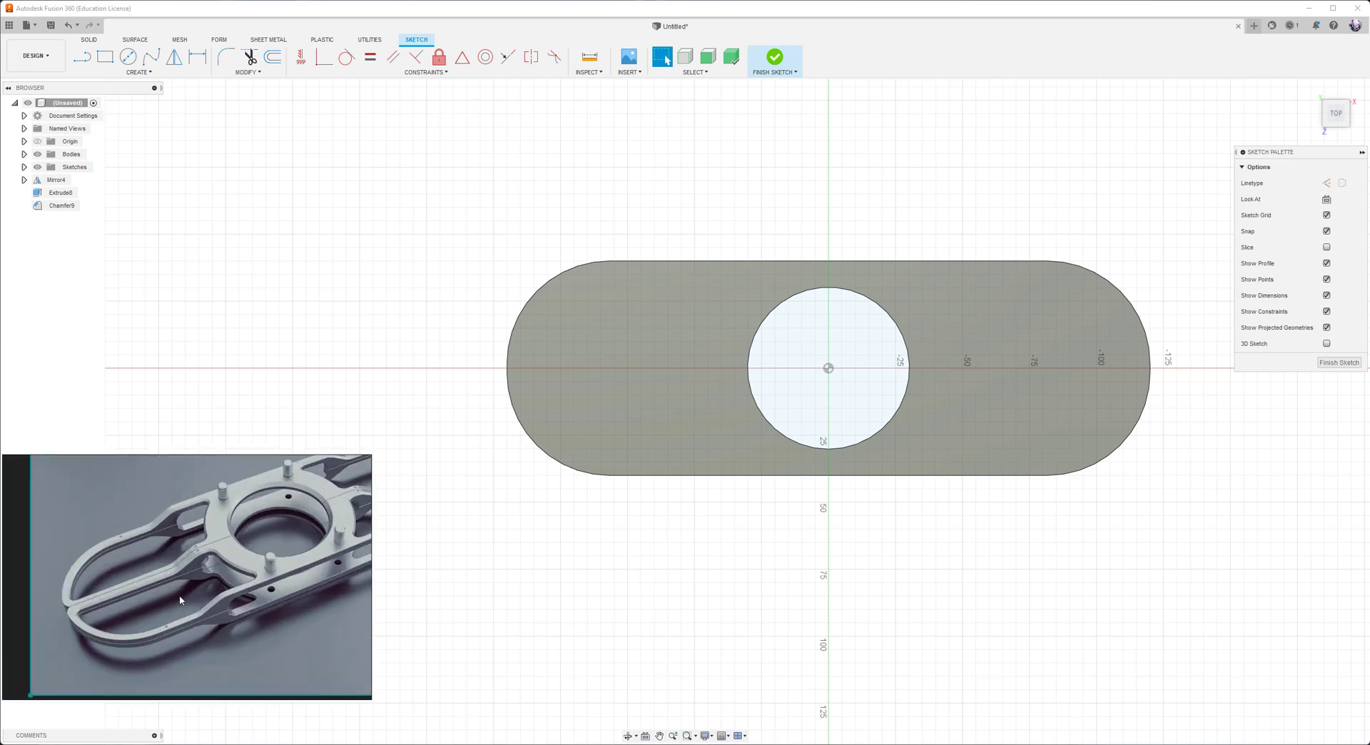
pyautogui.moveTo(274, 58)
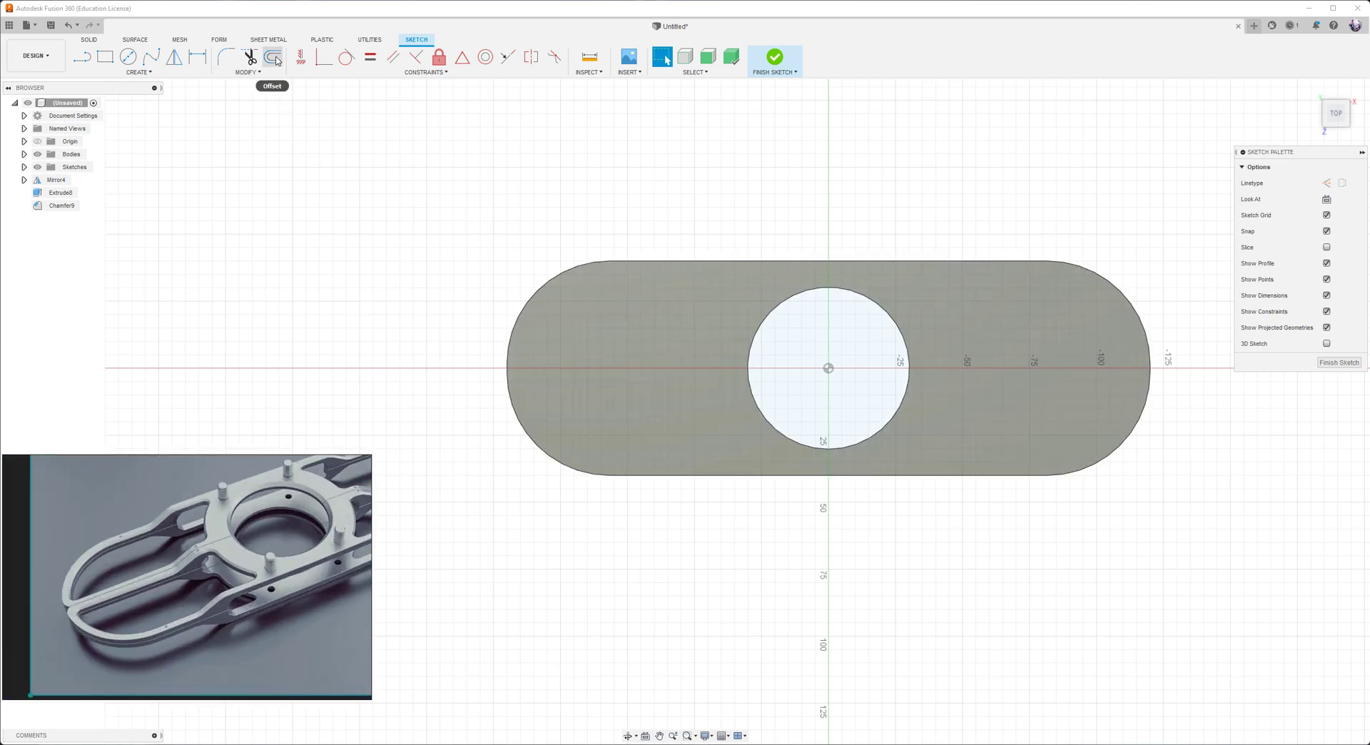
pyautogui.click(273, 57)
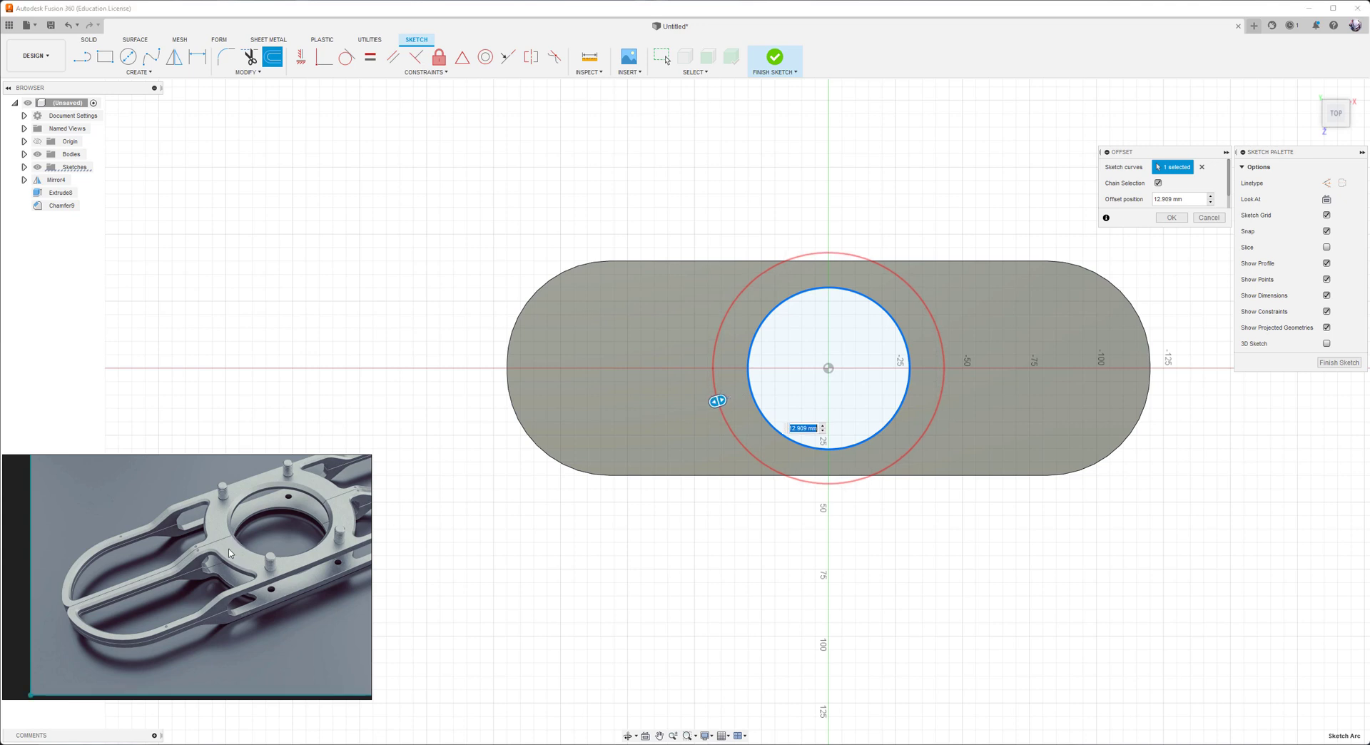
pyautogui.moveTo(617, 510)
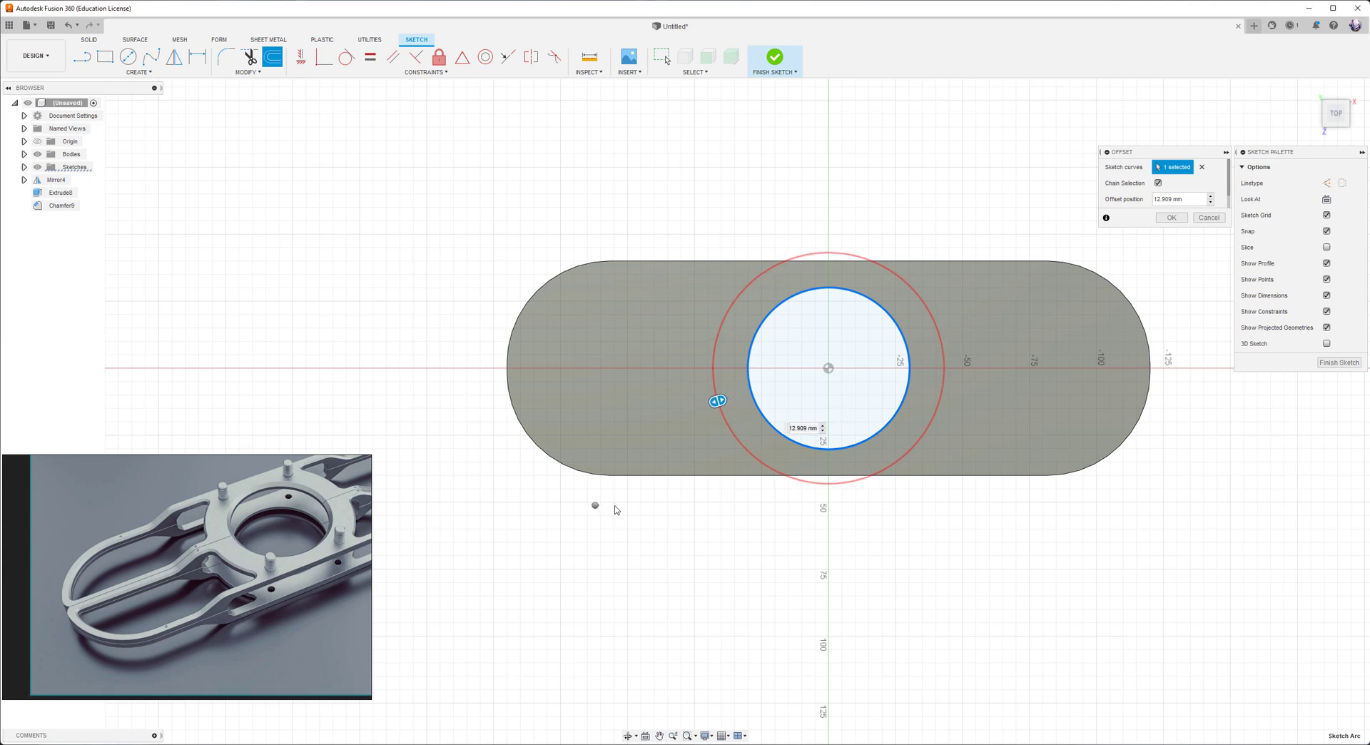
pyautogui.click(1171, 217)
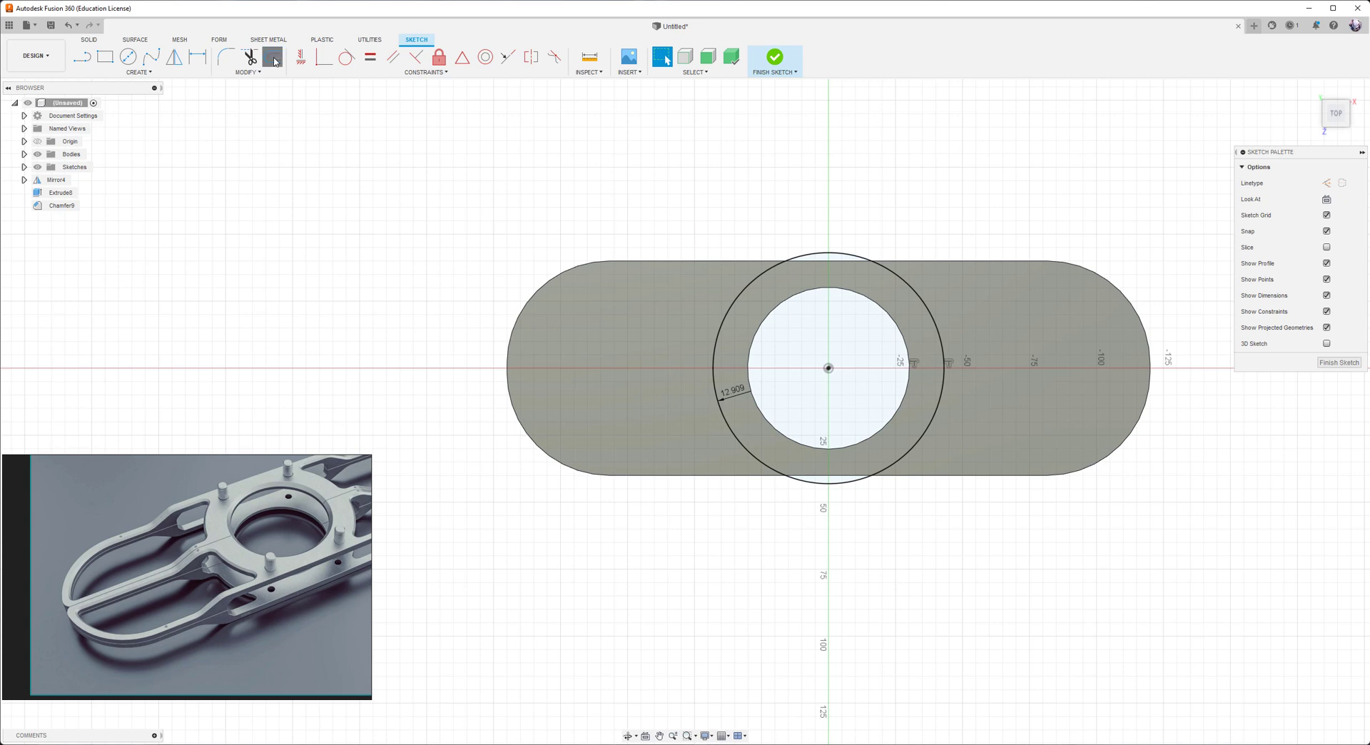
pyautogui.click(271, 57)
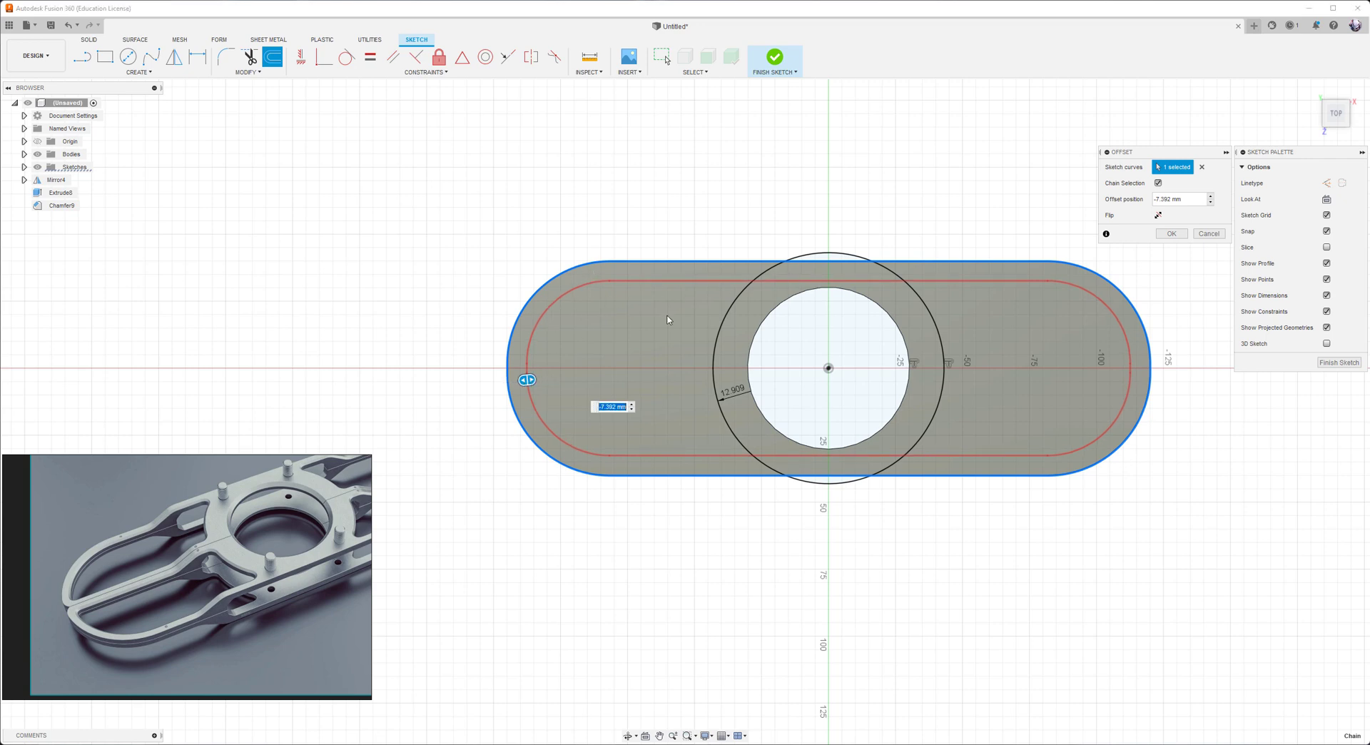
pyautogui.click(1171, 232)
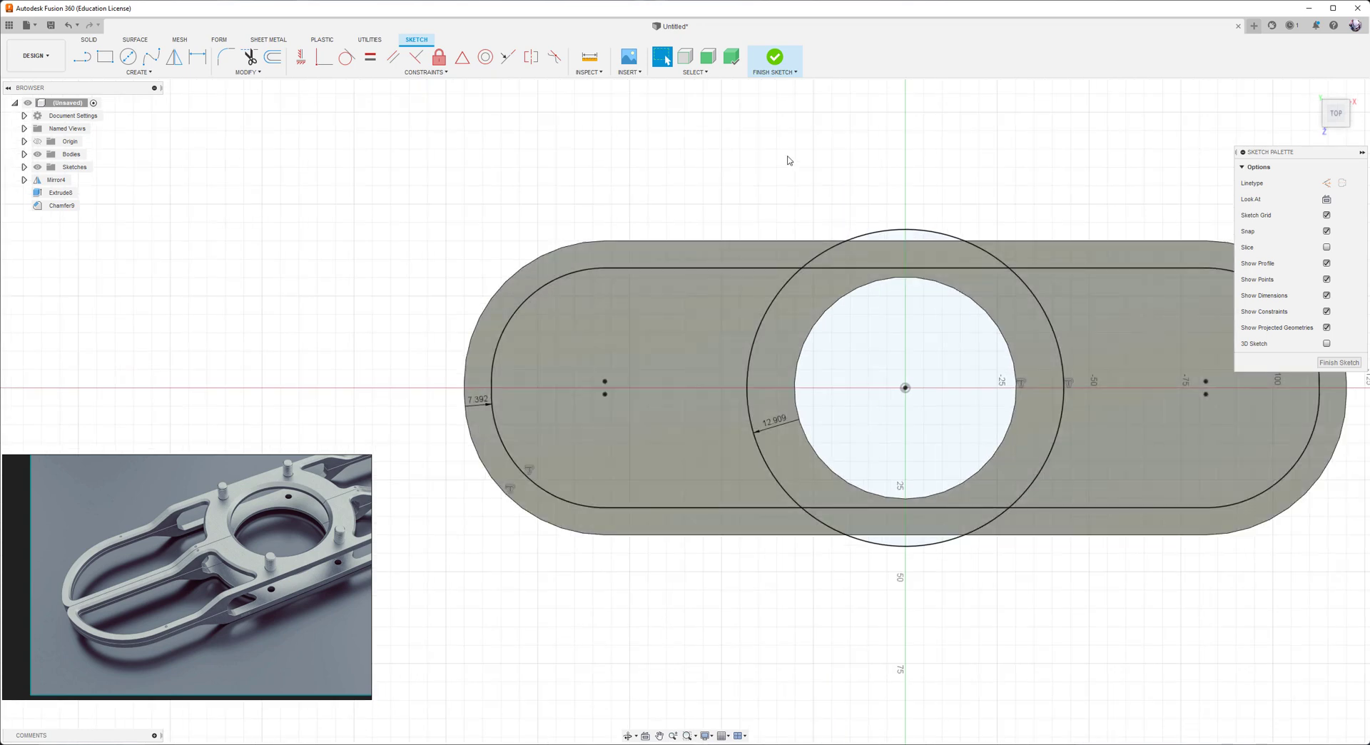
pyautogui.click(772, 60)
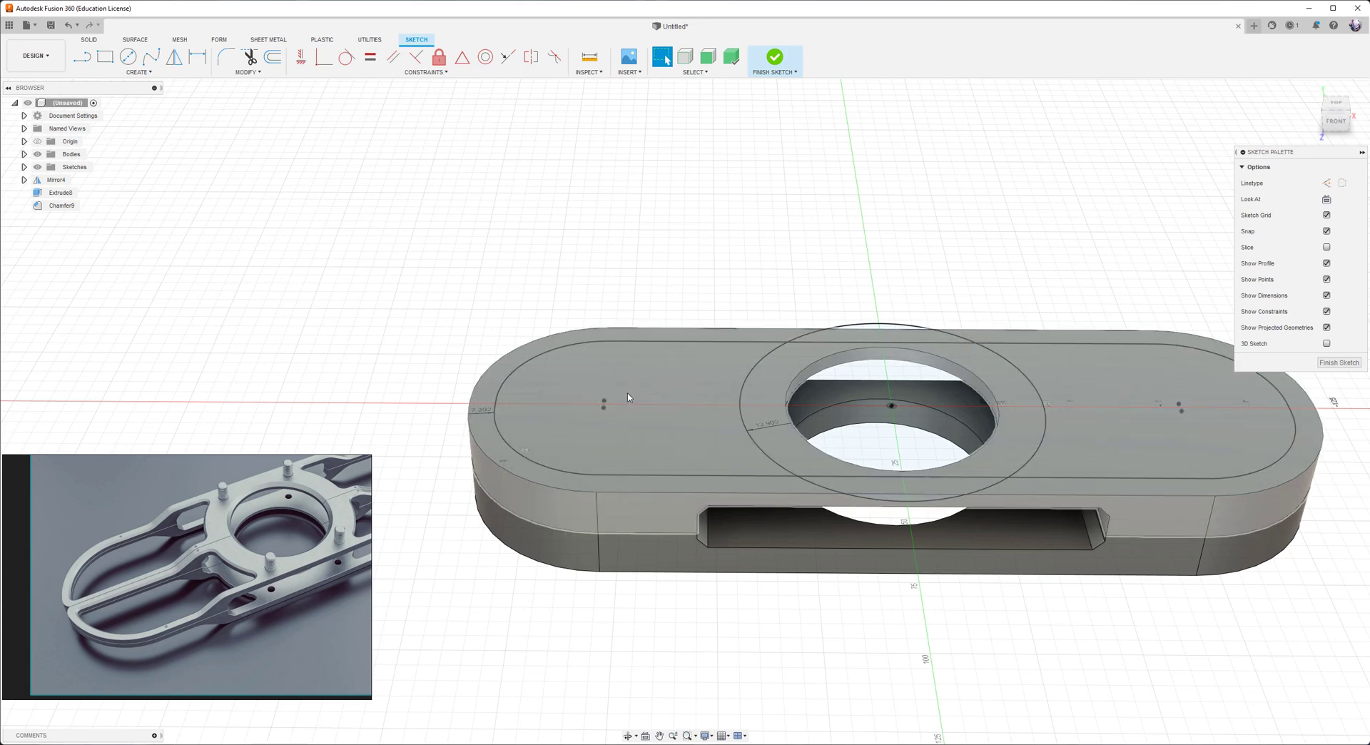
# - Look straight down at Sketch4 and draw a line from the inset outline to the ring
pyautogui.rightClick(627, 396)
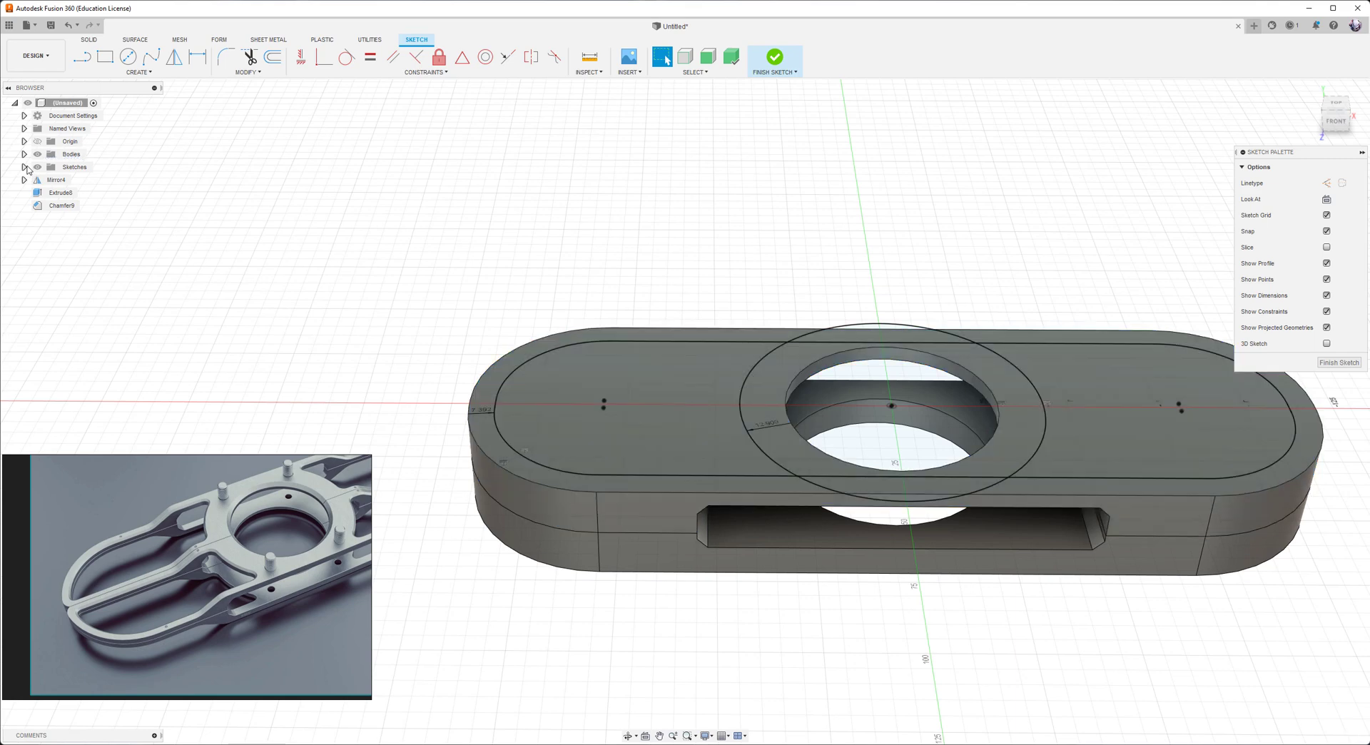
pyautogui.rightClick(80, 205)
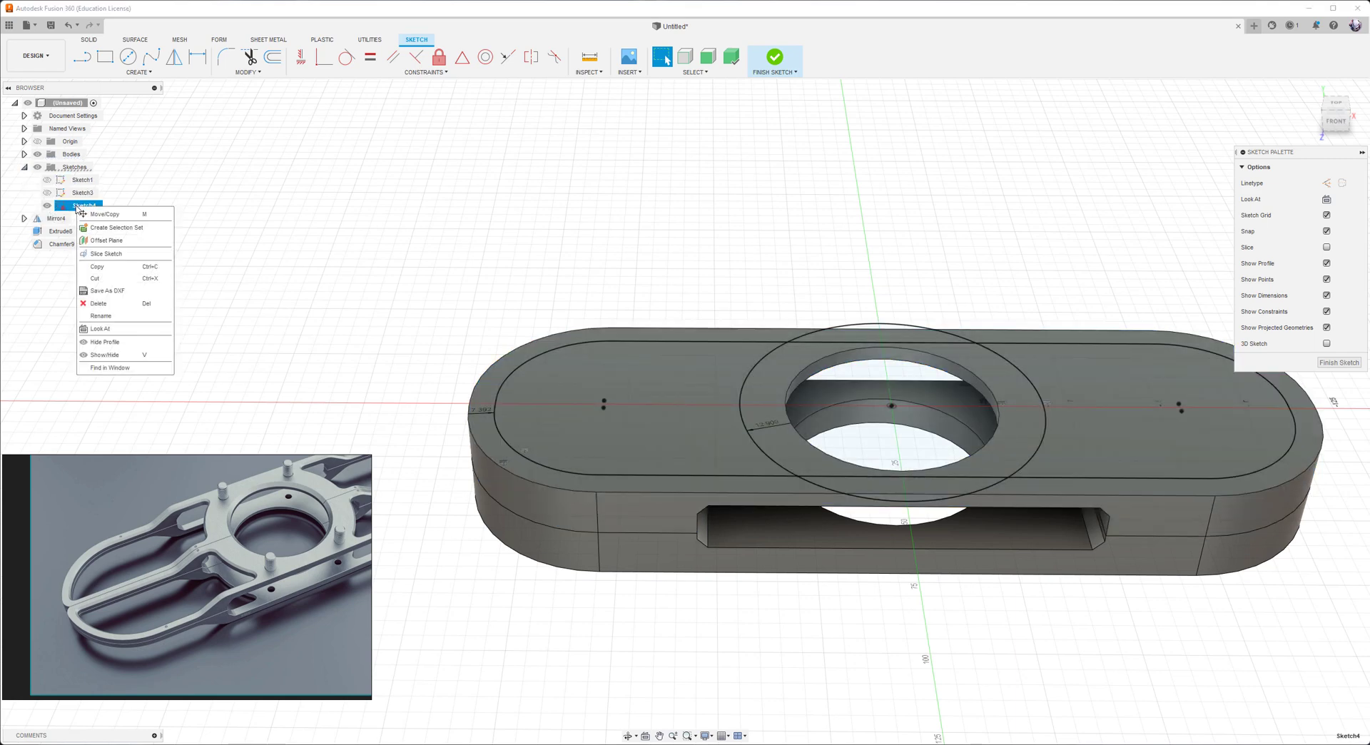
pyautogui.moveTo(124, 268)
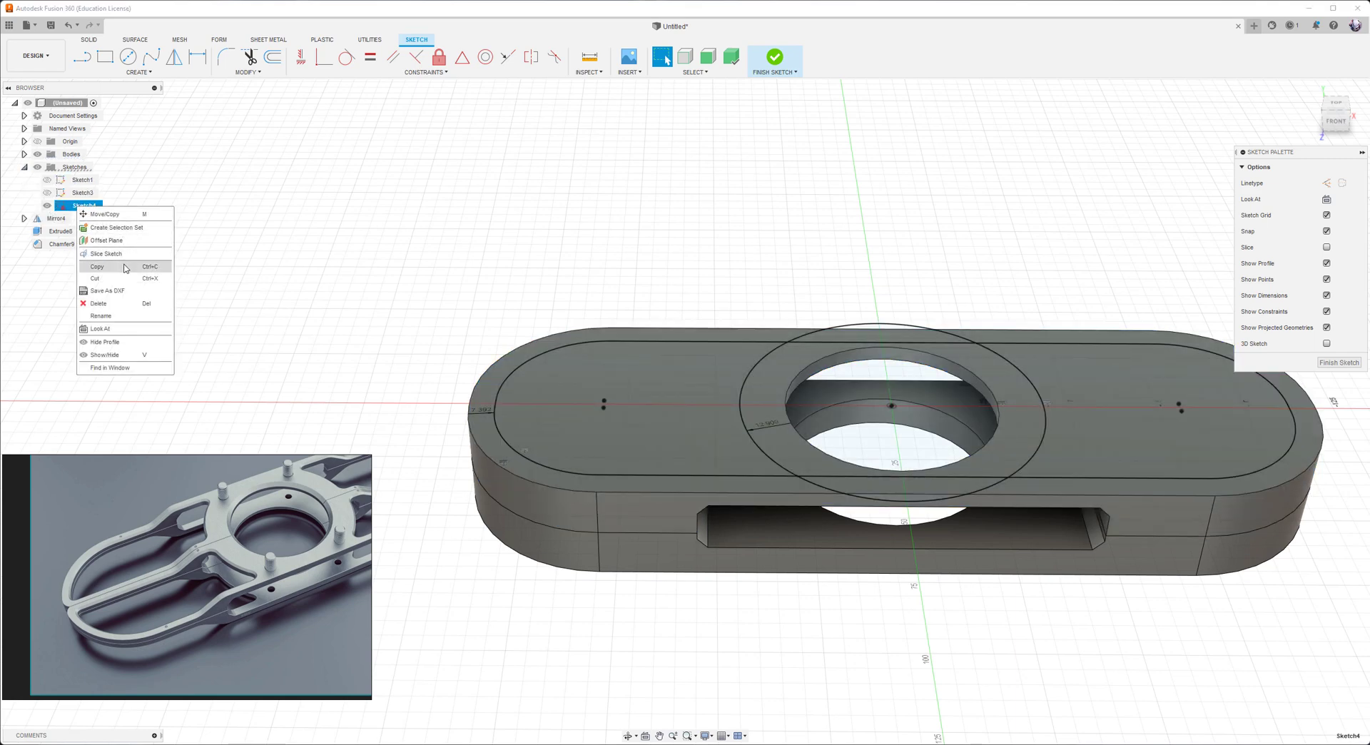
pyautogui.moveTo(97, 267)
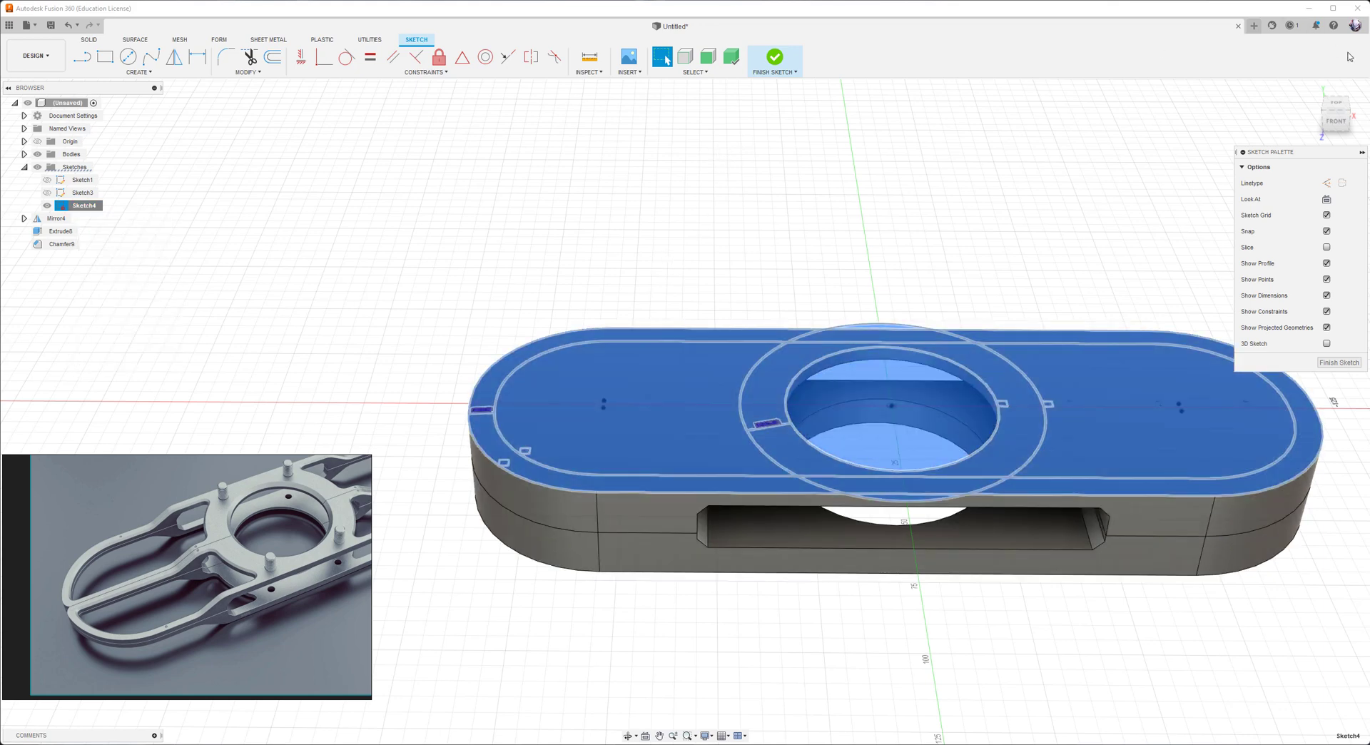
pyautogui.click(1336, 108)
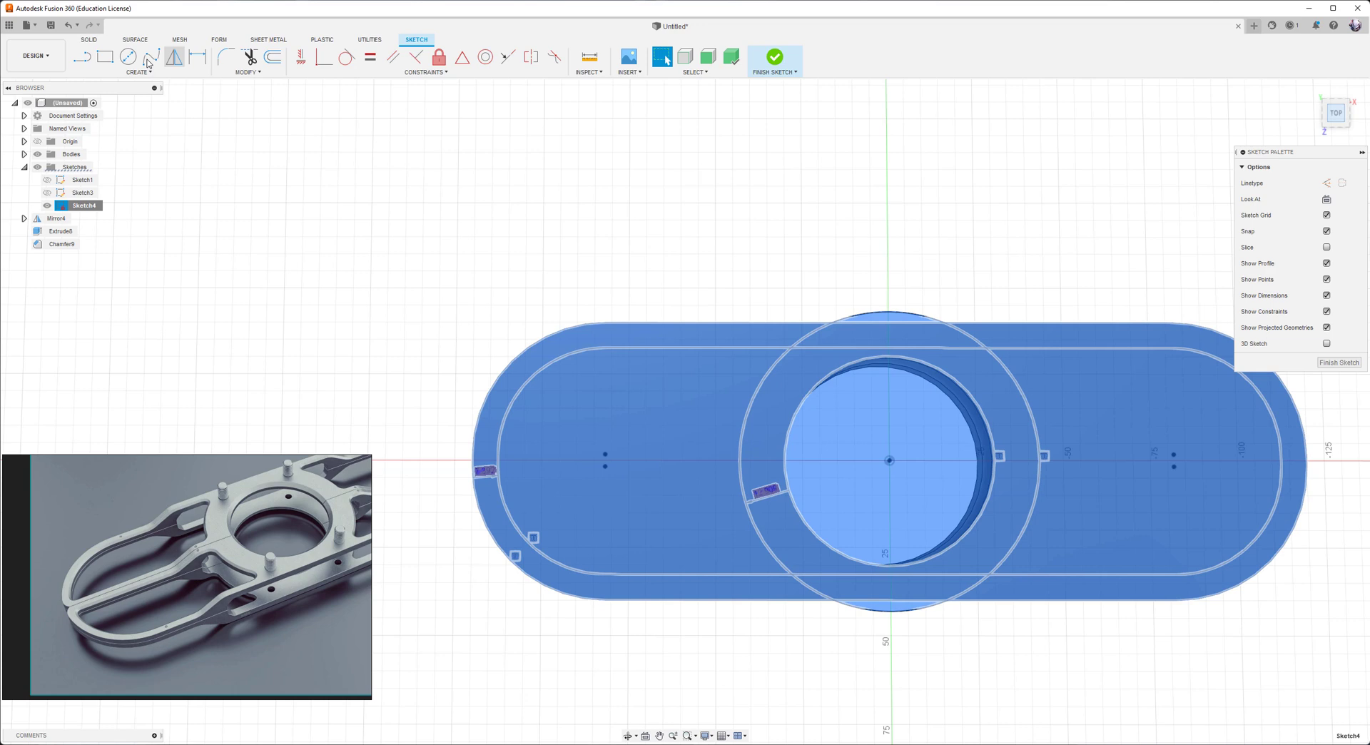
pyautogui.click(83, 55)
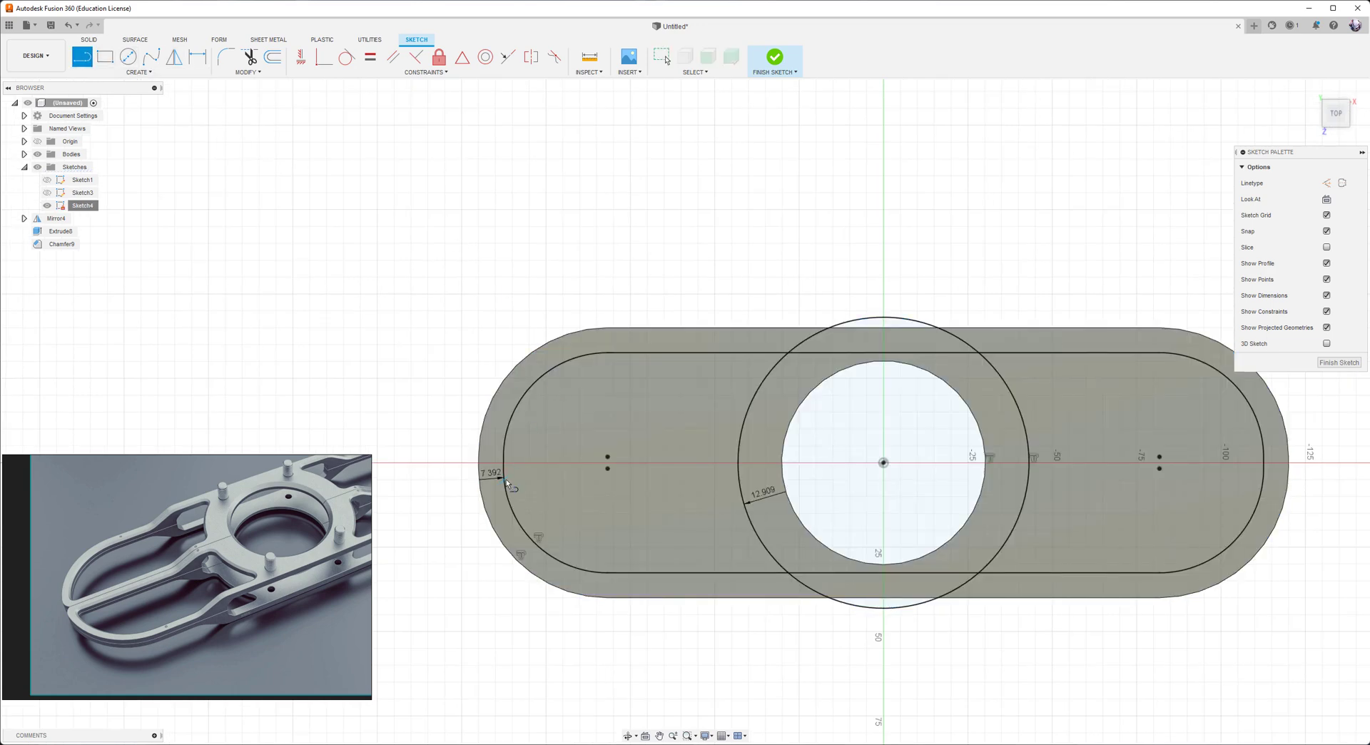
pyautogui.moveTo(538, 476)
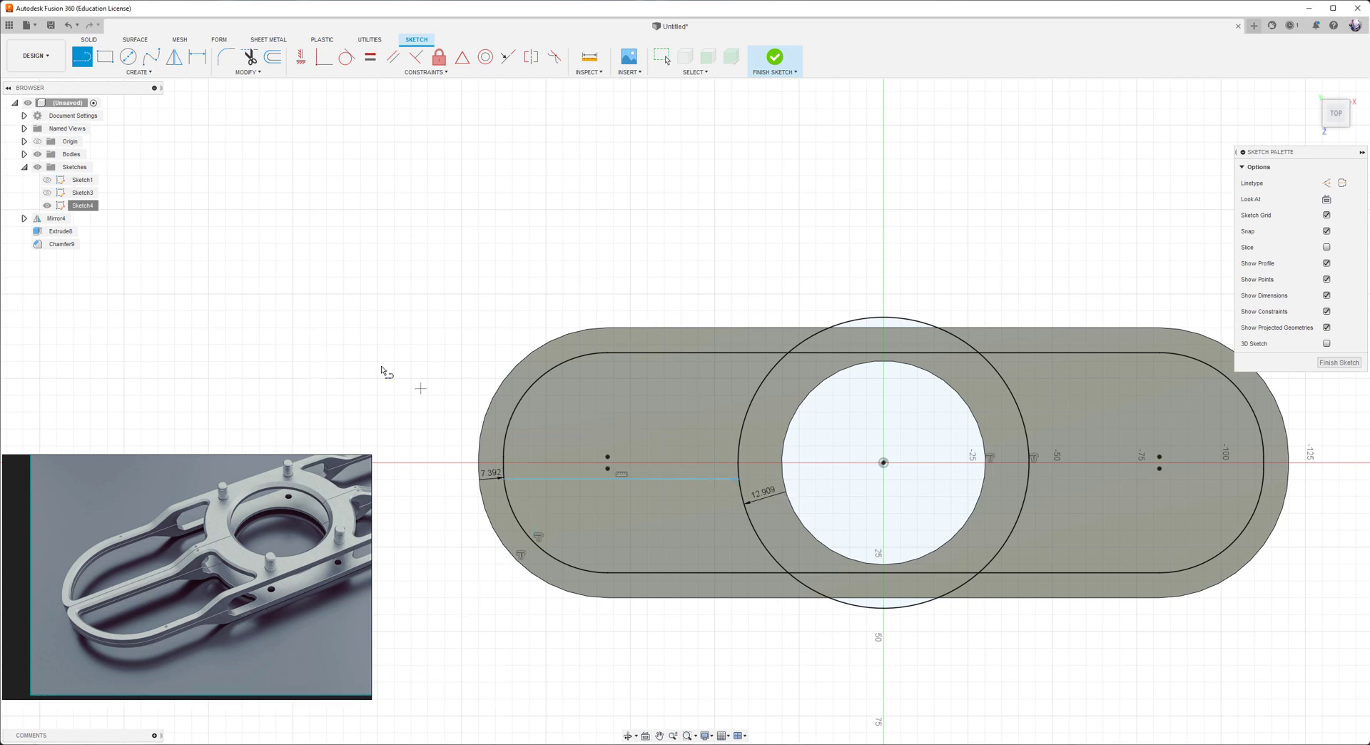
pyautogui.moveTo(77, 190)
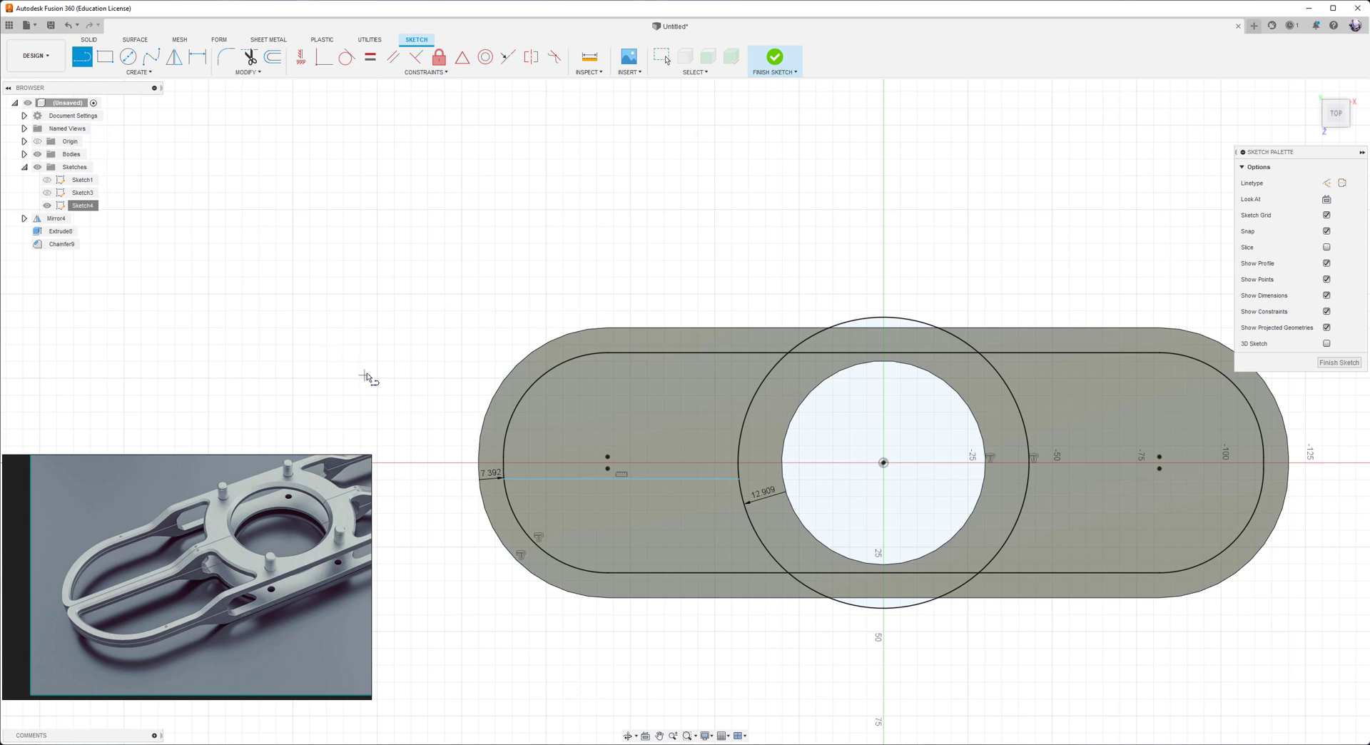
pyautogui.moveTo(741, 216)
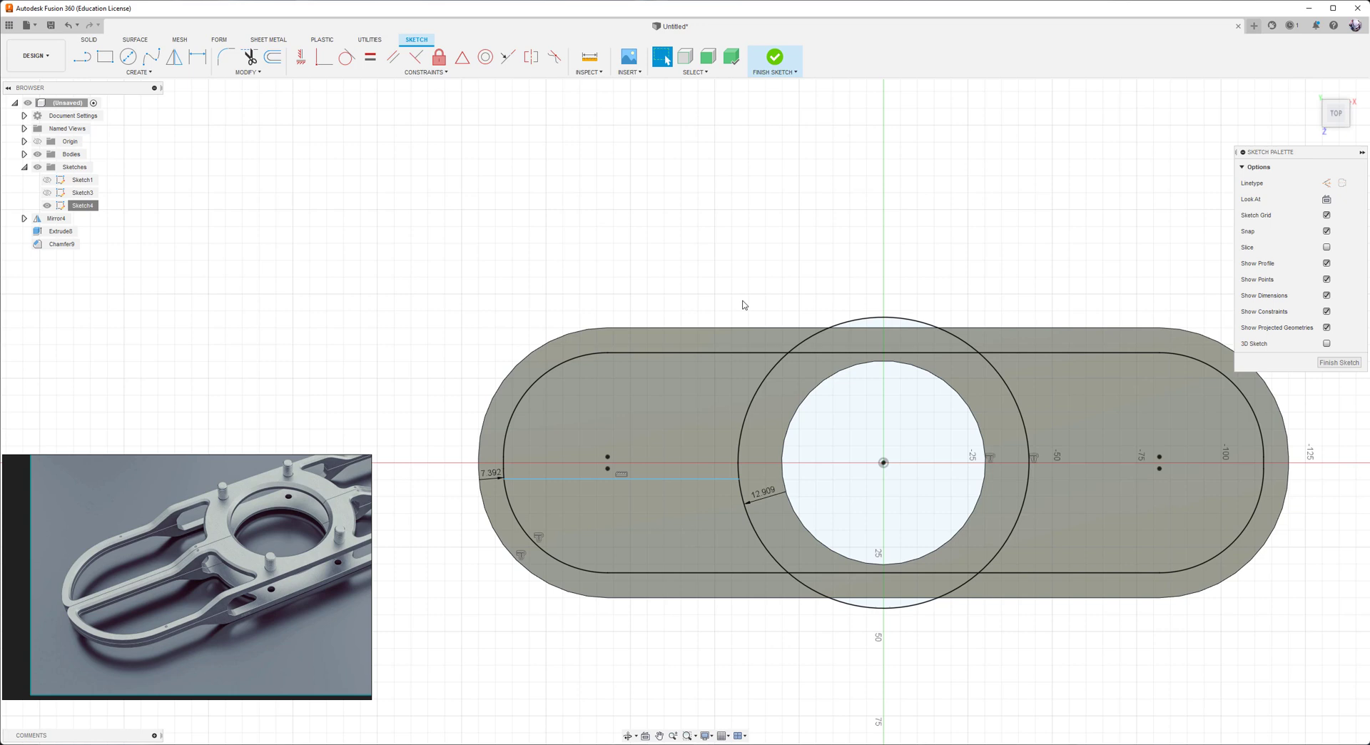
# - Extrude the left profile as a cut of about -42 mm through the top slab
pyautogui.click(773, 57)
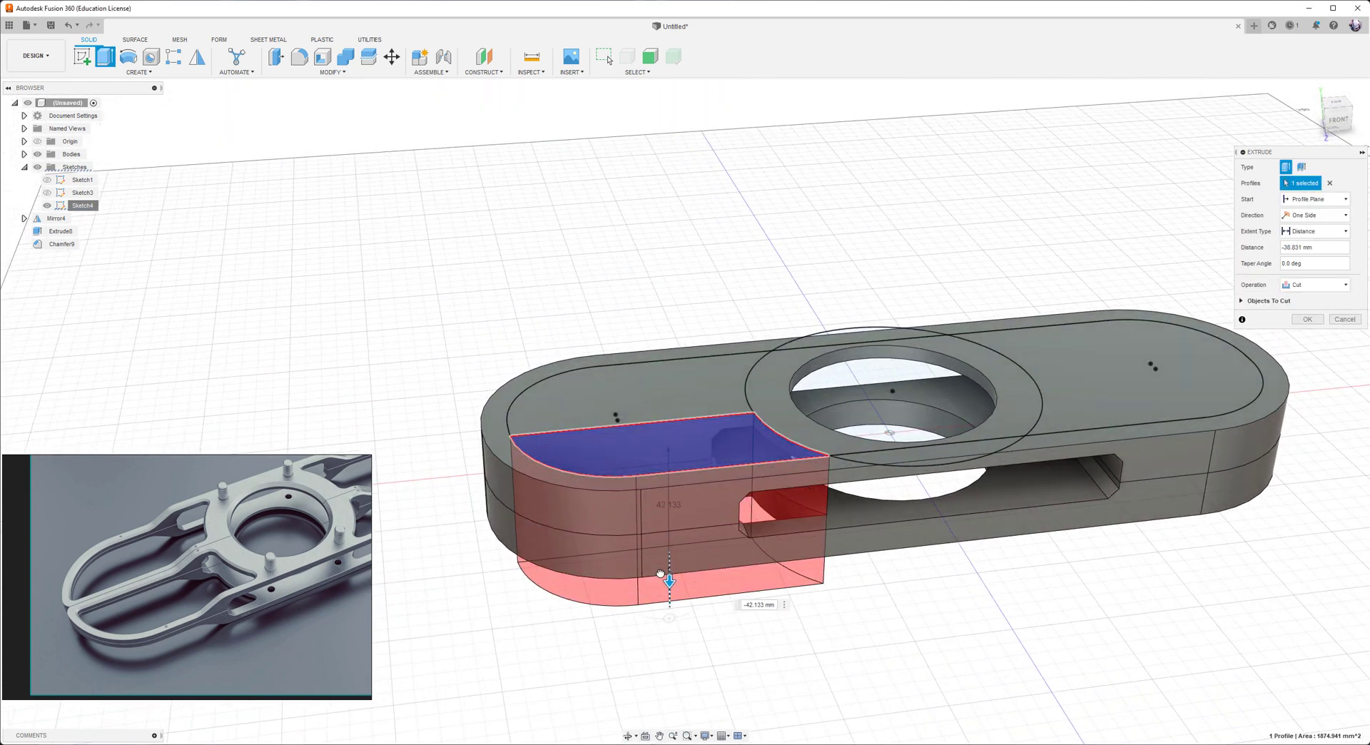
pyautogui.click(1306, 318)
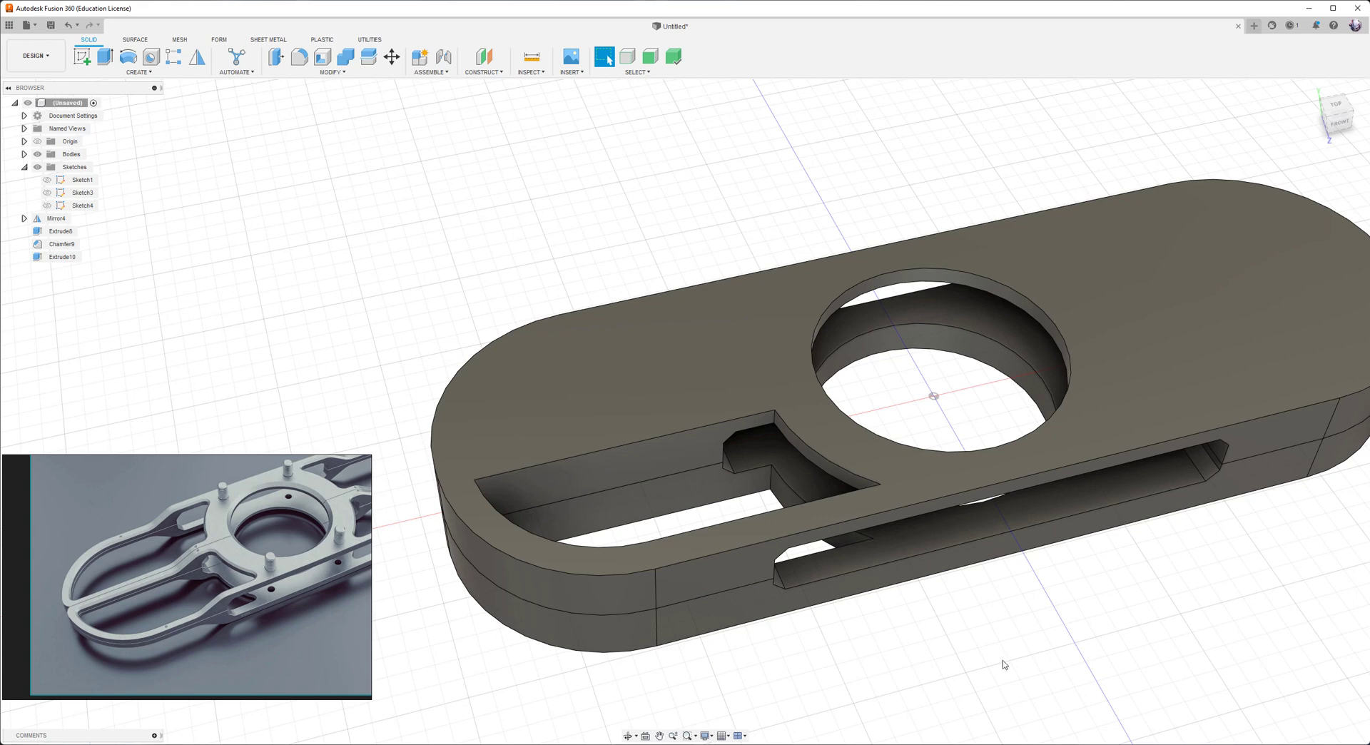
# - Fillet three edges of the new left window at 3 mm
pyautogui.click(298, 58)
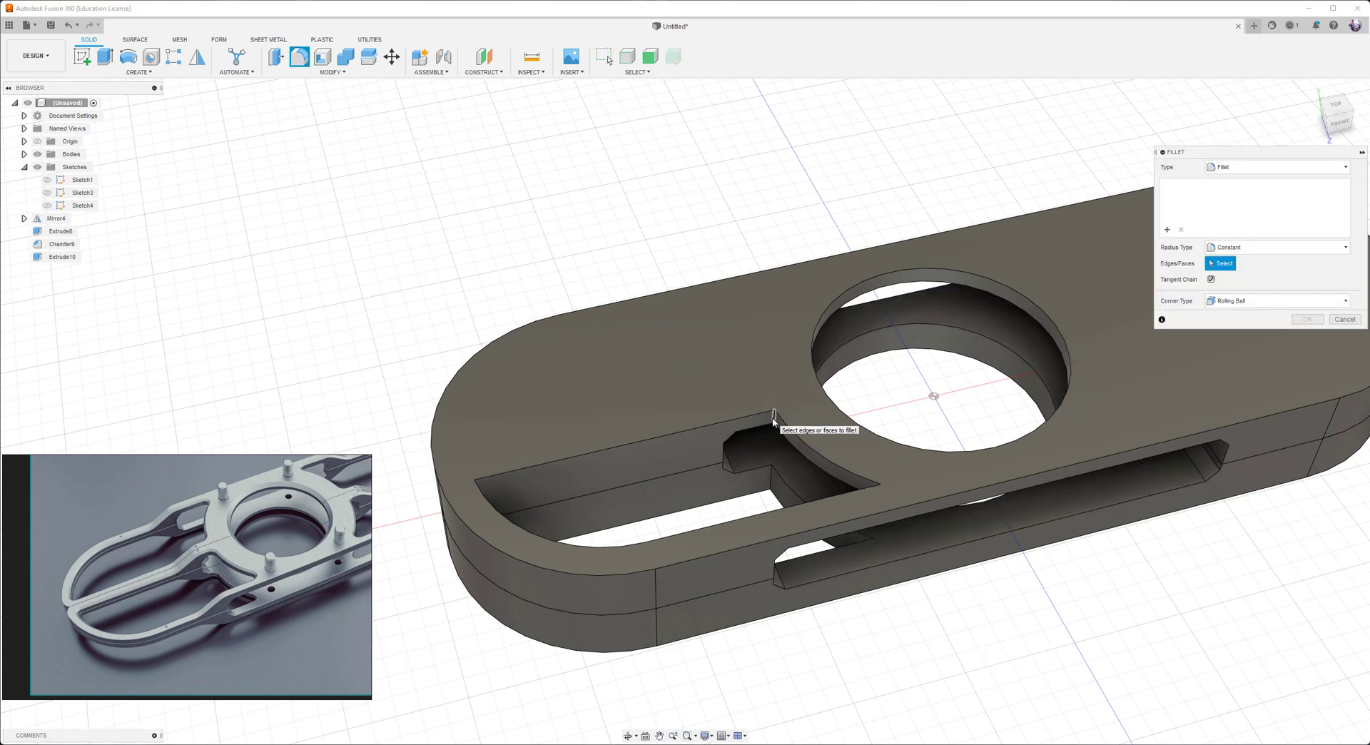
pyautogui.click(774, 416)
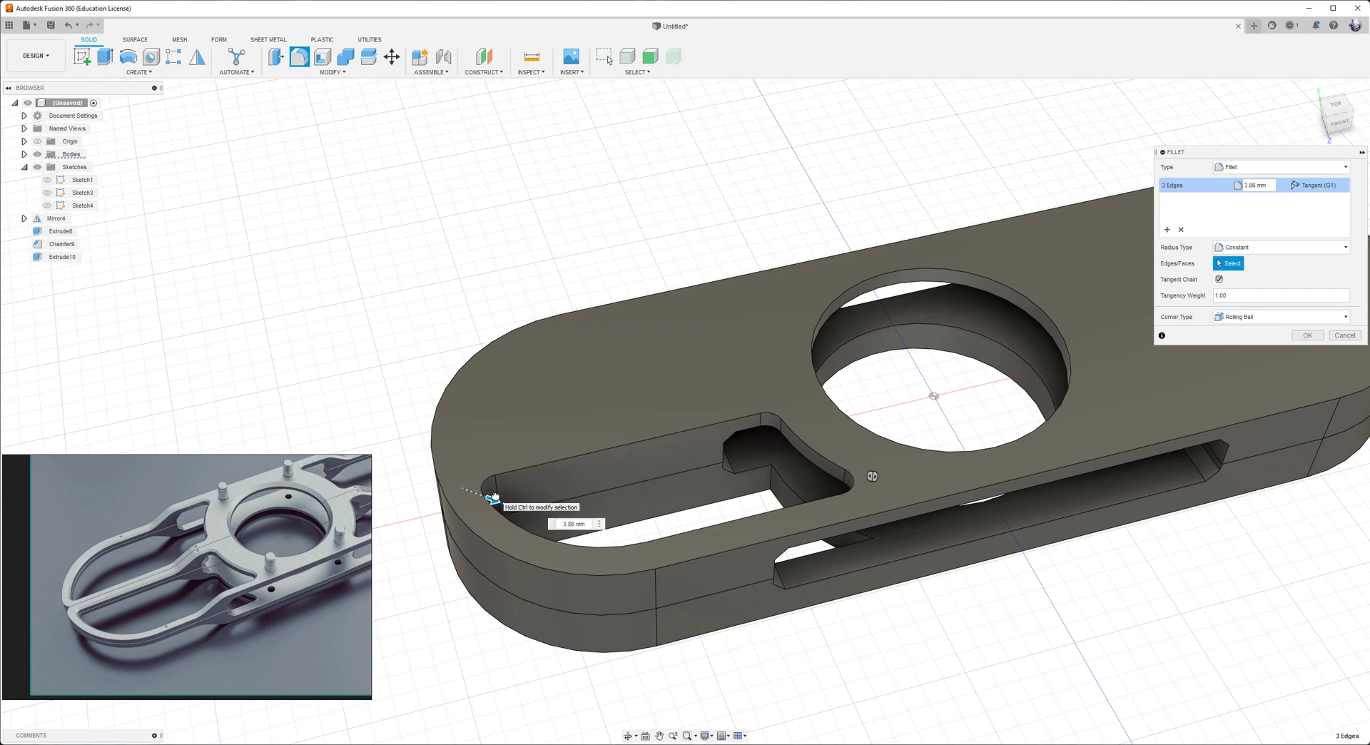
pyautogui.click(1308, 334)
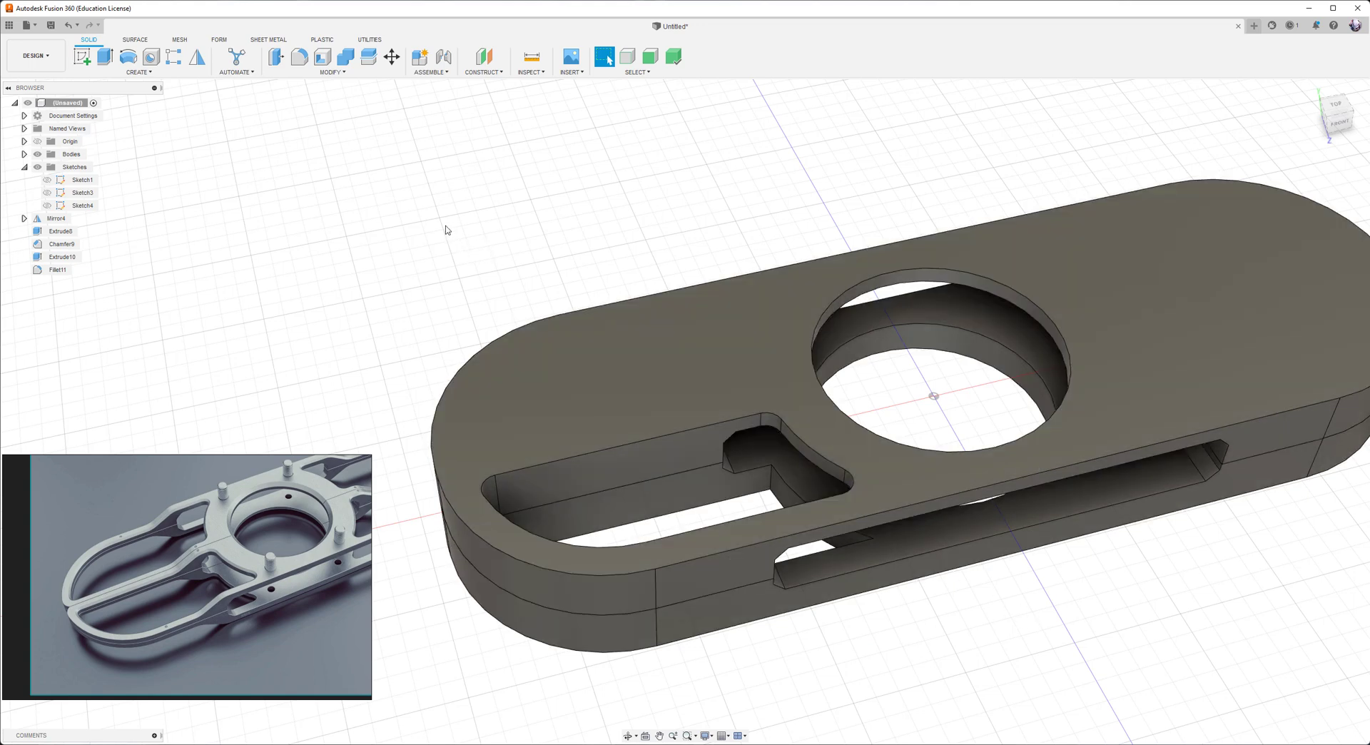
pyautogui.moveTo(703, 197)
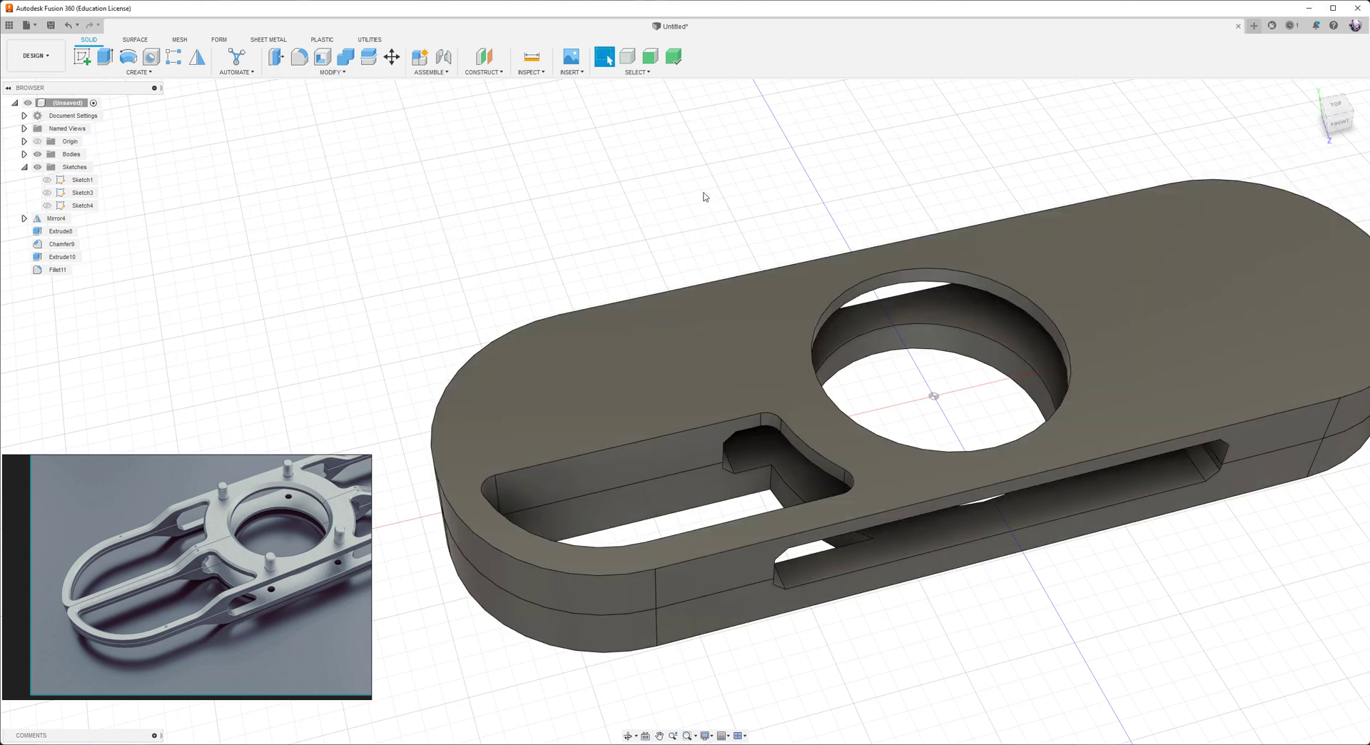
pyautogui.moveTo(801, 454)
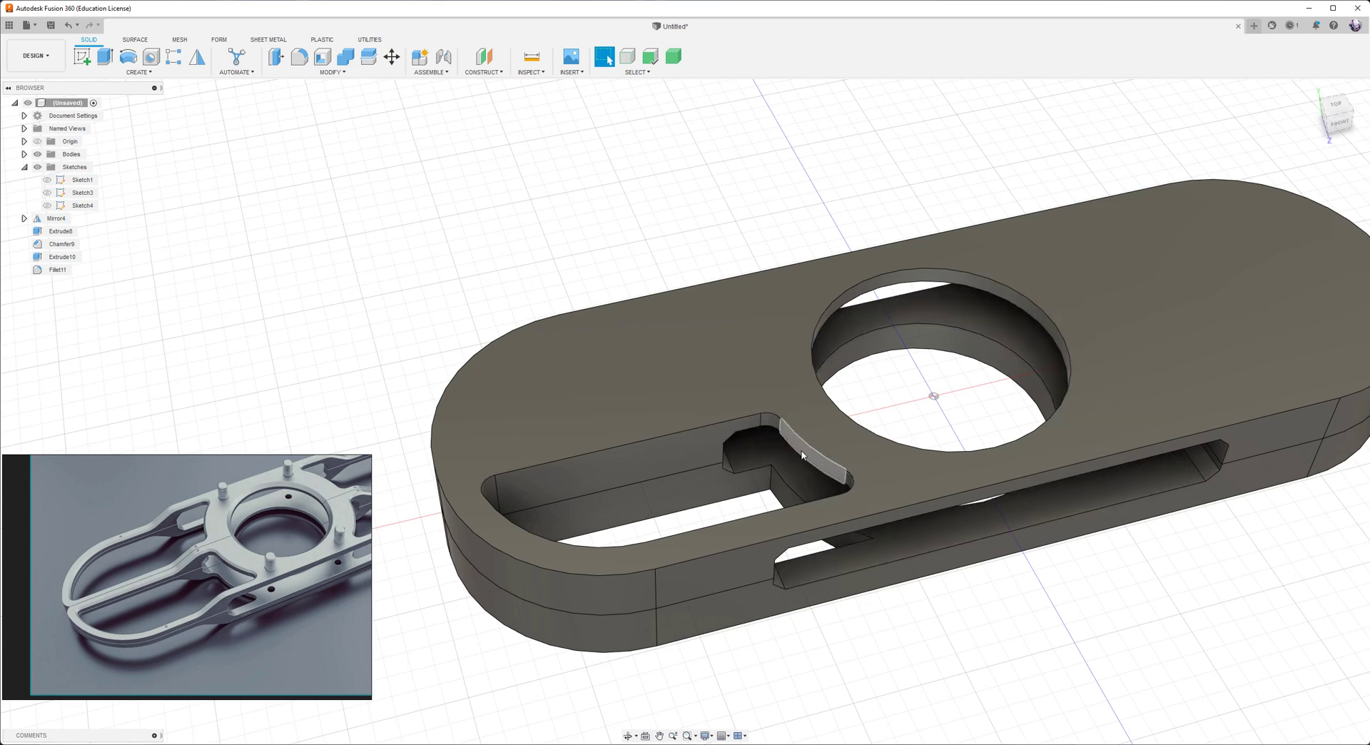
pyautogui.click(391, 58)
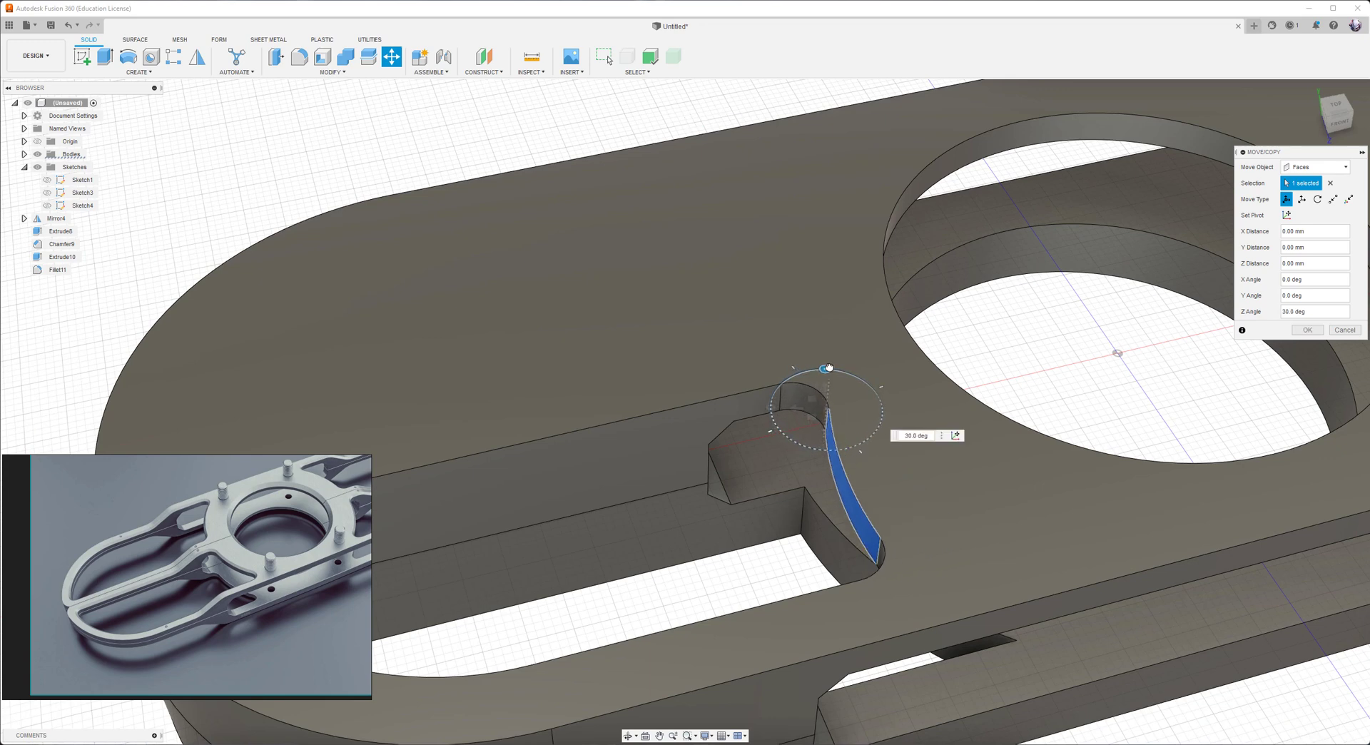
pyautogui.moveTo(824, 367); pyautogui.dragTo(848, 373)
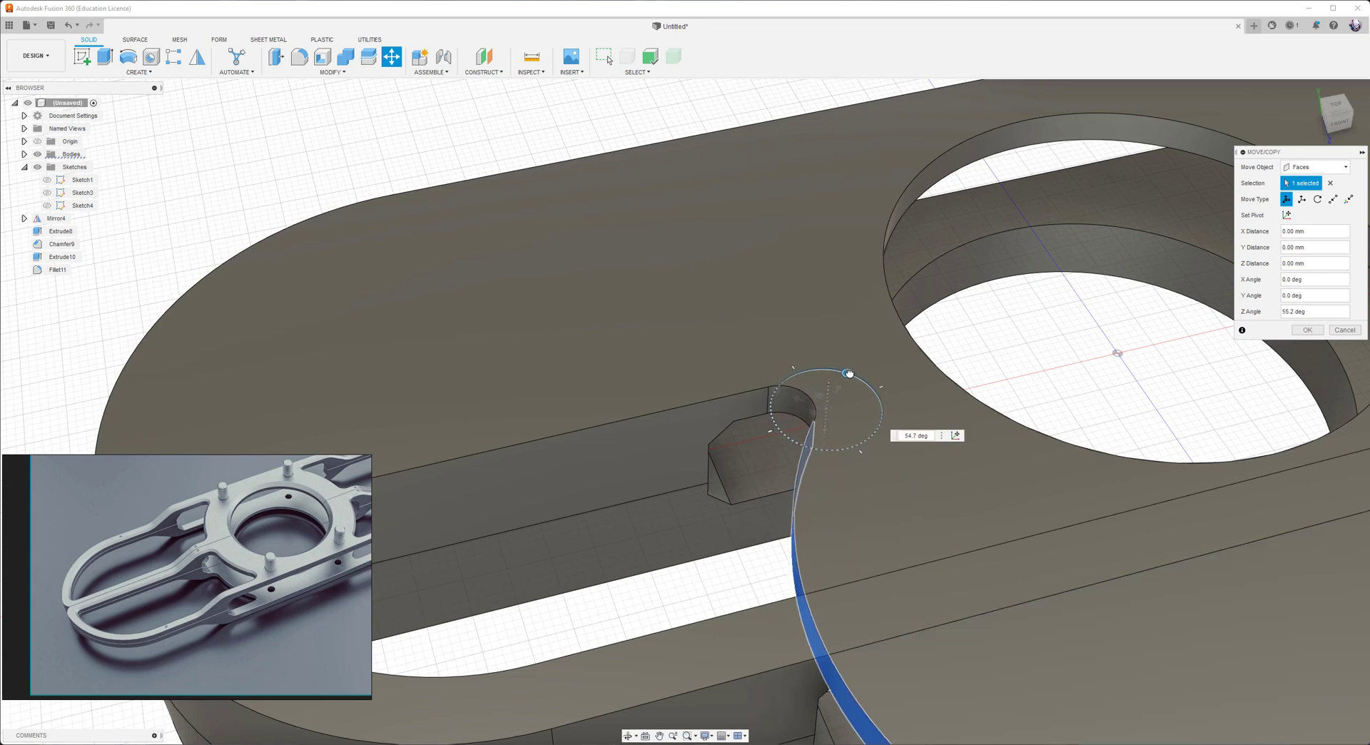
pyautogui.moveTo(846, 371); pyautogui.dragTo(830, 370)
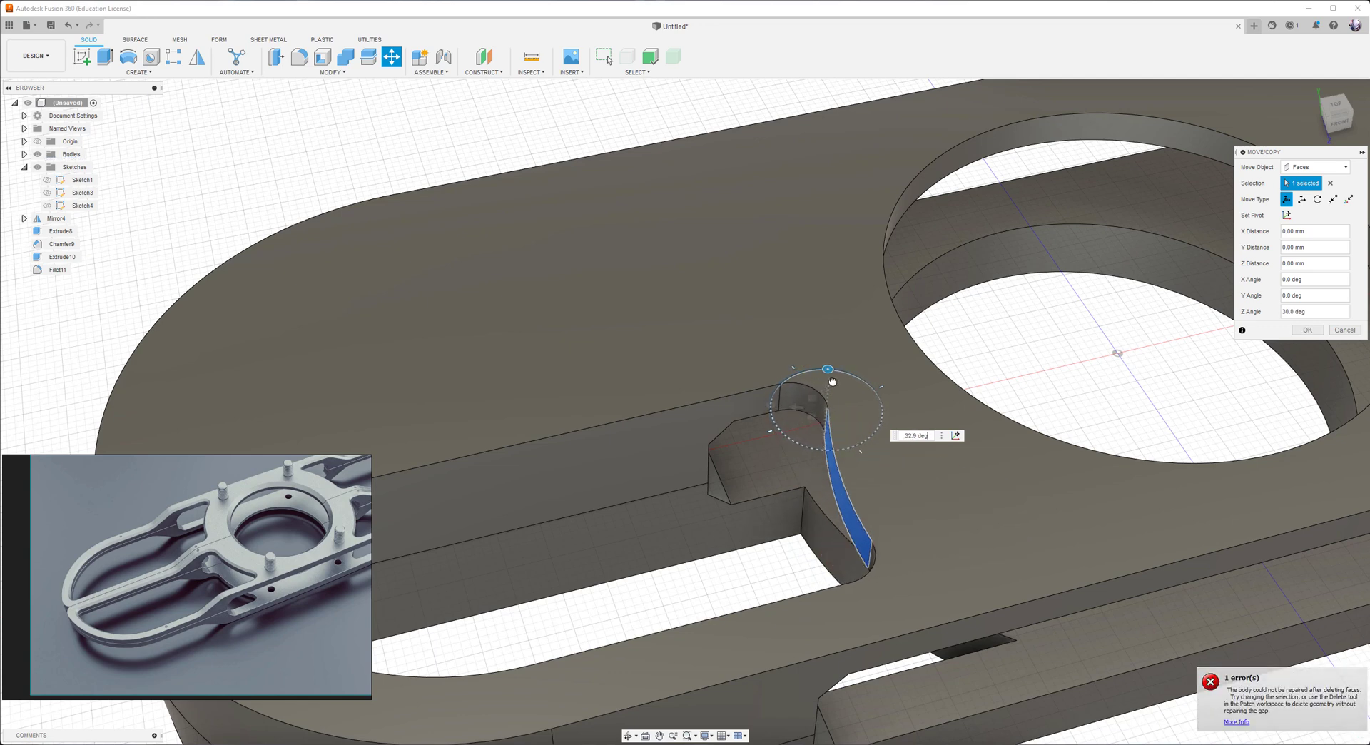
pyautogui.moveTo(828, 369); pyautogui.dragTo(792, 377)
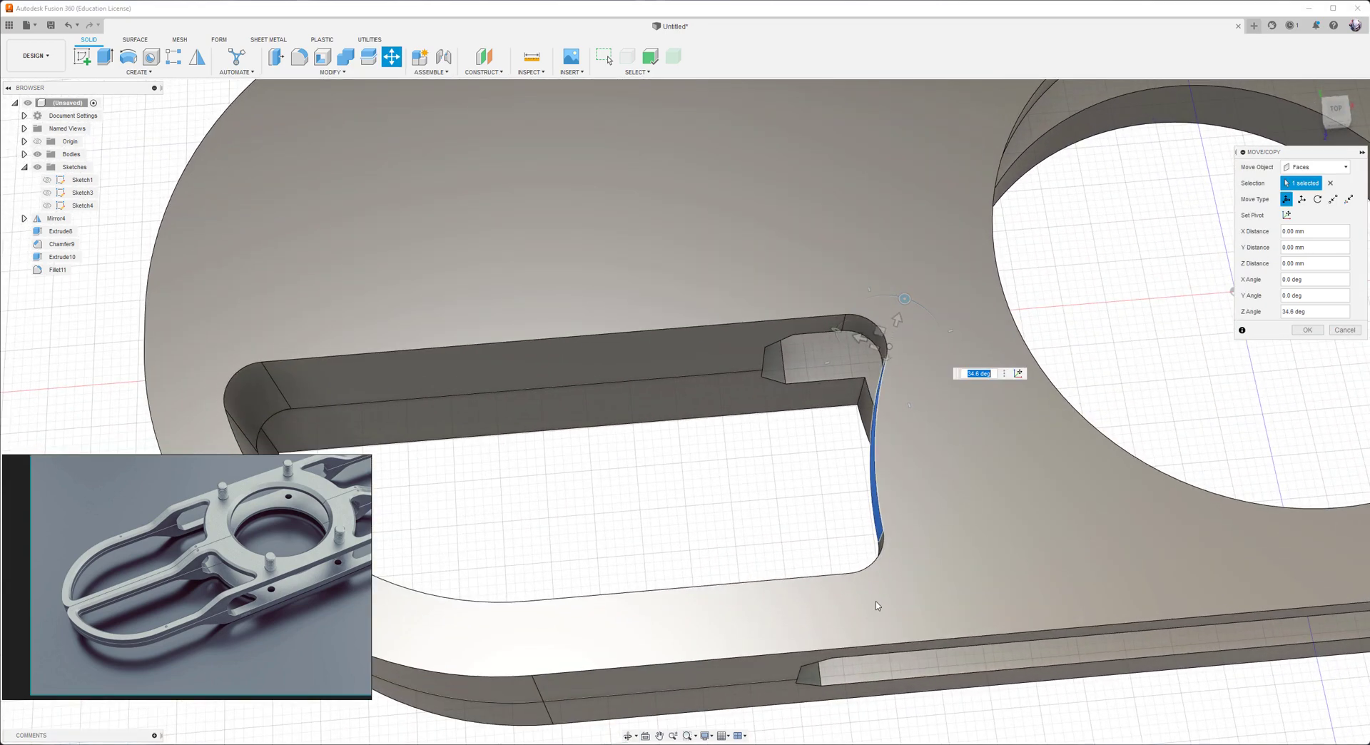
pyautogui.click(1306, 329)
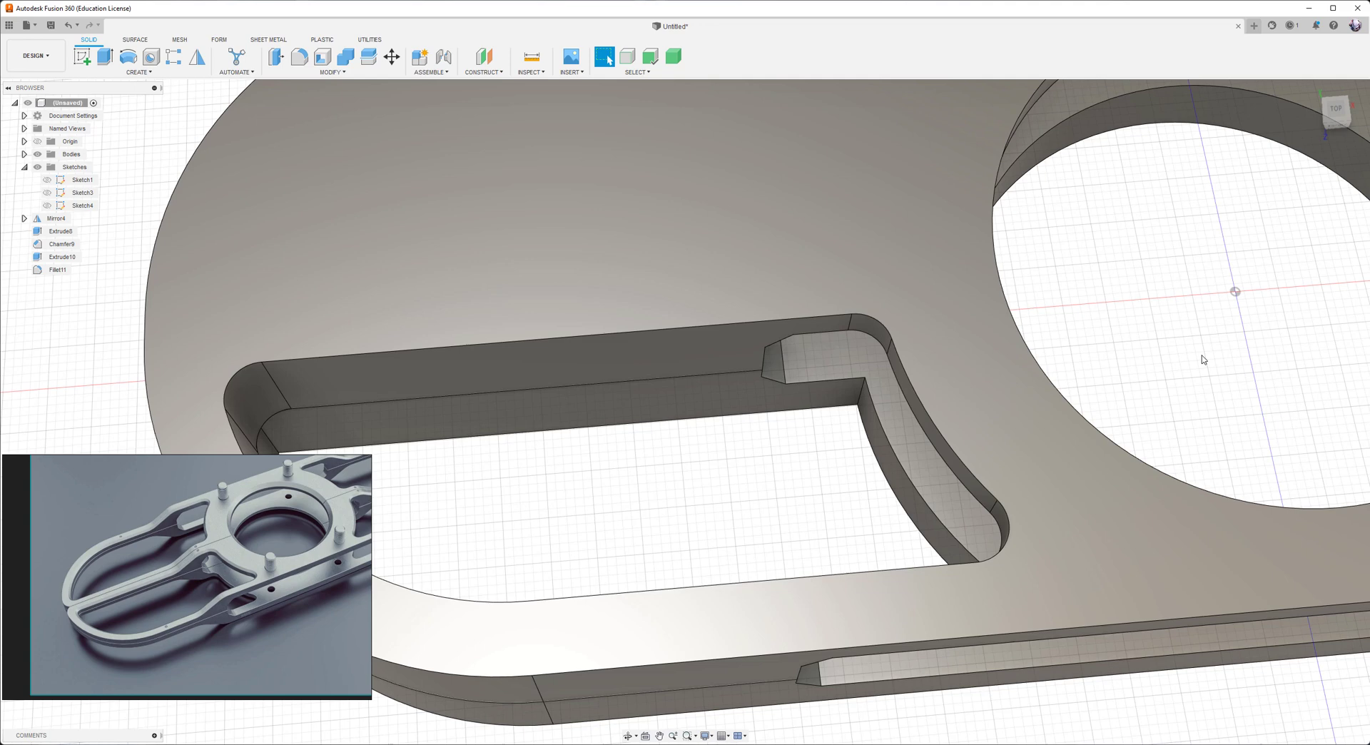
pyautogui.click(861, 327)
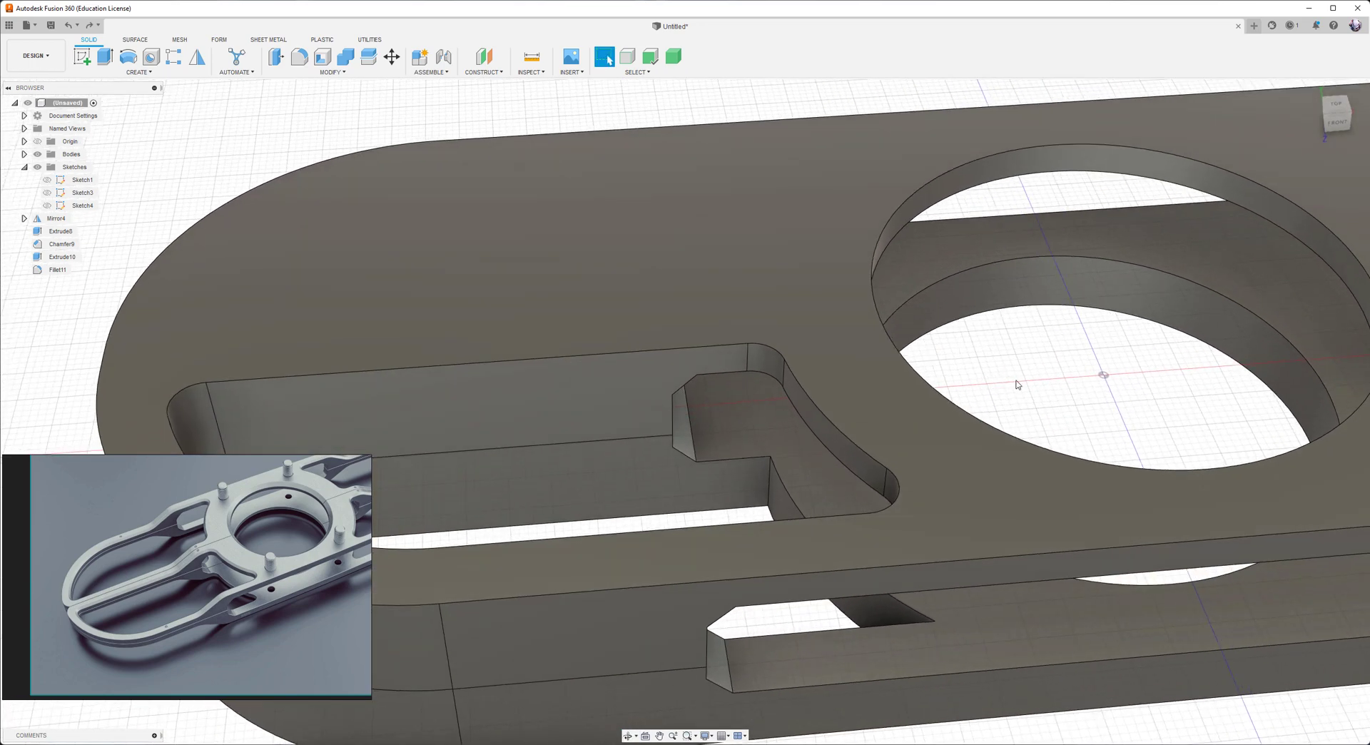
# - Press Pull the curved slot wall outward to about 83.6 mm and check it from the top view
pyautogui.click(276, 57)
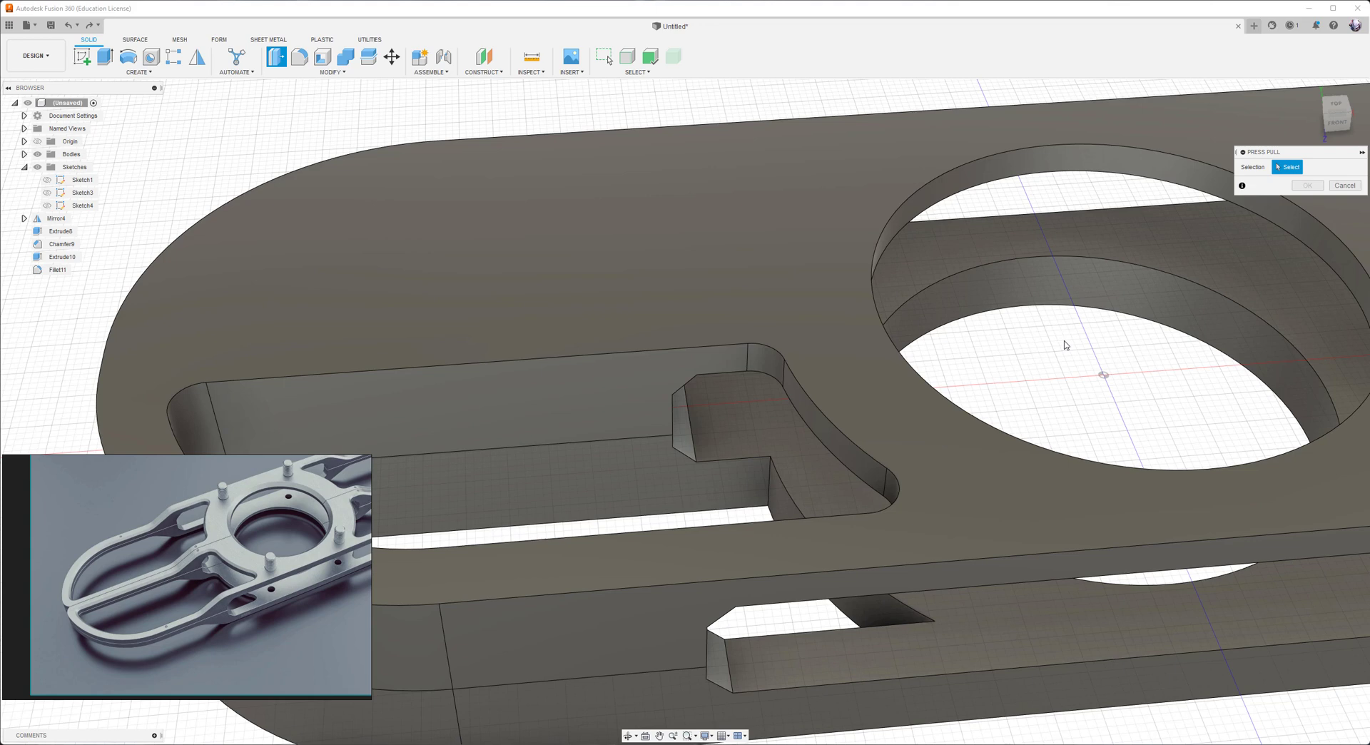
pyautogui.moveTo(1143, 354)
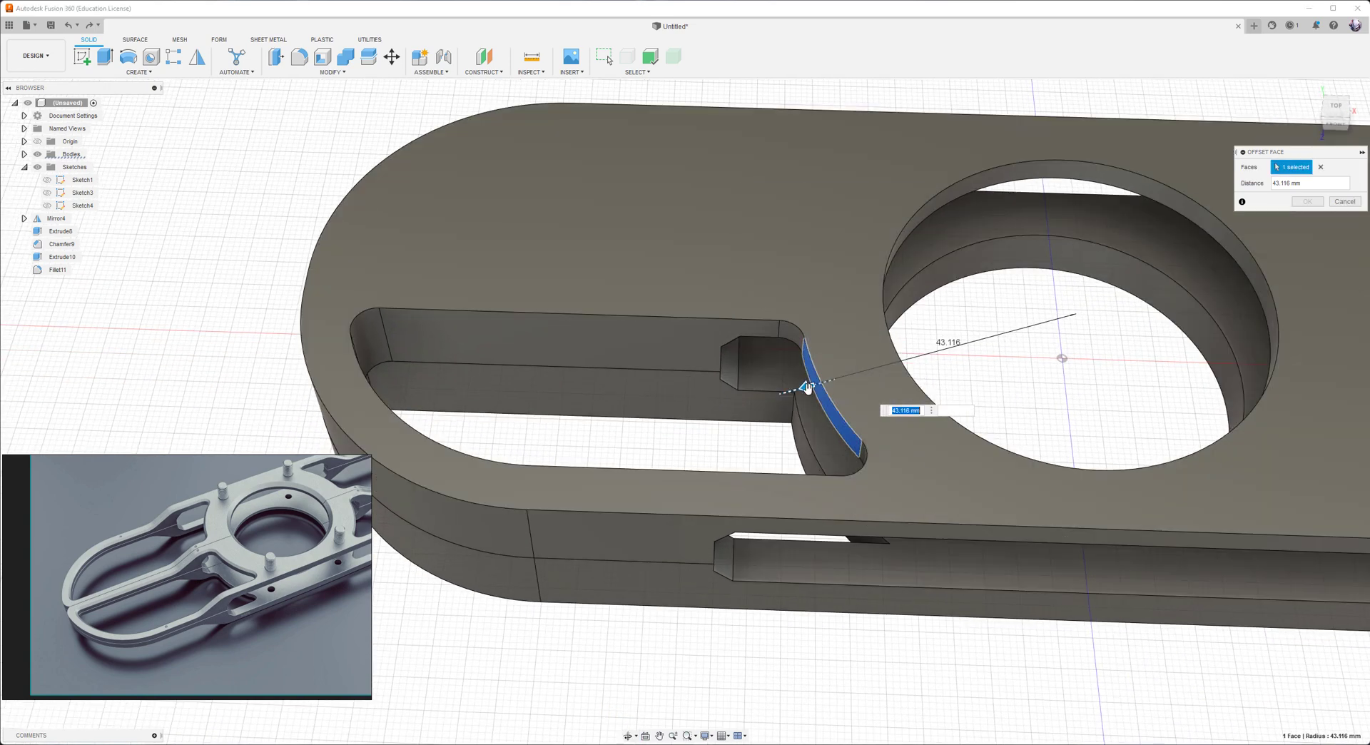
pyautogui.moveTo(804, 387); pyautogui.dragTo(708, 415)
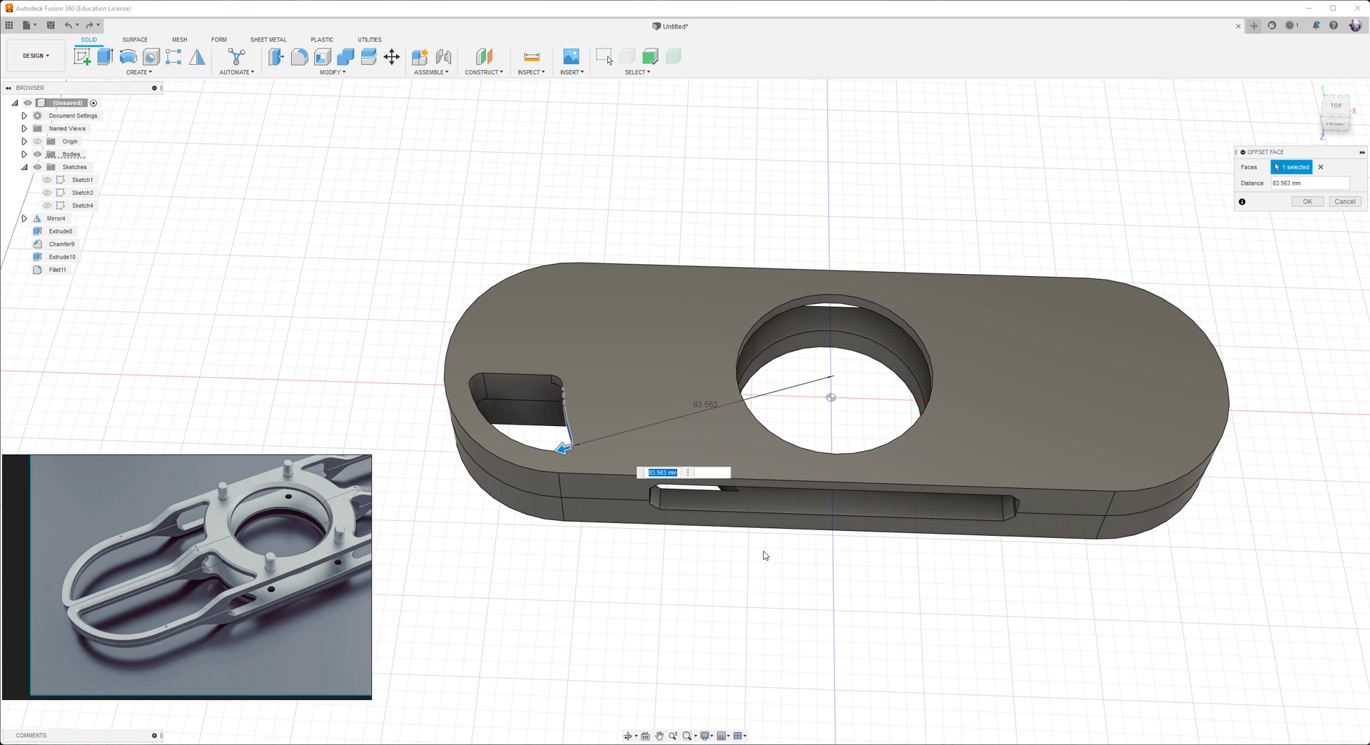
pyautogui.click(1334, 107)
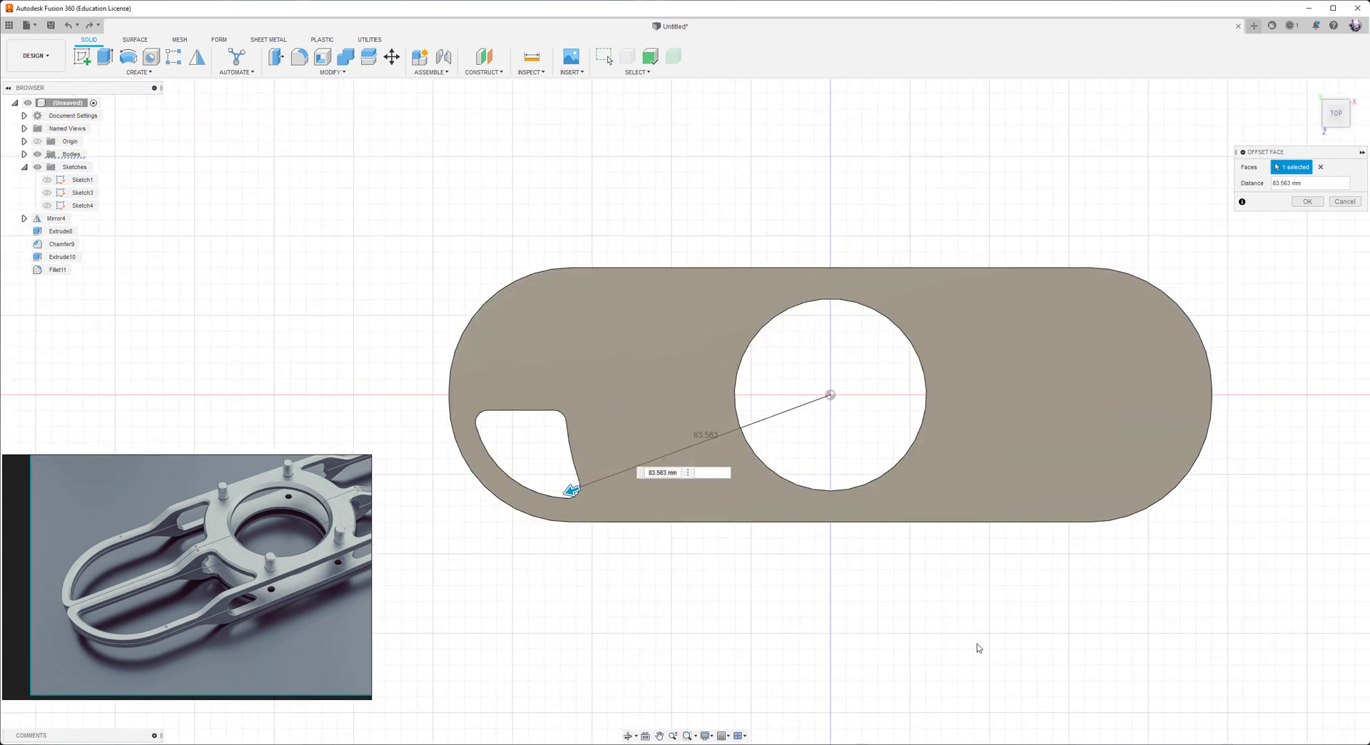
pyautogui.moveTo(543, 392)
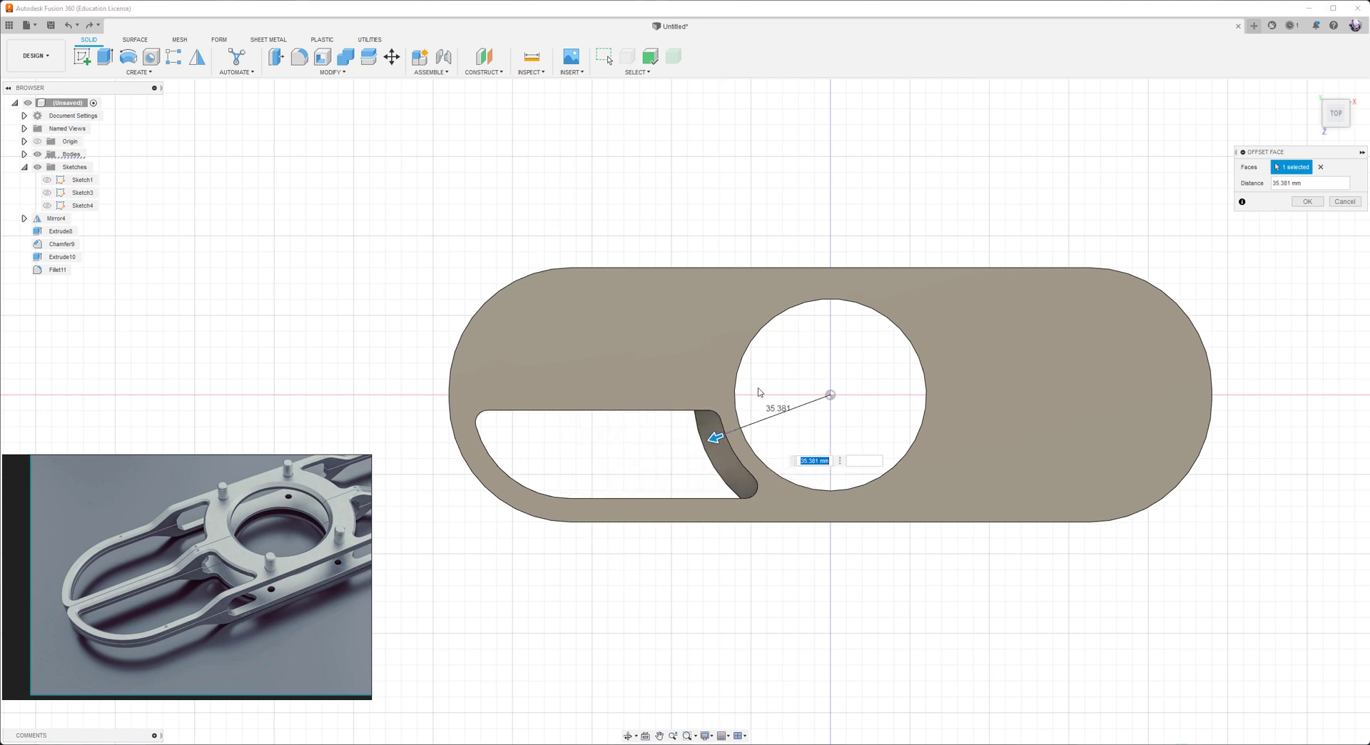
pyautogui.moveTo(872, 318)
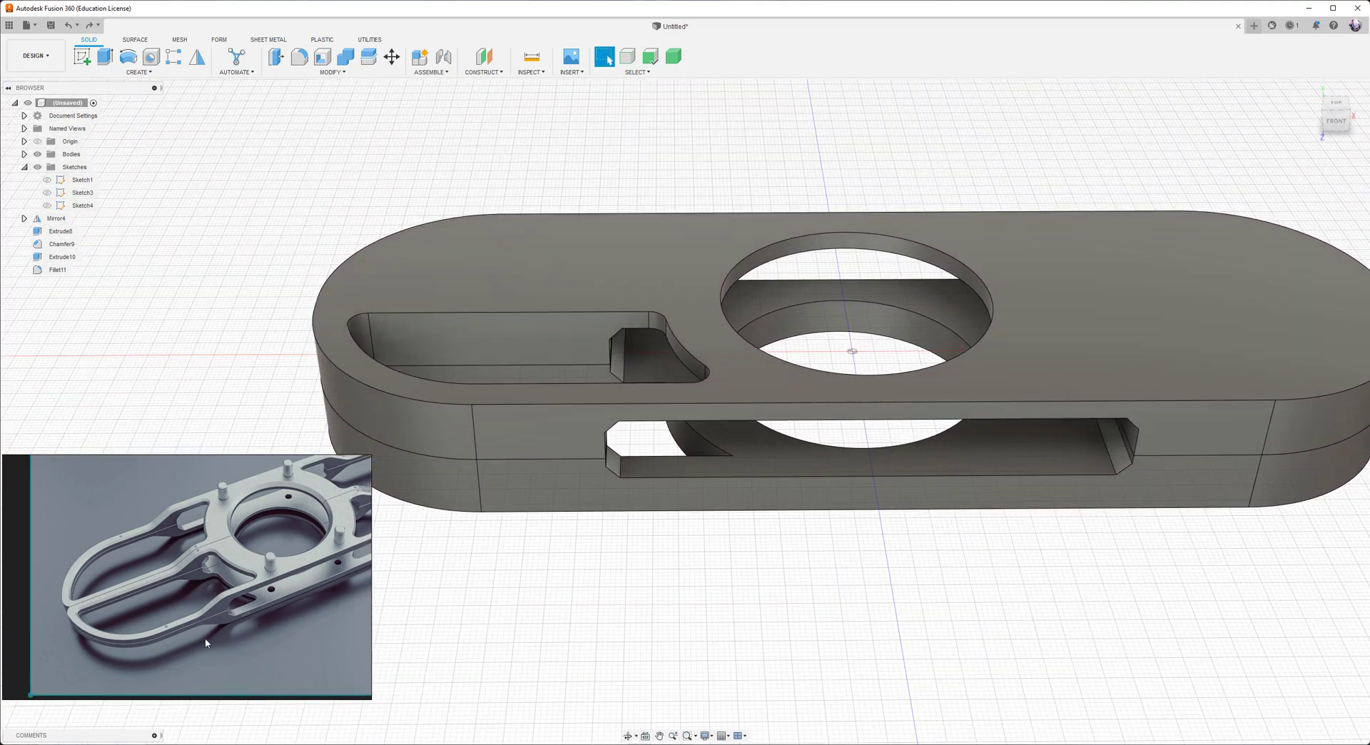
pyautogui.moveTo(91, 556)
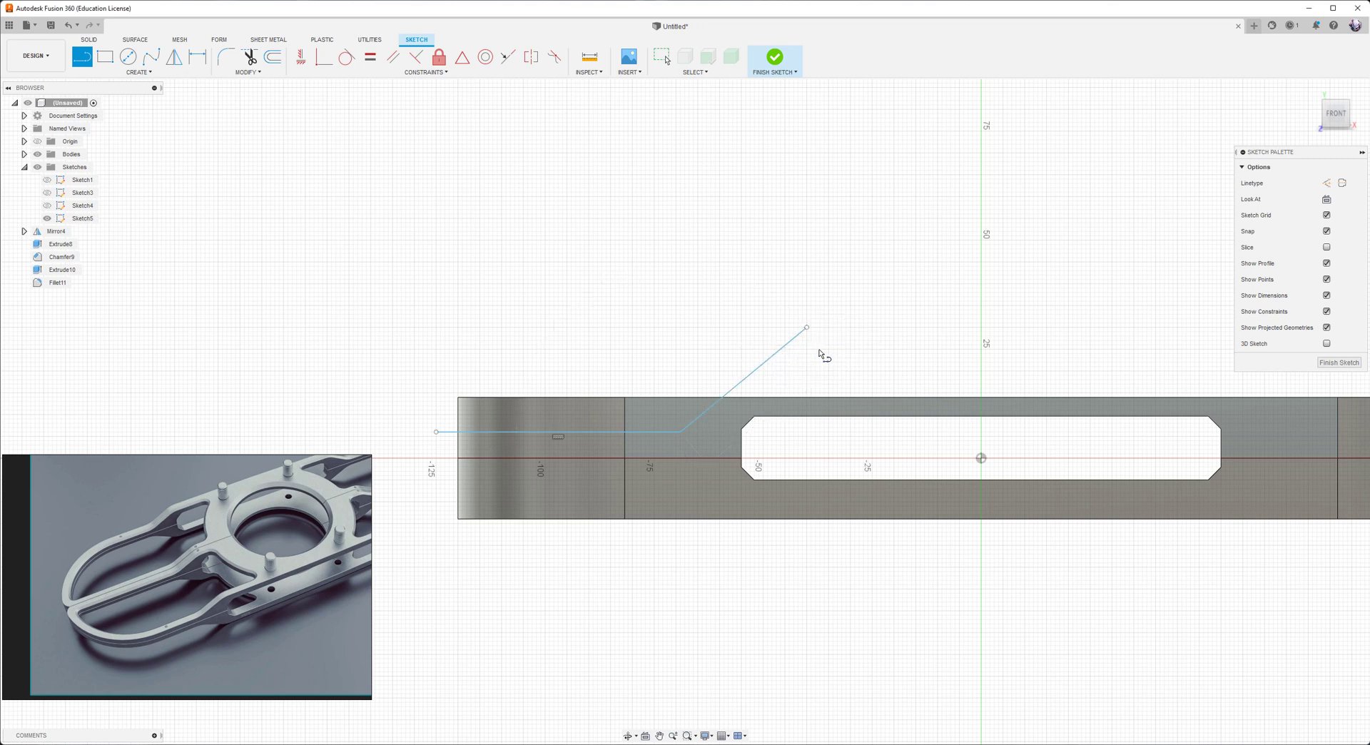
pyautogui.moveTo(296, 282)
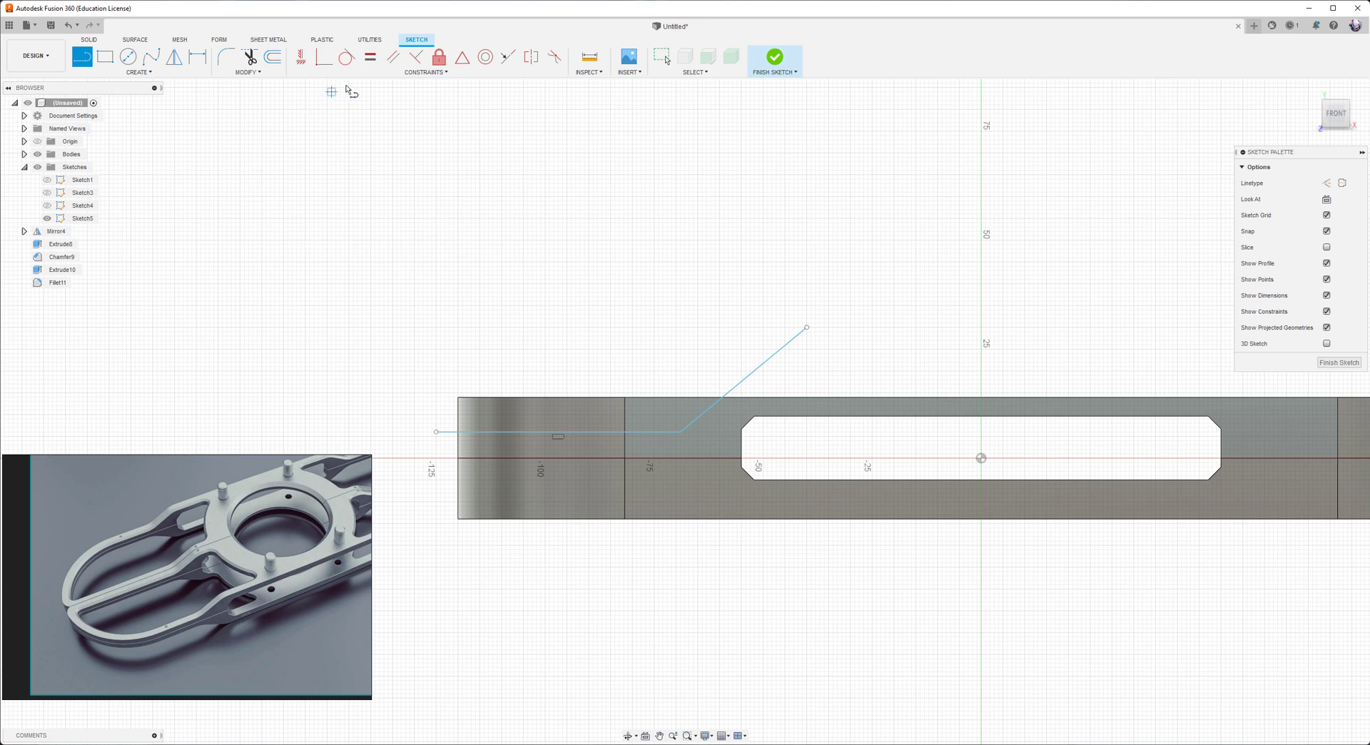
pyautogui.moveTo(394, 57)
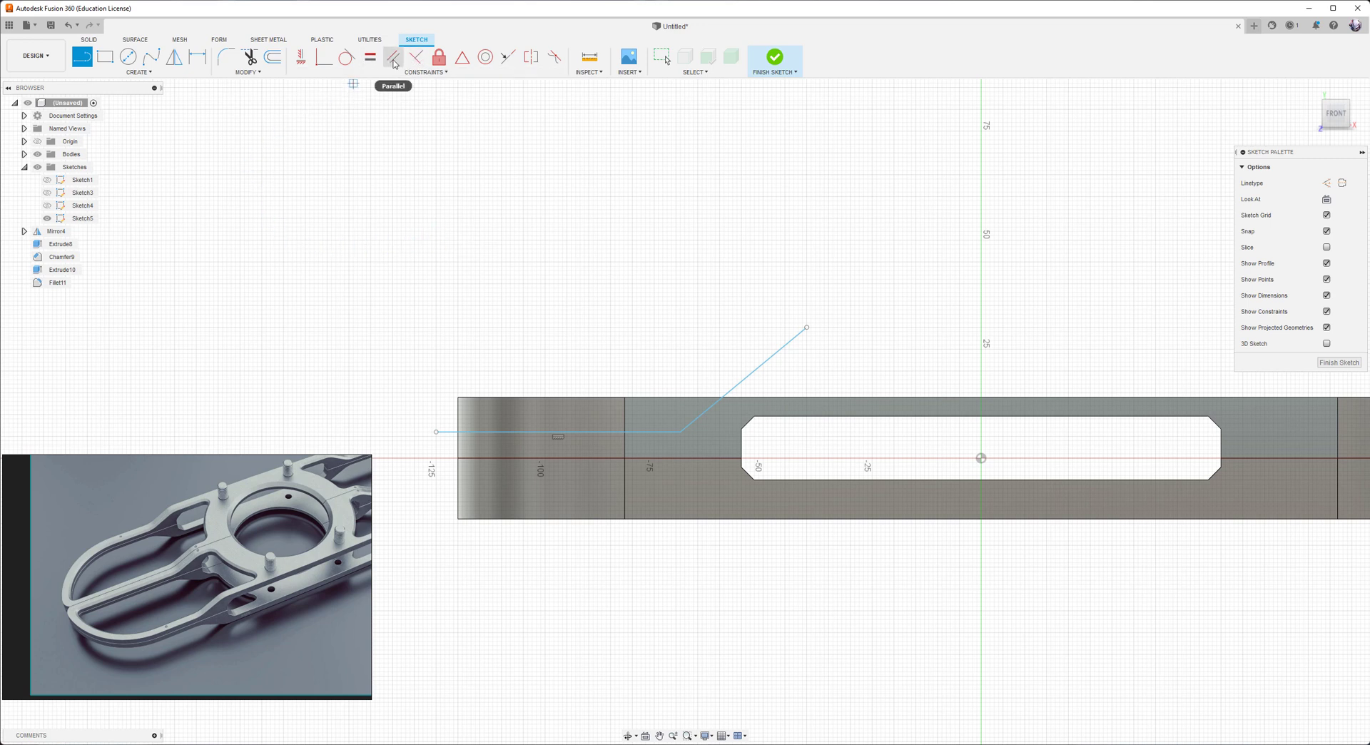
pyautogui.moveTo(700, 343)
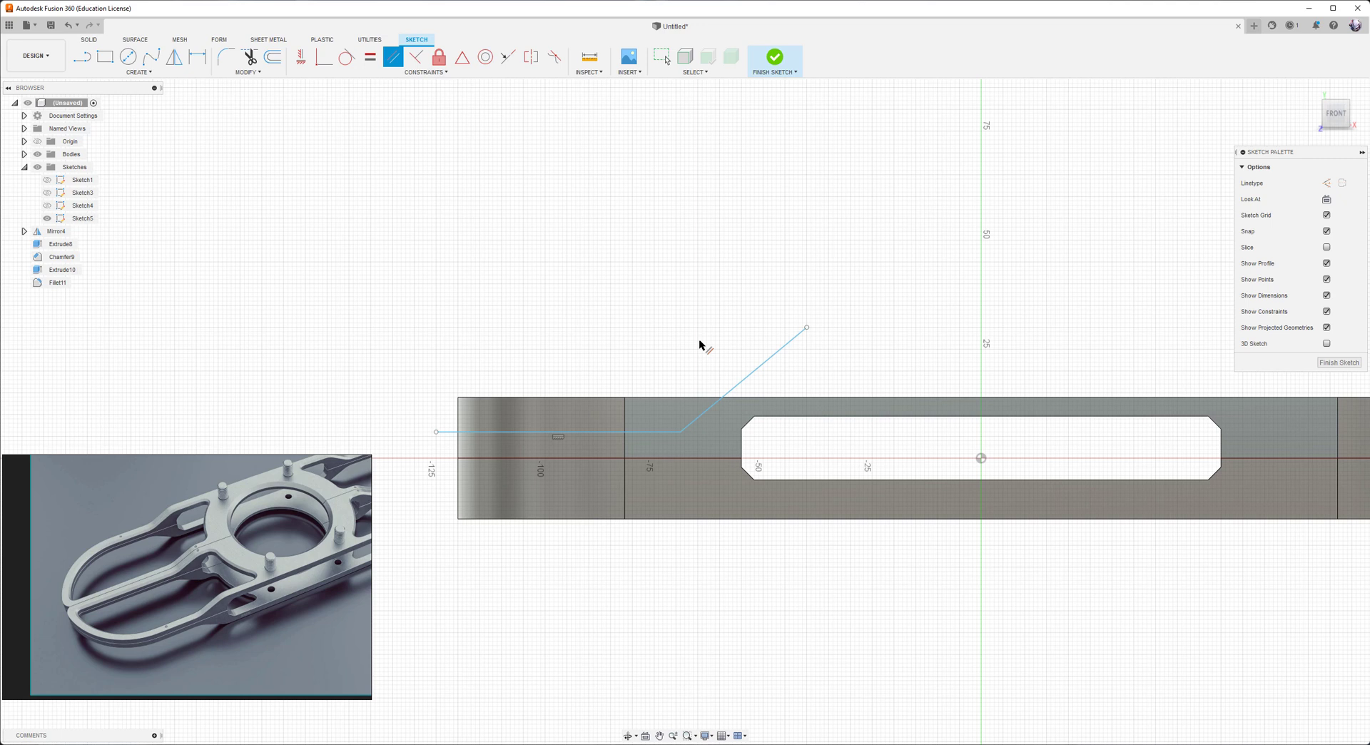
# - Constrain the slanted cutting line parallel to the slot's chamfered edge and finish the sketch
pyautogui.click(747, 379)
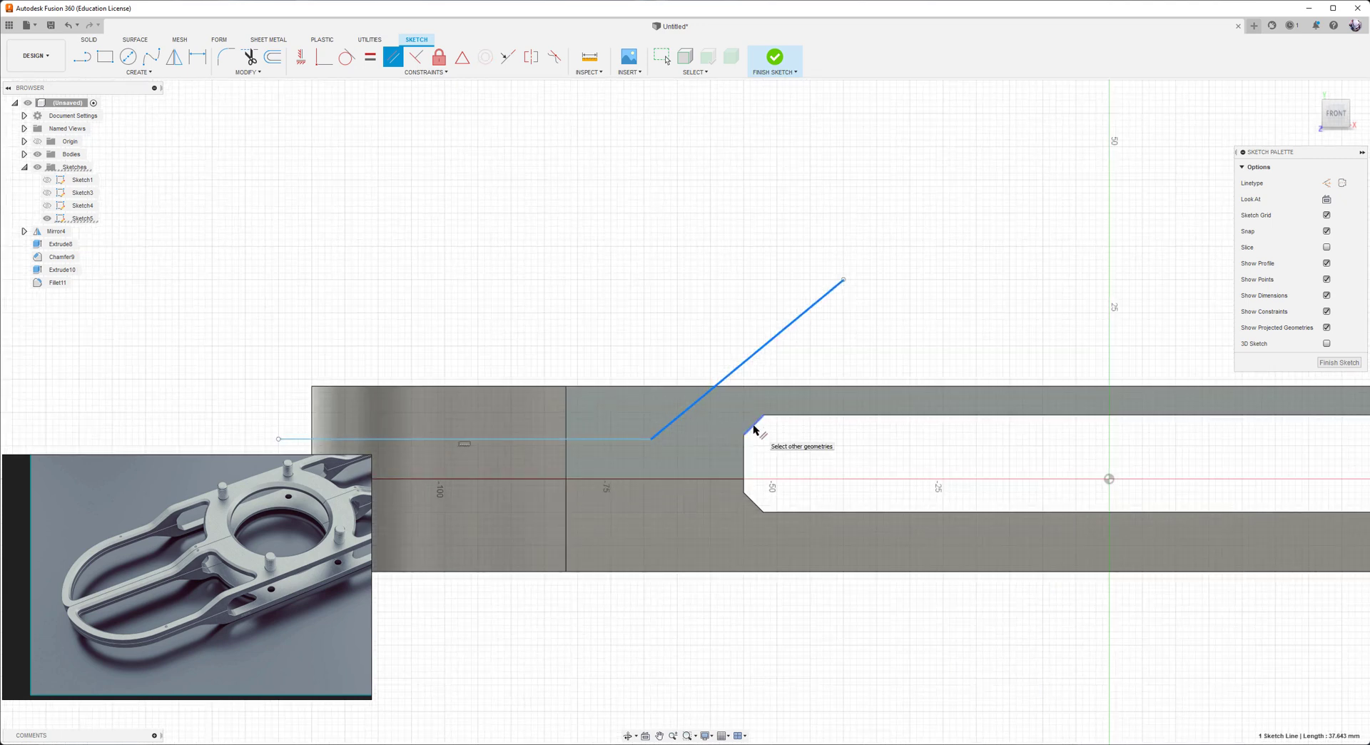
pyautogui.moveTo(755, 427)
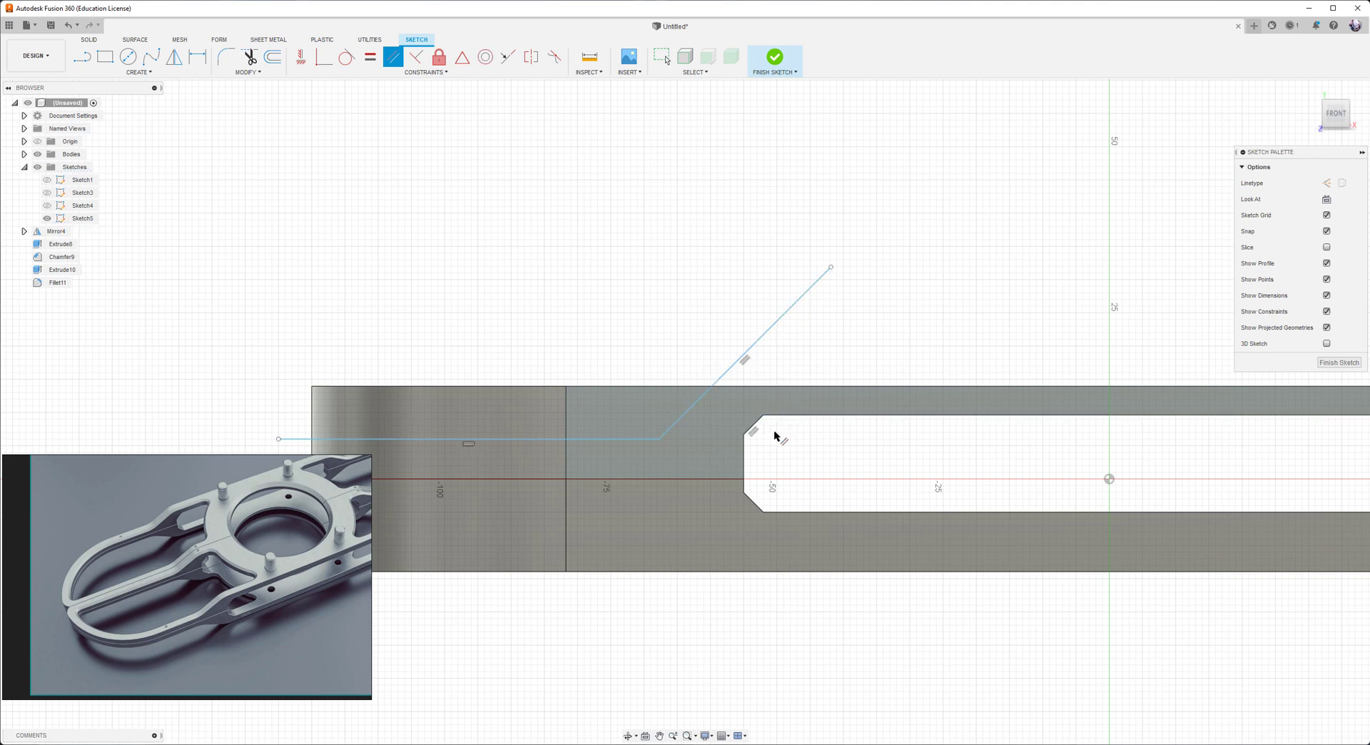
pyautogui.moveTo(722, 260)
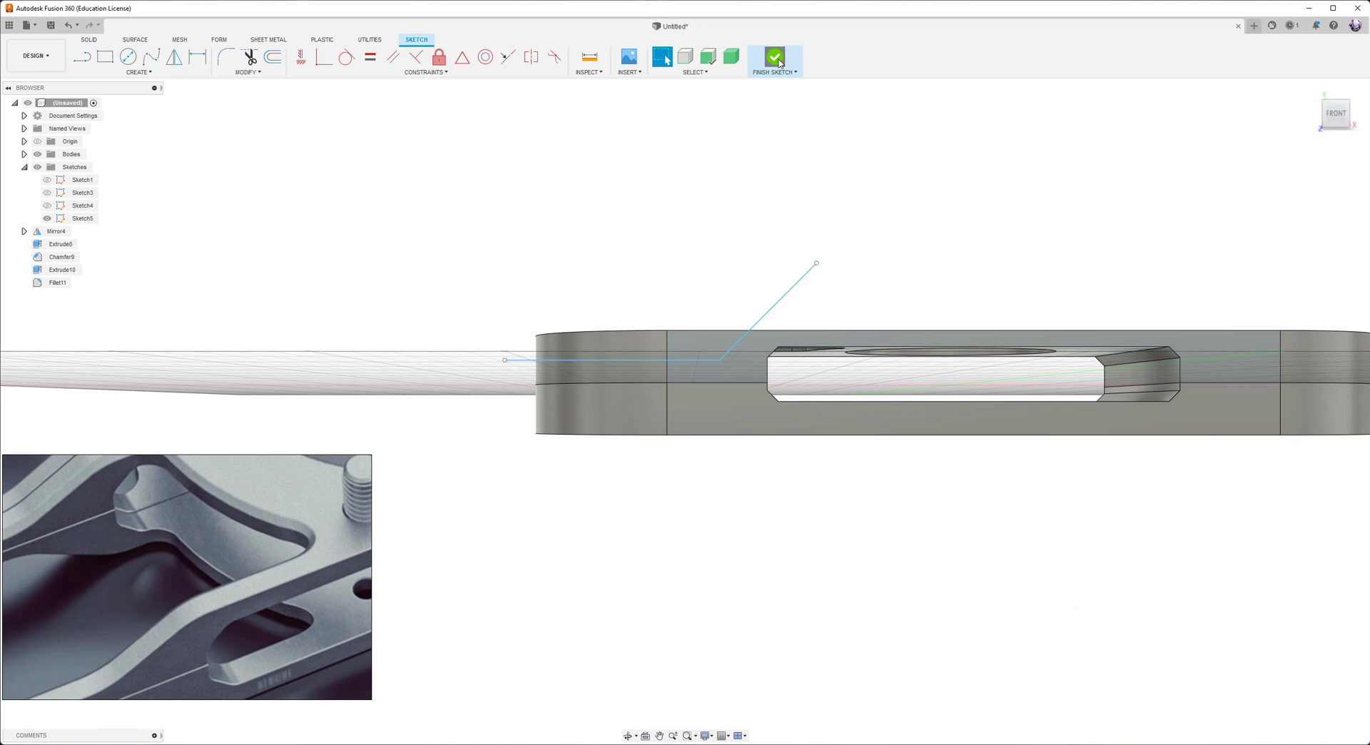
pyautogui.click(772, 62)
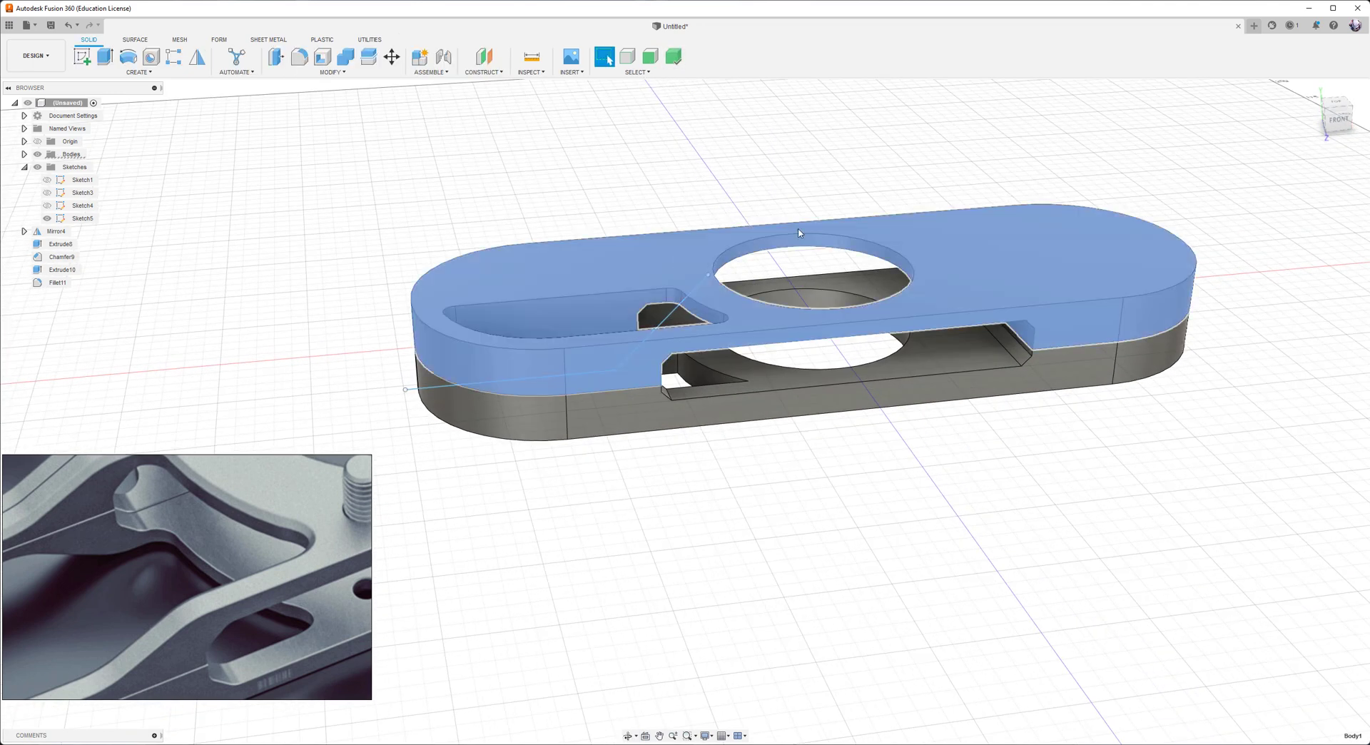
pyautogui.moveTo(367, 57)
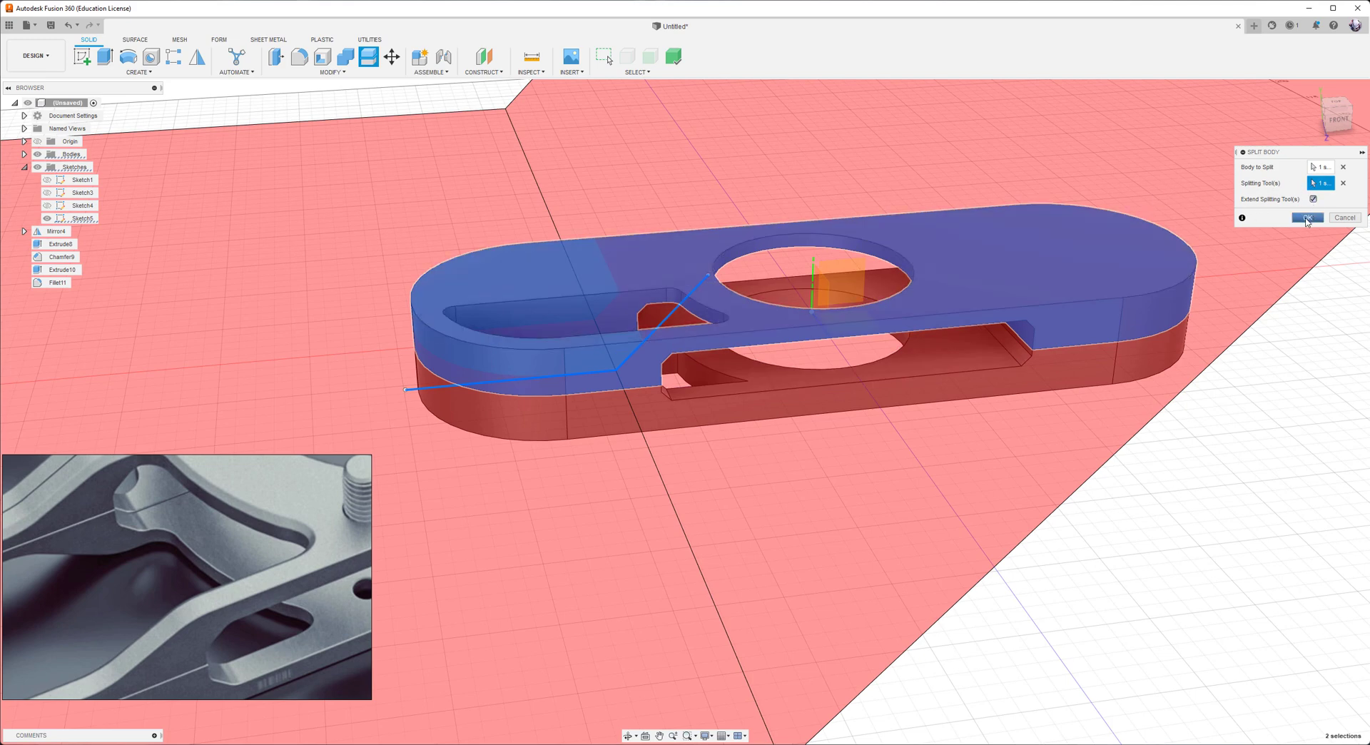
# - Split the plate body along the angled sketch line, forming a slanted step
pyautogui.click(1309, 217)
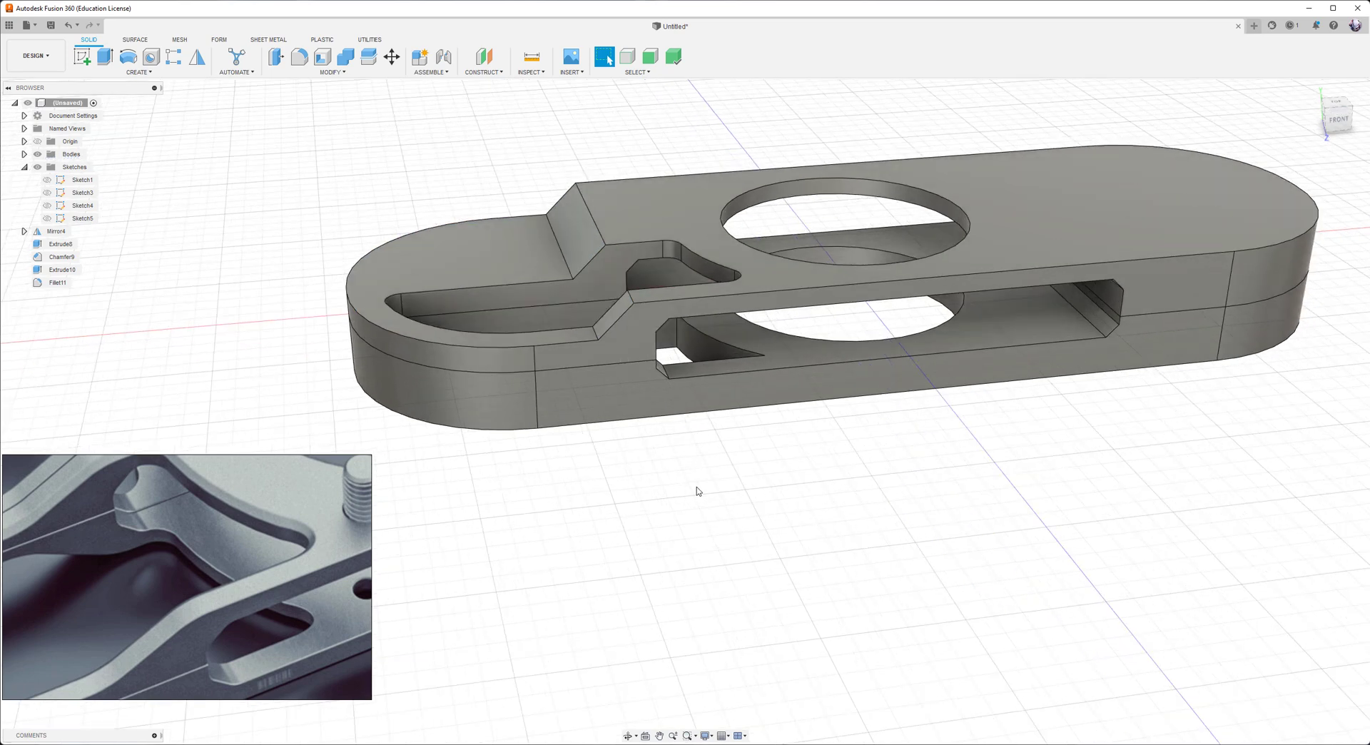
pyautogui.click(298, 56)
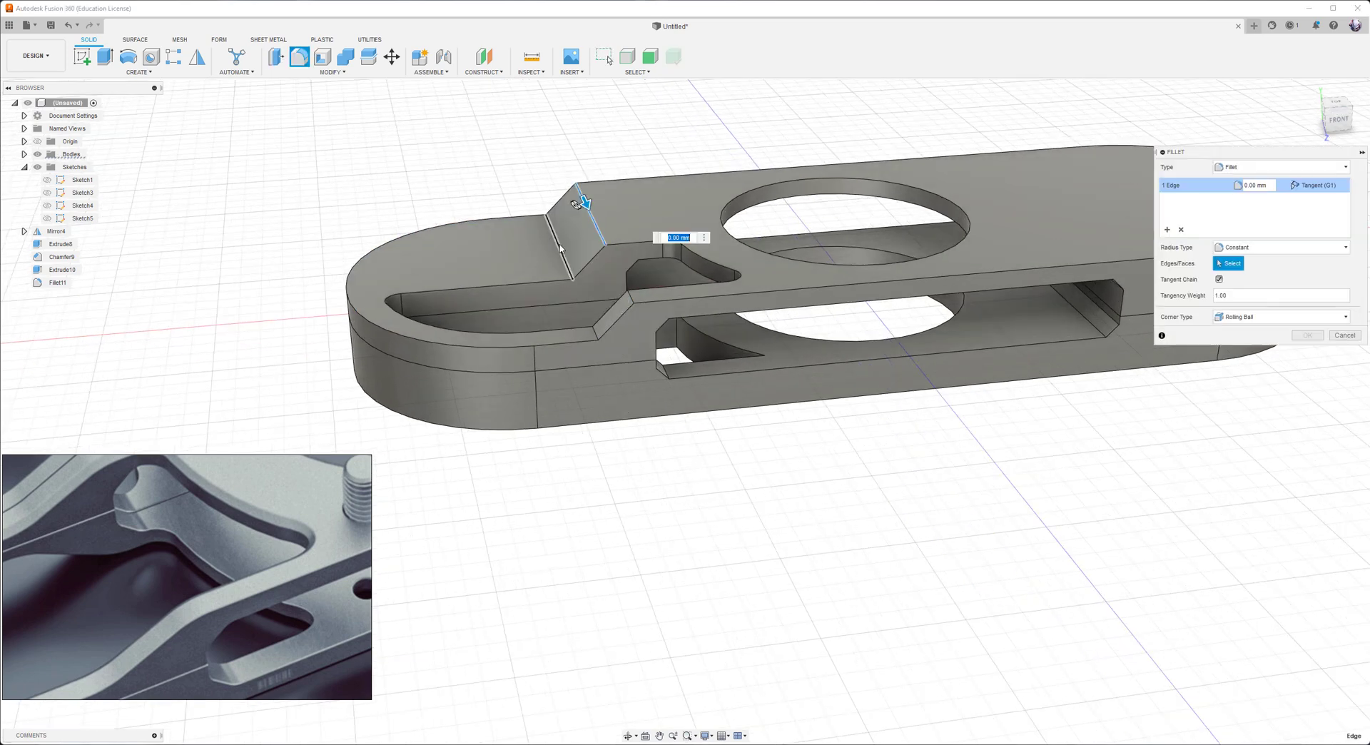
# - Round the four ramp bend edges with a 7.027 mm fillet
pyautogui.click(586, 321)
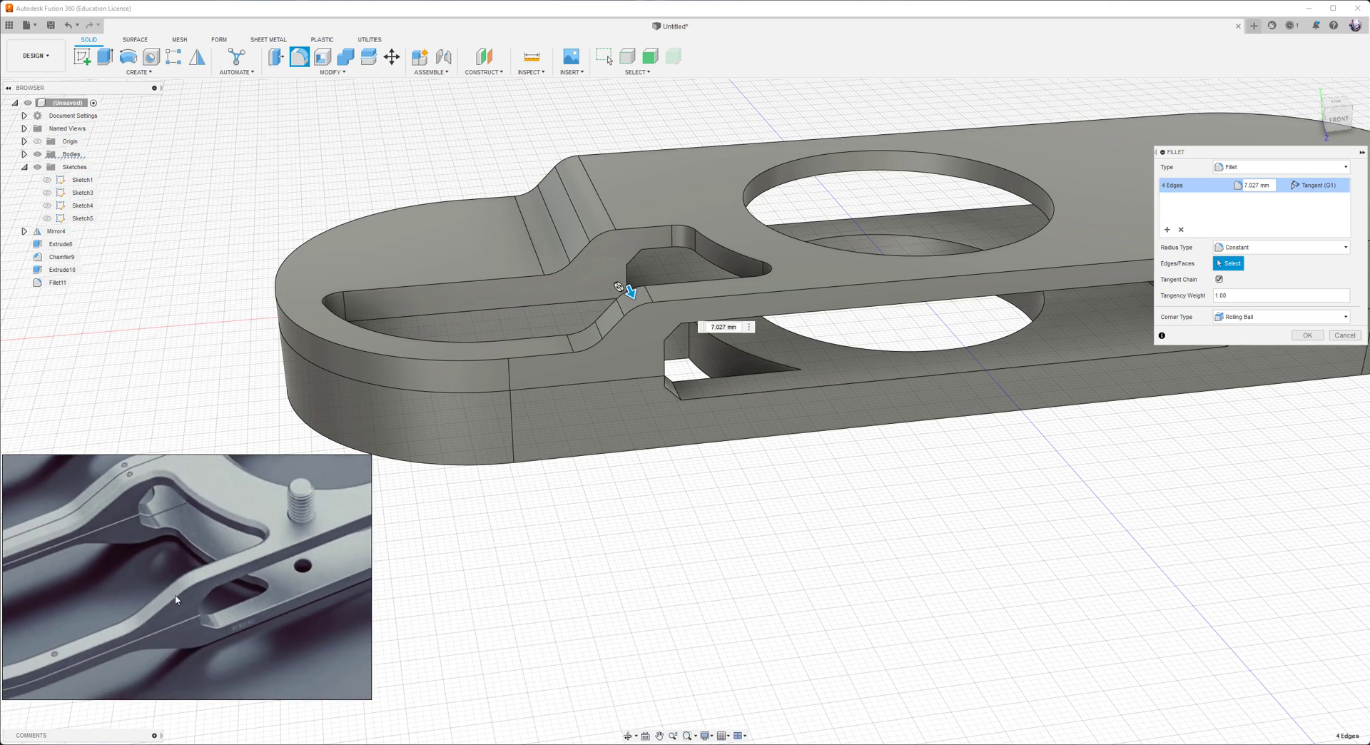
pyautogui.moveTo(838, 490)
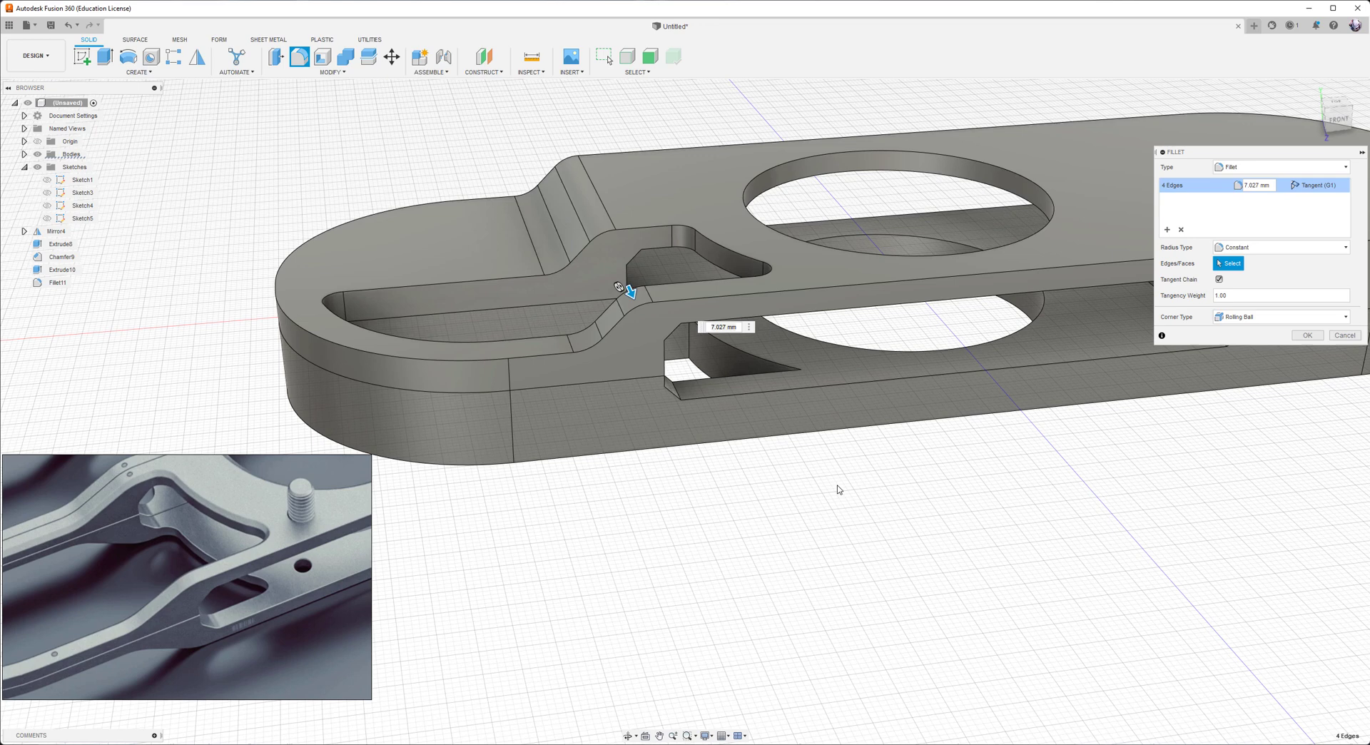
pyautogui.click(1306, 334)
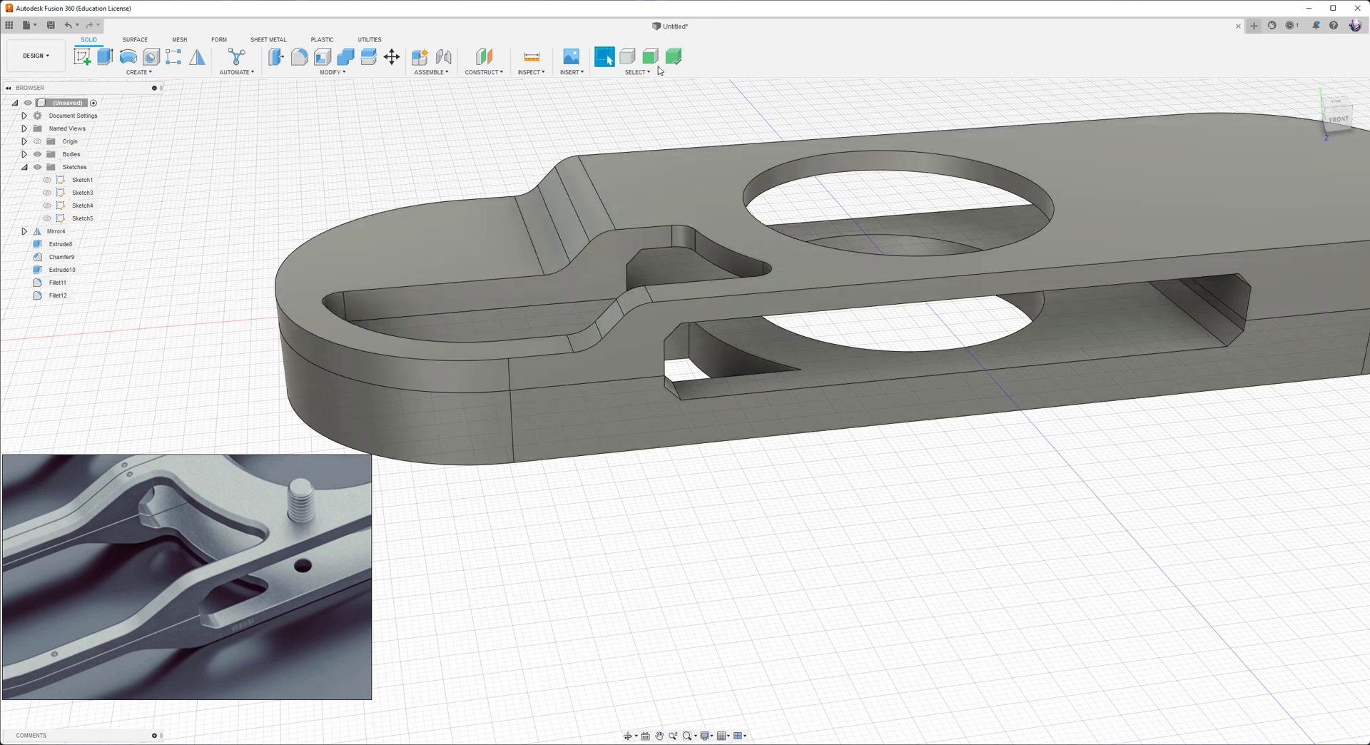
pyautogui.click(610, 321)
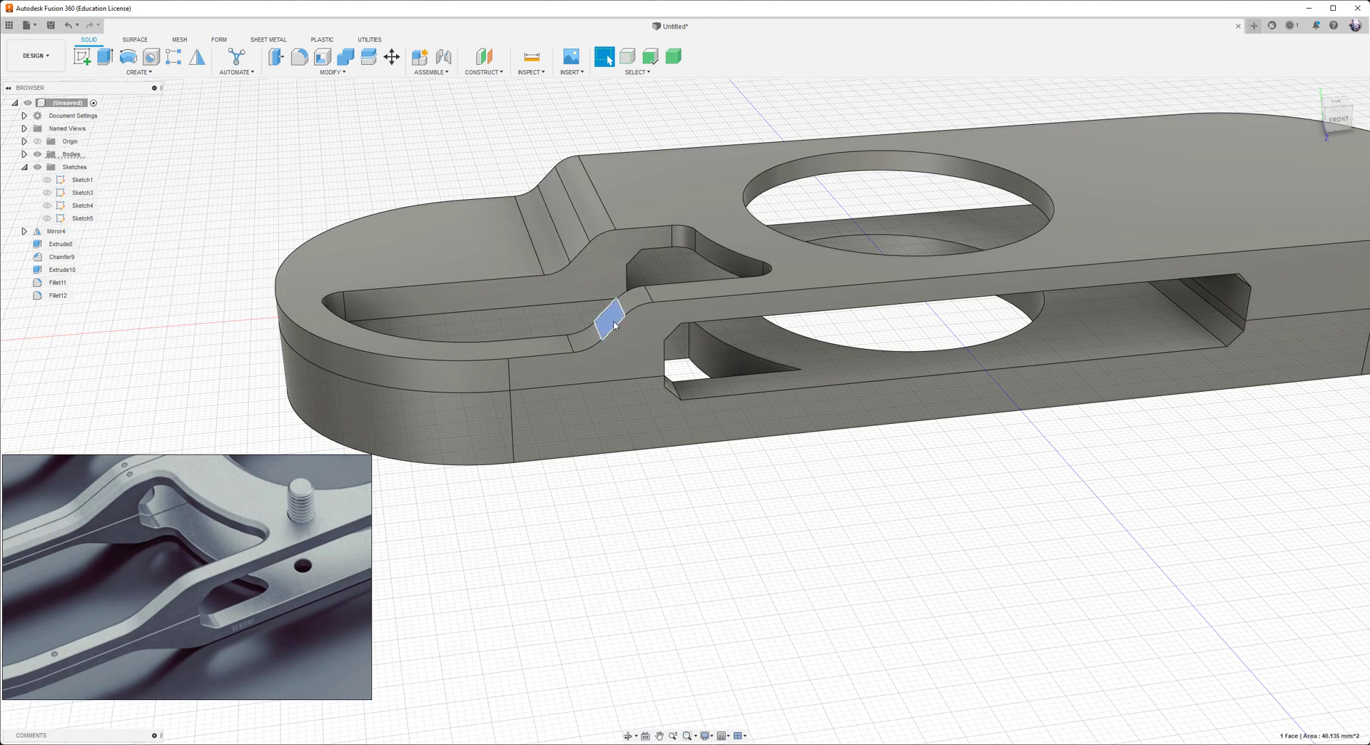
# - Move/Copy the sloped ramp faces, tilting them about 20 degrees, then abandon a ~10.6 mm face offset
pyautogui.click(567, 214)
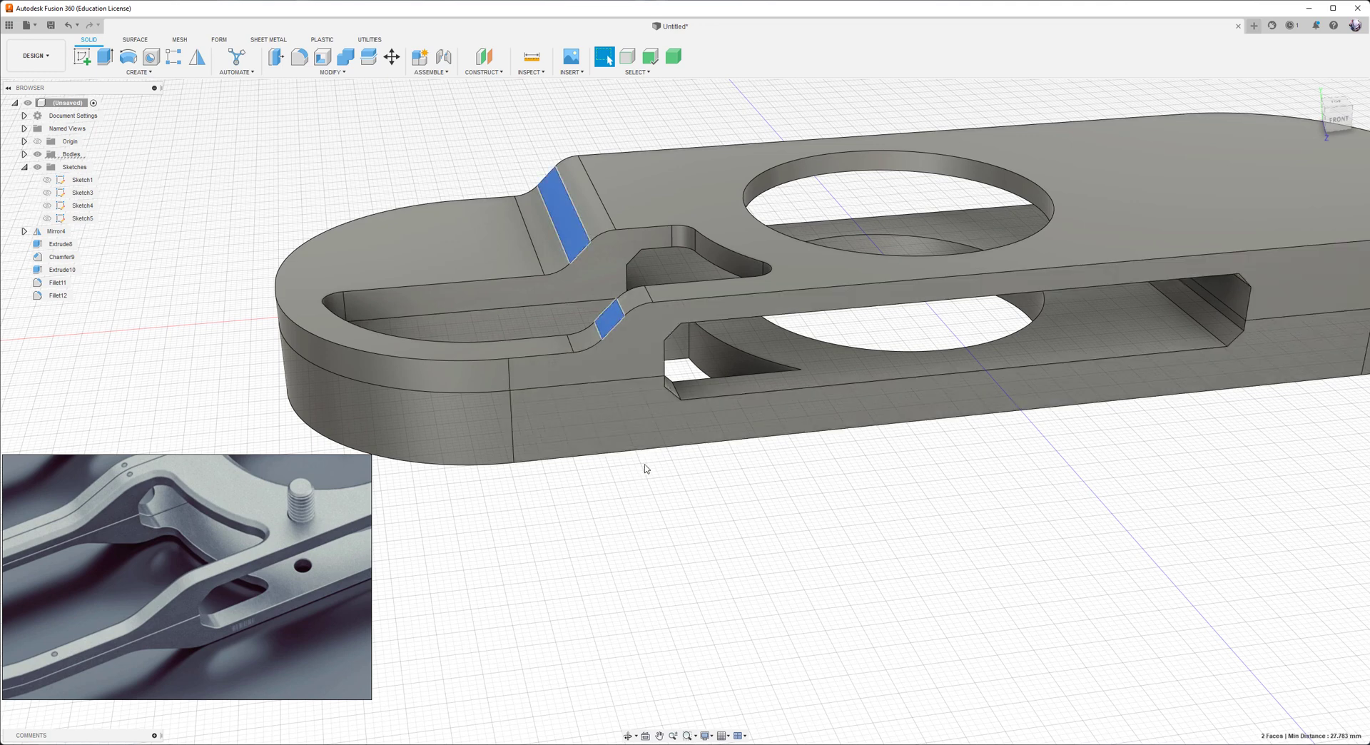
pyautogui.click(367, 57)
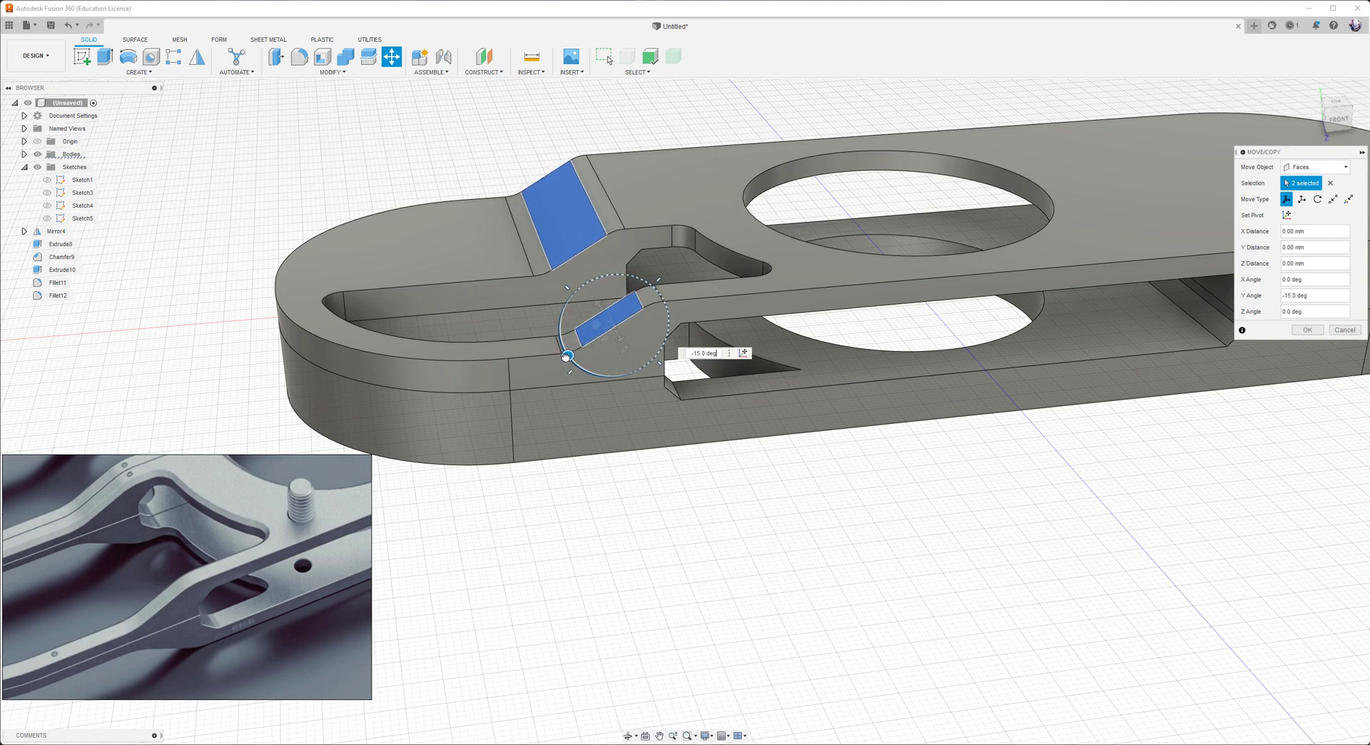
pyautogui.moveTo(568, 280); pyautogui.dragTo(599, 301)
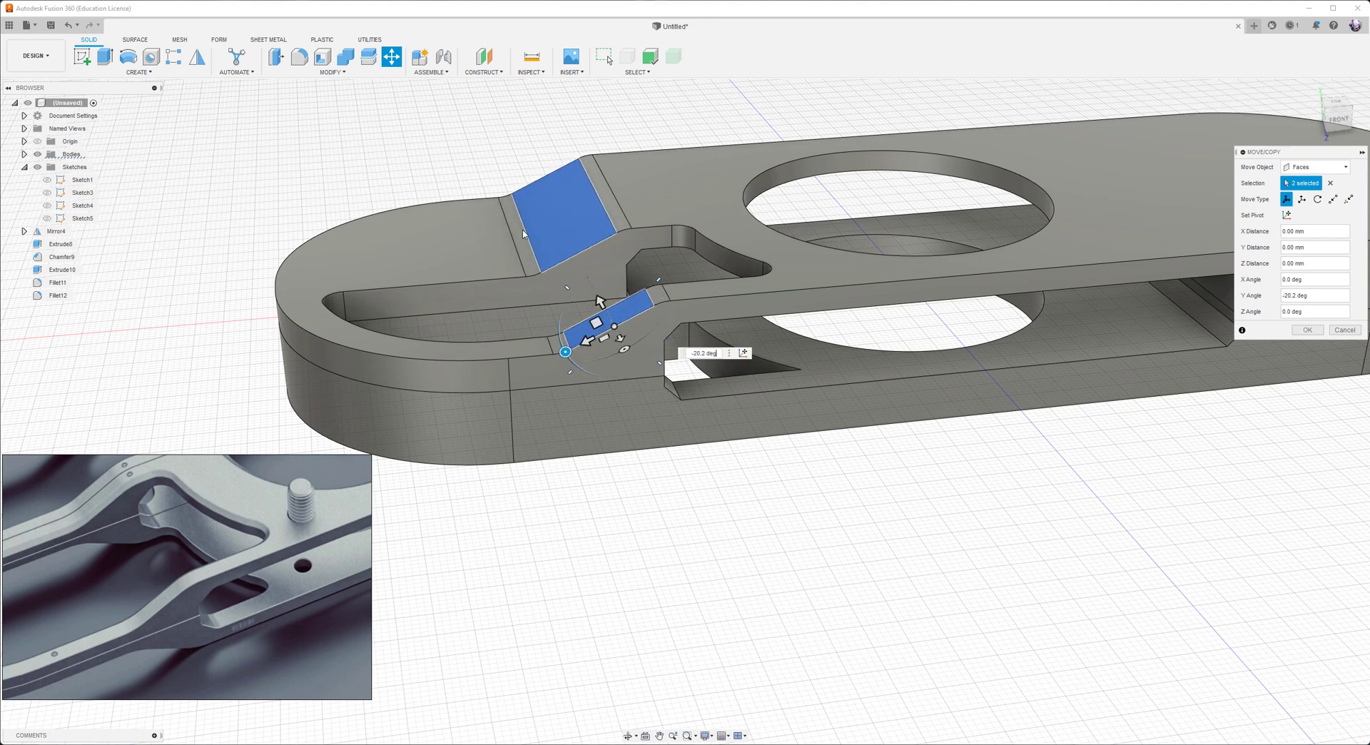
pyautogui.click(1307, 330)
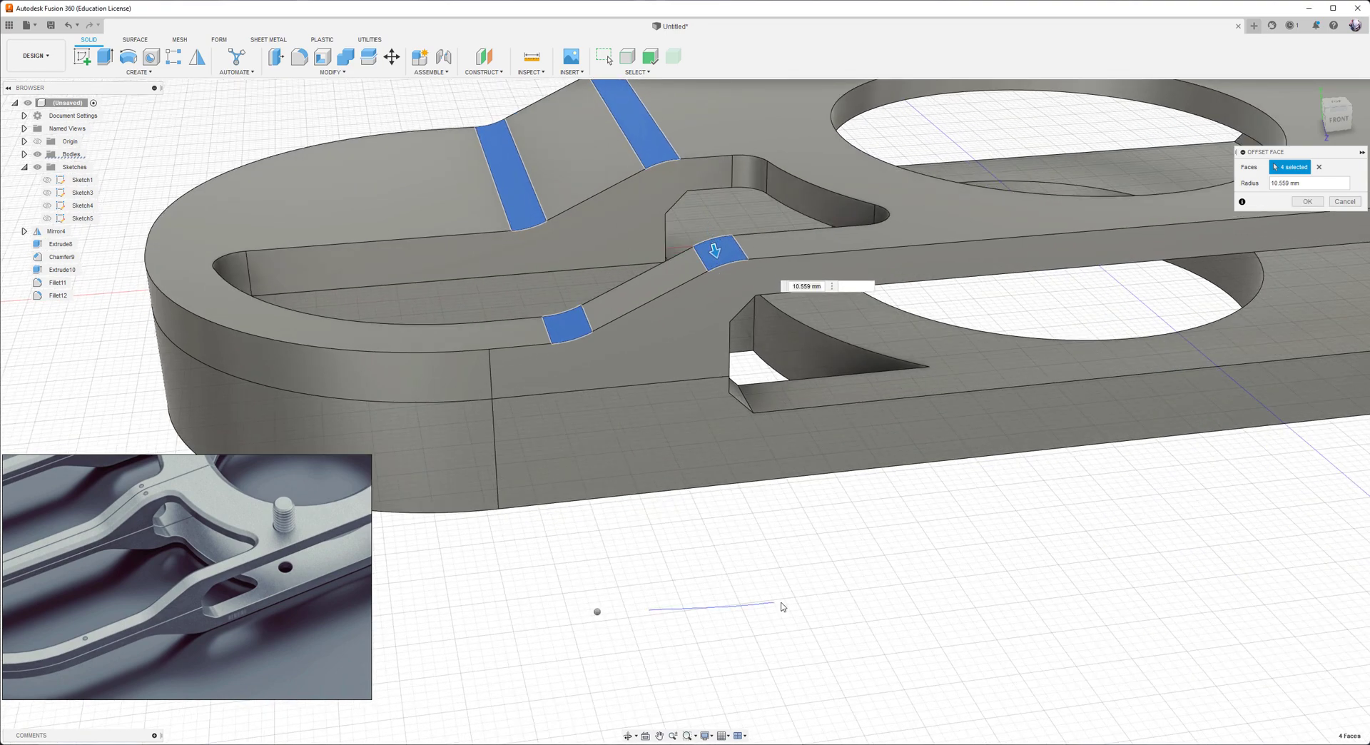
pyautogui.click(1307, 201)
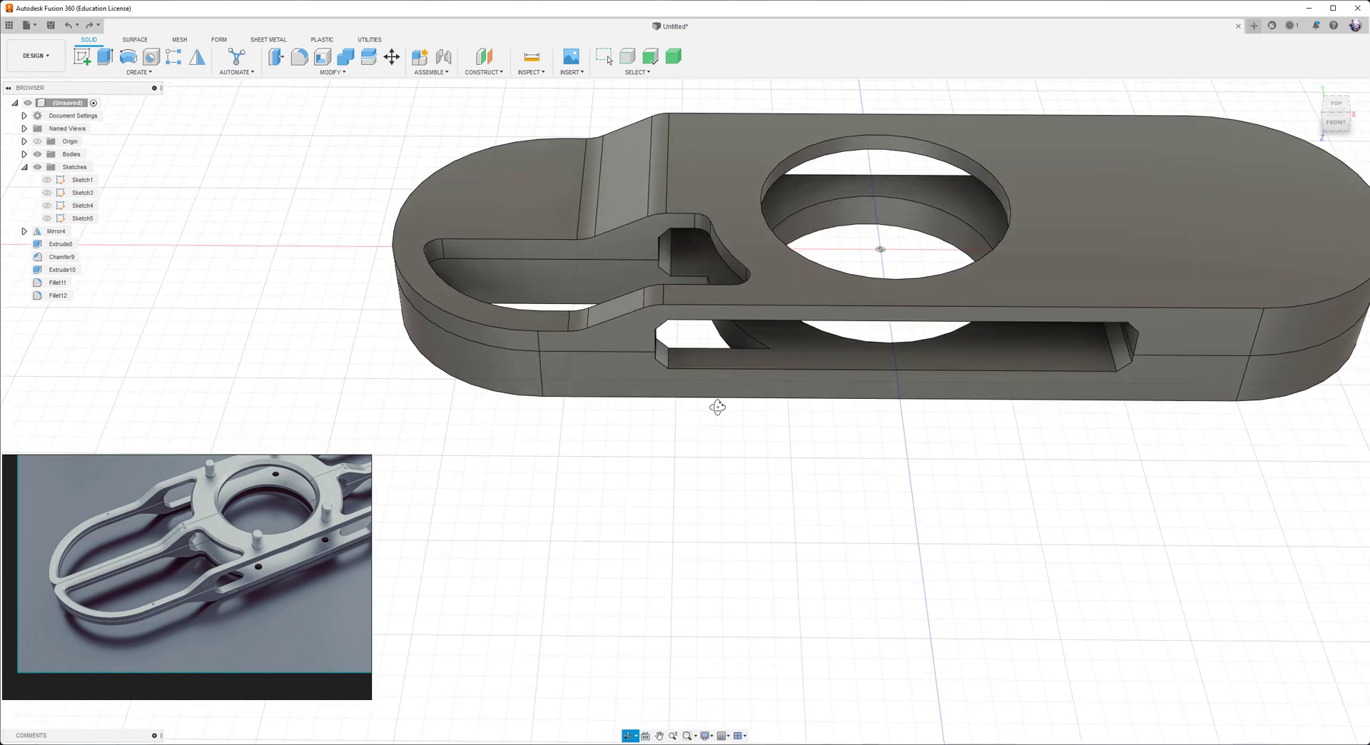
# - Orbit to view the plate from above near the big hole
pyautogui.moveTo(718, 407); pyautogui.dragTo(719, 412)
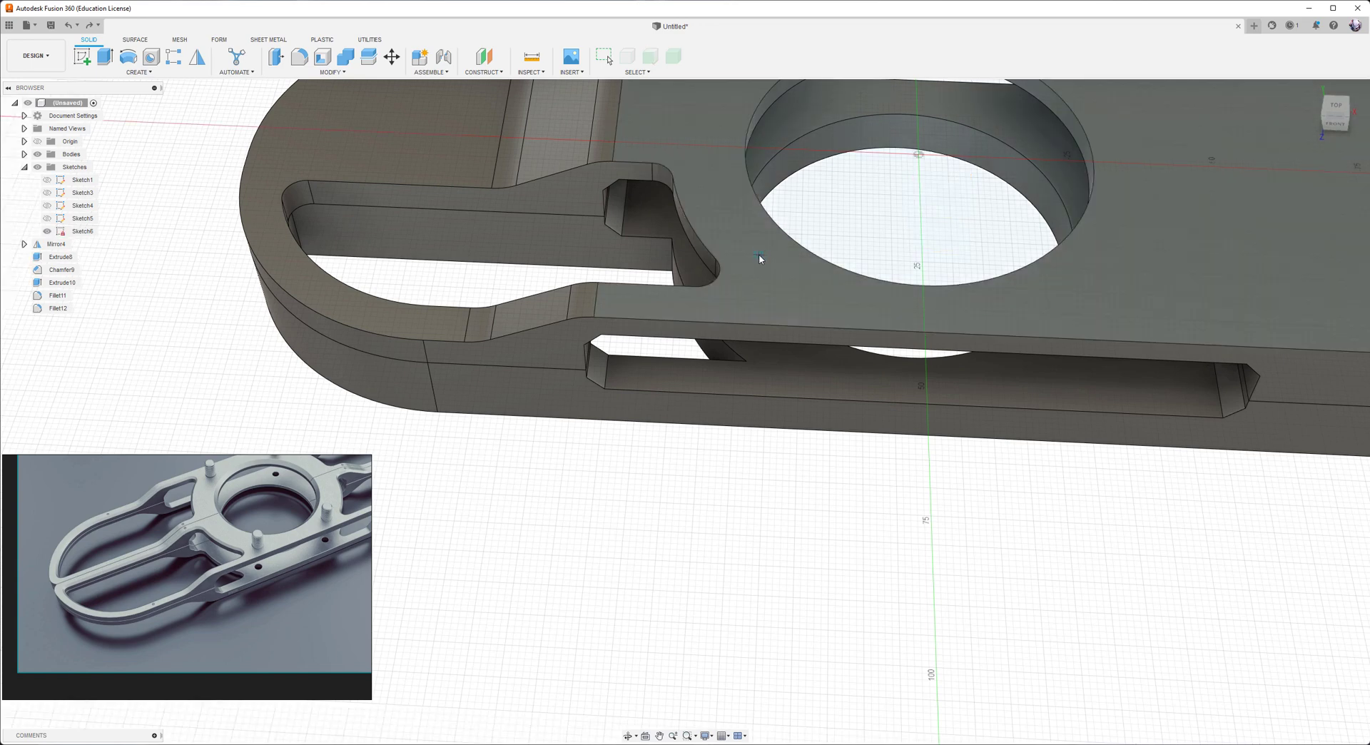
pyautogui.moveTo(762, 273)
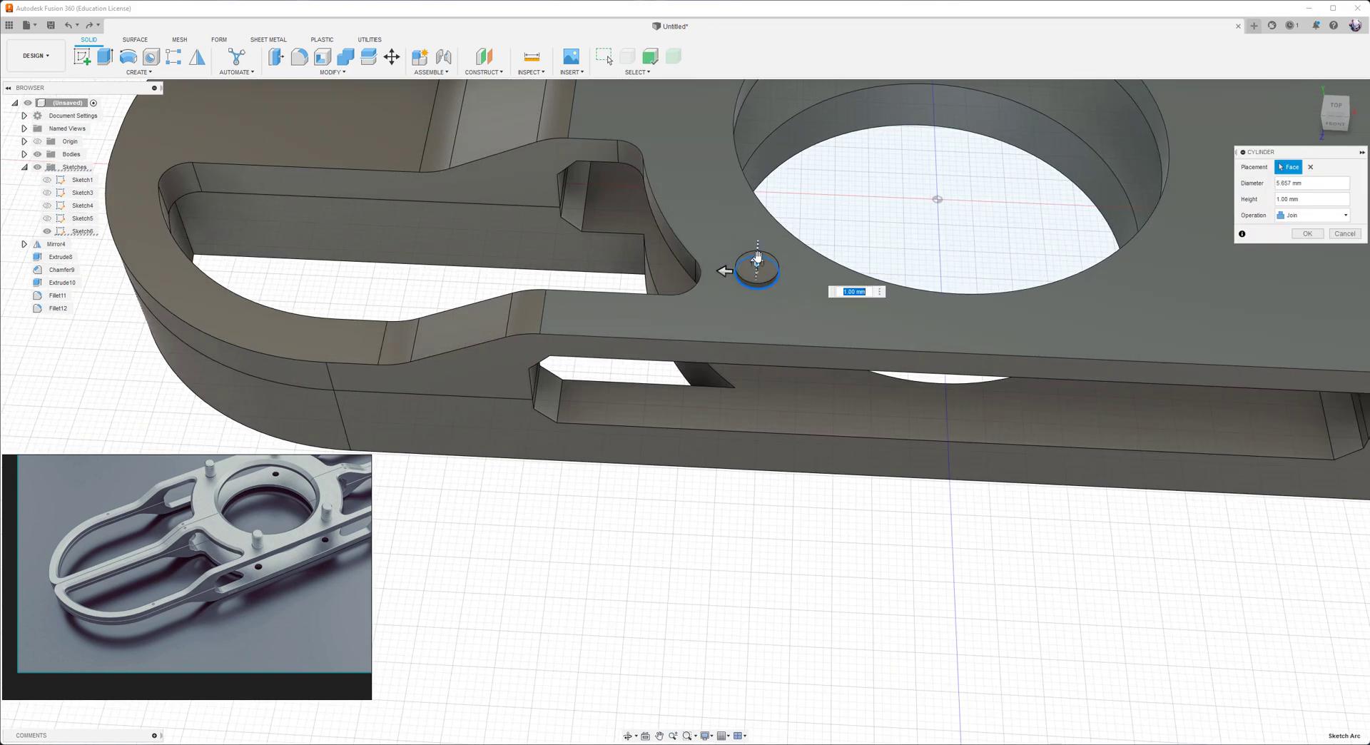
# - Cut a shallow cylindrical recess into the plate top beside the large hole
pyautogui.moveTo(756, 267); pyautogui.dragTo(757, 277)
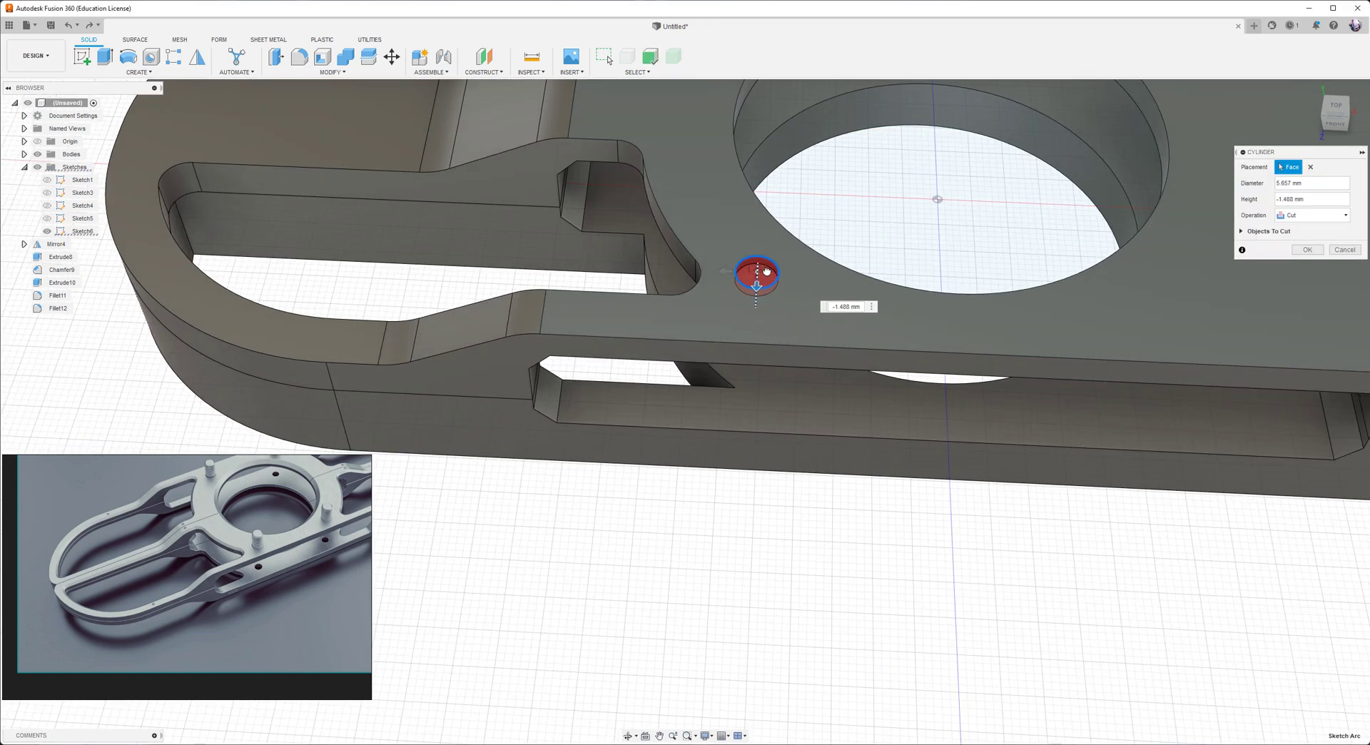
pyautogui.click(1306, 249)
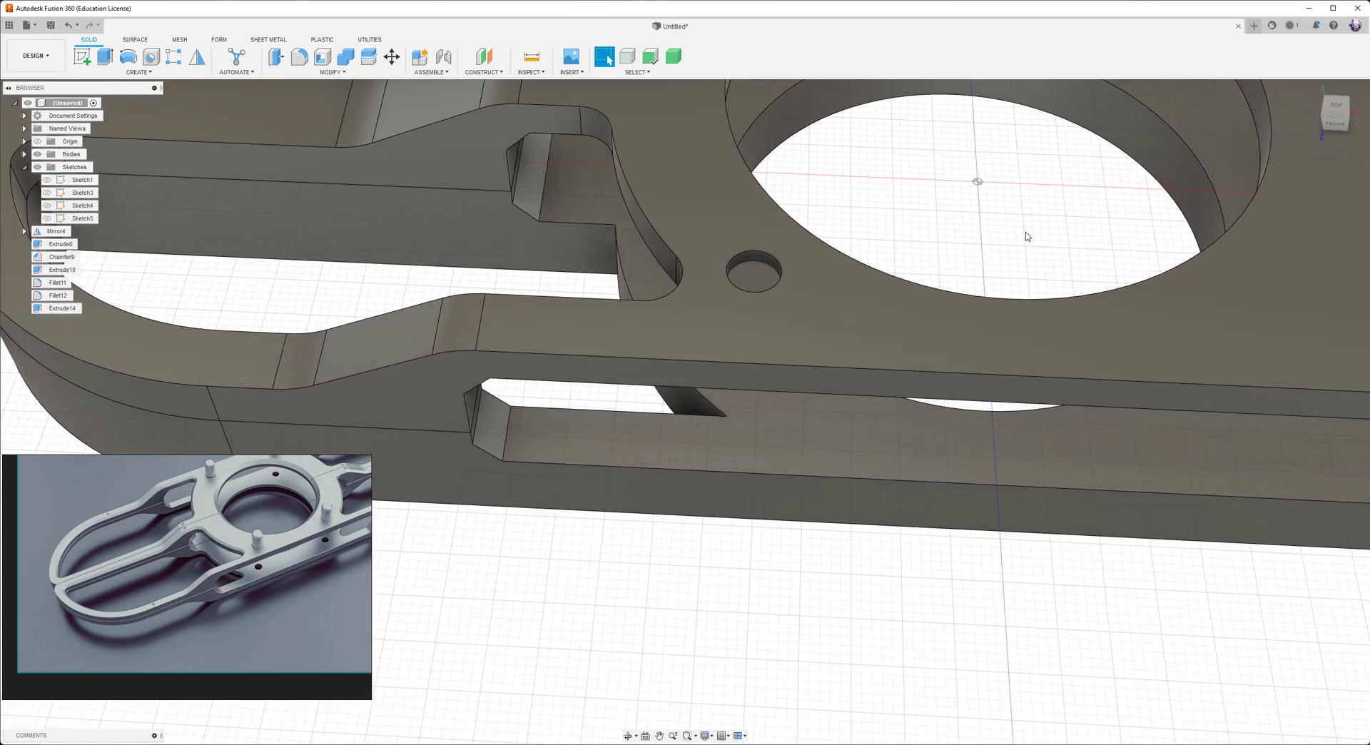
pyautogui.moveTo(898, 238)
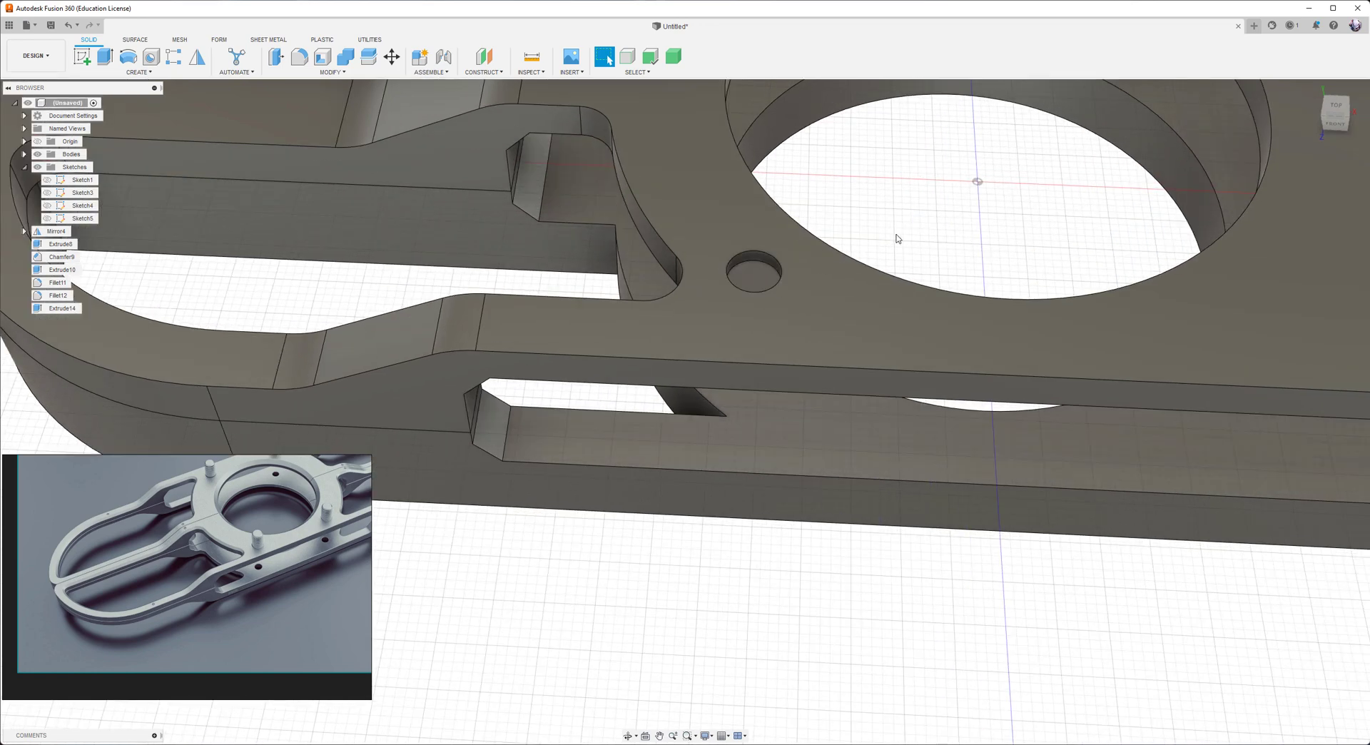
# - Join a slim cylindrical stud about 11 mm tall at the recess centre
pyautogui.click(988, 184)
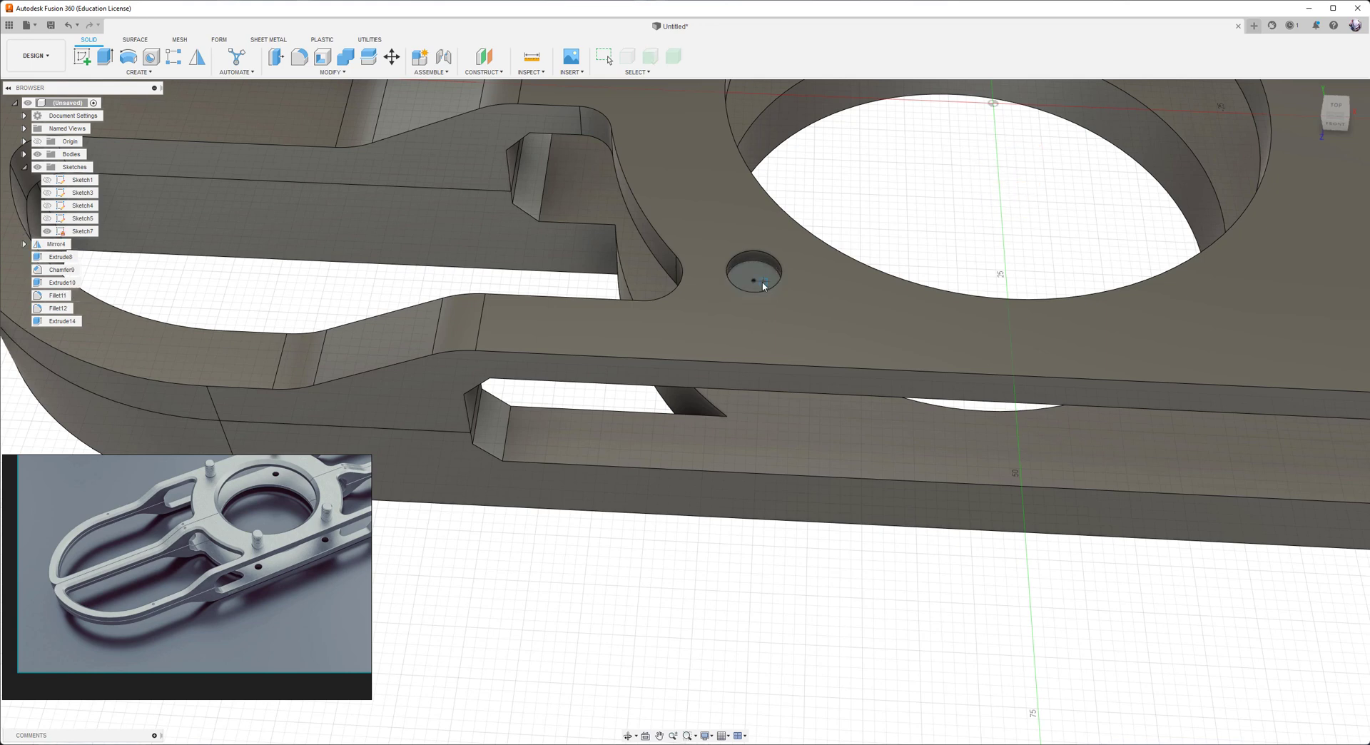
pyautogui.click(754, 274)
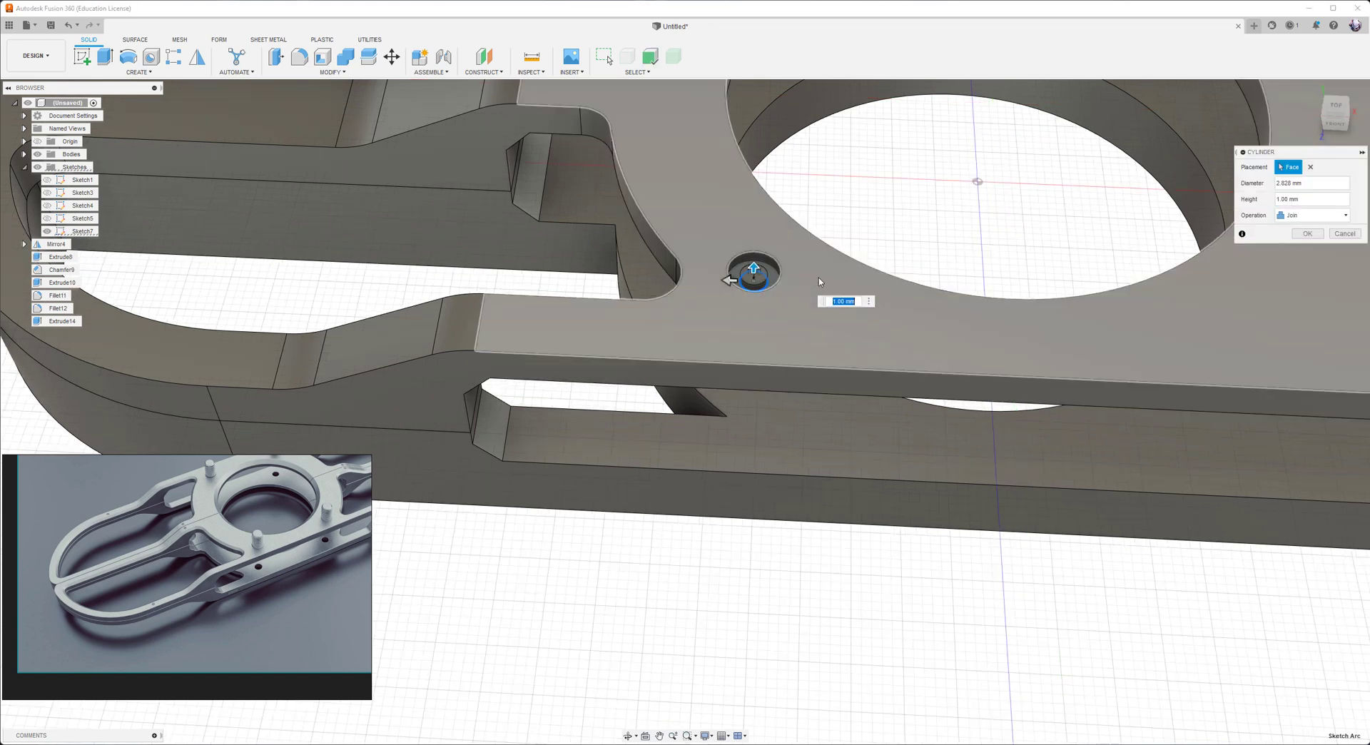
pyautogui.moveTo(754, 267); pyautogui.dragTo(757, 194)
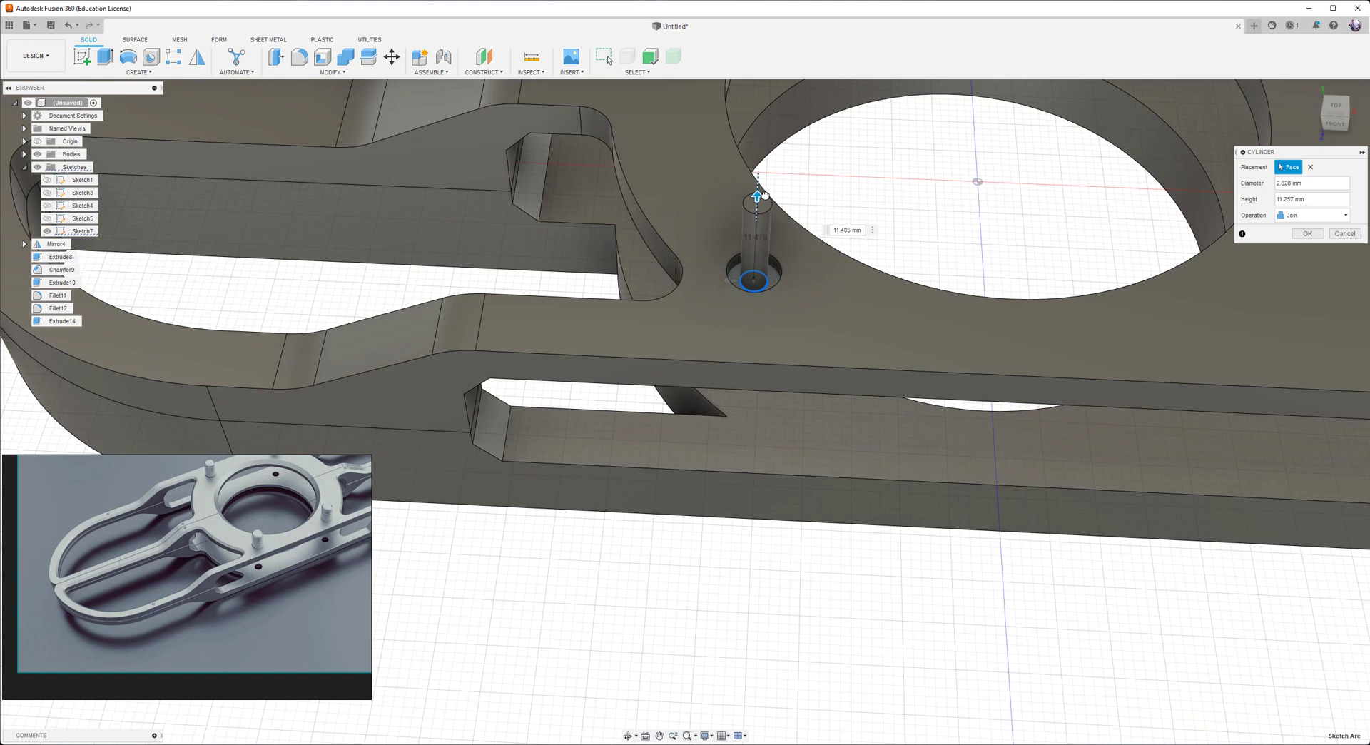
pyautogui.click(1306, 233)
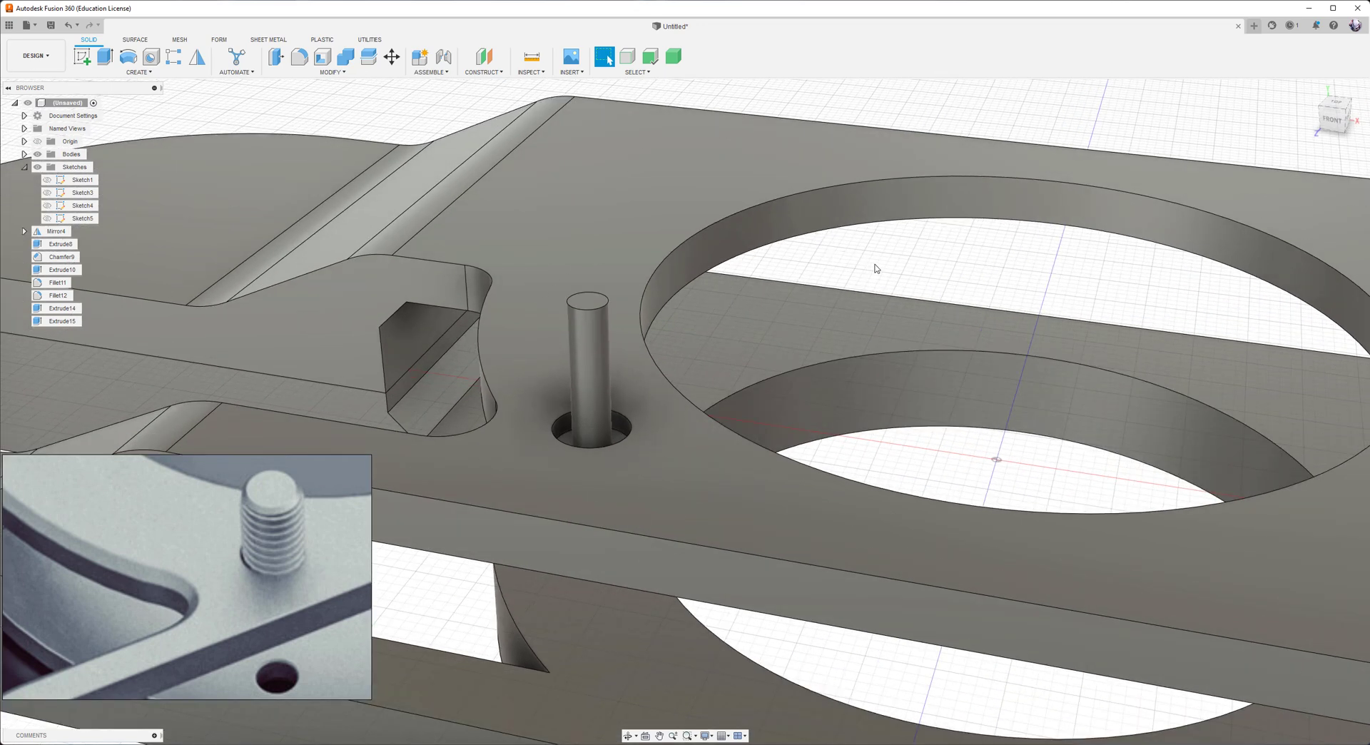
pyautogui.click(590, 371)
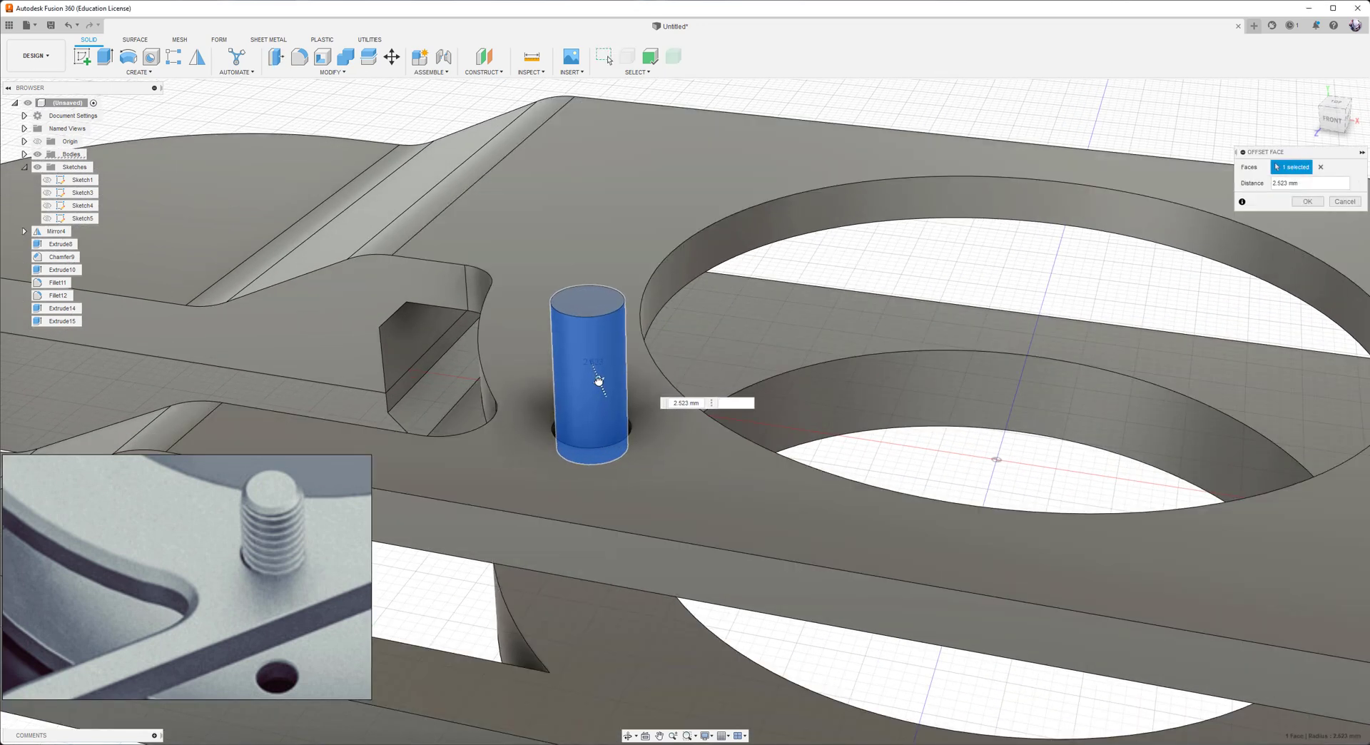
pyautogui.click(1306, 201)
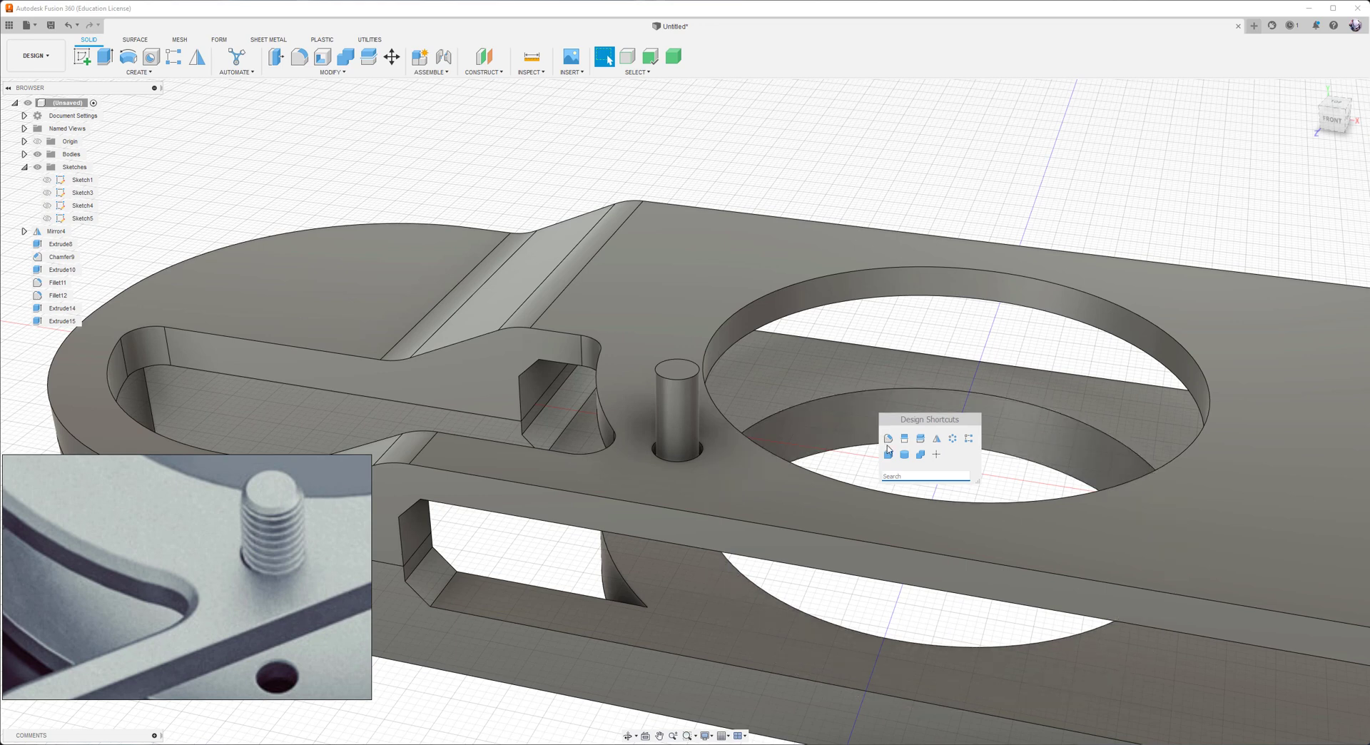
# - Add a full-length ISO metric M5x0.8 thread to the slim stud's face
pyautogui.write('th')
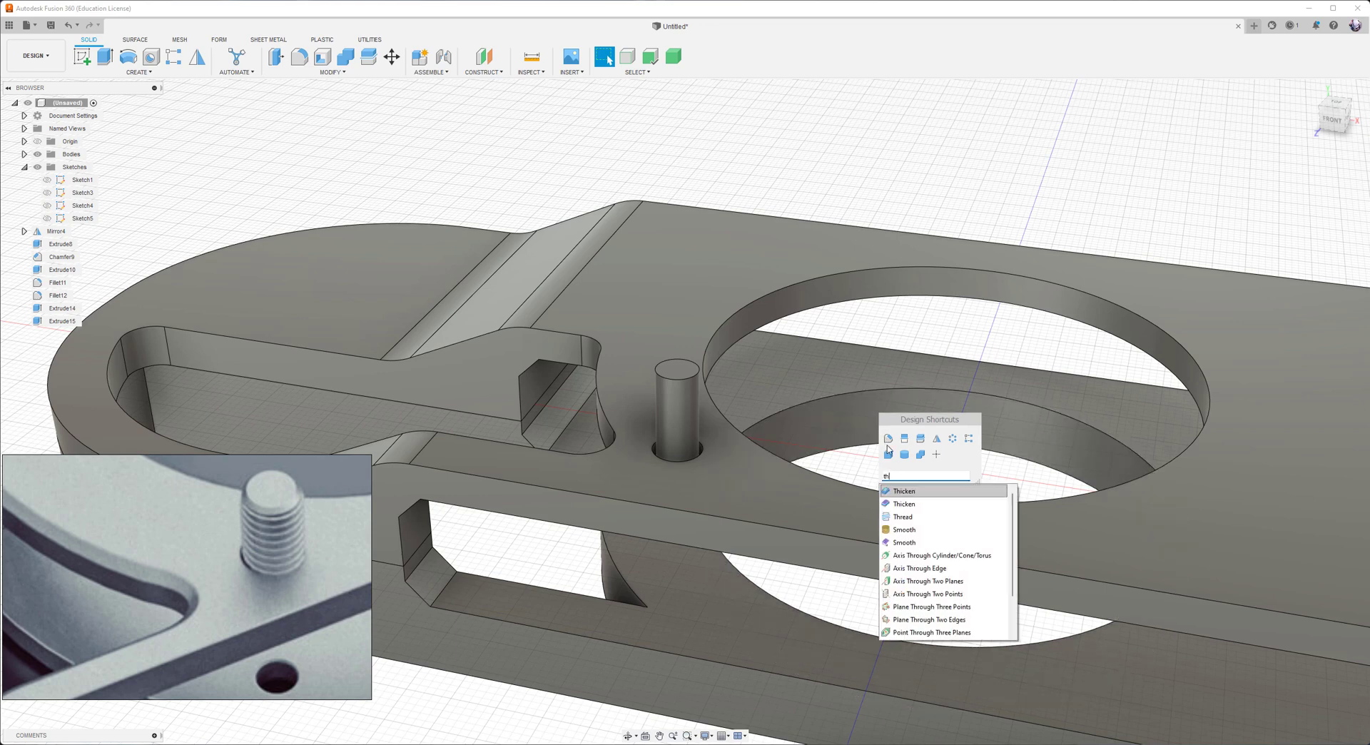
pyautogui.click(902, 517)
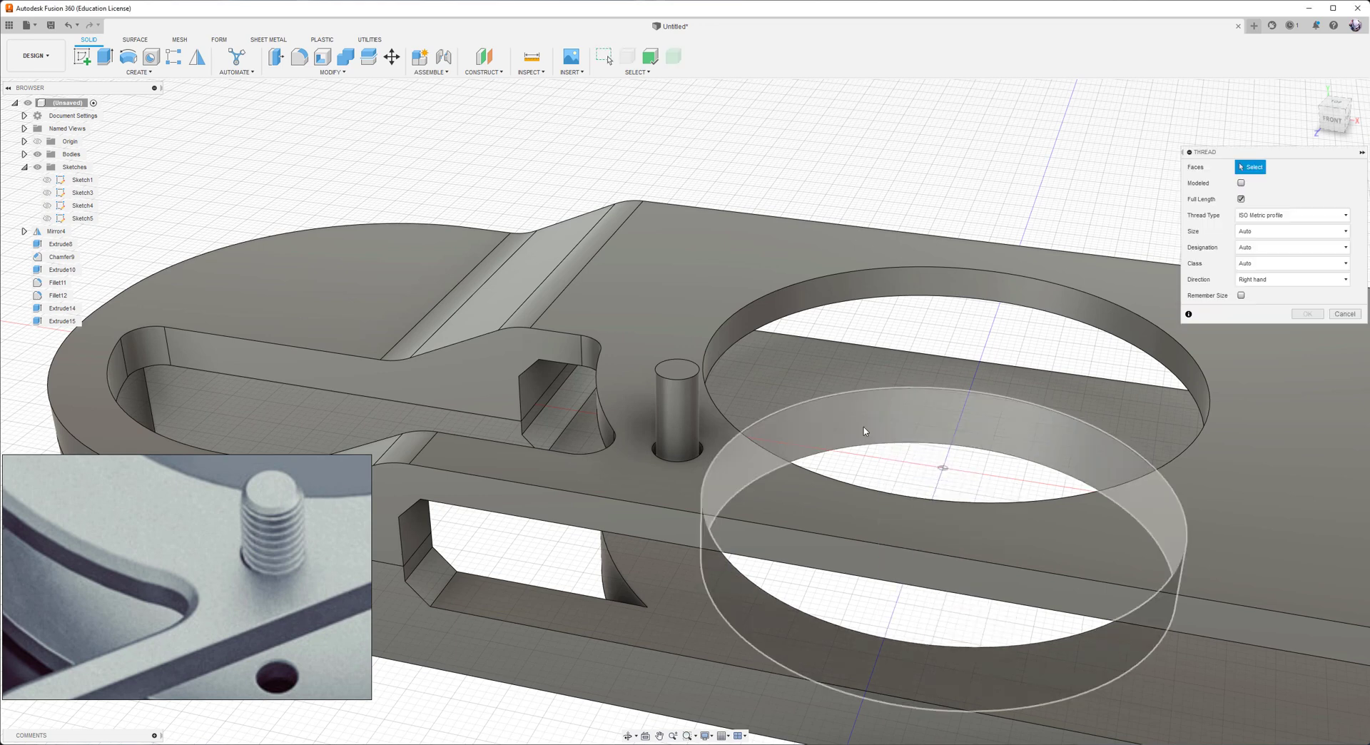
pyautogui.click(676, 411)
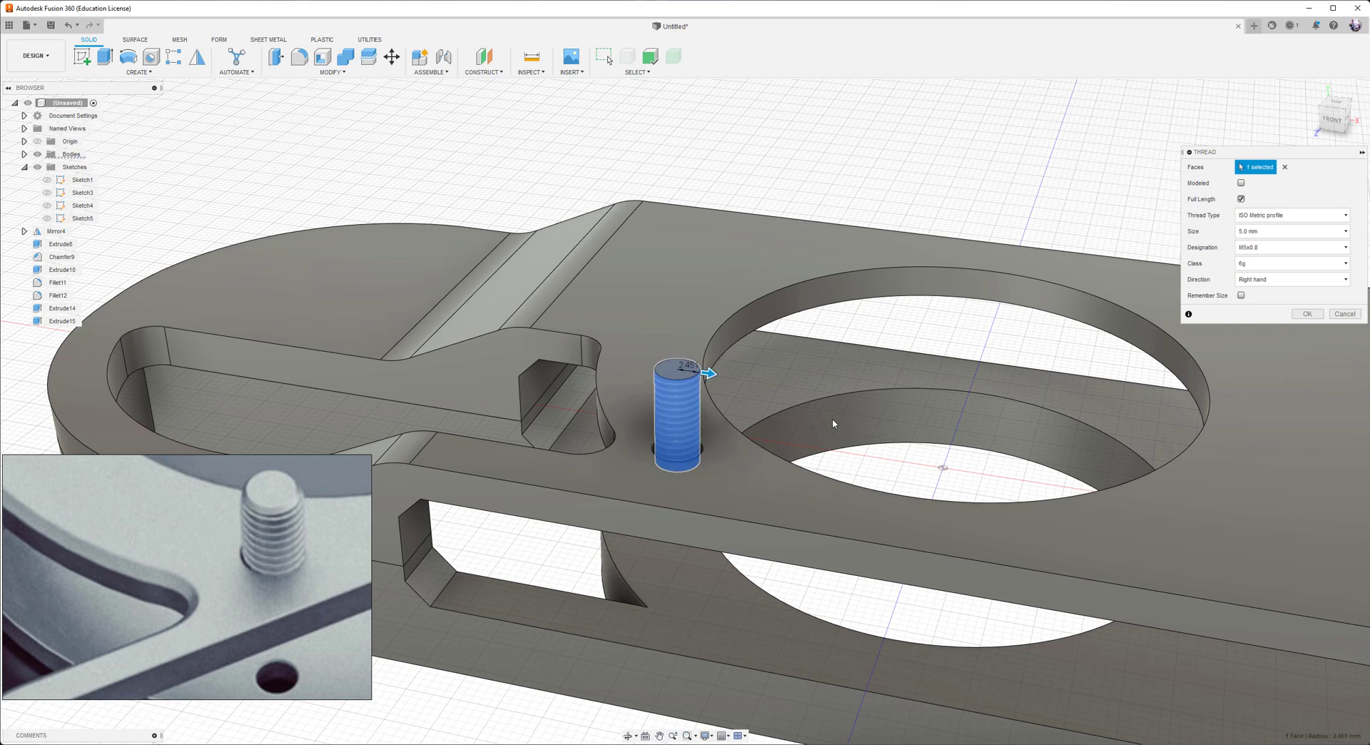
pyautogui.click(1307, 314)
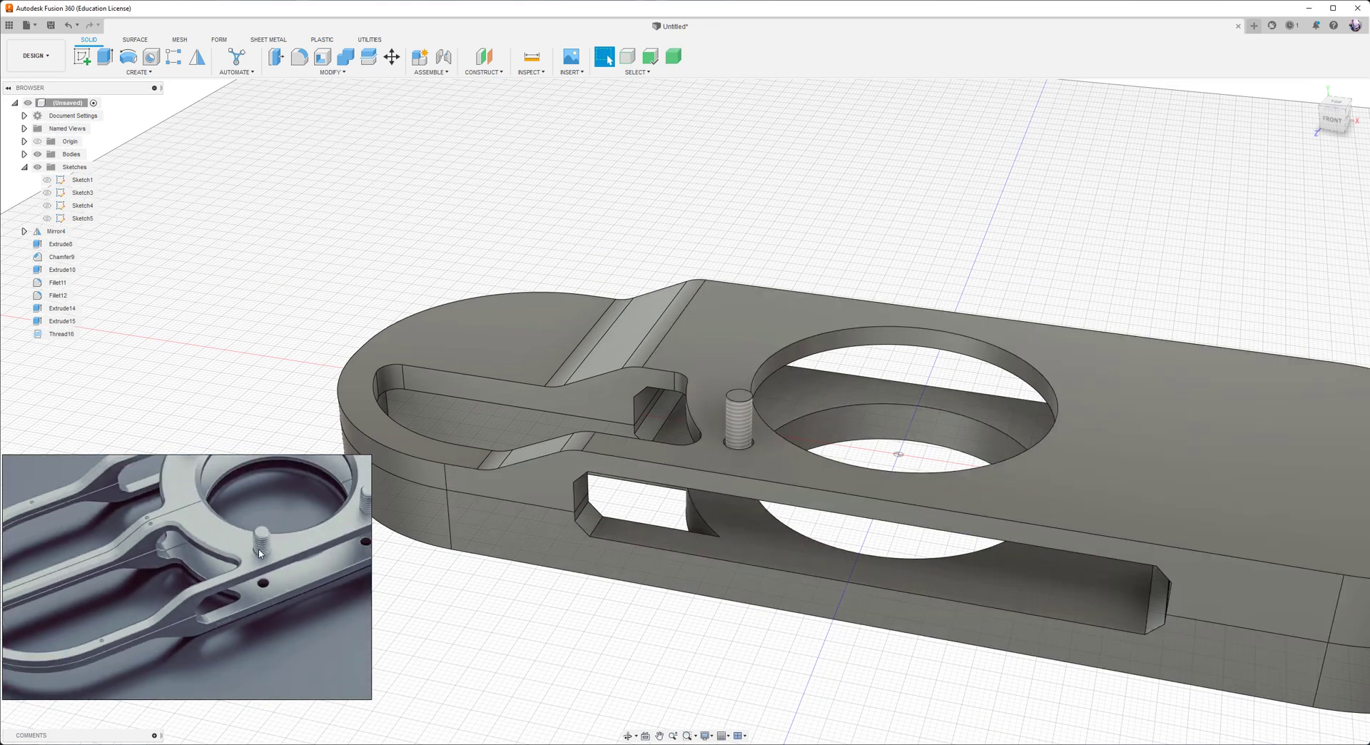
pyautogui.moveTo(786, 393); pyautogui.dragTo(742, 437)
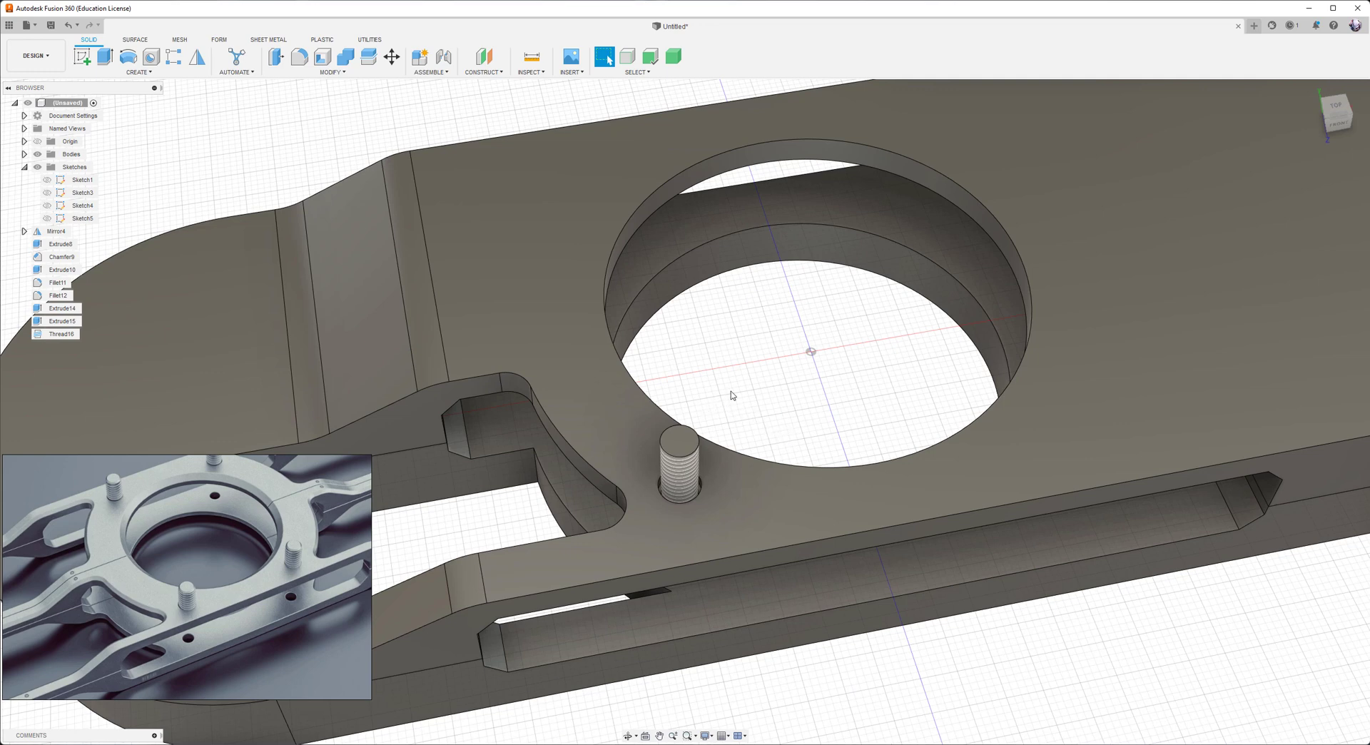
pyautogui.moveTo(732, 395); pyautogui.dragTo(721, 411)
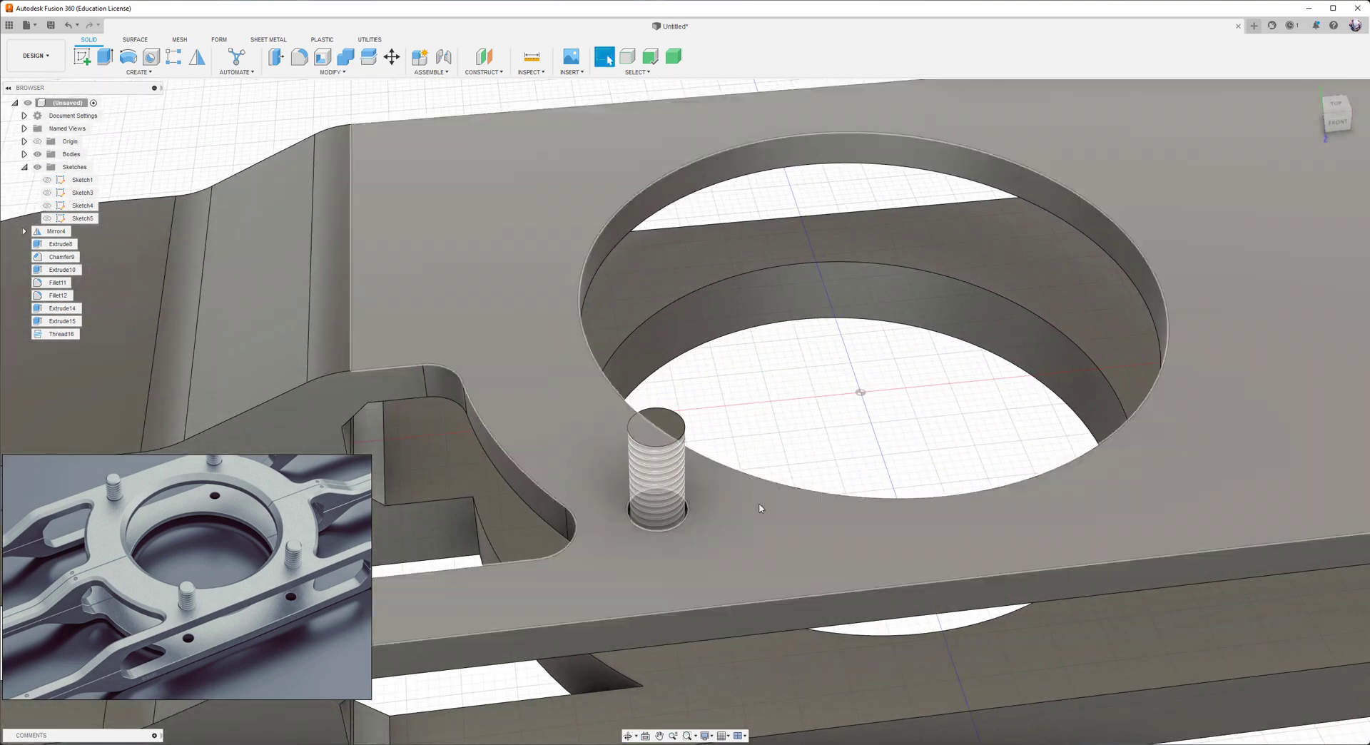
# - Disable incremental snapping and shorten the threaded stud by offsetting its top face
pyautogui.click(719, 737)
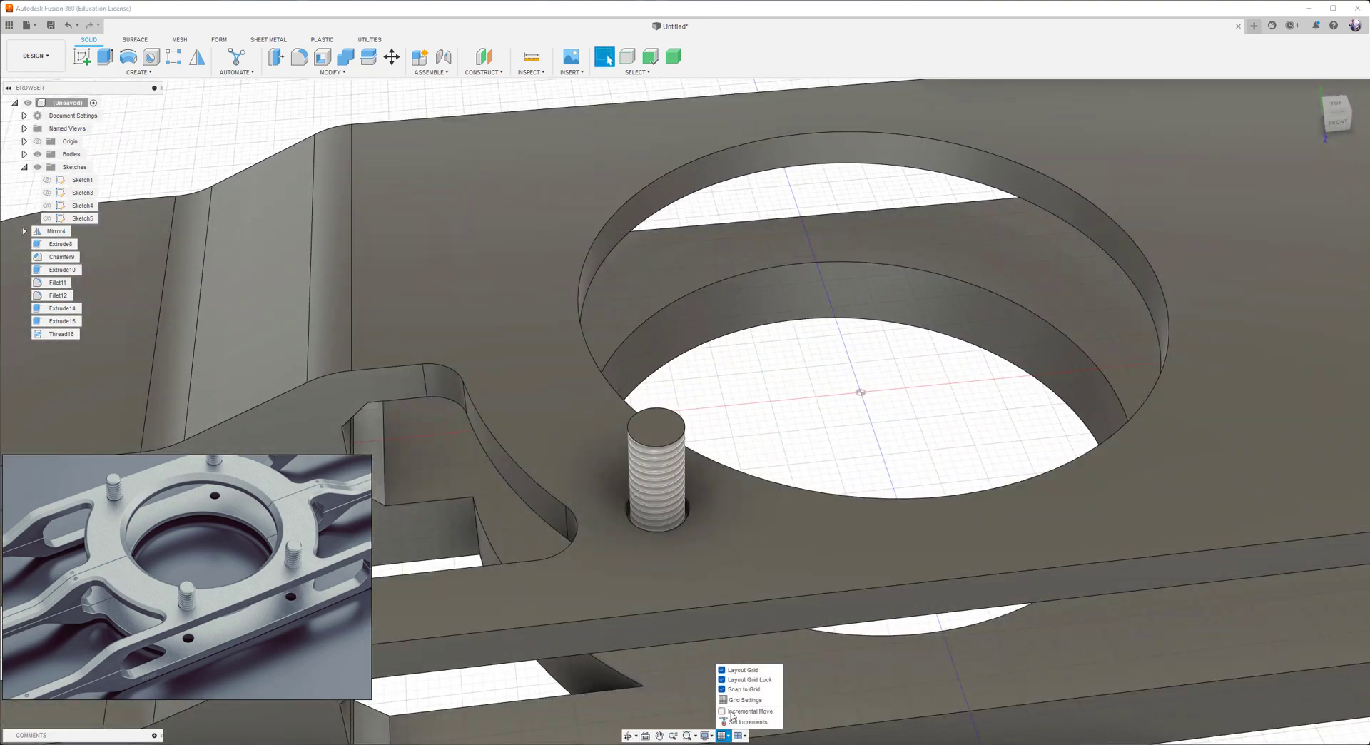
pyautogui.click(723, 681)
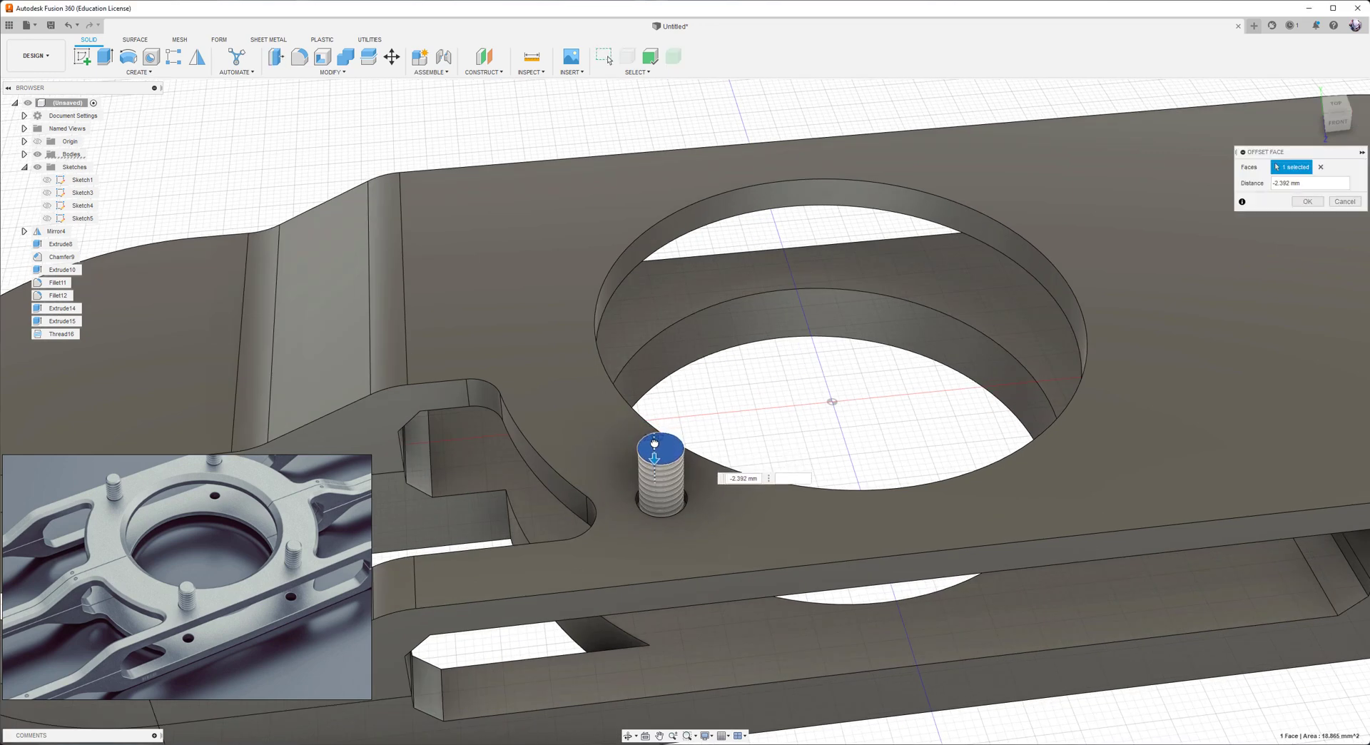
pyautogui.click(1307, 202)
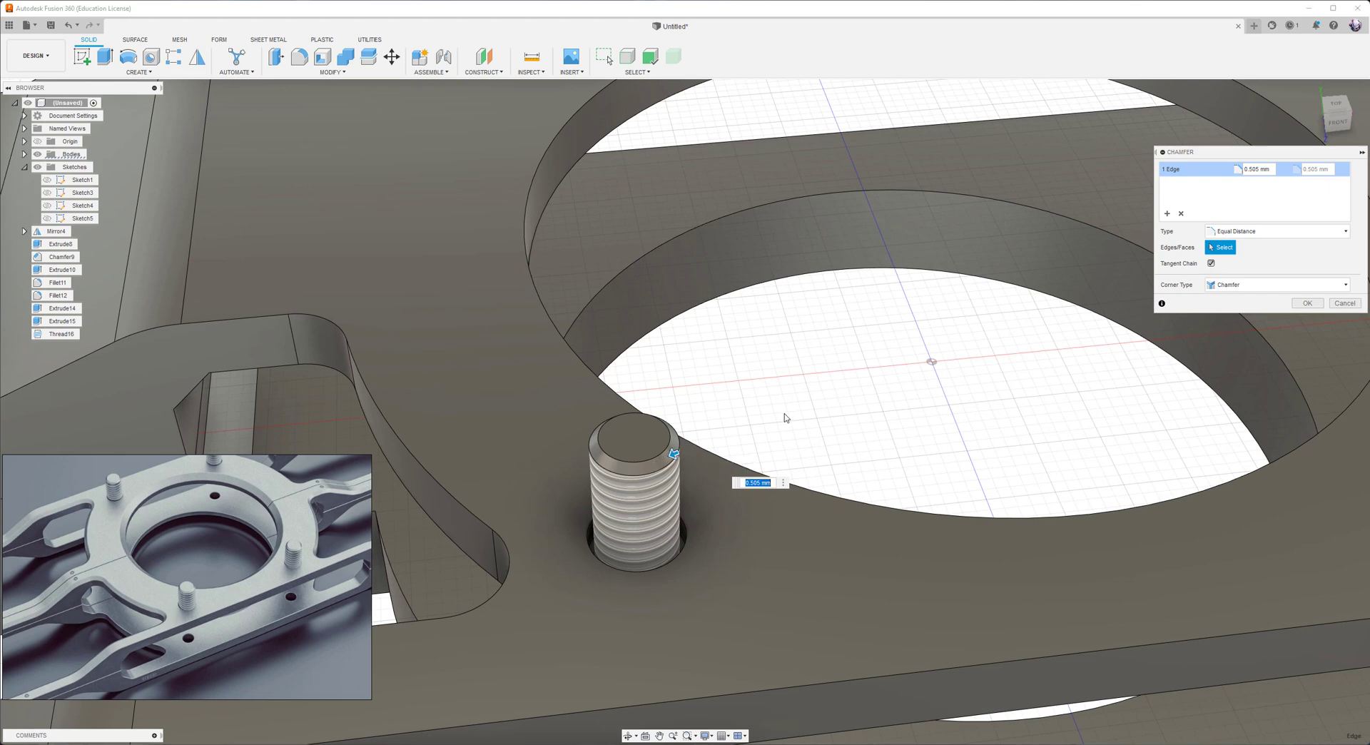
# - Chamfer the stud's top edge 0.5 mm and trim its bottom face back up
pyautogui.click(1306, 303)
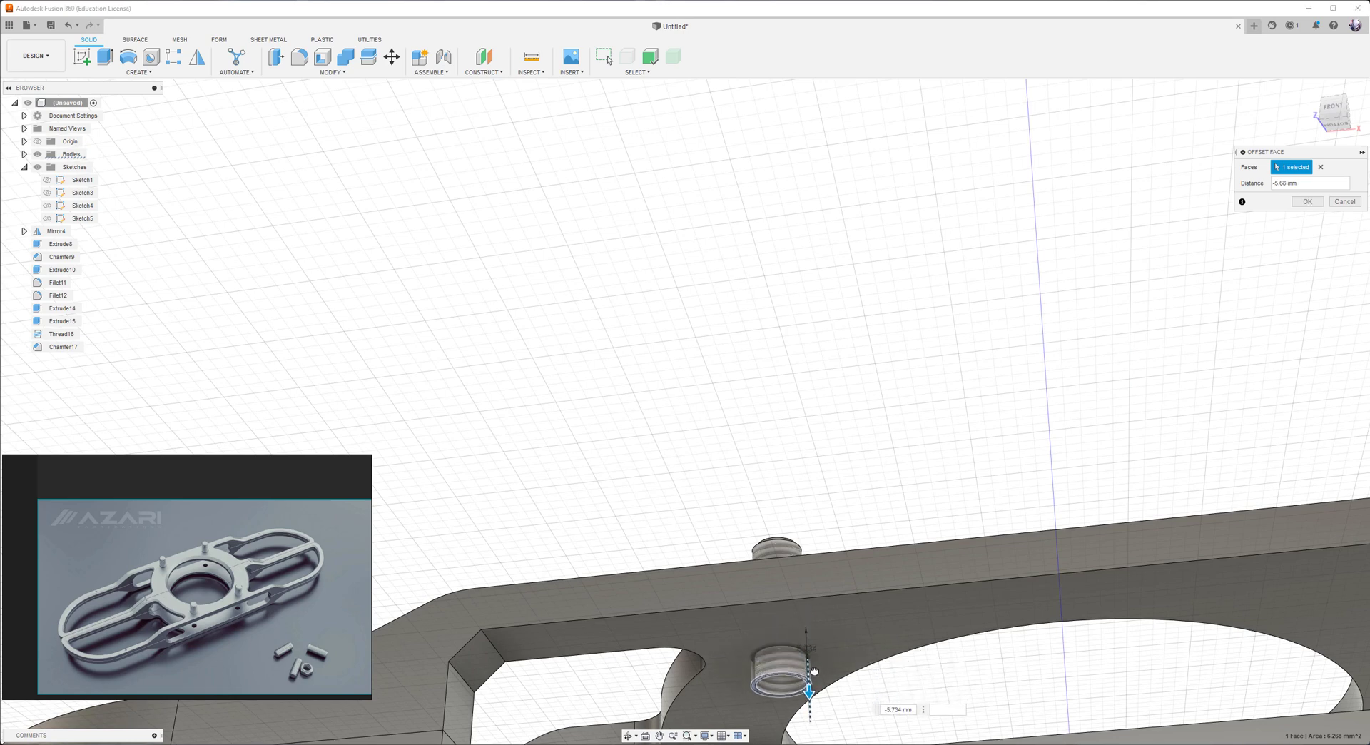
pyautogui.click(1306, 202)
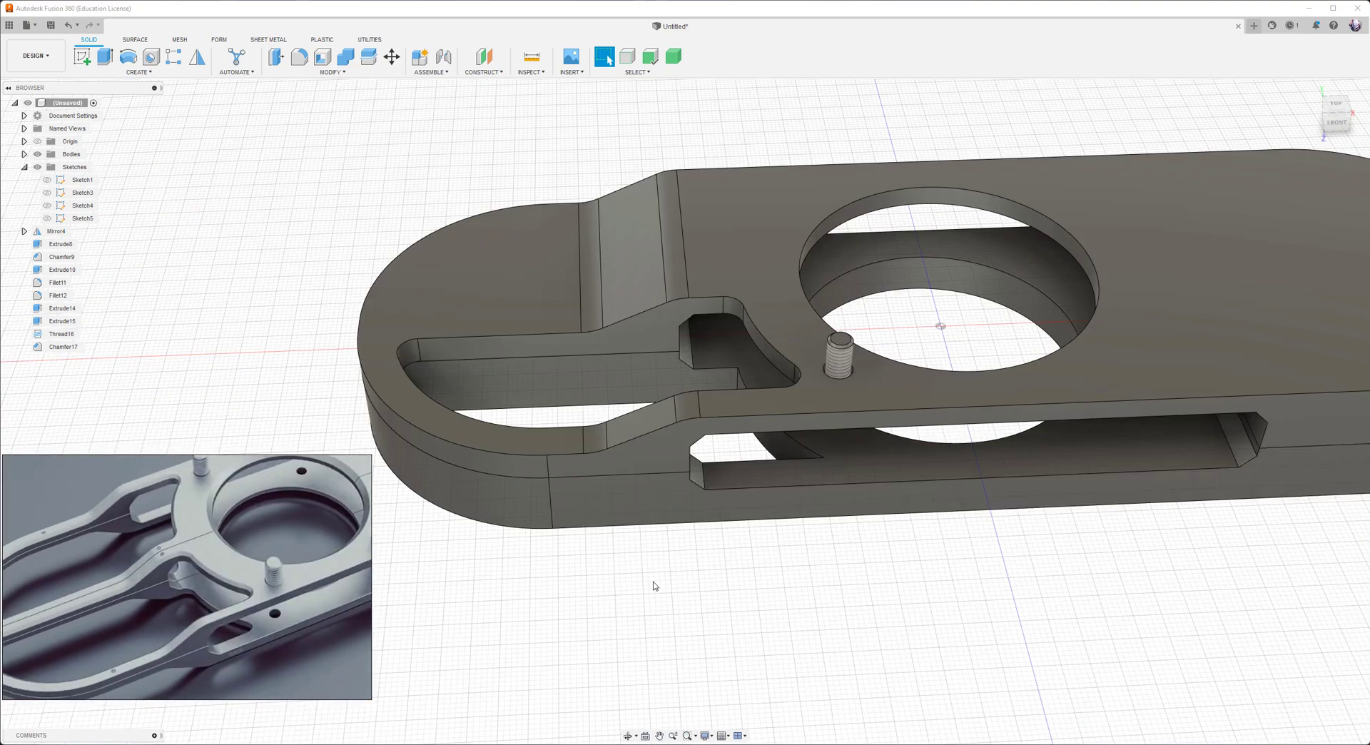
# - Offset the small hole faces, then split the plate on the centre plane keeping one half
pyautogui.click(1337, 113)
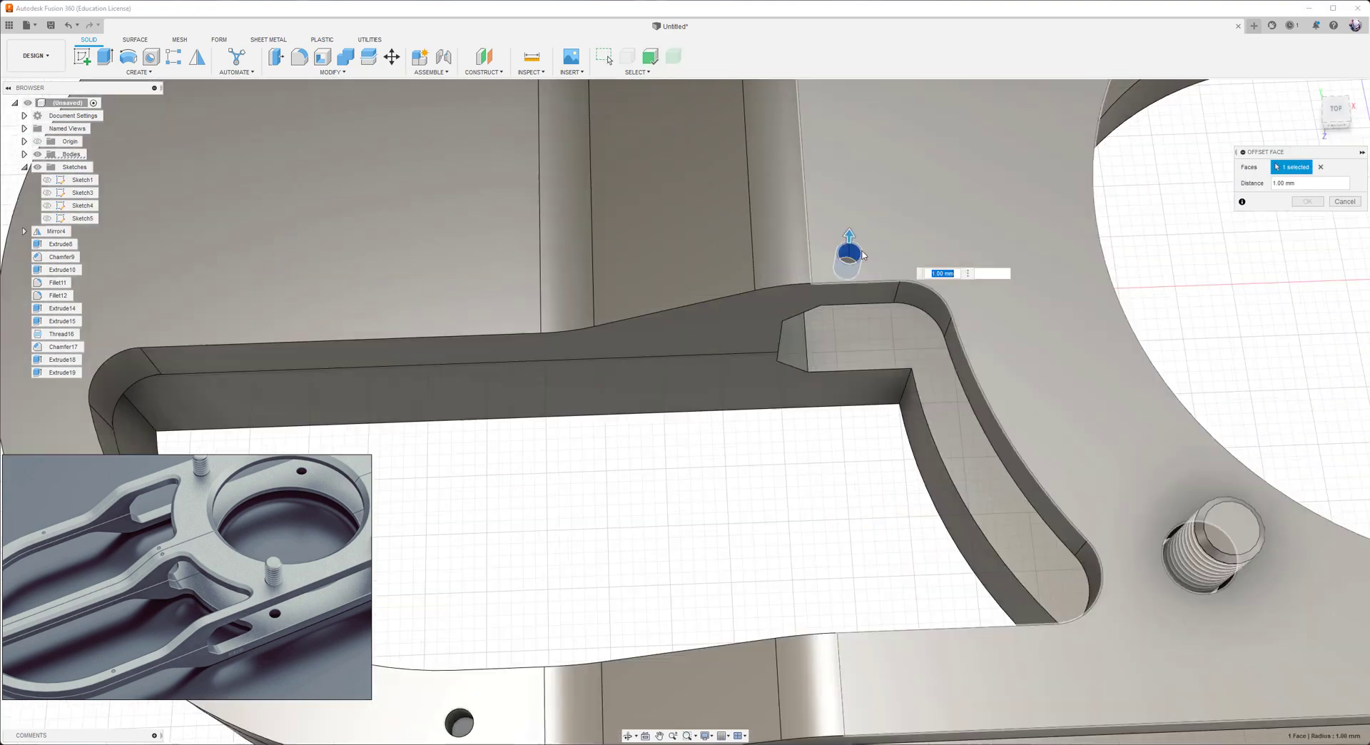
pyautogui.click(1306, 201)
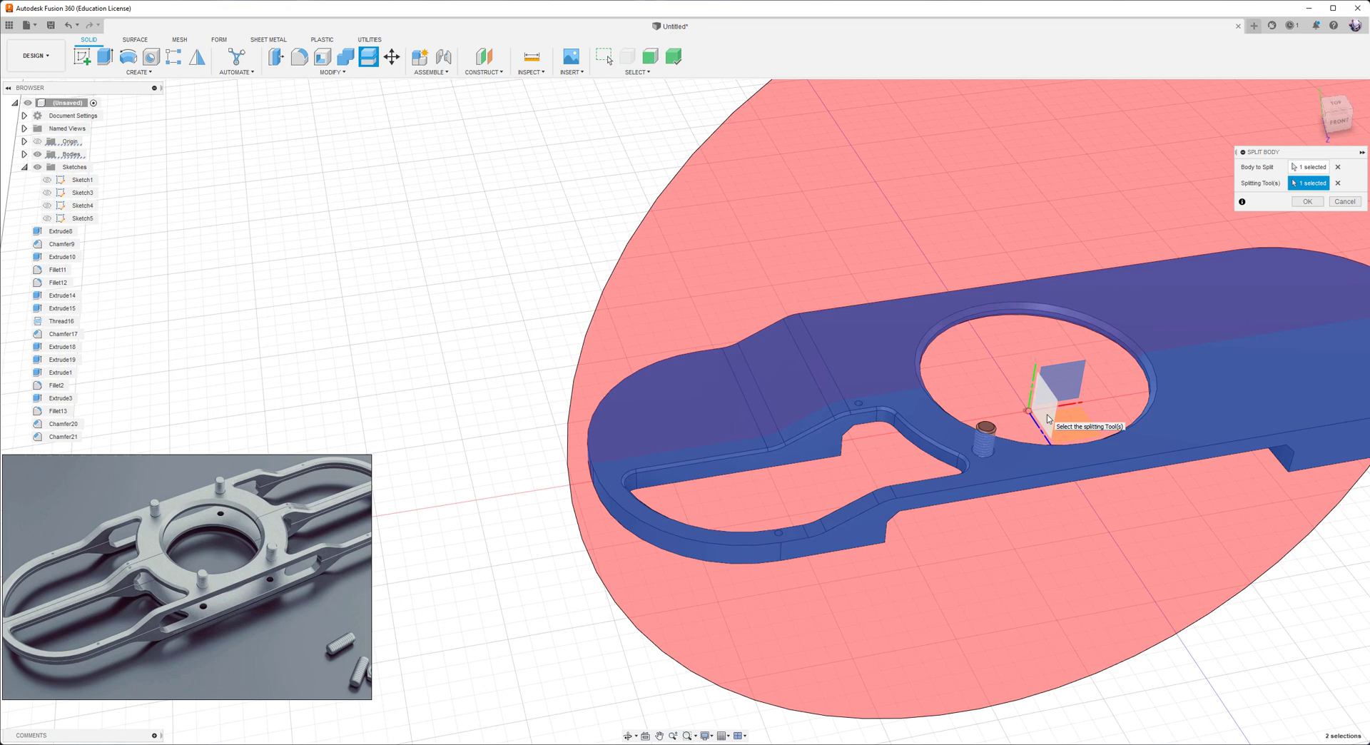
pyautogui.click(1306, 201)
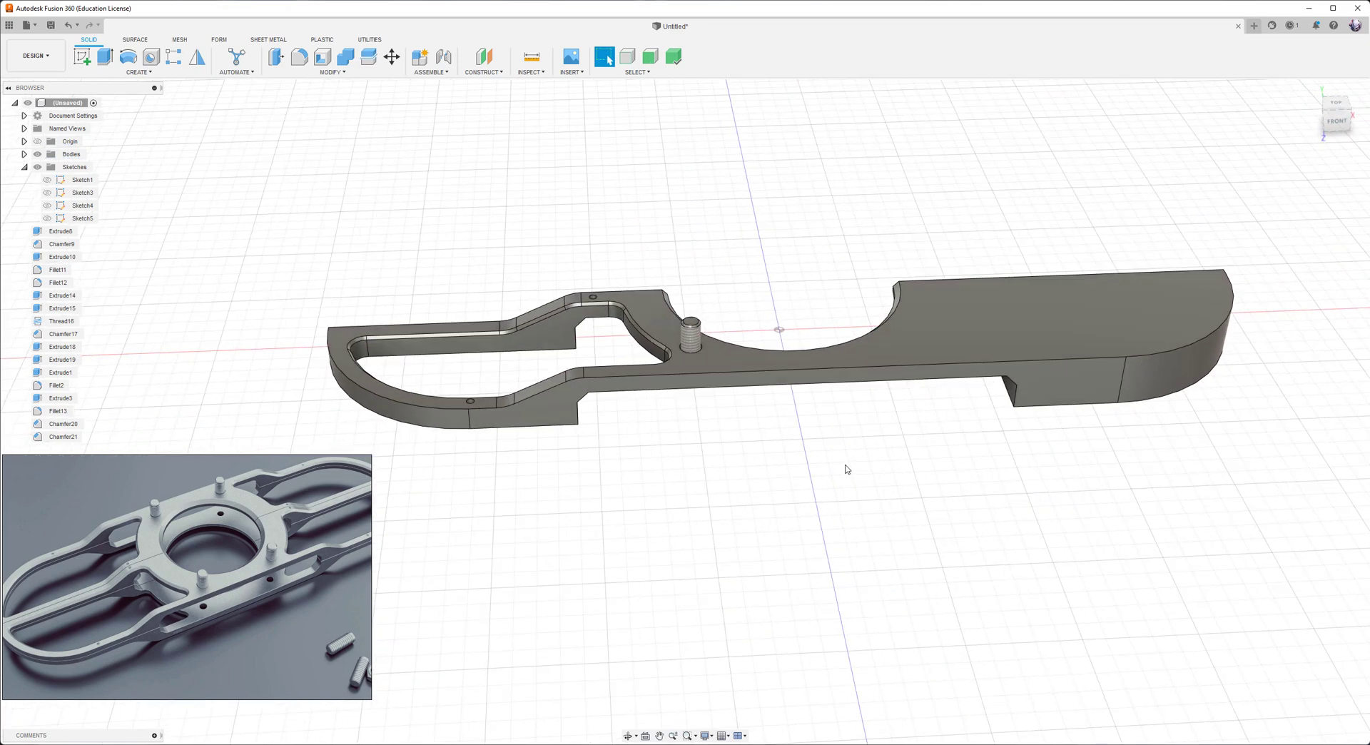
pyautogui.moveTo(784, 205)
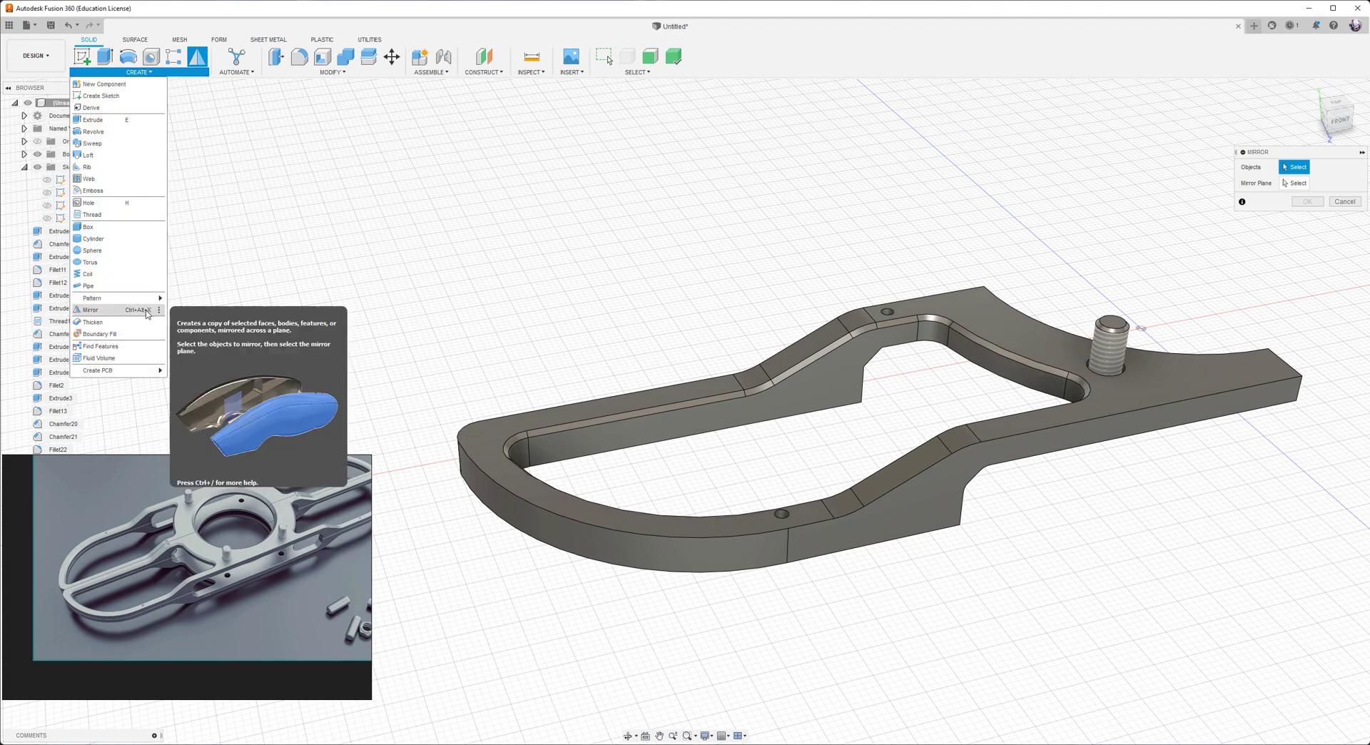
# - Mirror the half plate across the centre plane as a new body and save the design
pyautogui.click(89, 310)
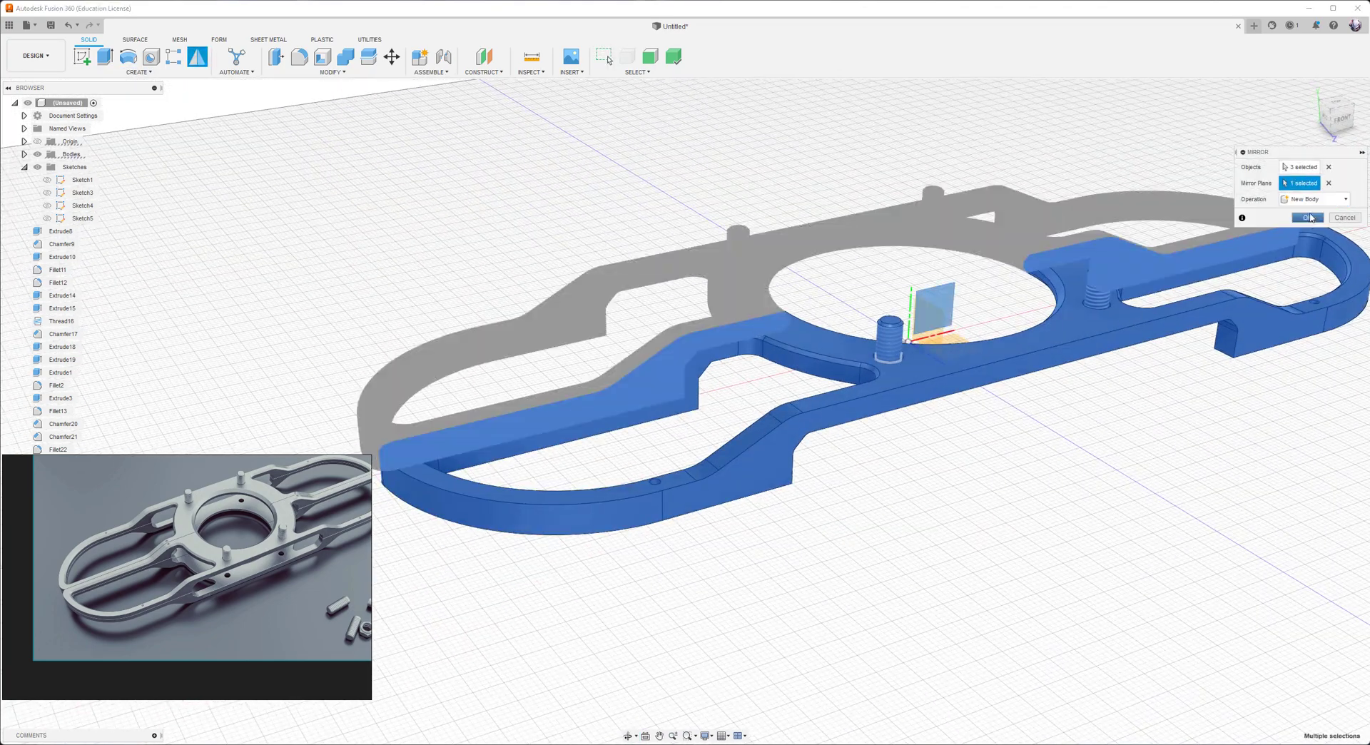
pyautogui.click(1309, 217)
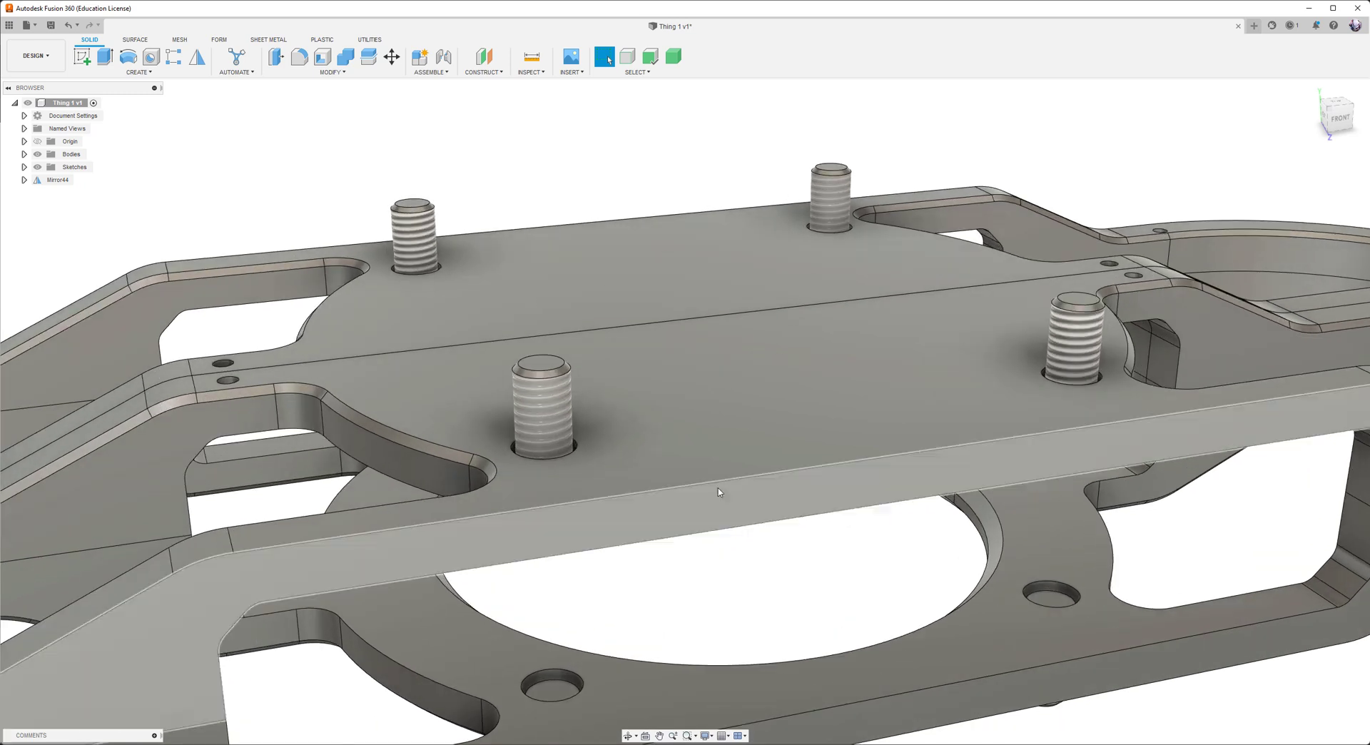
pyautogui.moveTo(726, 521)
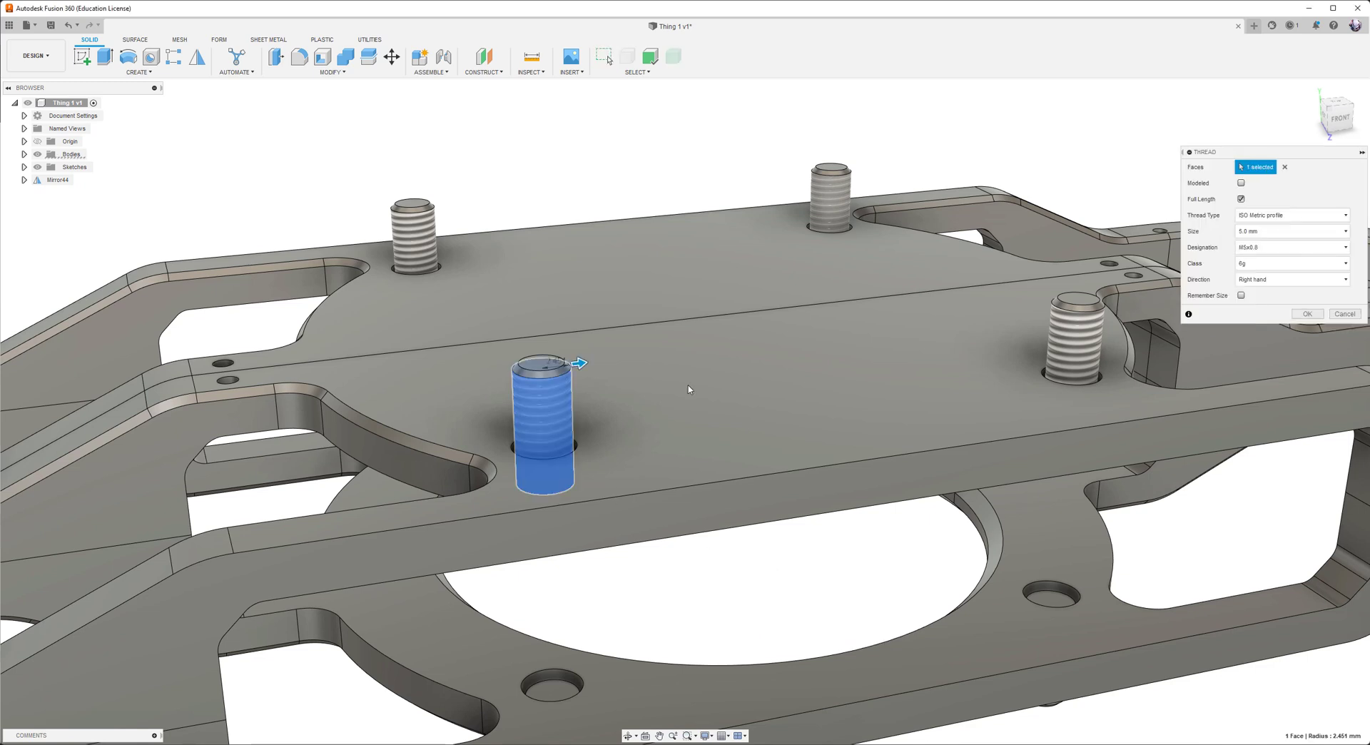
# - Edit the front stud's thread to be Modeled geometry and confirm
pyautogui.click(1241, 183)
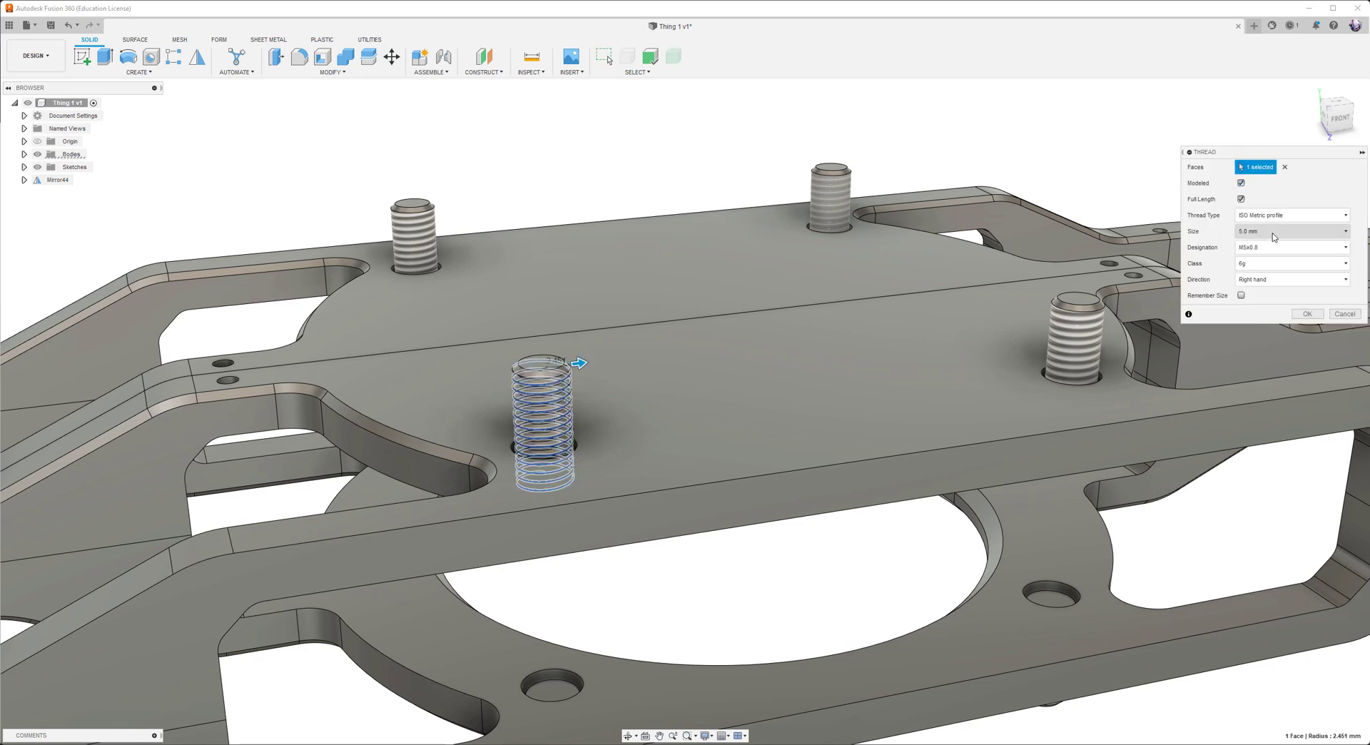
pyautogui.click(1306, 314)
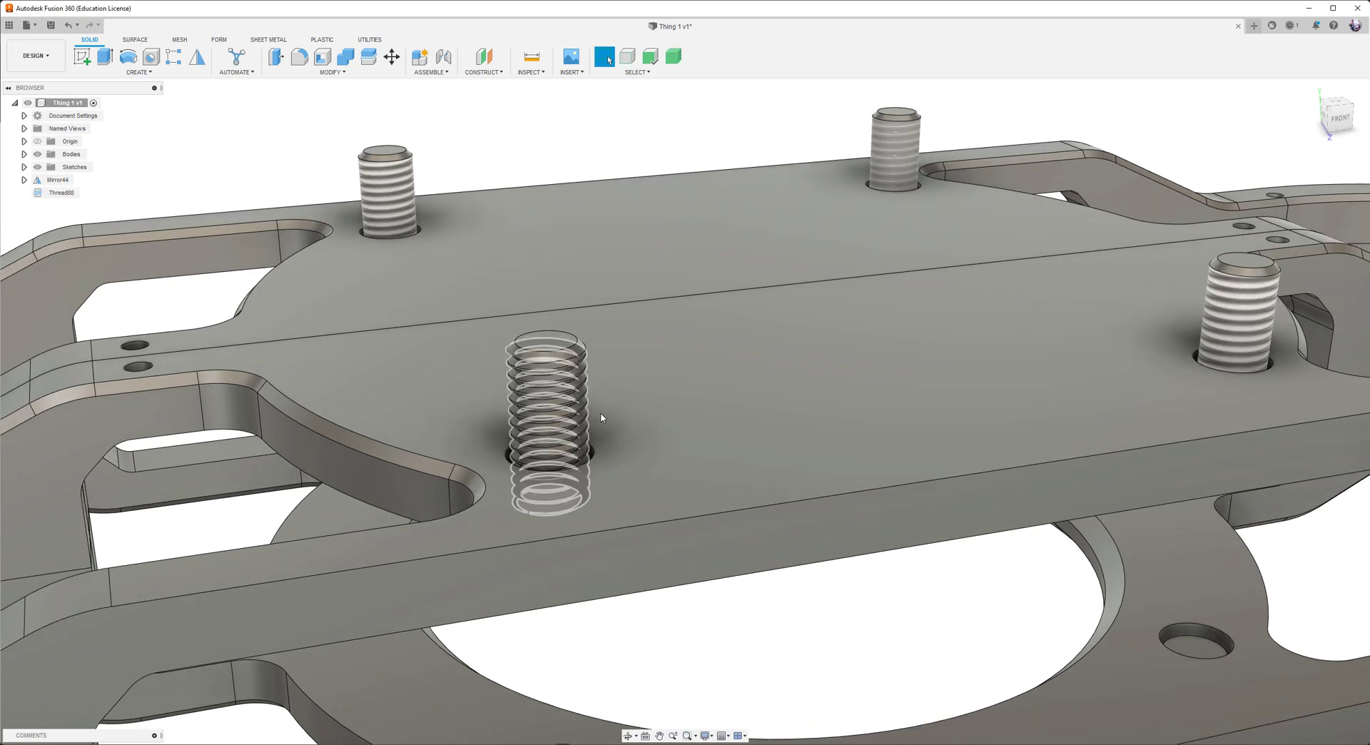
pyautogui.scroll(3)
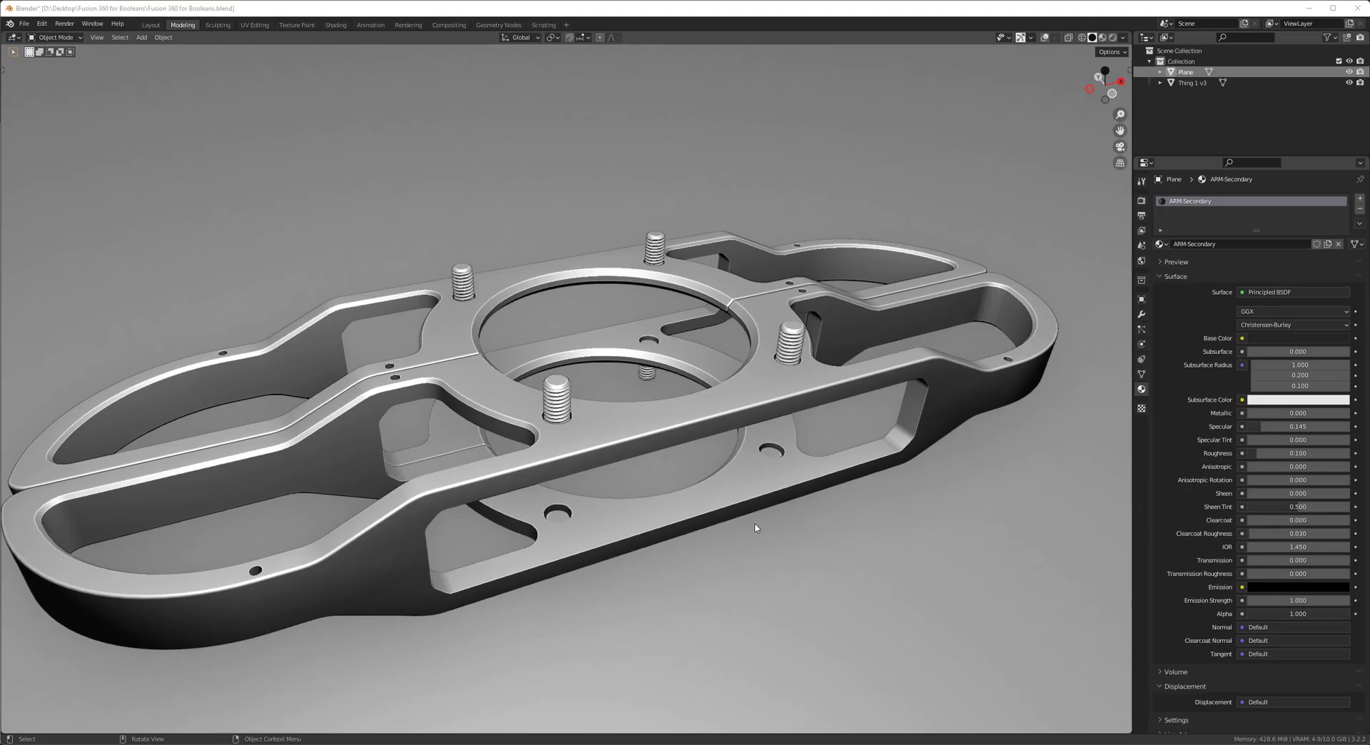
pyautogui.moveTo(711, 498)
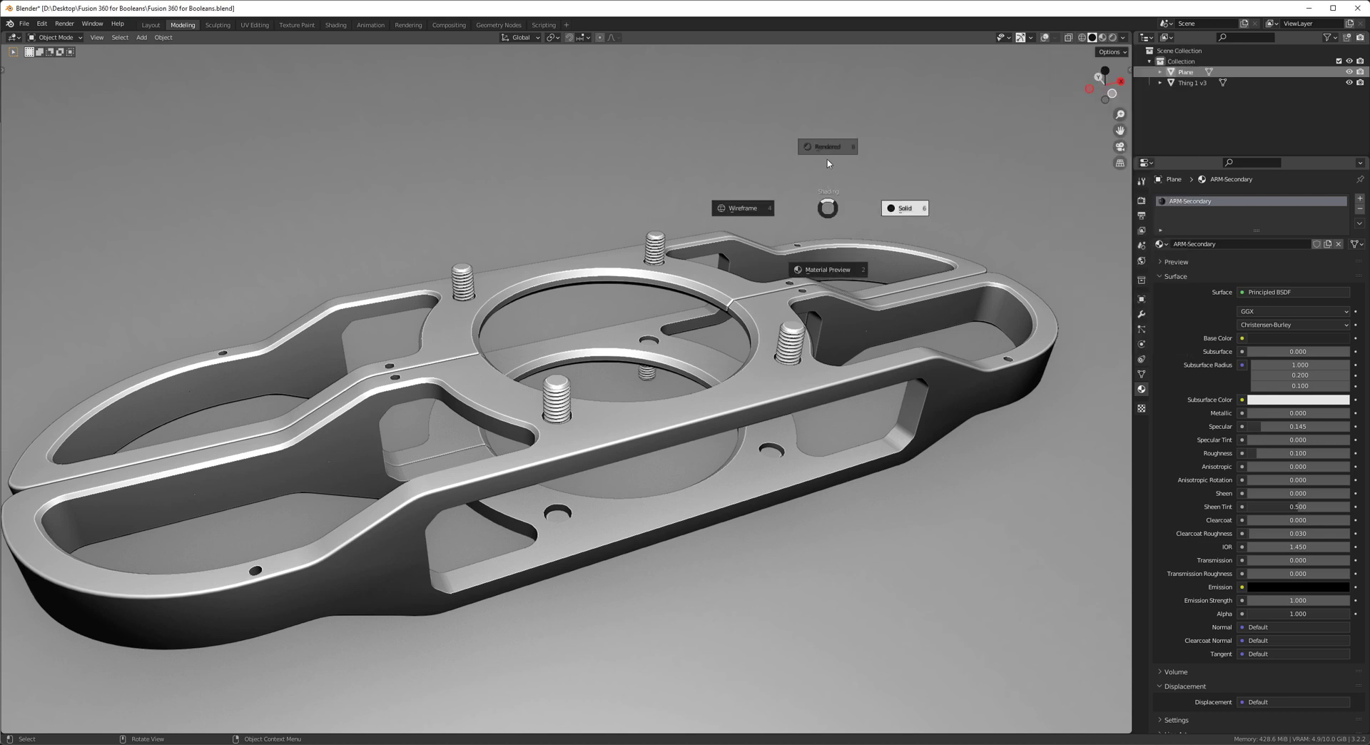
# - Preview the frame in Rendered shading with the viewport maximised, then return to Solid shading
pyautogui.click(826, 146)
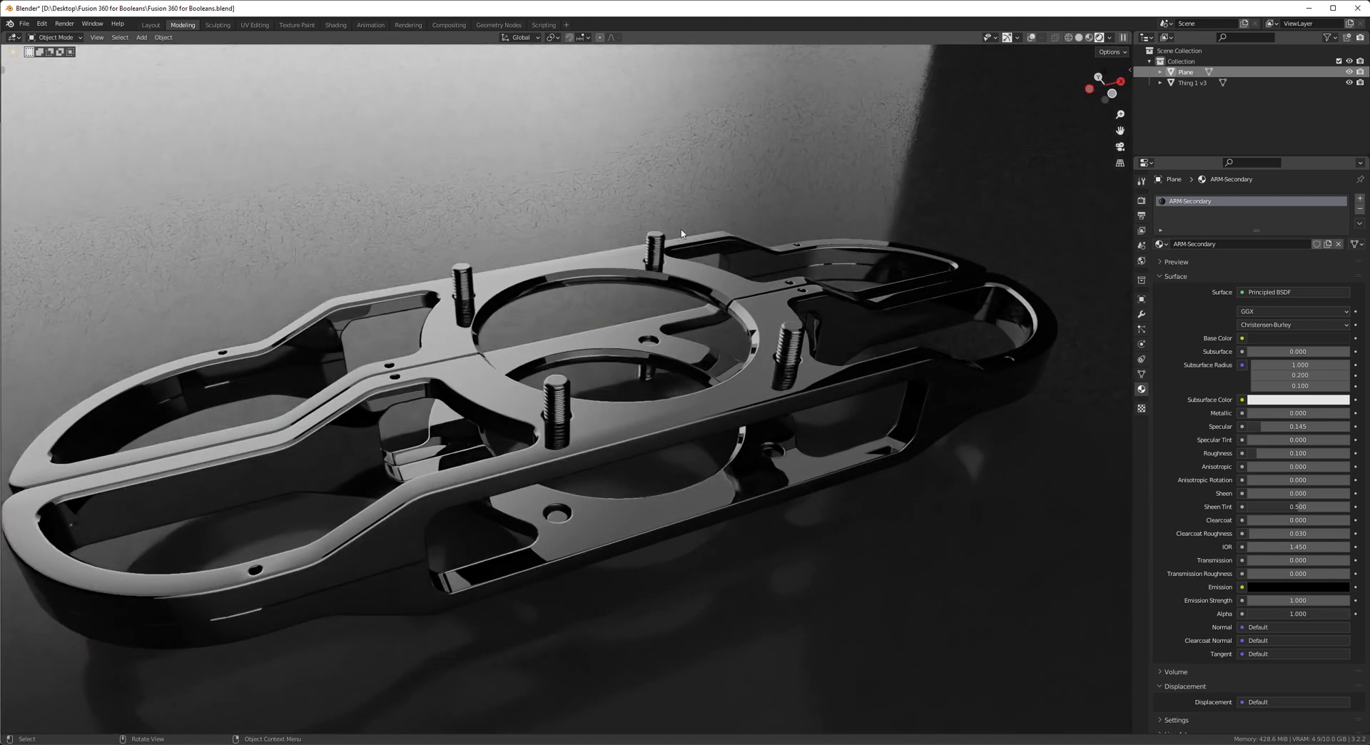
pyautogui.click(1123, 37)
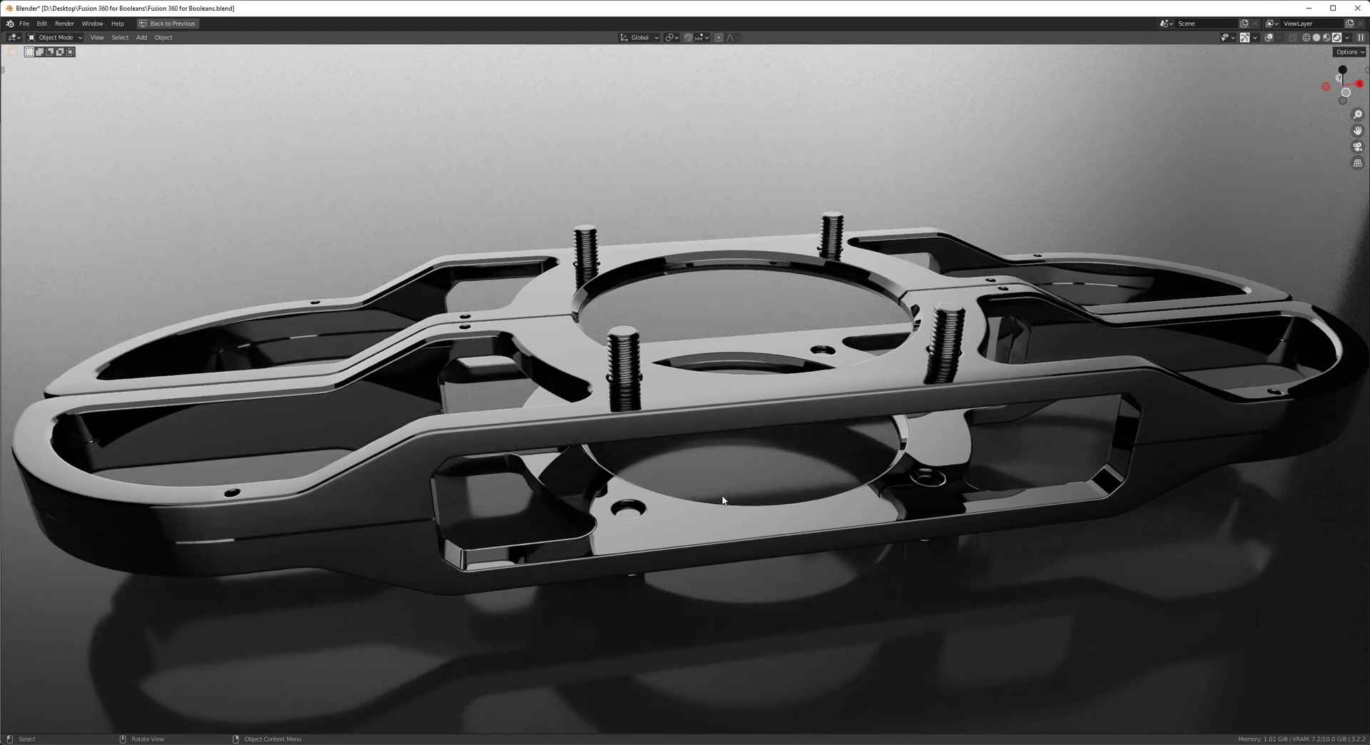
pyautogui.moveTo(574, 462)
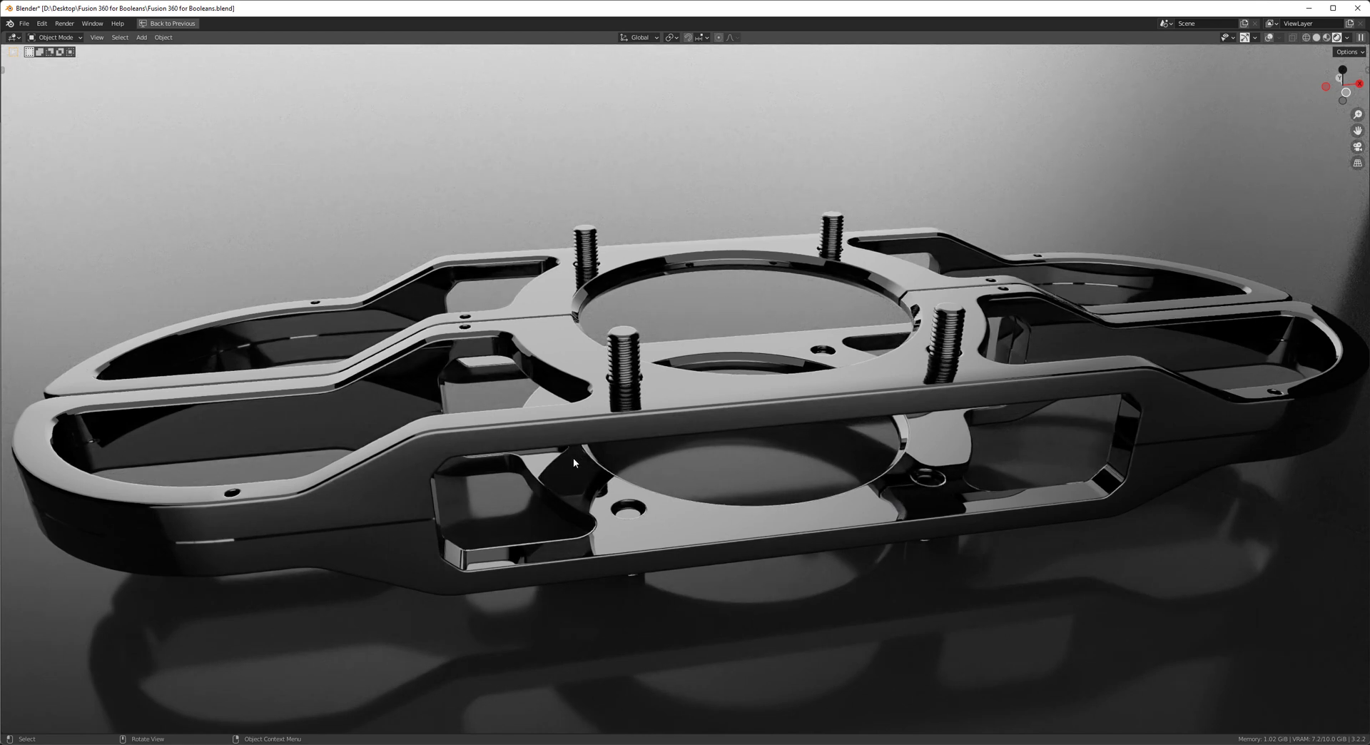
pyautogui.scroll(-3)
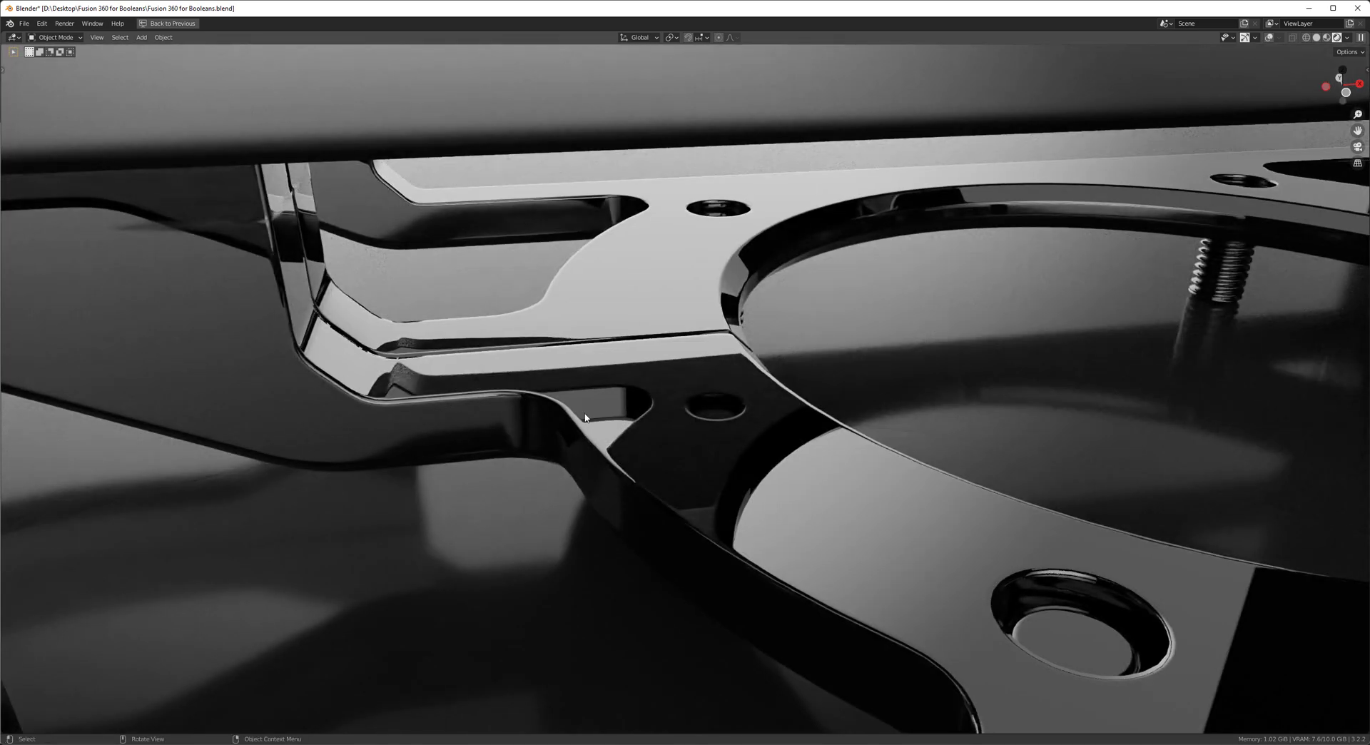
pyautogui.moveTo(411, 490)
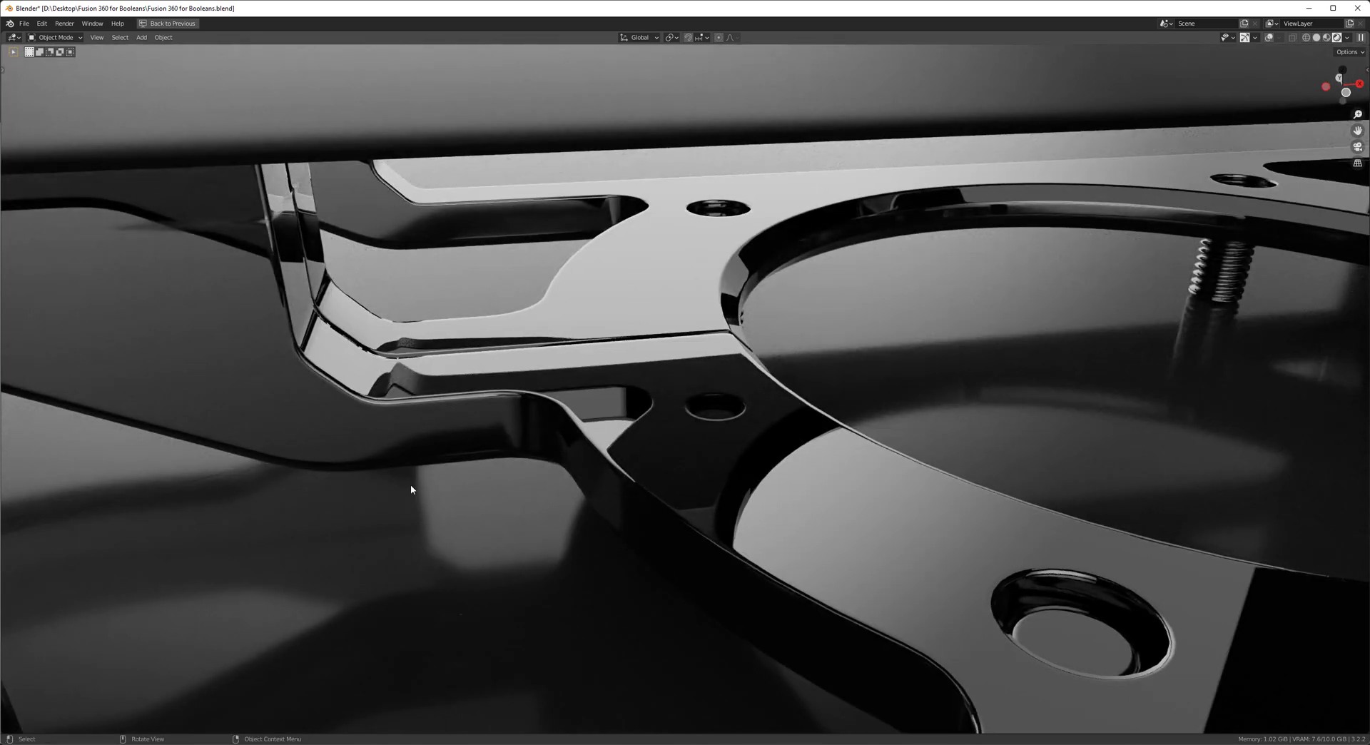
pyautogui.click(1331, 37)
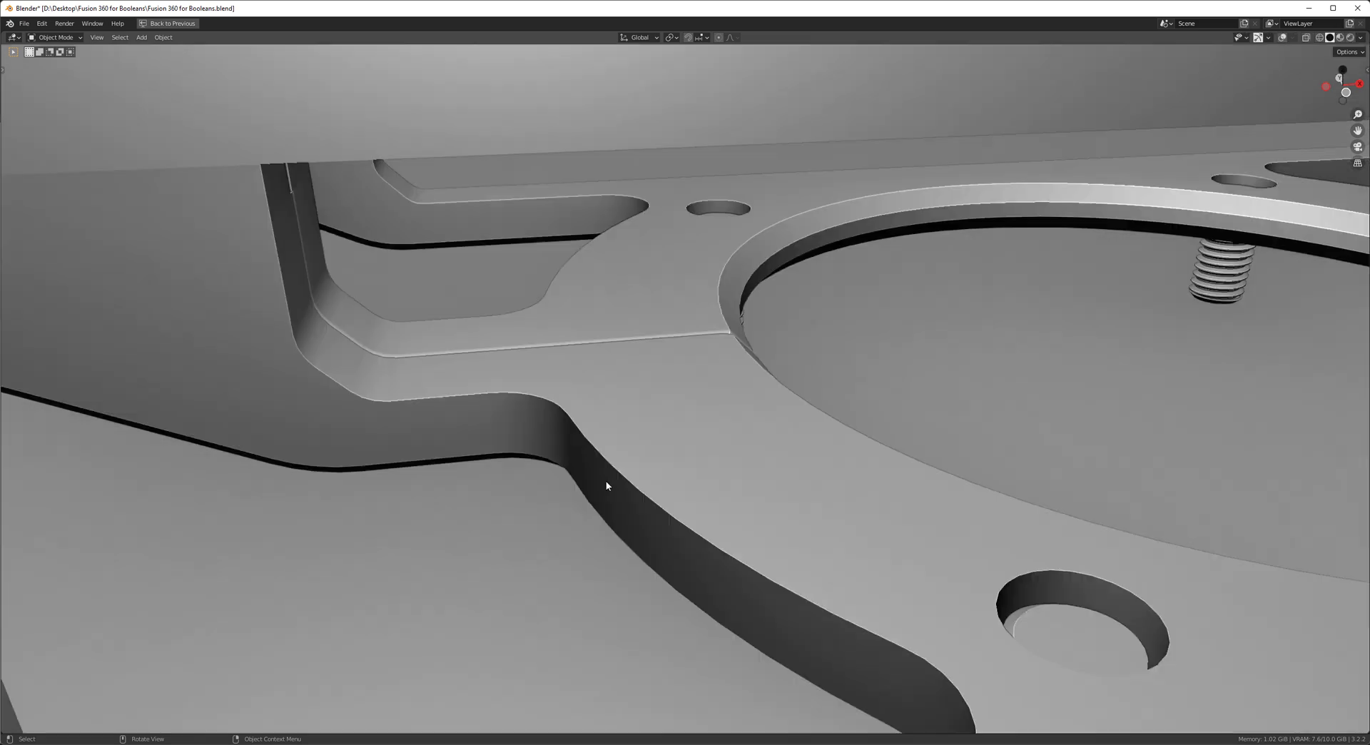
pyautogui.moveTo(674, 474)
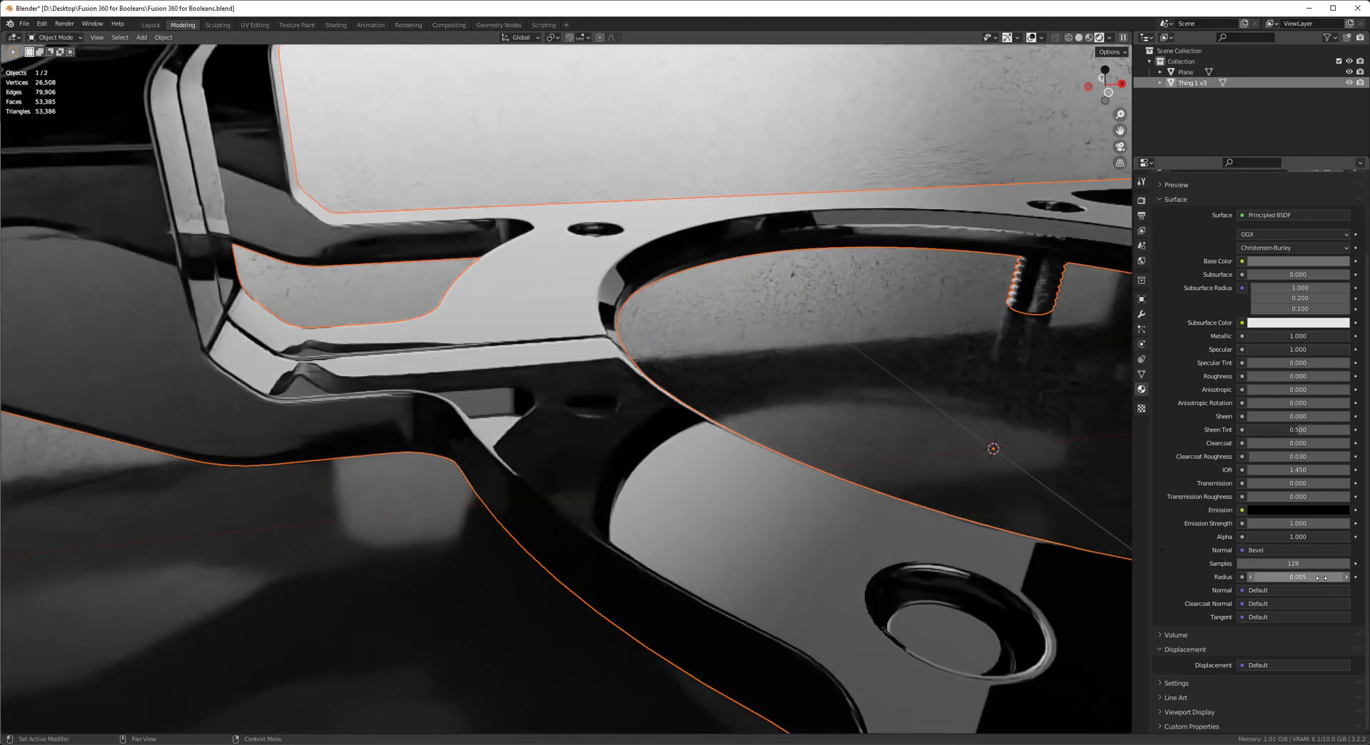
# - Set the material's Bevel node radius to 0.005 feeding the surface normal
pyautogui.doubleClick(1298, 577)
pyautogui.write('0.100')
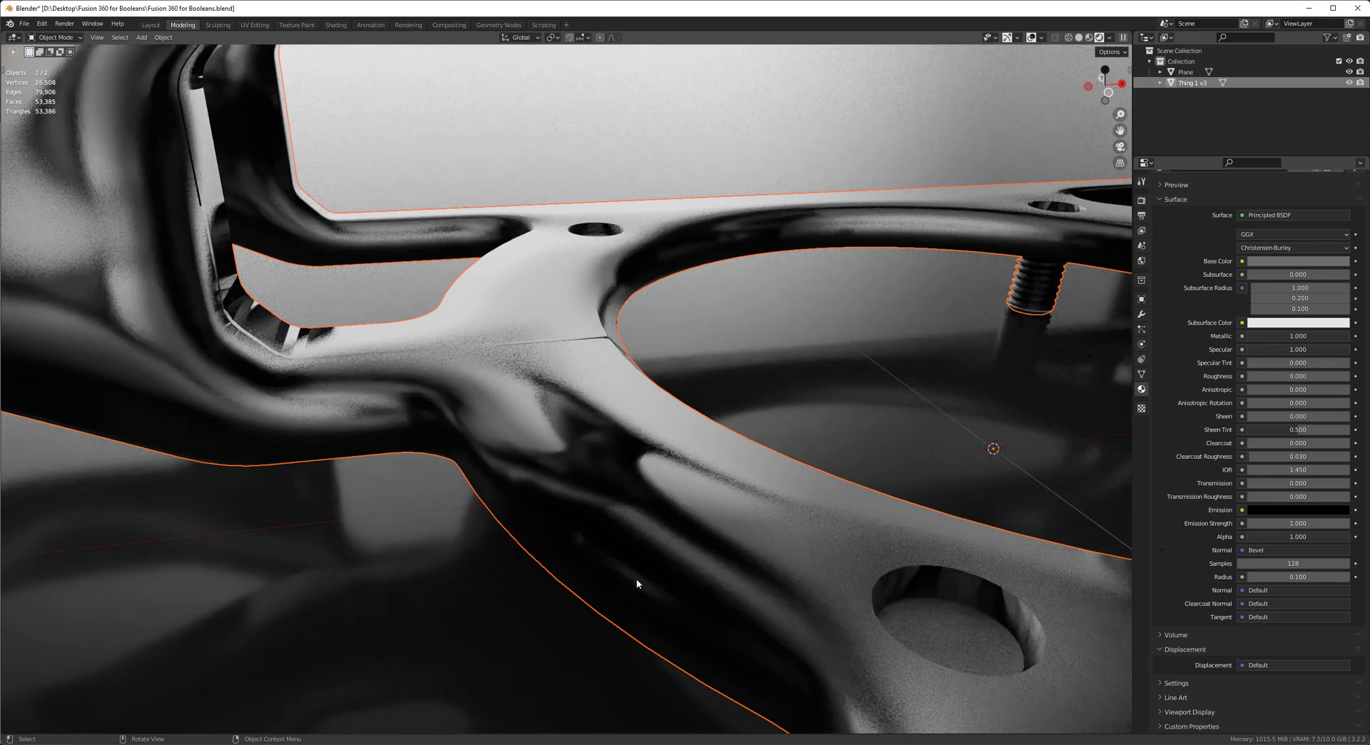
pyautogui.moveTo(662, 578)
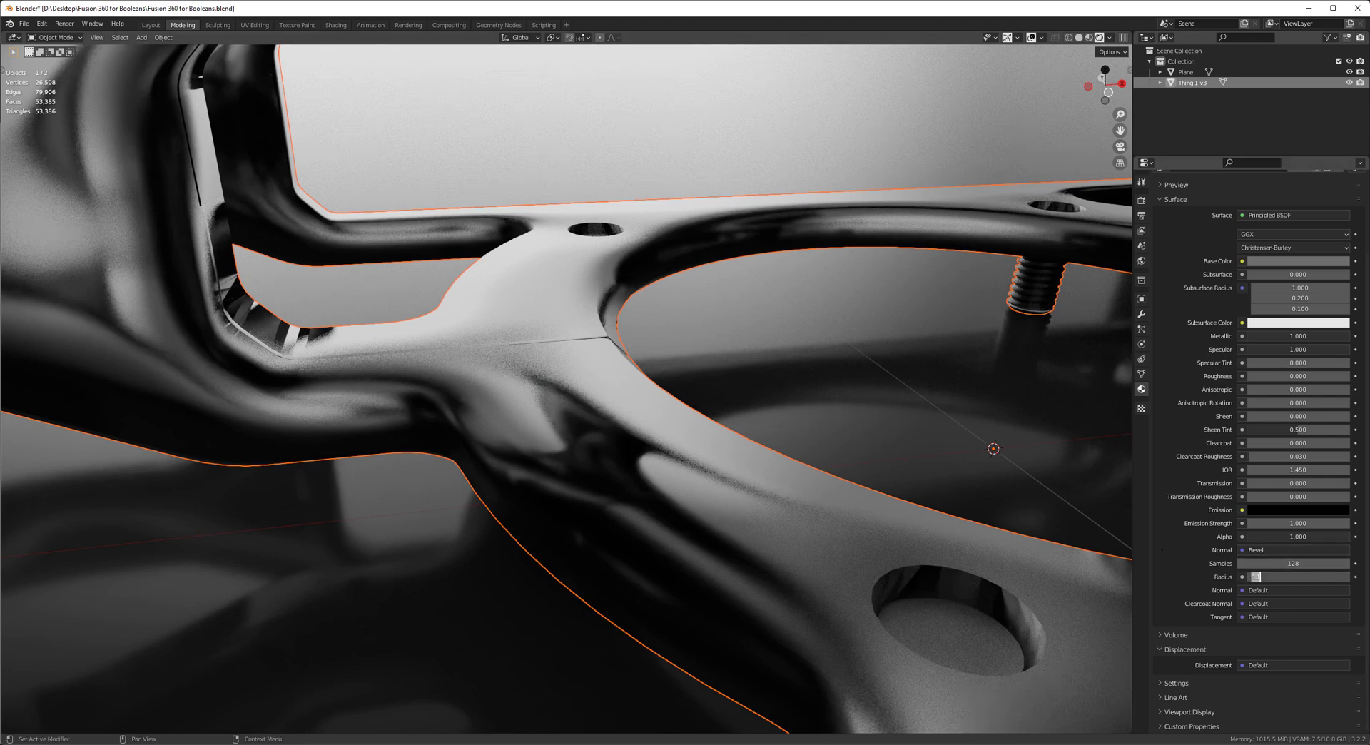
pyautogui.write('0.005')
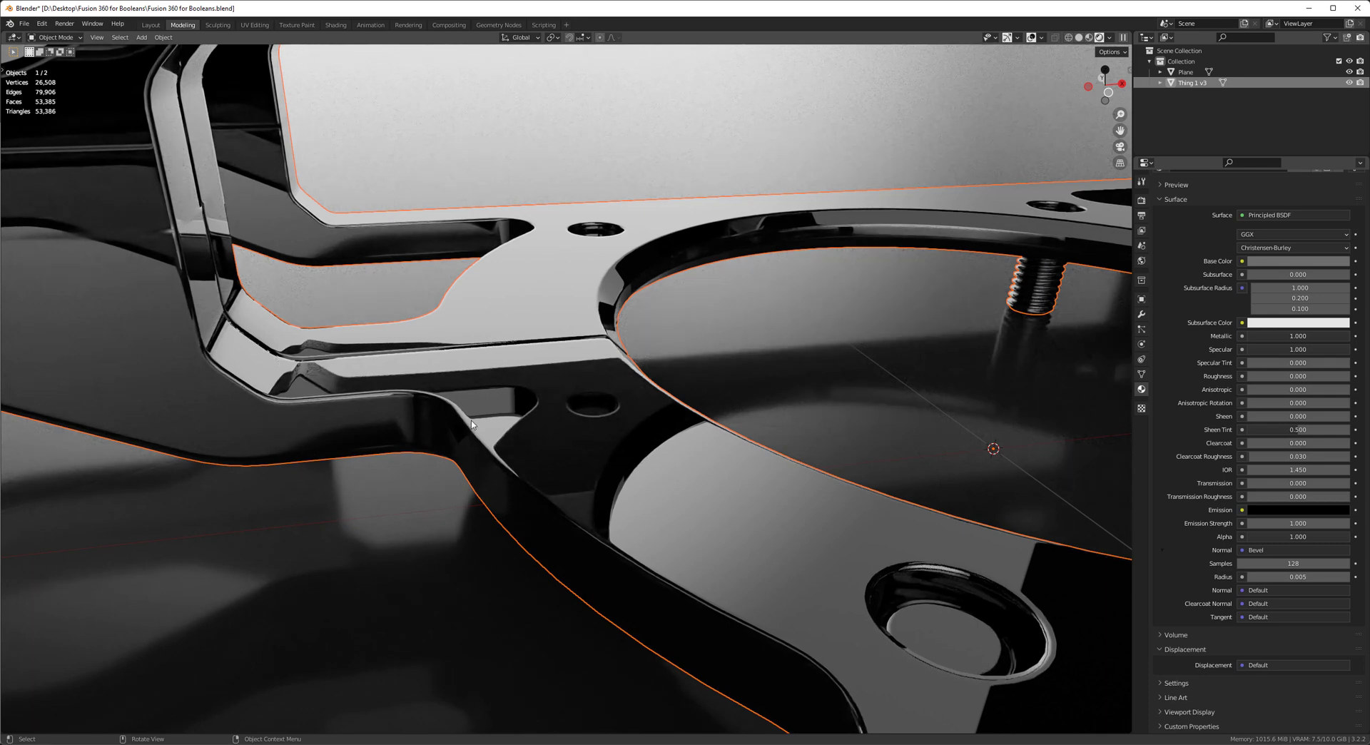
pyautogui.moveTo(395, 423)
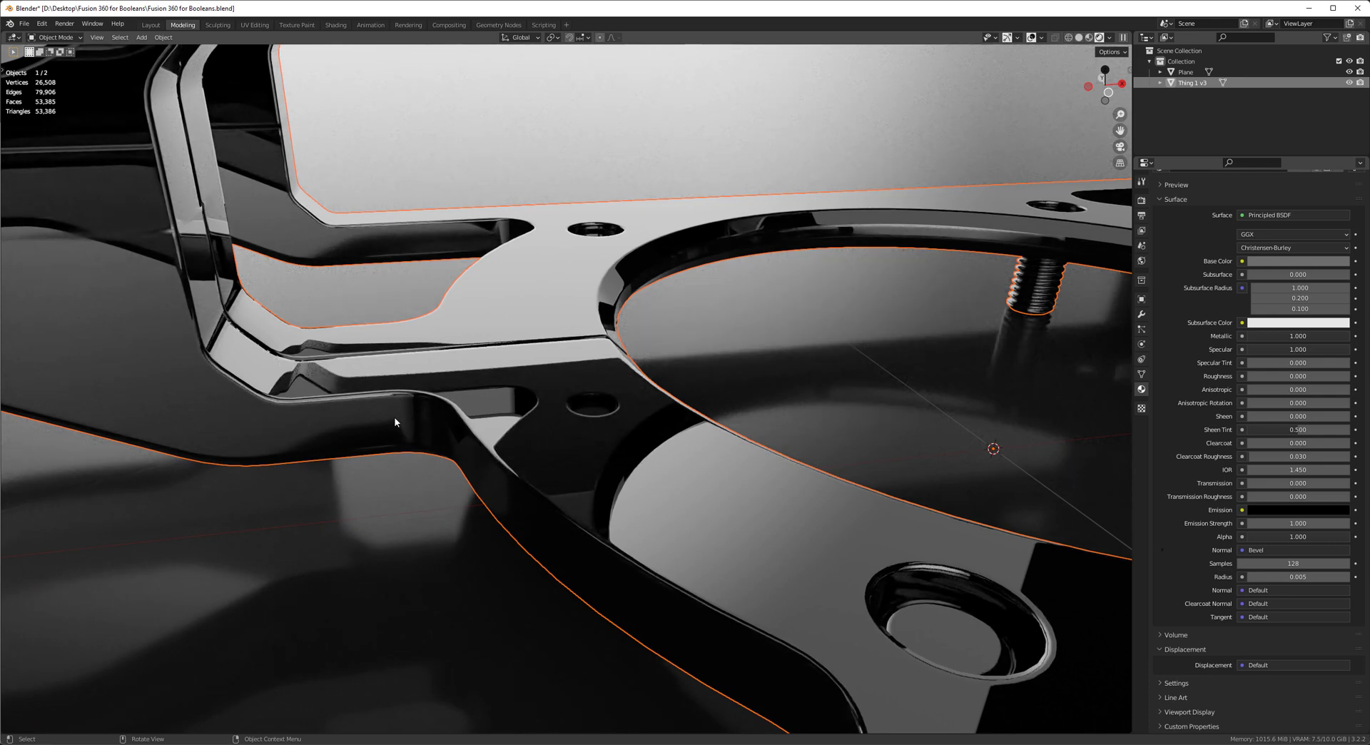